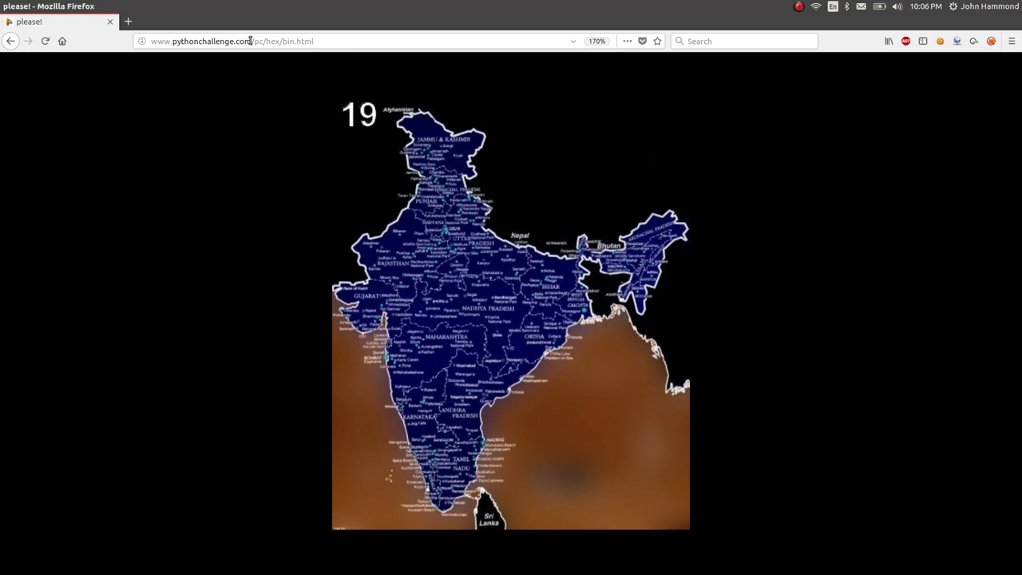
View the level 19 page source and scroll through the hidden commented email
double_click(264, 41)
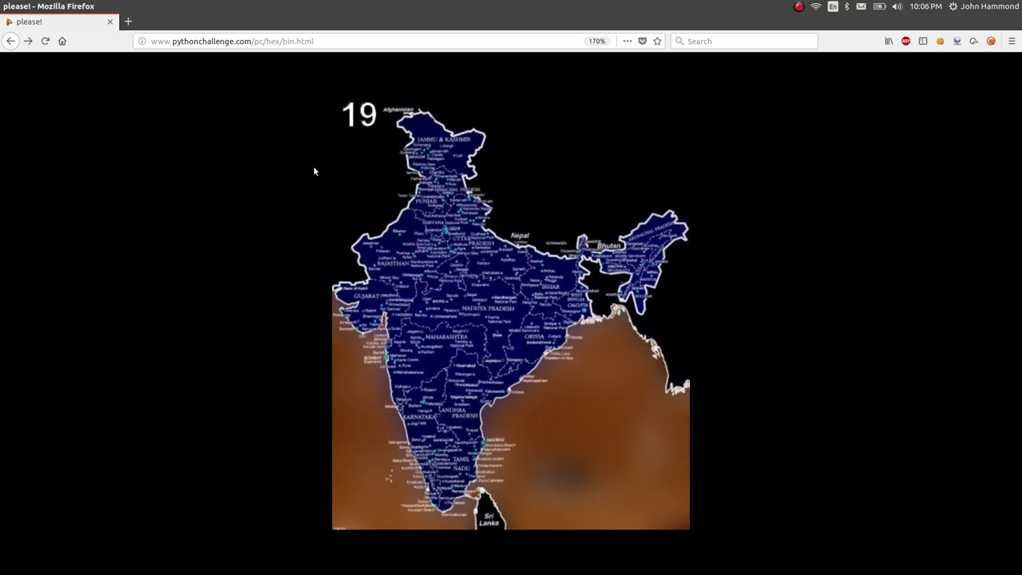
mouse_move(393, 187)
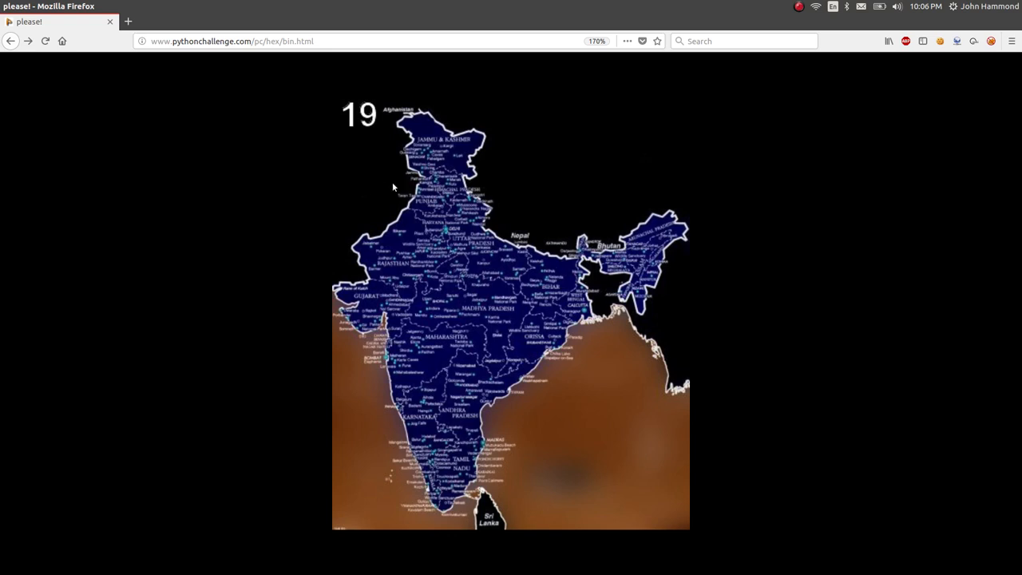
mouse_move(727, 286)
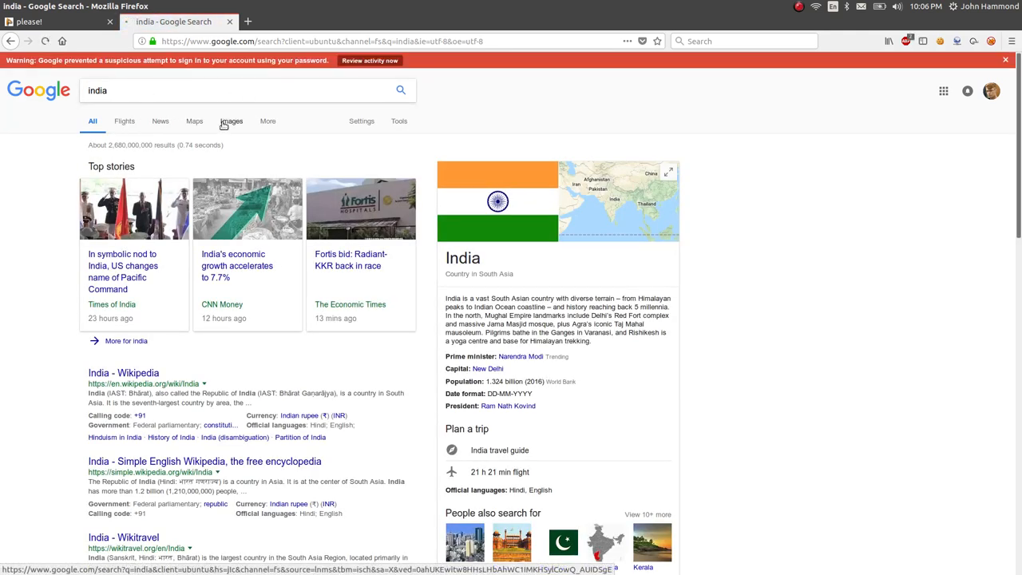
click(231, 121)
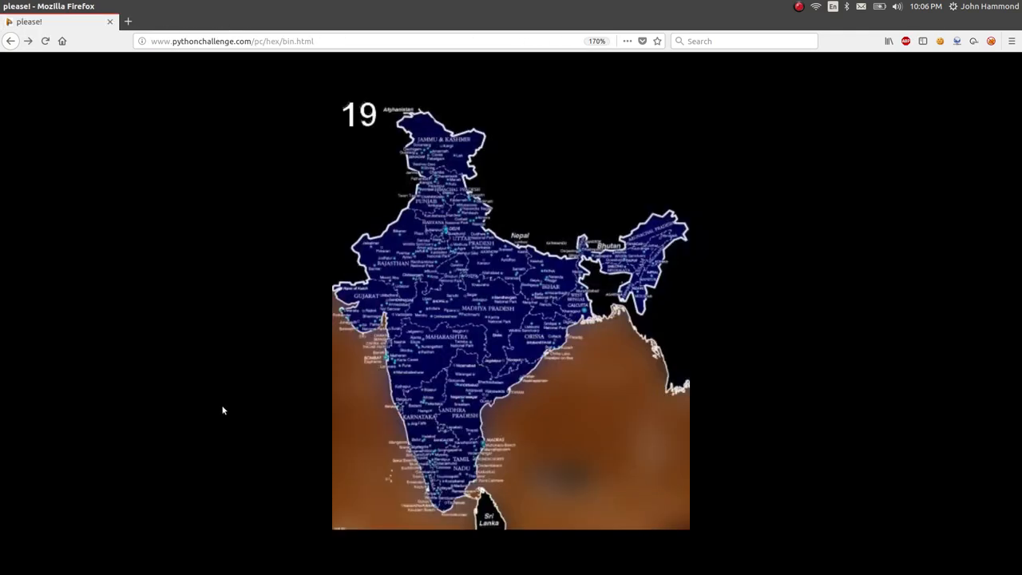
mouse_move(830, 286)
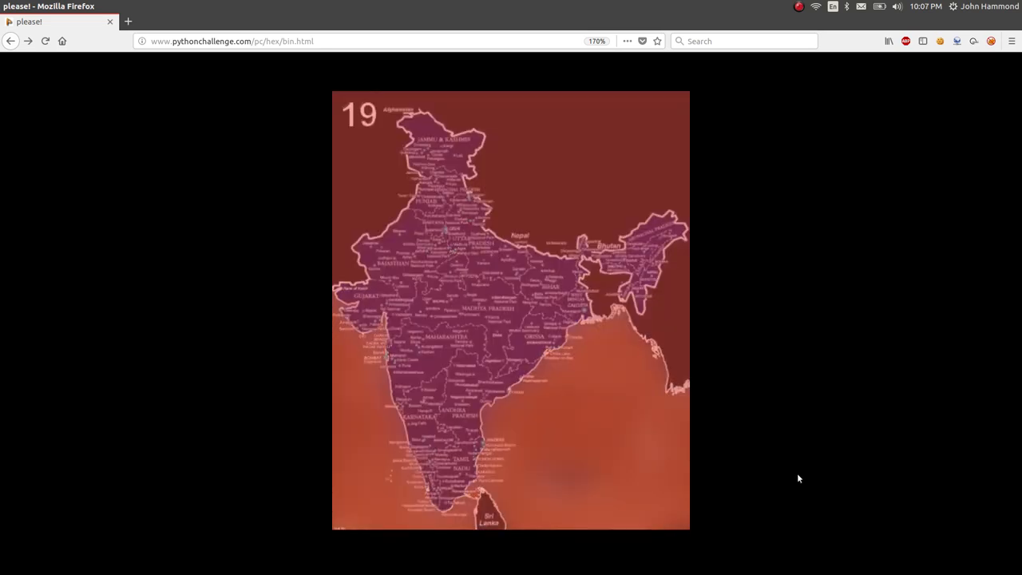
key(ctrl+u)
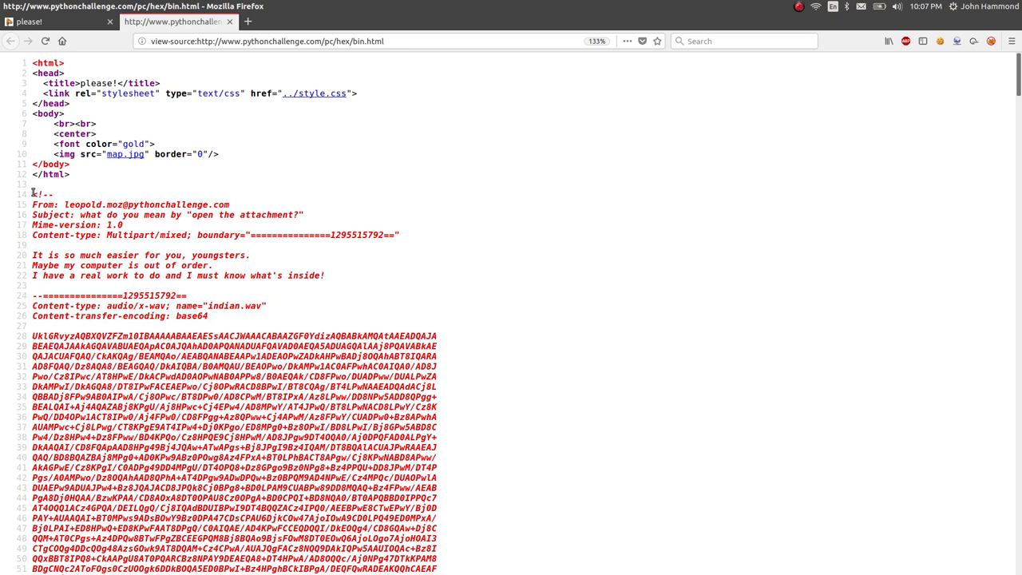
double_click(46, 204)
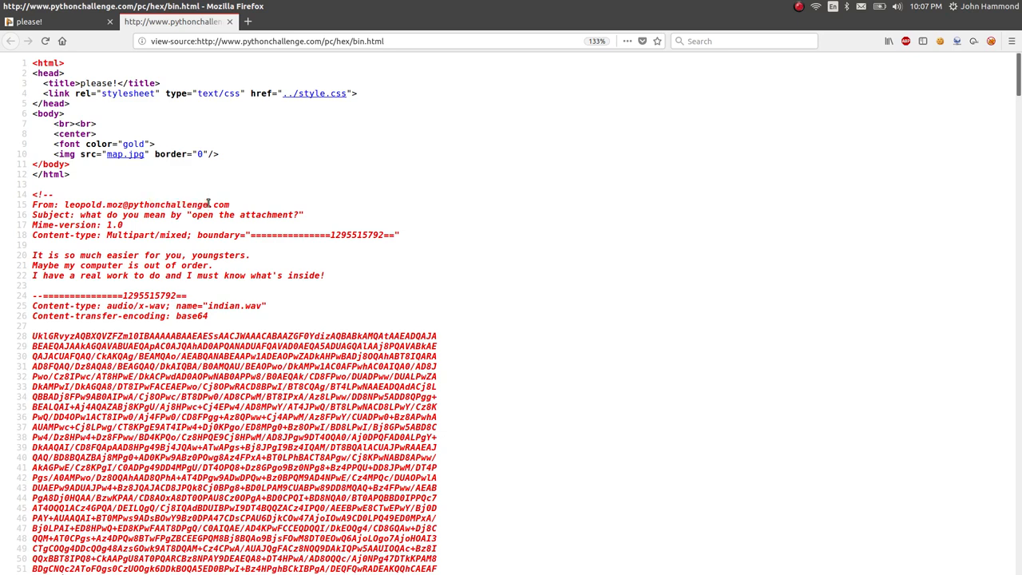
mouse_move(278, 214)
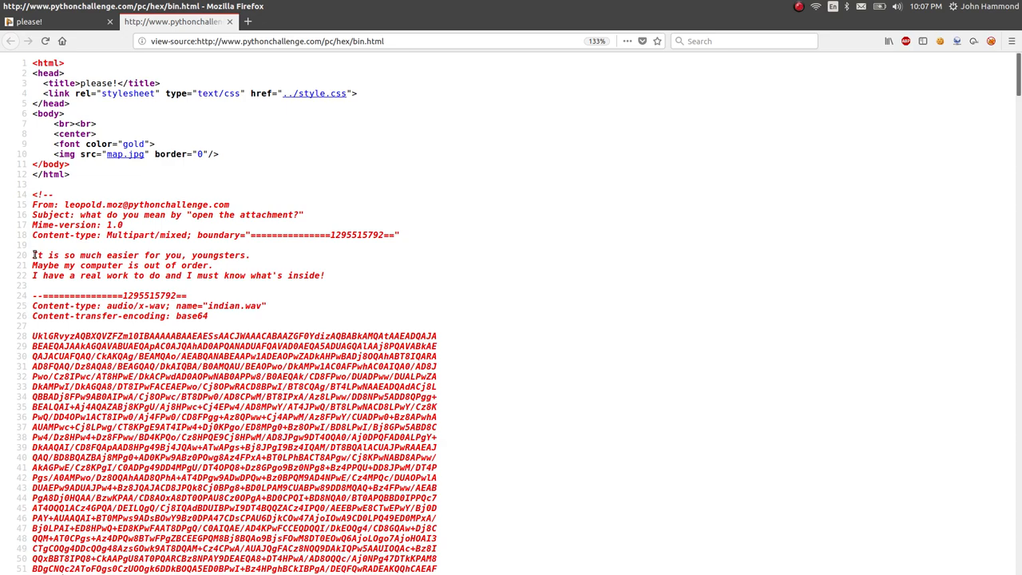
mouse_move(381, 275)
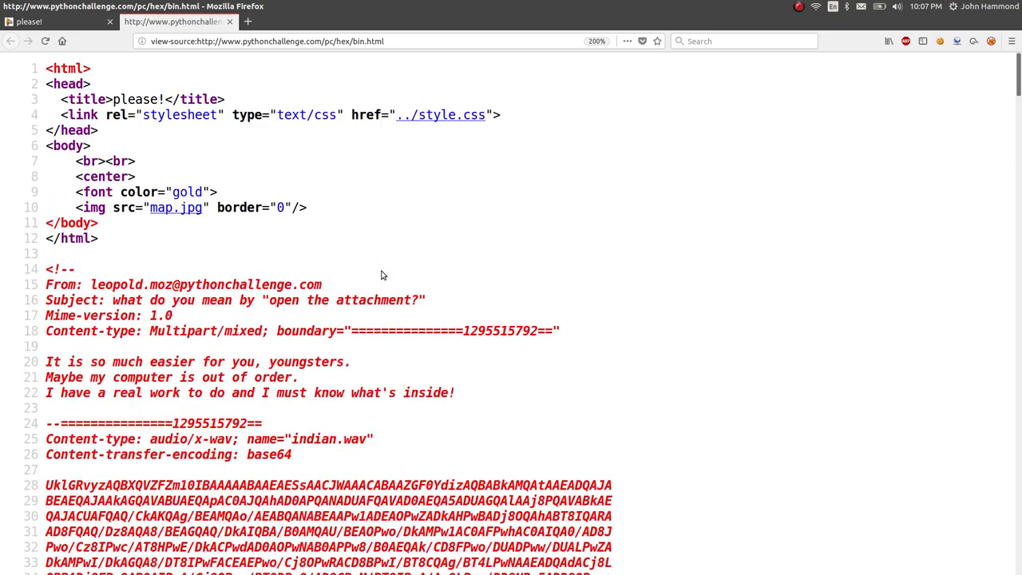
scroll(down, 3)
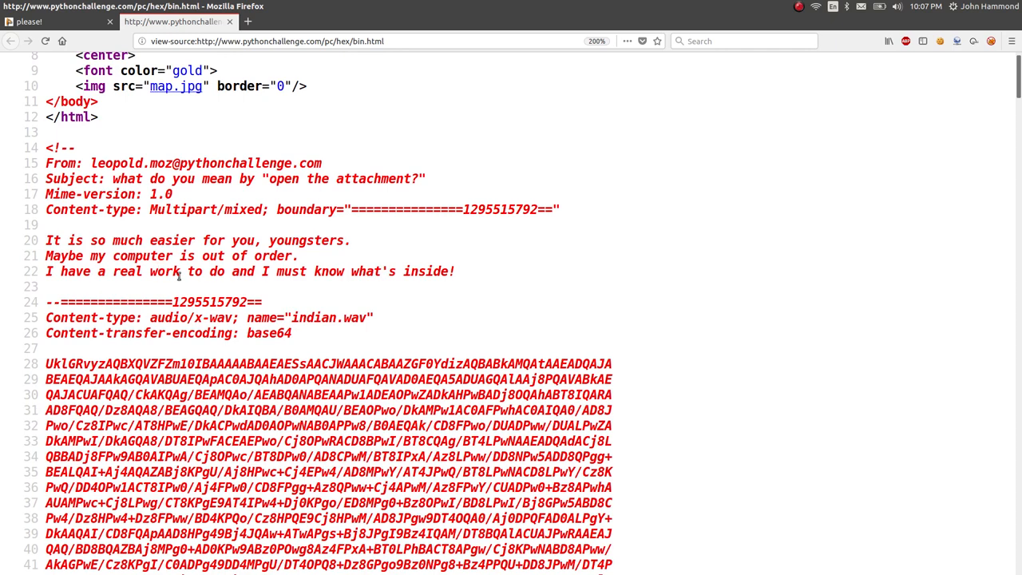
mouse_move(414, 287)
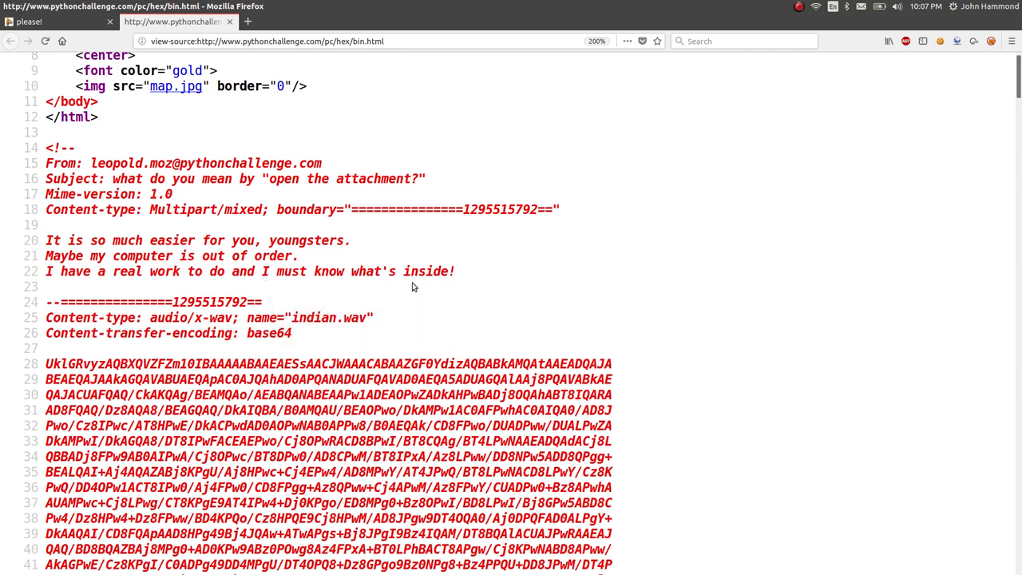
scroll(down, 3)
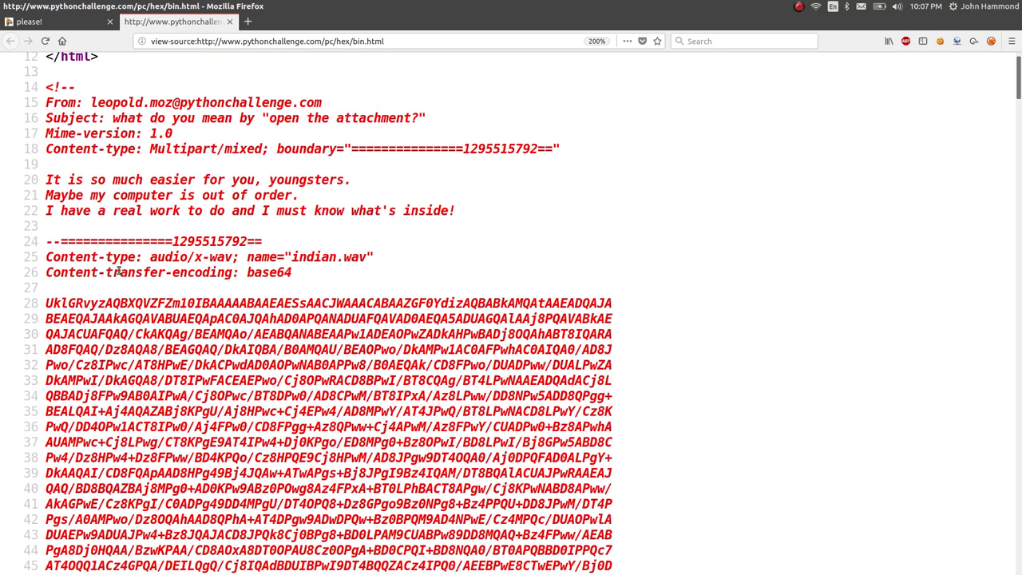
scroll(down, 3)
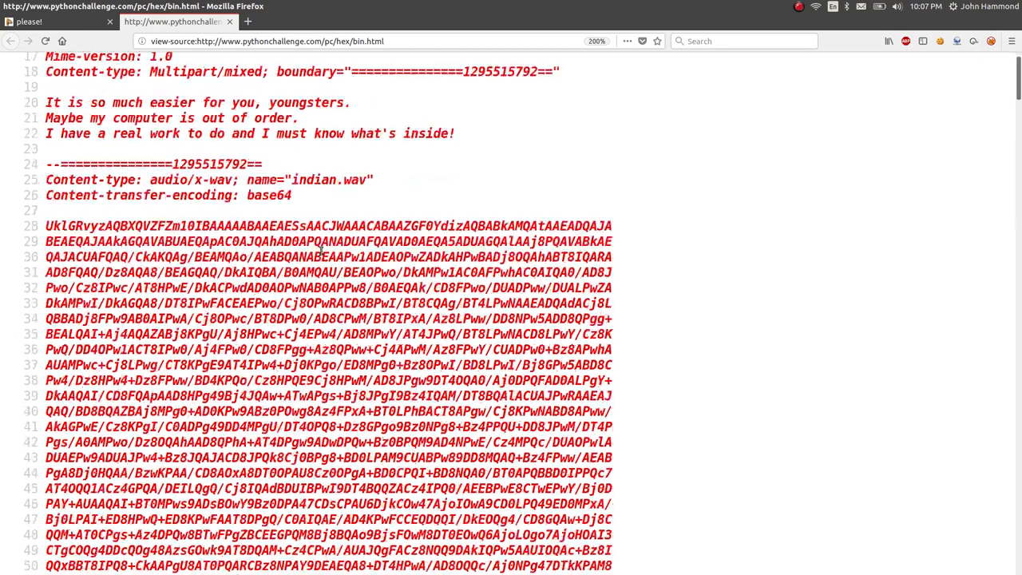
scroll(up, 3)
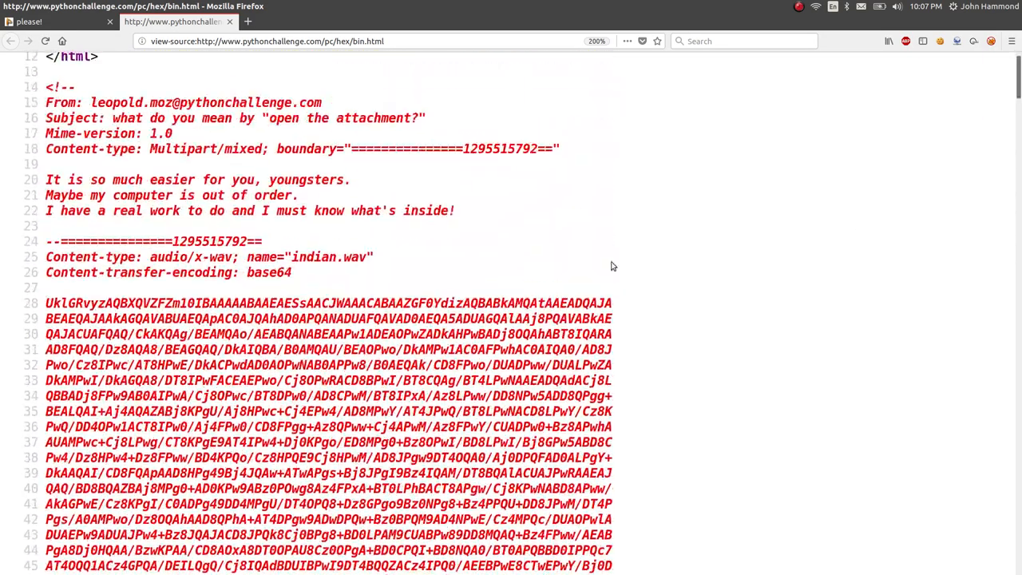
scroll(up, 3)
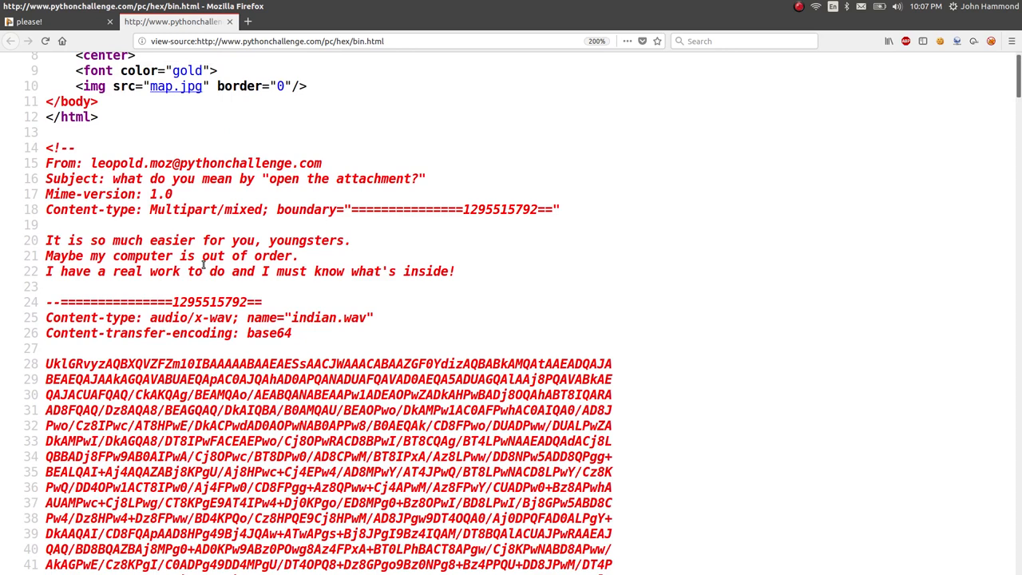
mouse_move(422, 304)
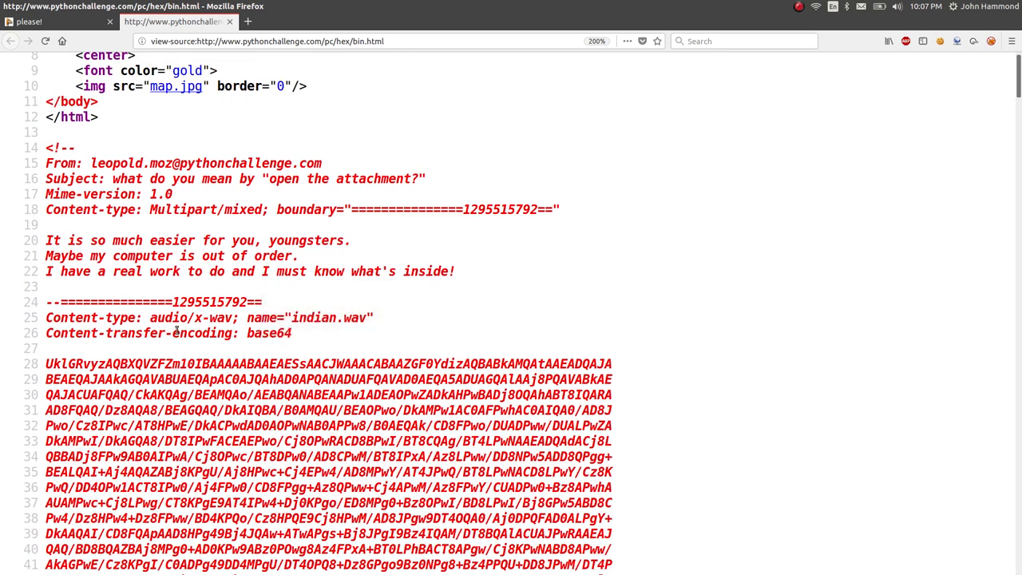
mouse_move(312, 337)
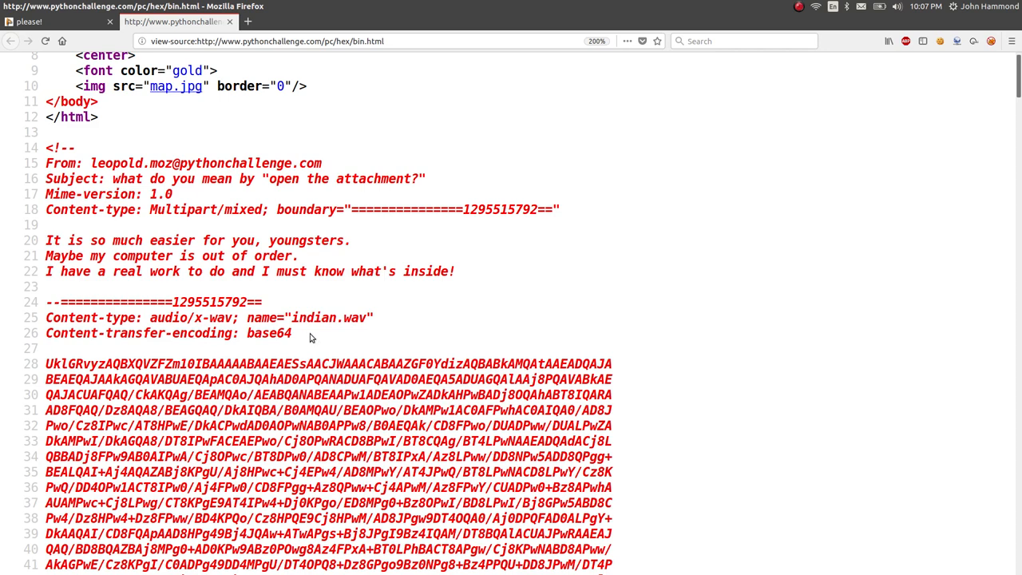
Mark the base64 encoding and scroll through the encoded indian.wav attachment
double_click(269, 333)
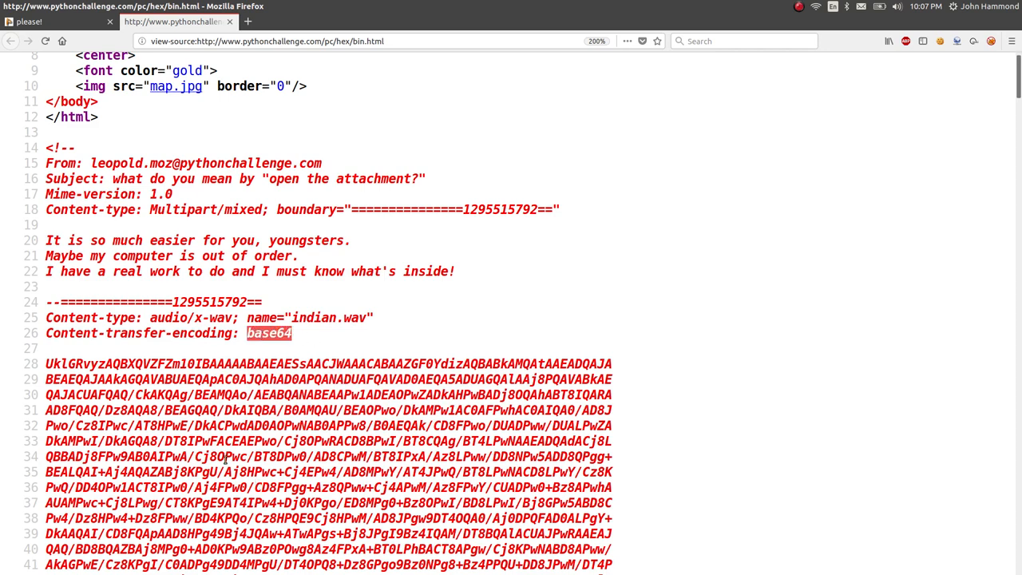
scroll(down, 3)
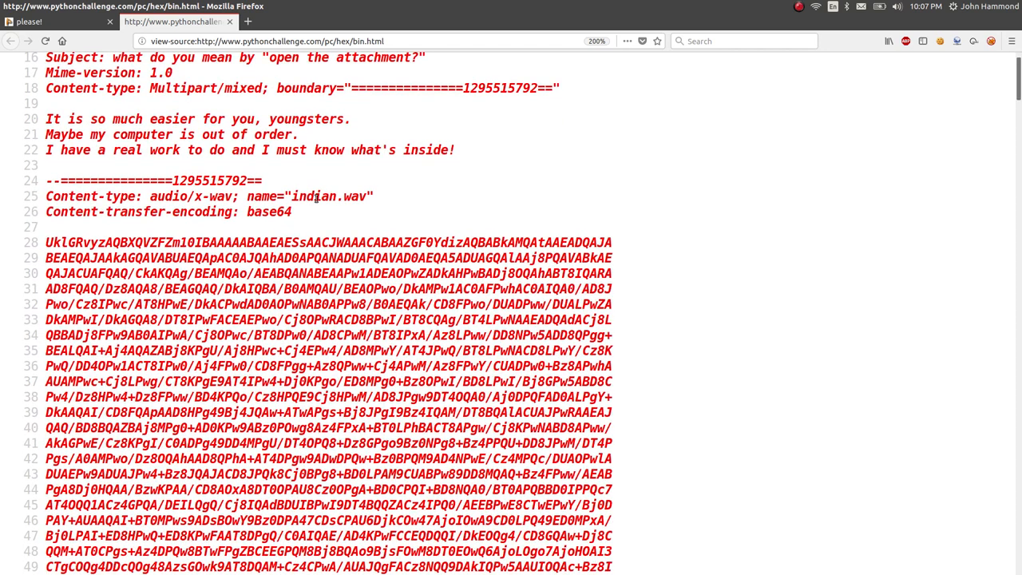
scroll(down, 3)
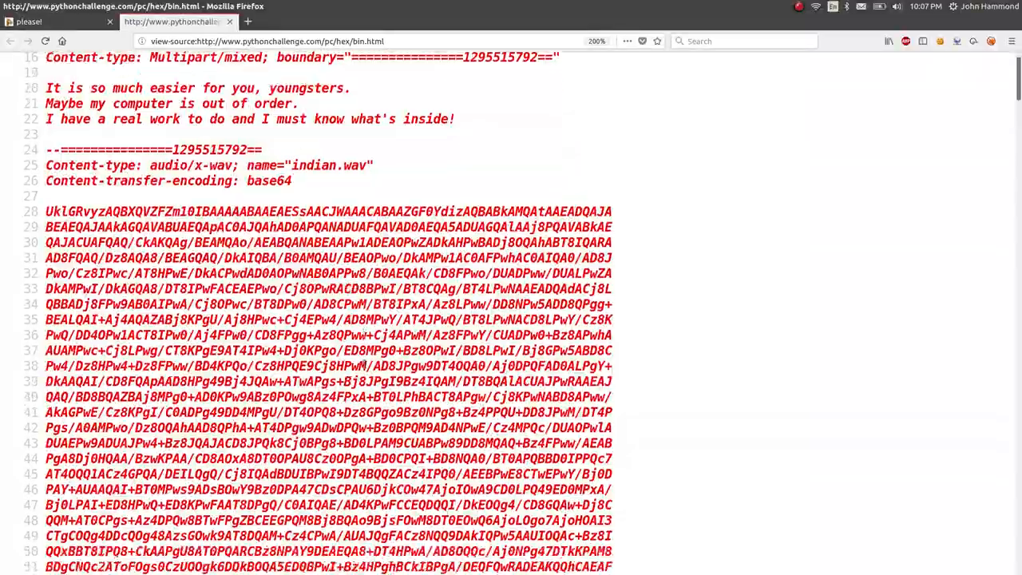
scroll(down, 3)
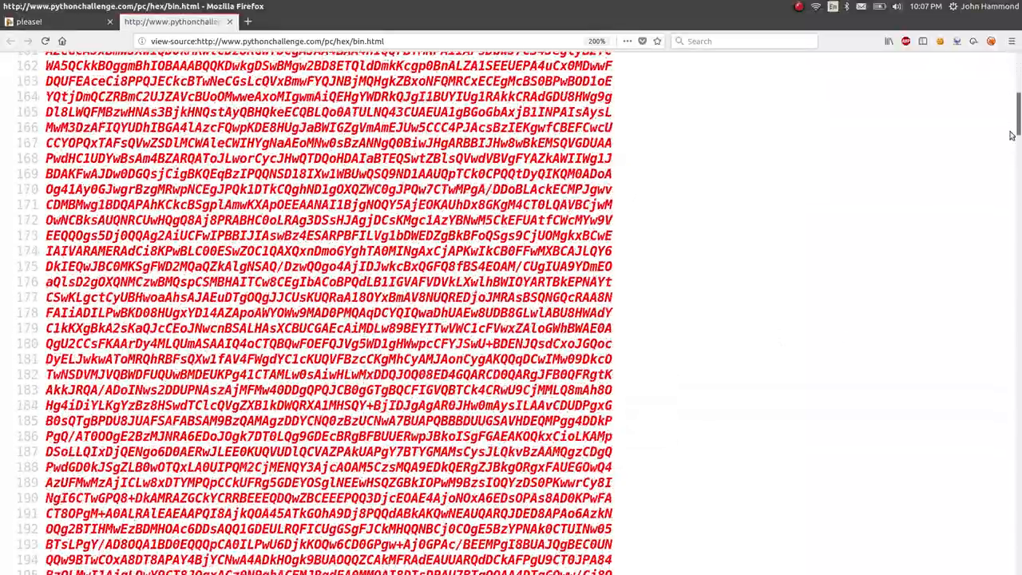
scroll(down, 3)
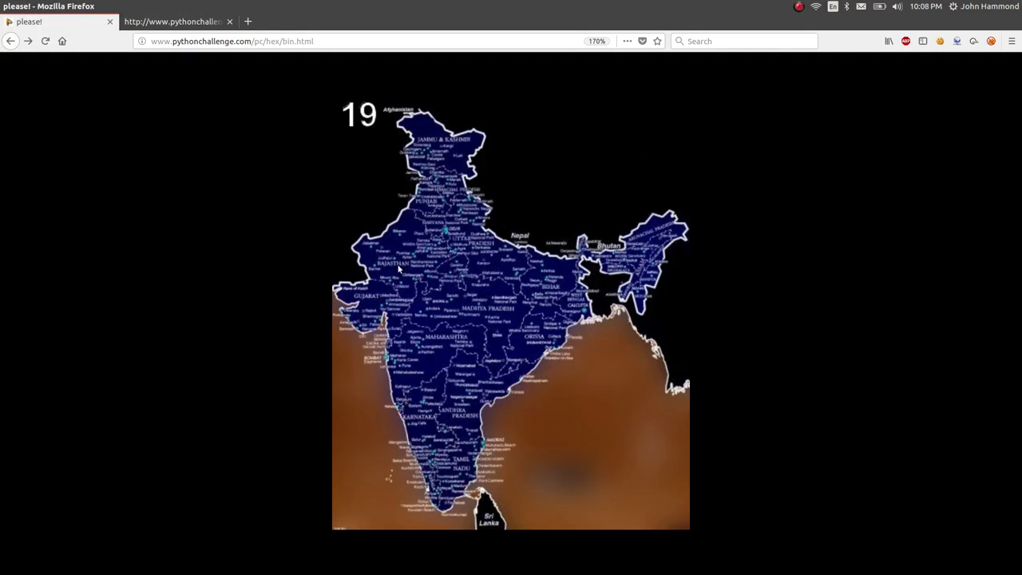
mouse_move(202, 269)
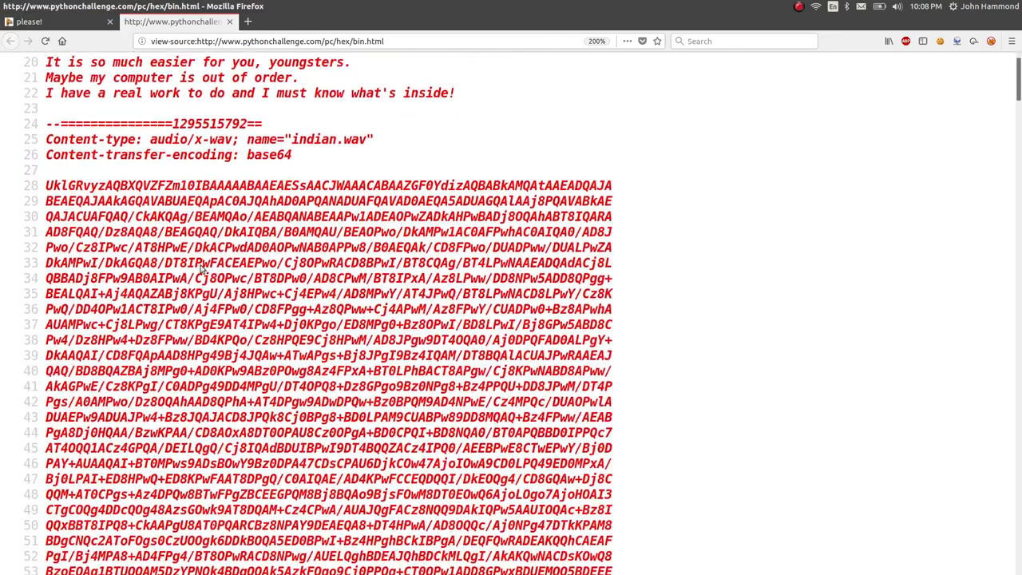
scroll(up, 3)
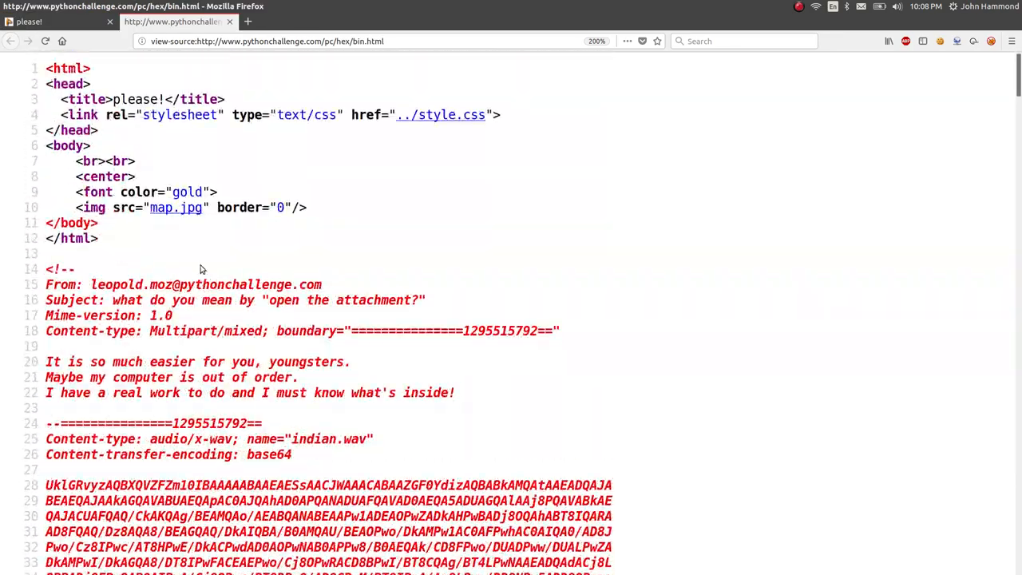
mouse_move(377, 476)
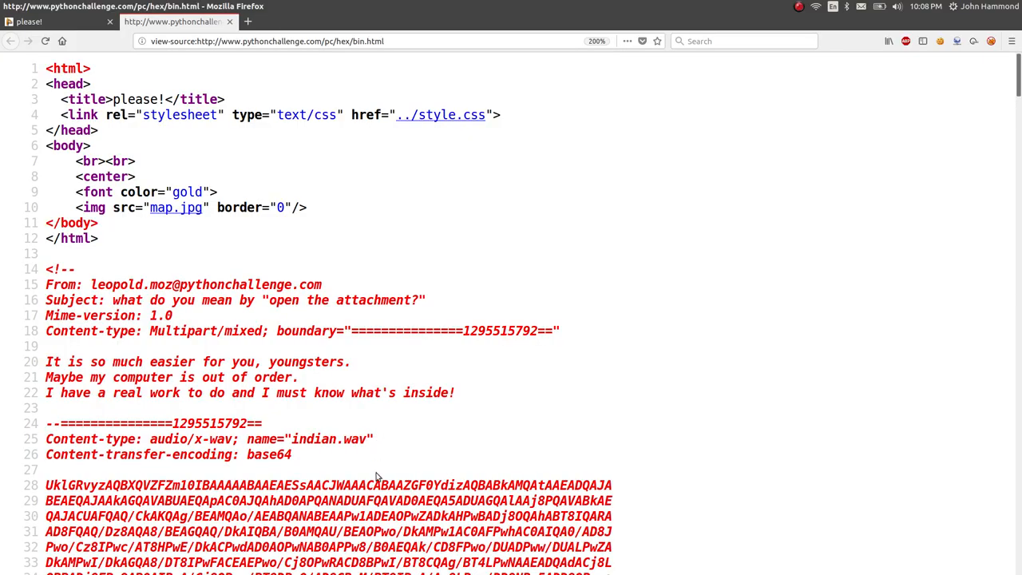
scroll(down, 3)
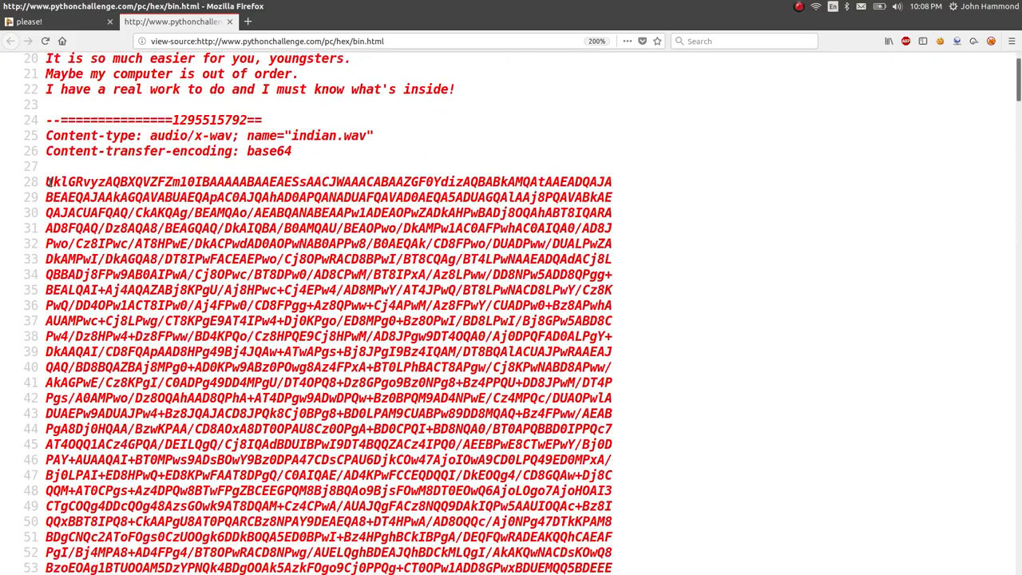
scroll(down, 3)
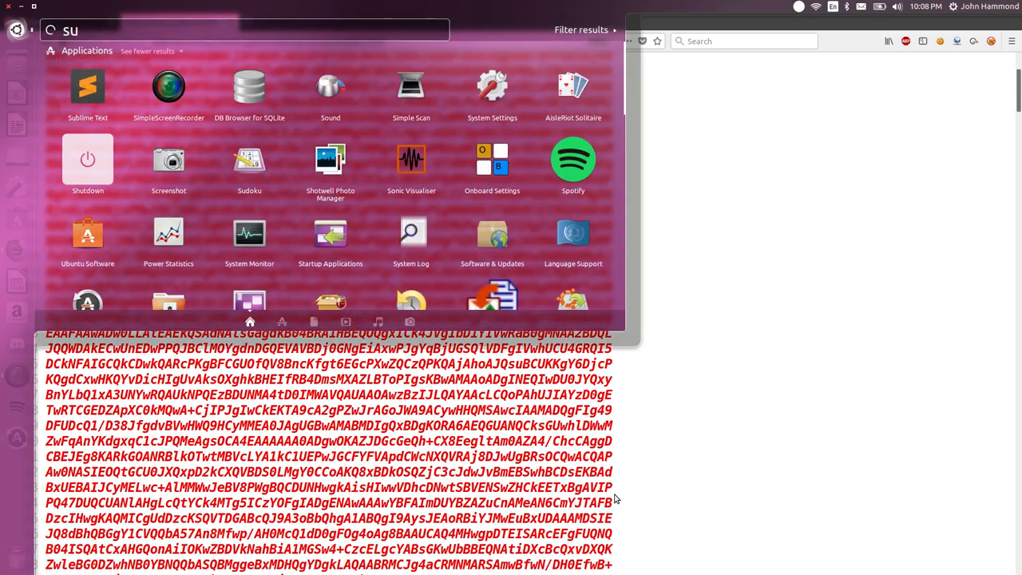
Save a new empty file as level19.py in the pychallenge folder
click(87, 87)
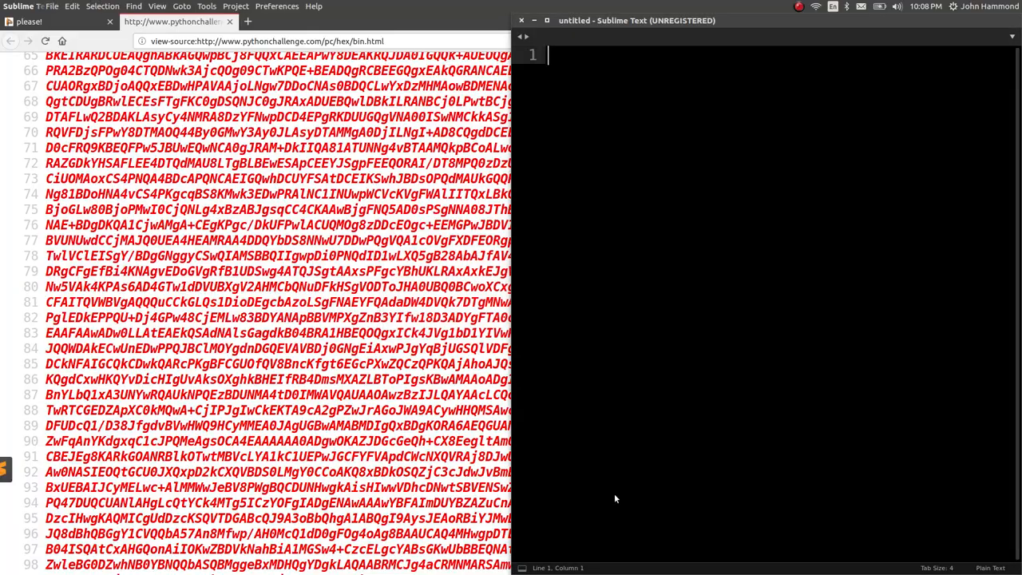
key(ctrl+s)
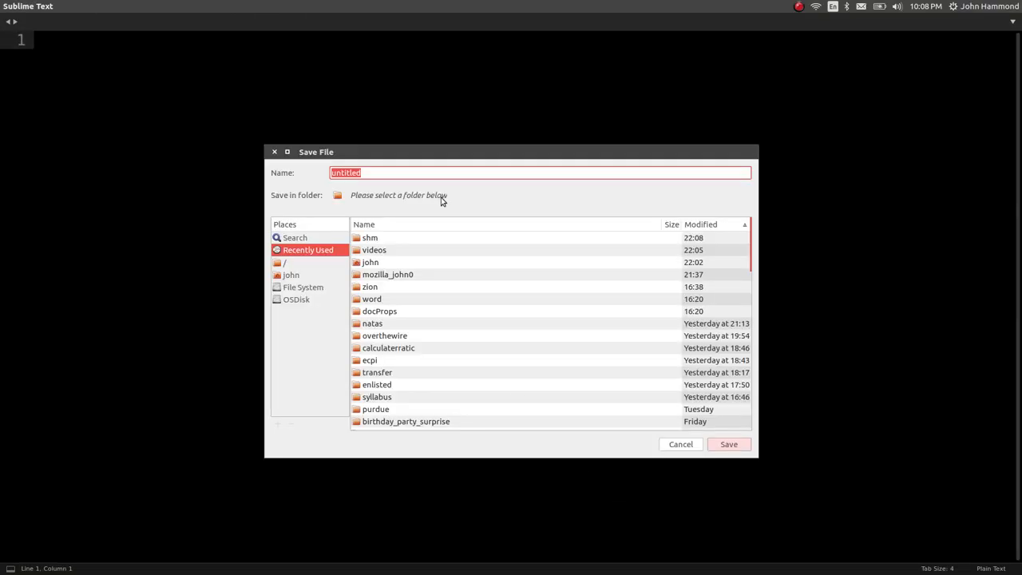
click(724, 195)
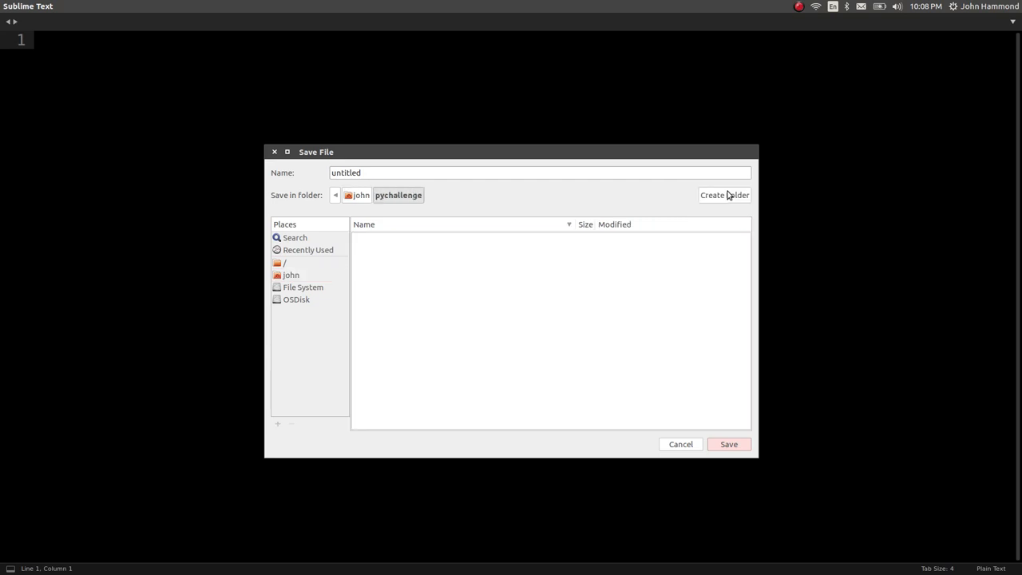
text(level)
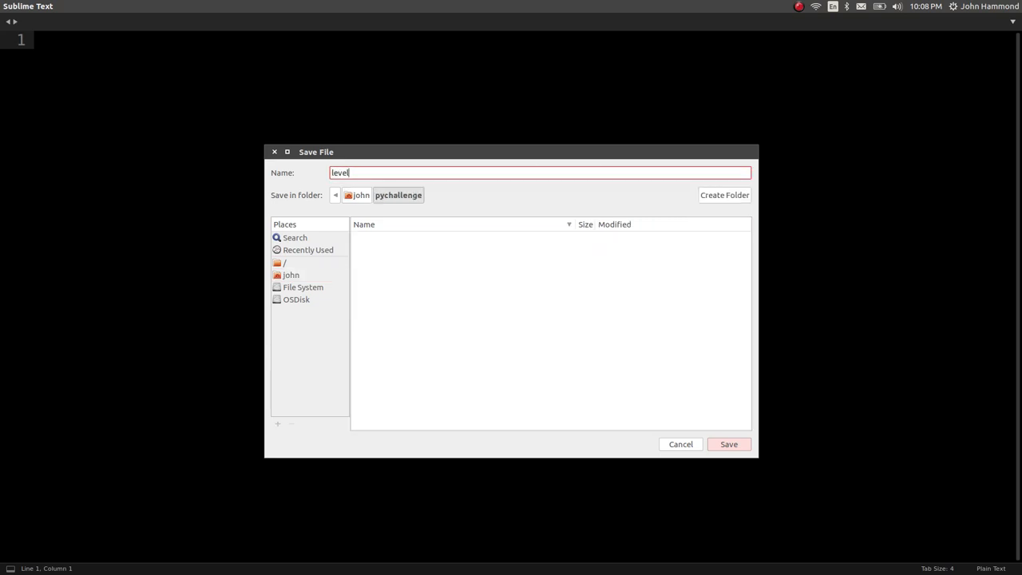
click(727, 444)
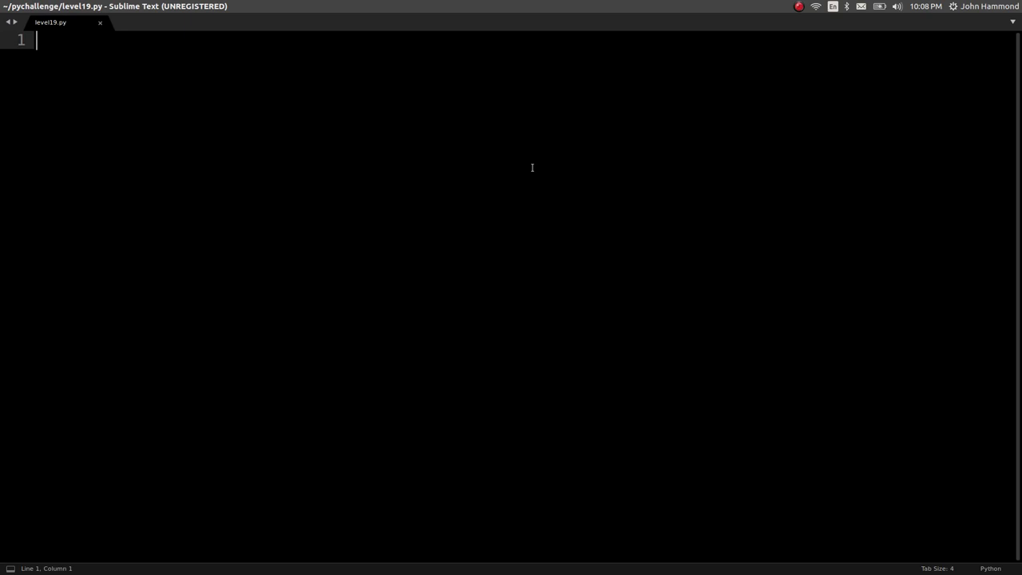
Write the #!/usr/bin/env python shebang and 'import requests' in level19.py
text(#!/us)
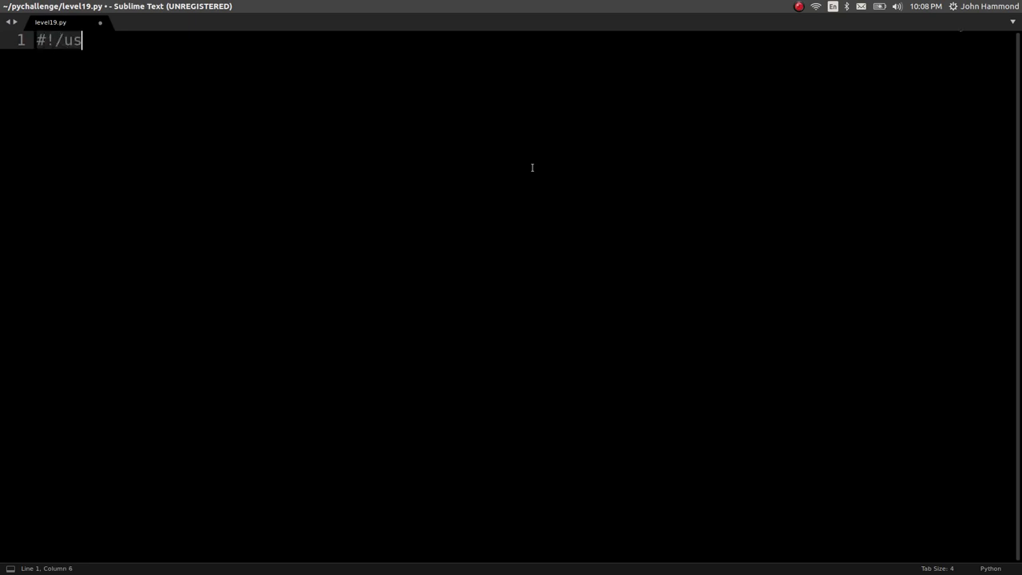
text(r/bin/env python)
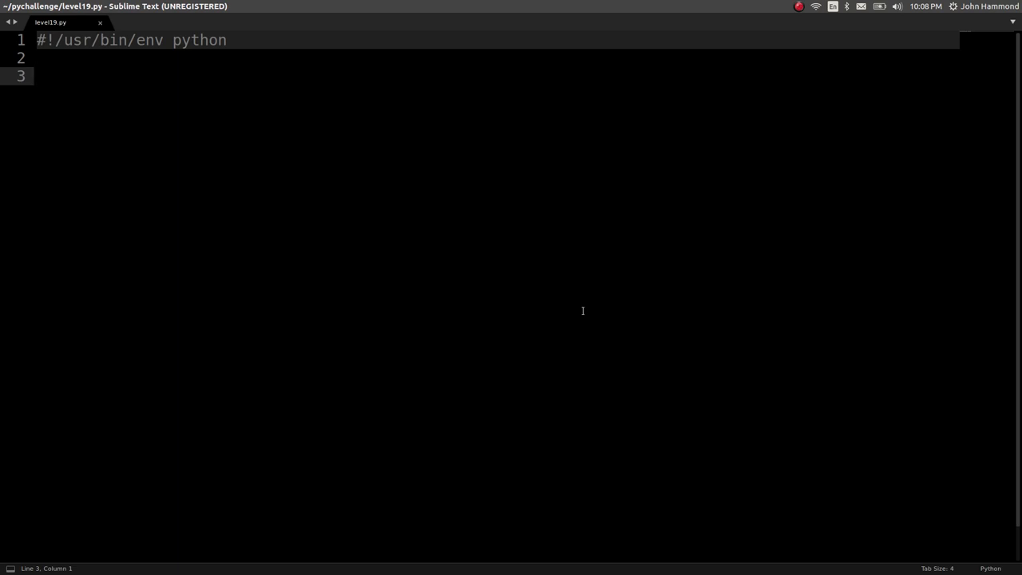
text(import)
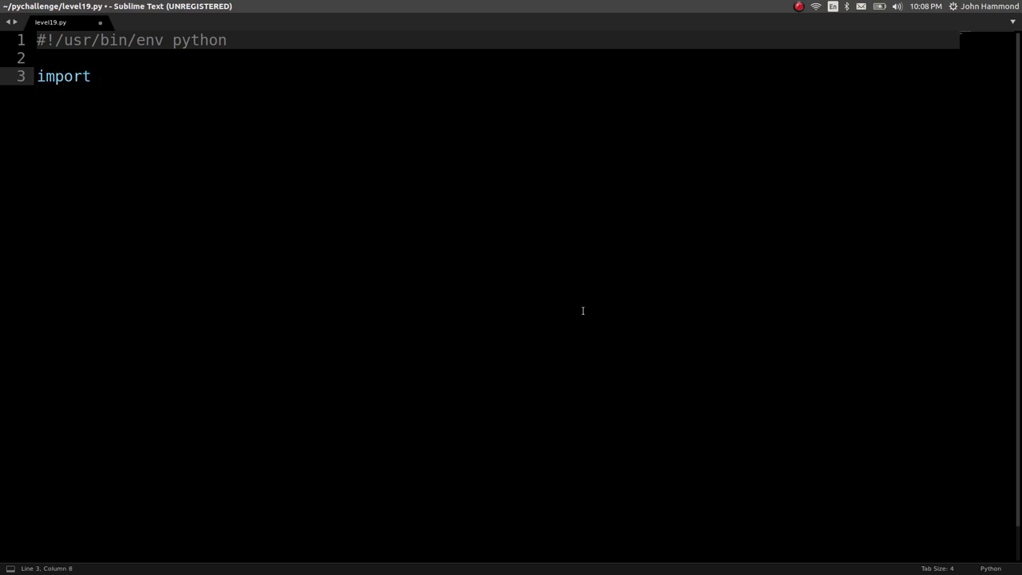
text(requests)
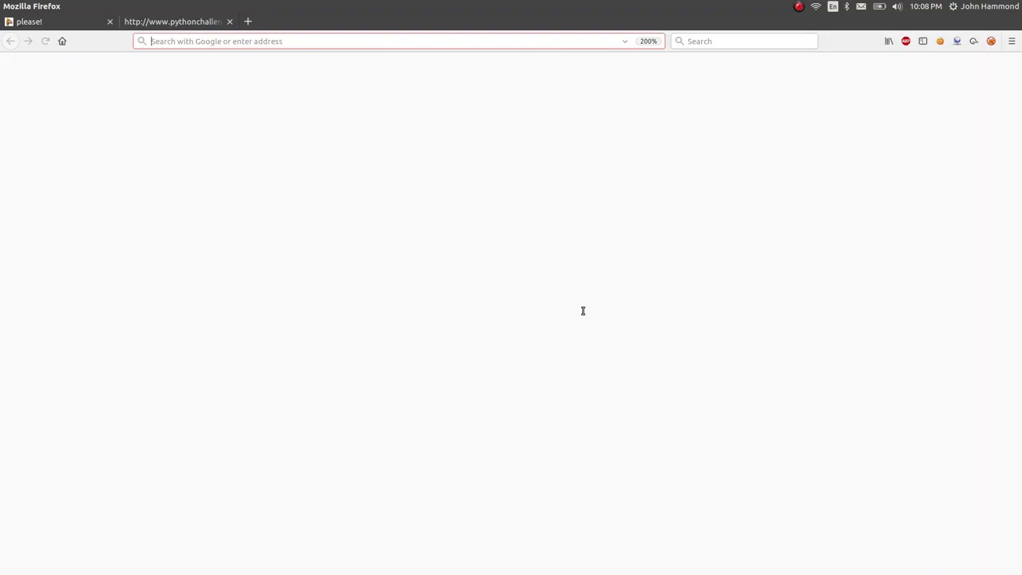
Search 'python requests' and open the Requests: HTTP for Humans documentation
text(python re)
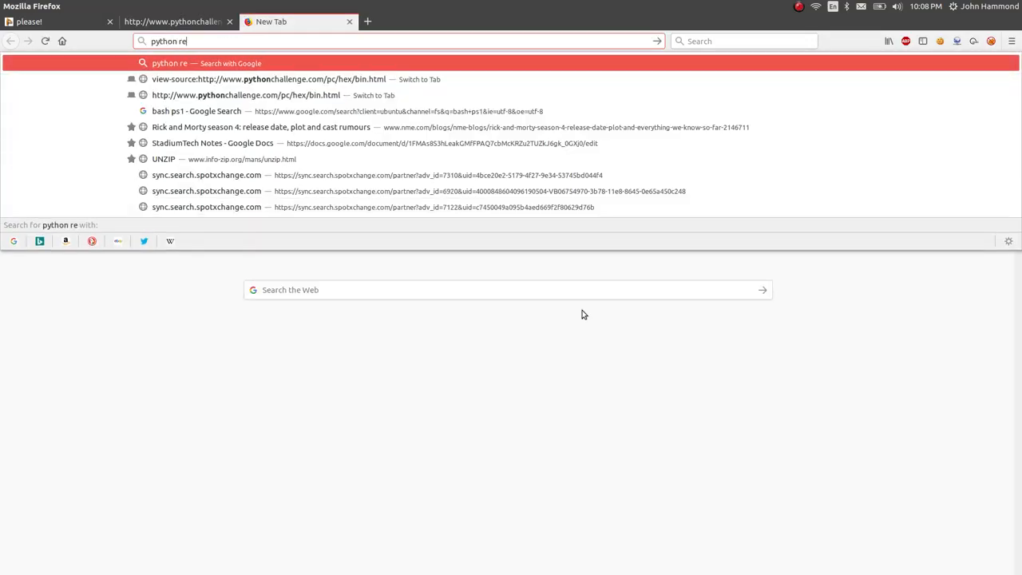
key(Return)
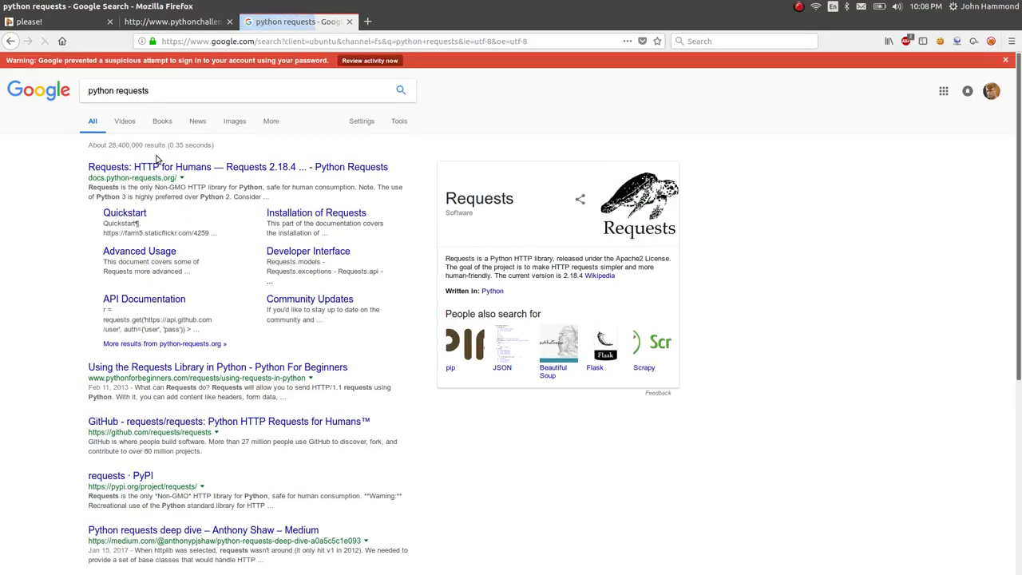
click(238, 166)
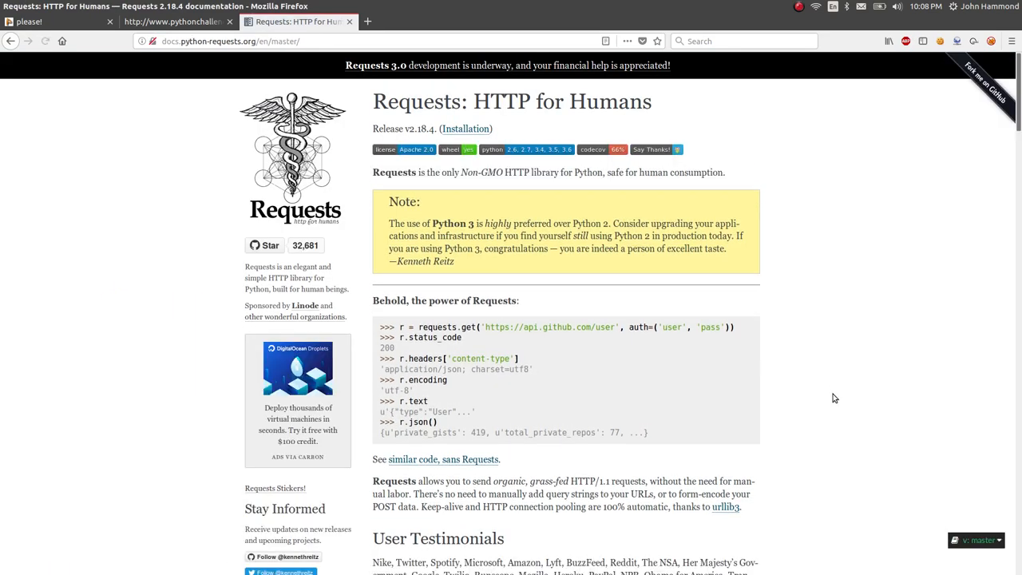
scroll(down, 3)
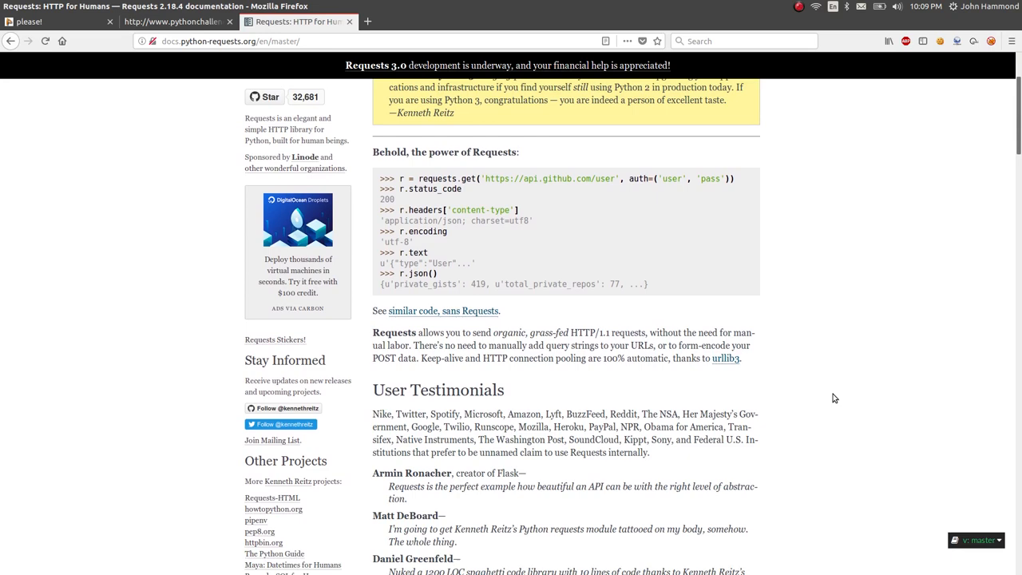
scroll(up, 3)
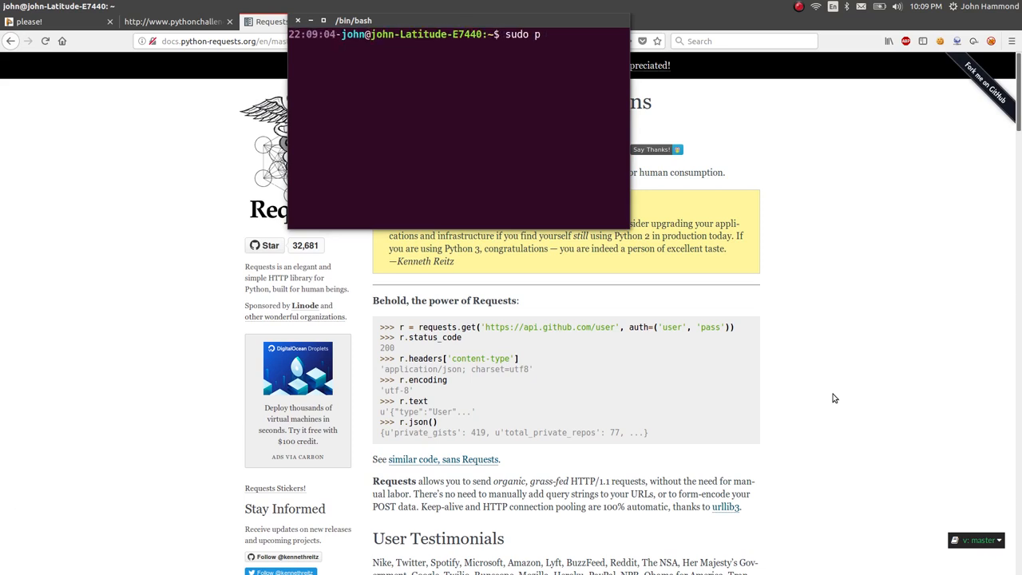
Type sudo pip install, then apt-get install python commands in the terminal
text(ip install re)
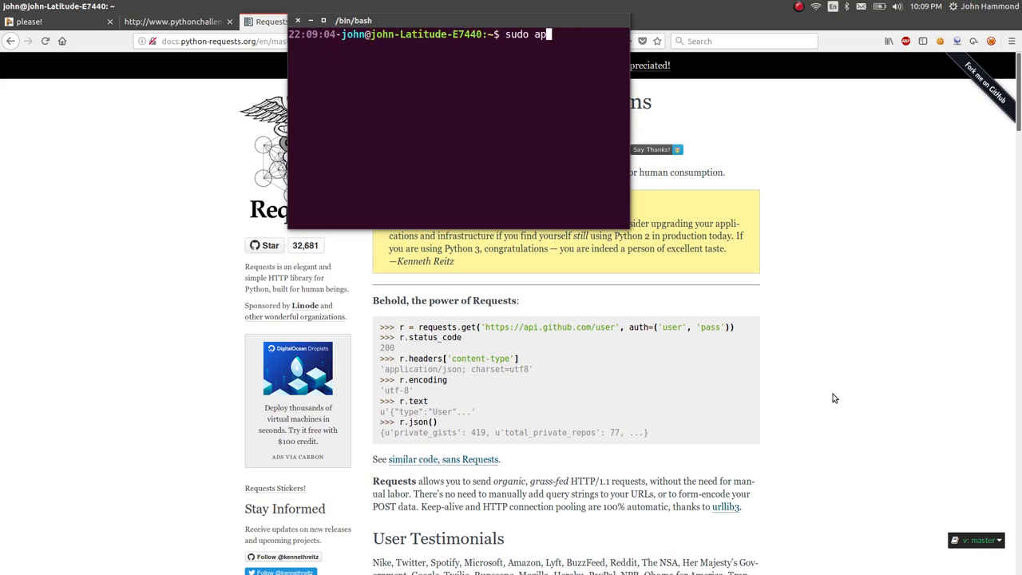
text(t-get install pyth)
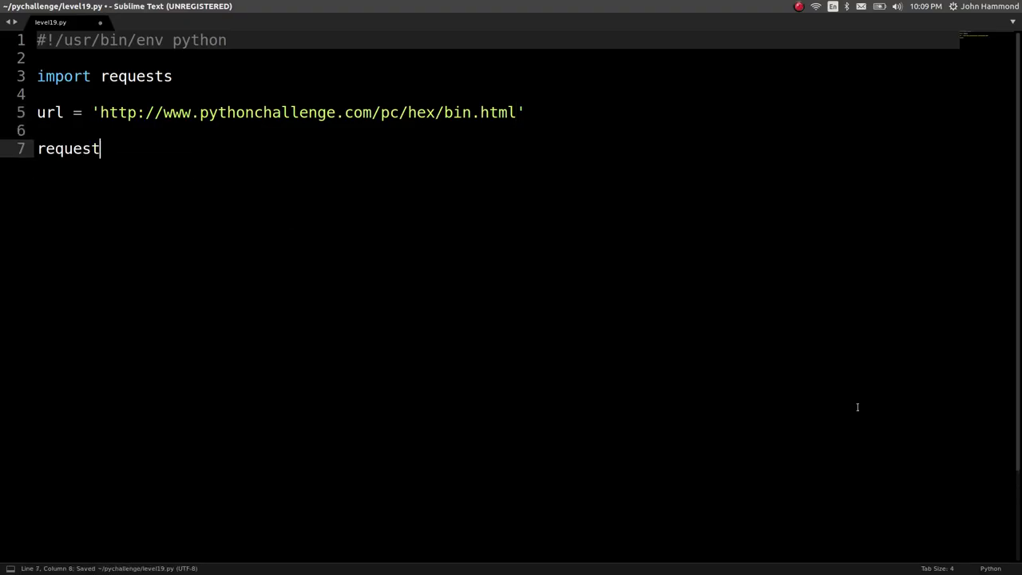
Fetch the url with requests.get, print response.text, and build the script
text(s.get(url))
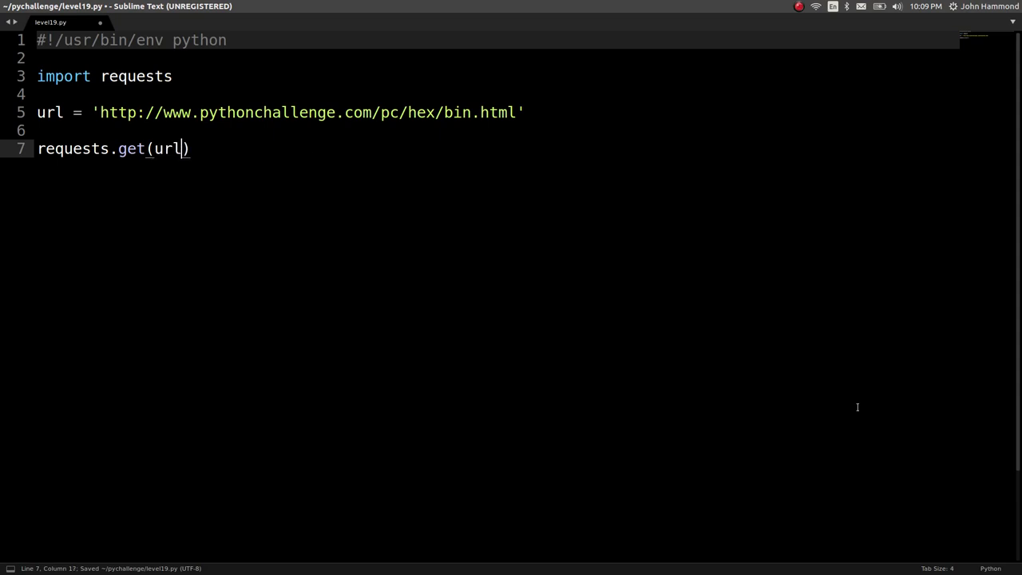
text(response =)
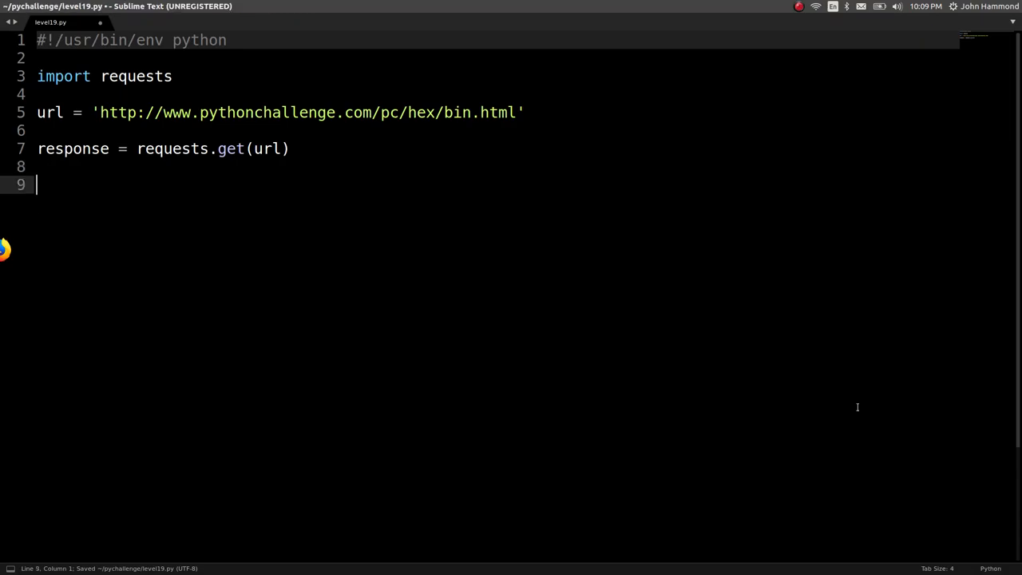
text(print response)
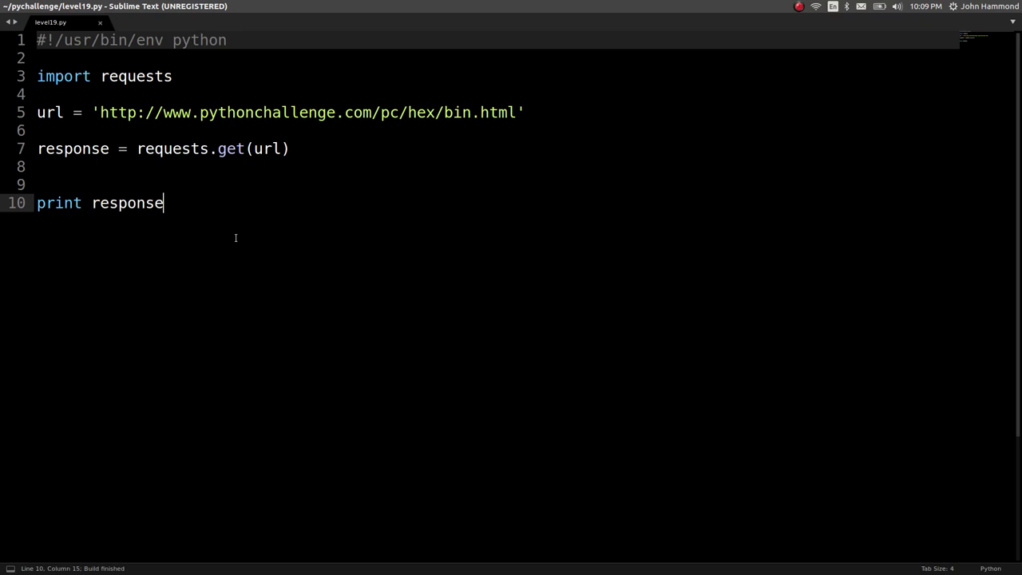
text(.text)
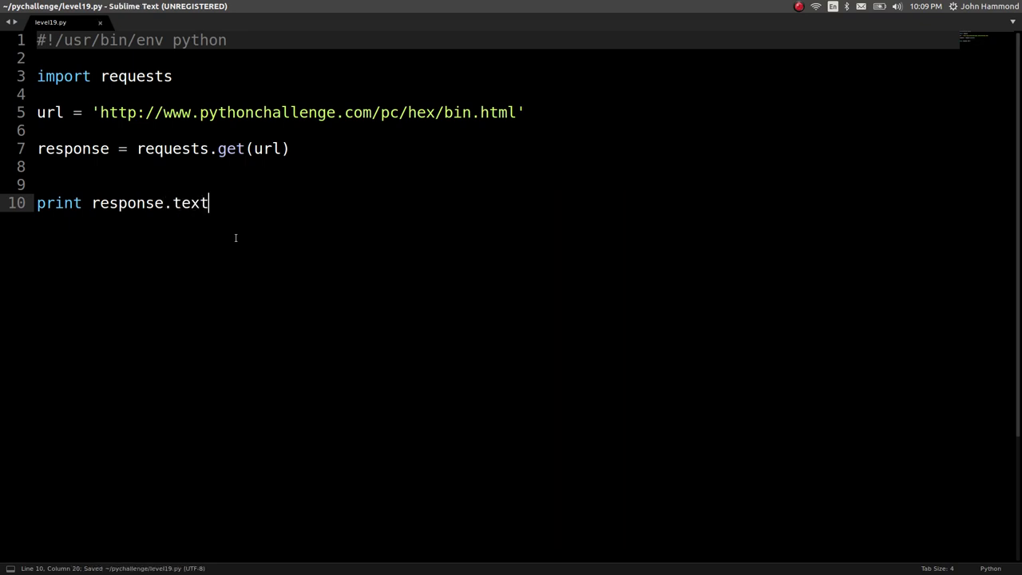
key(ctrl+b)
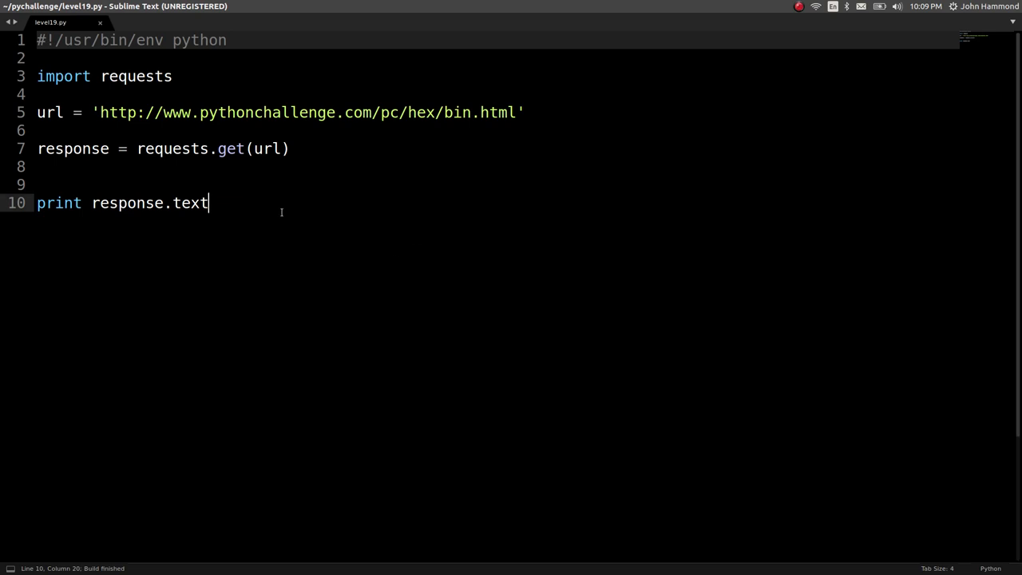
text(, au)
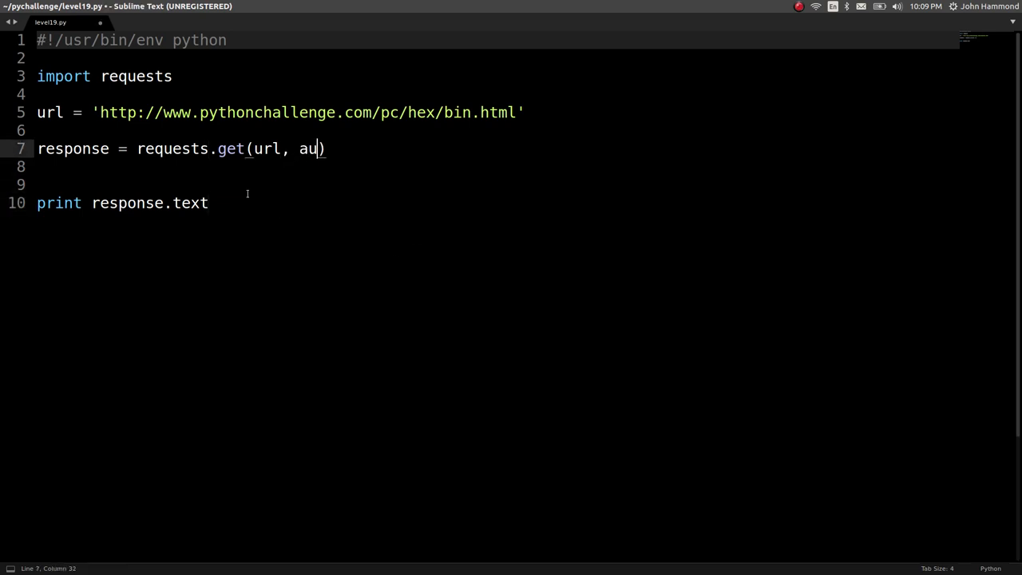
text(th = (''))
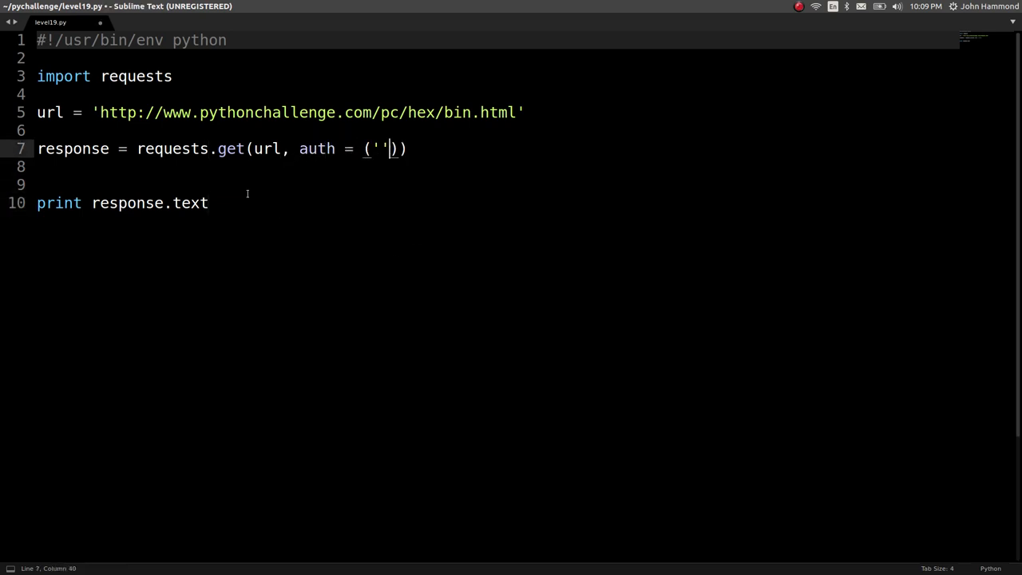
text(butter)
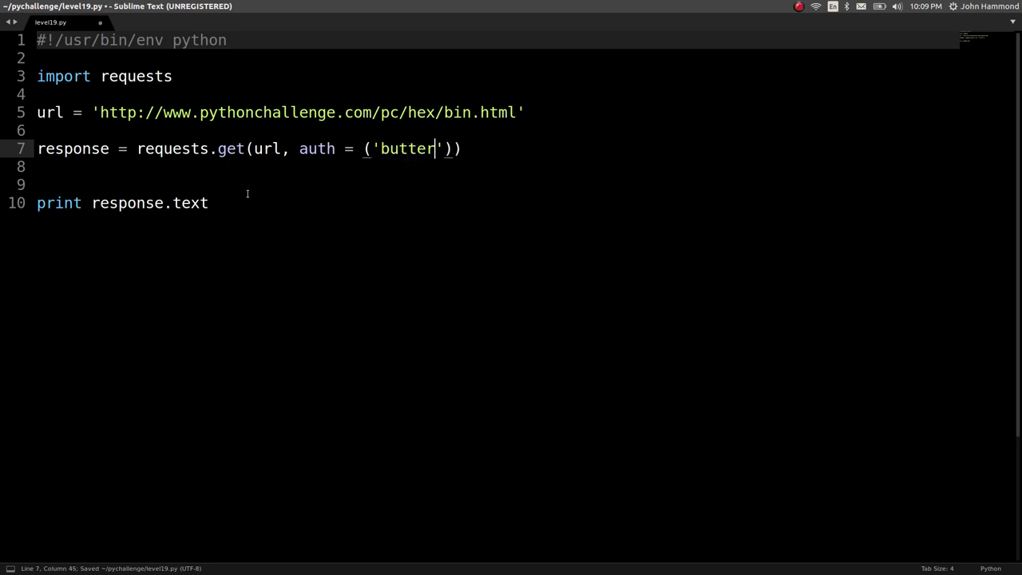
text(, 'fly')
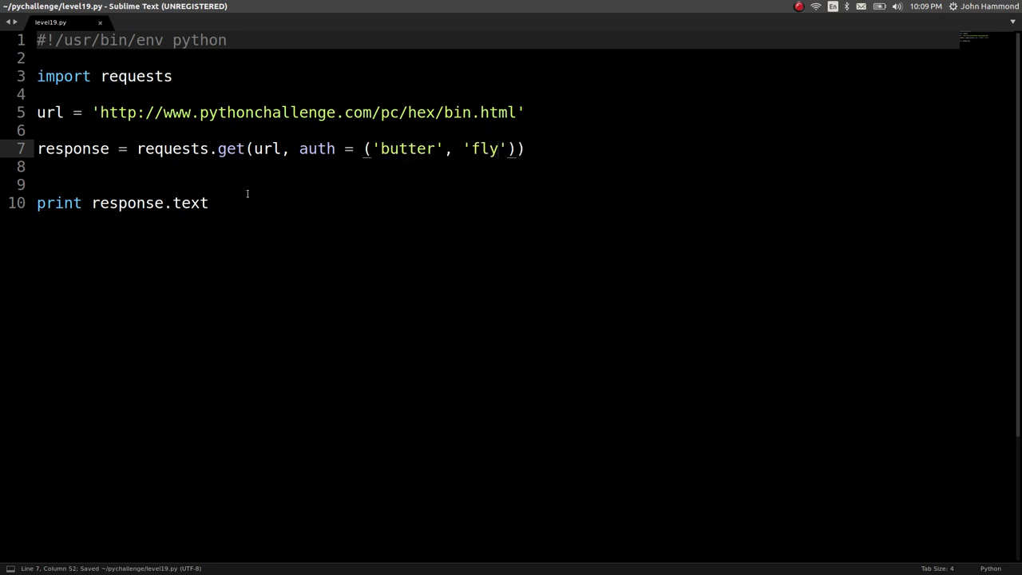
key(ctrl+b)
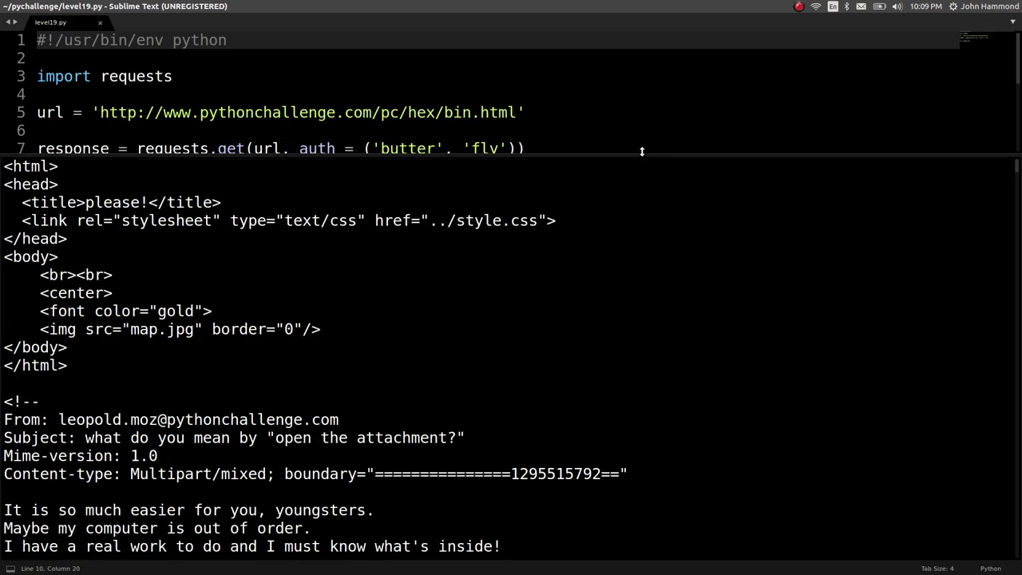
scroll(down, 3)
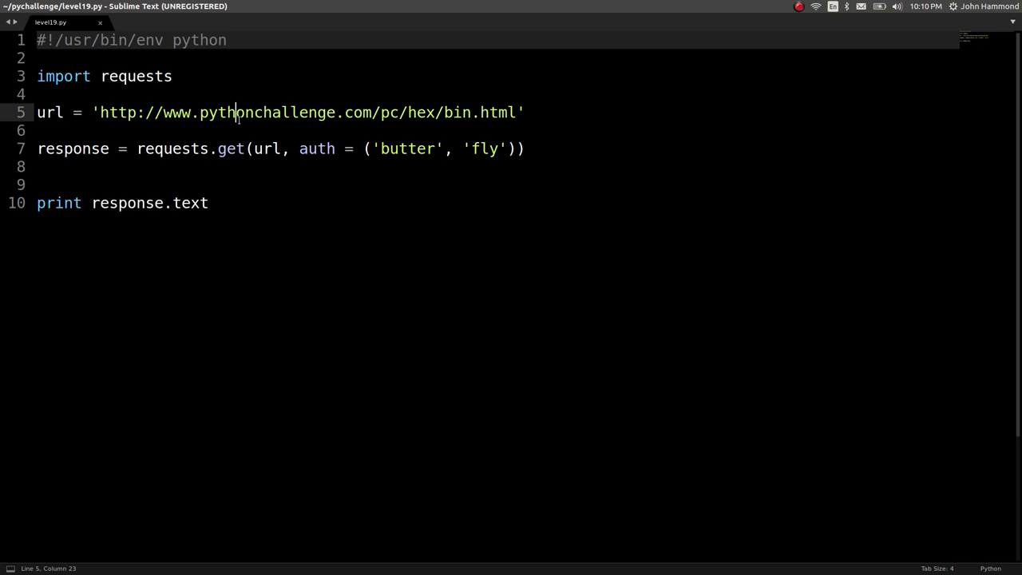
Add an 'import re' line to the script's imports
text(import re)
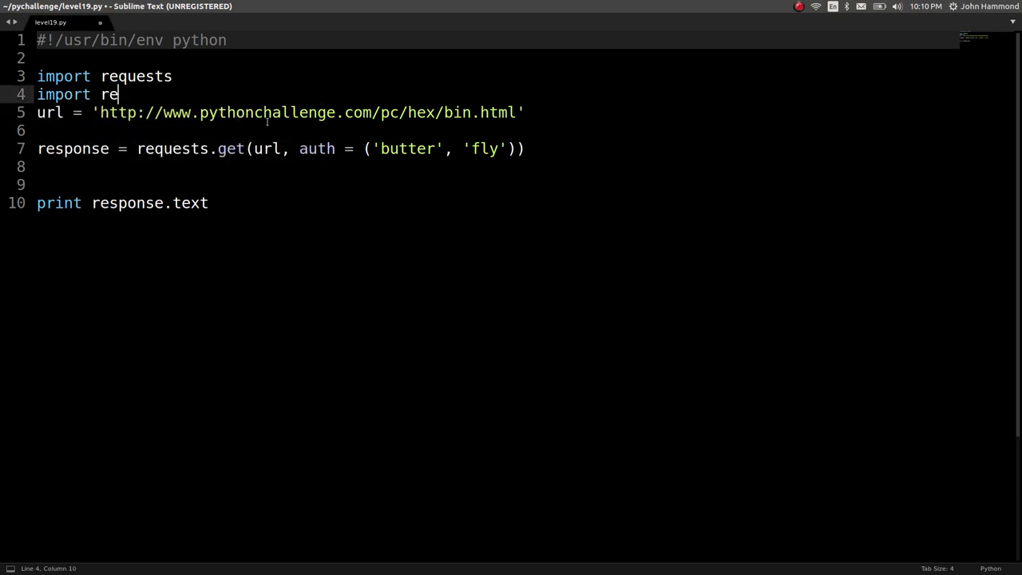
key(Return)
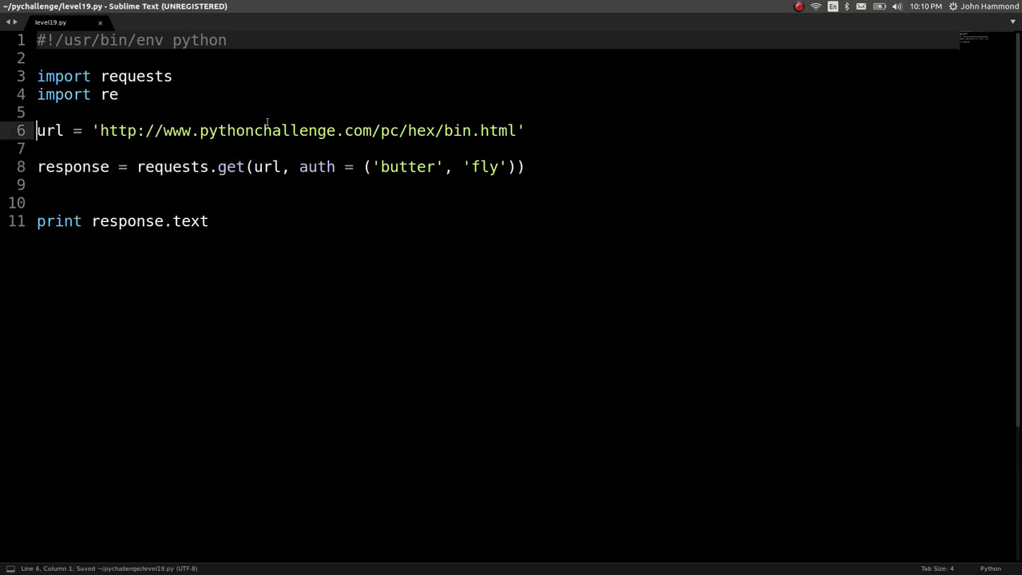
click(40, 184)
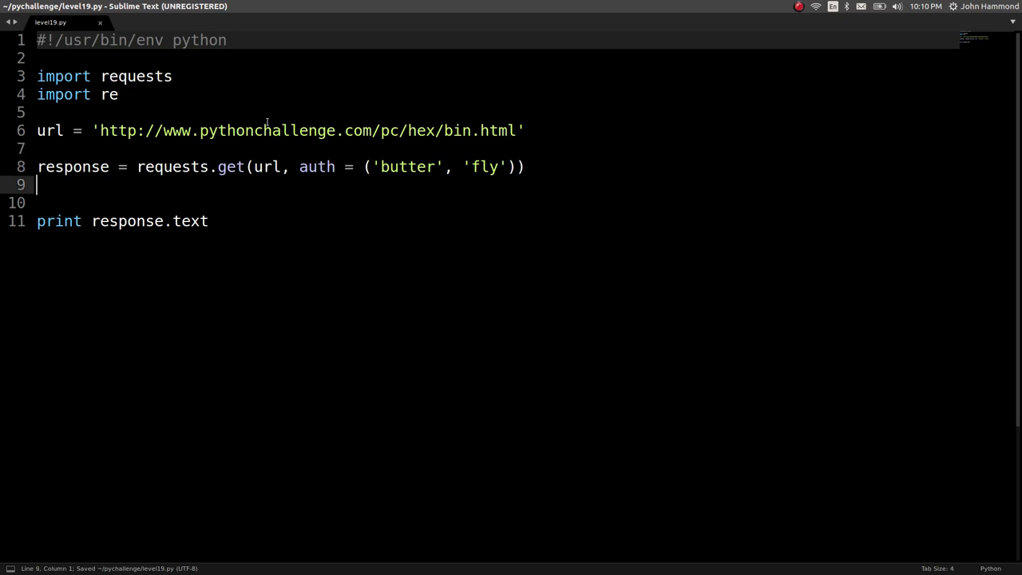
Print re.findall('Uk(.*)A=', response.text) instead of the raw text and build
click(92, 220)
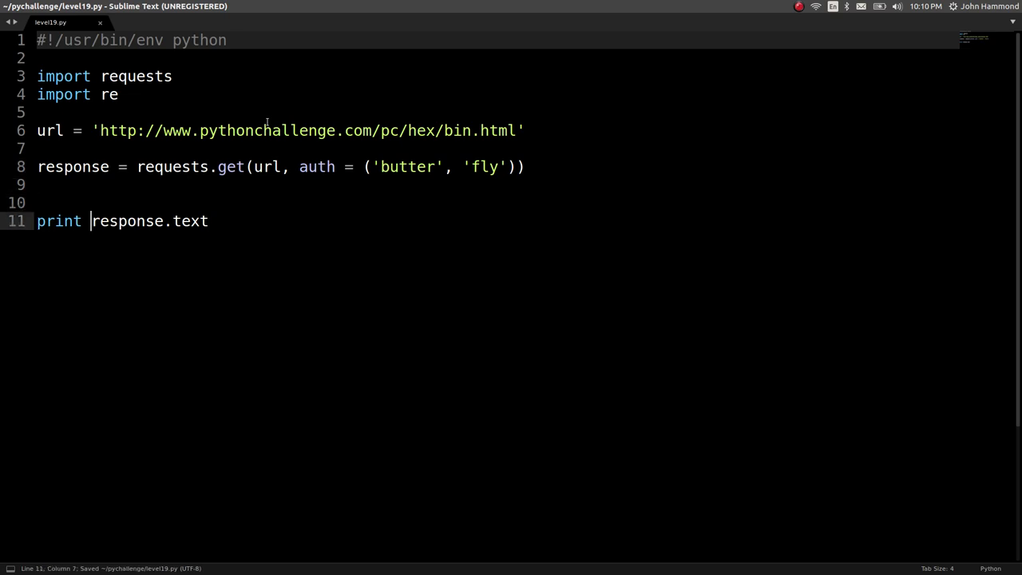
text(re.findall)
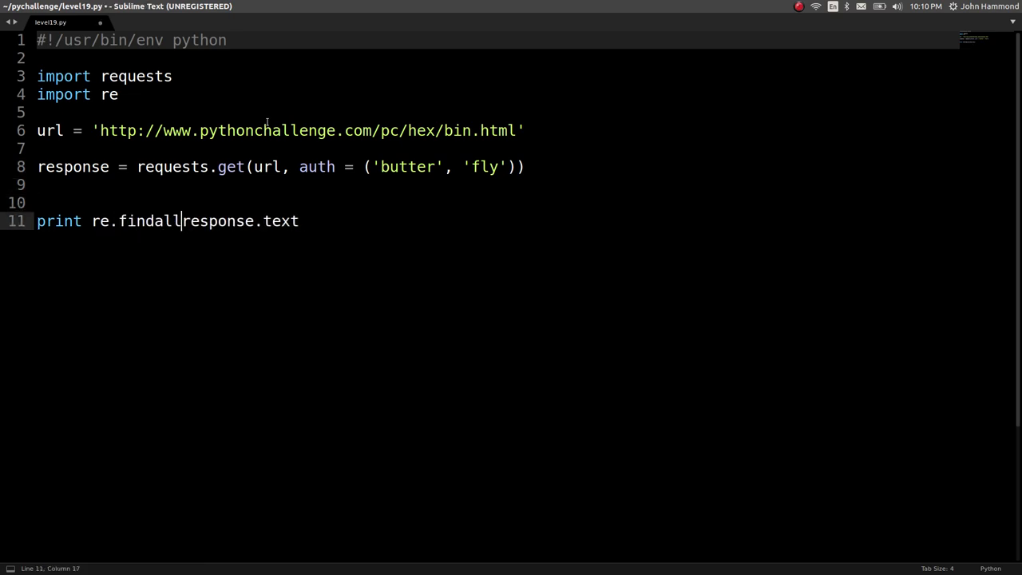
text(('Uk')
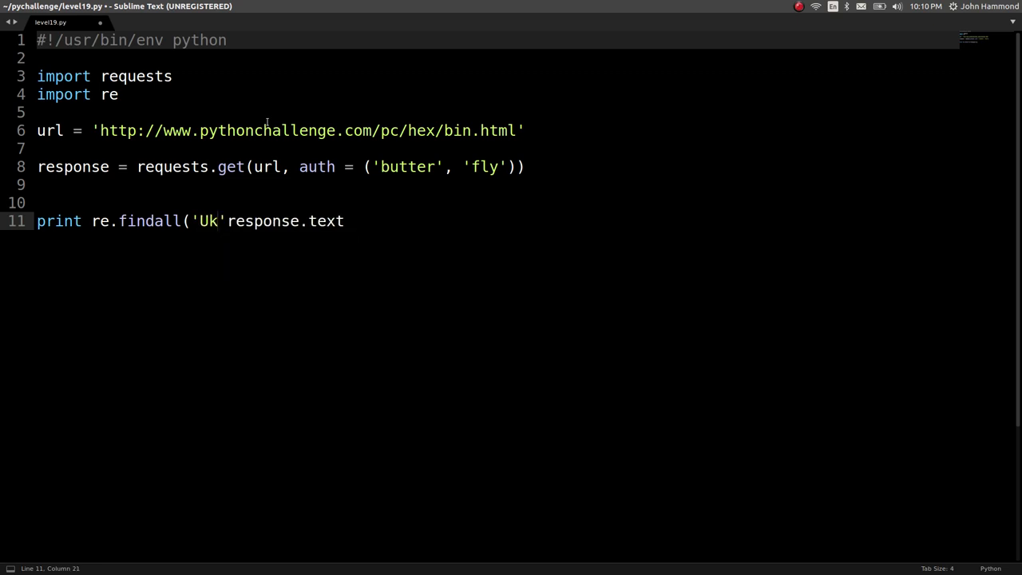
text((.*))
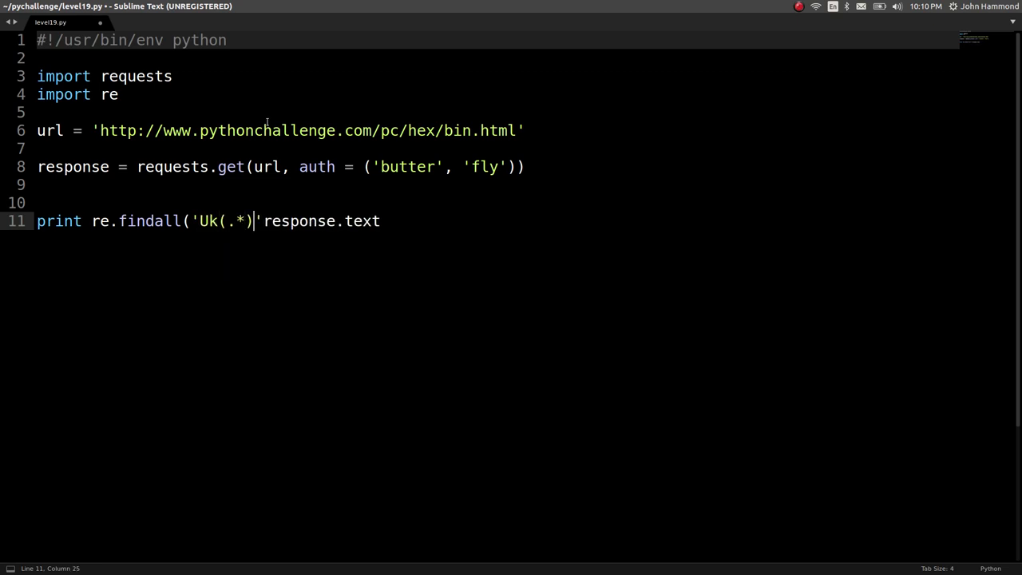
text(A=)
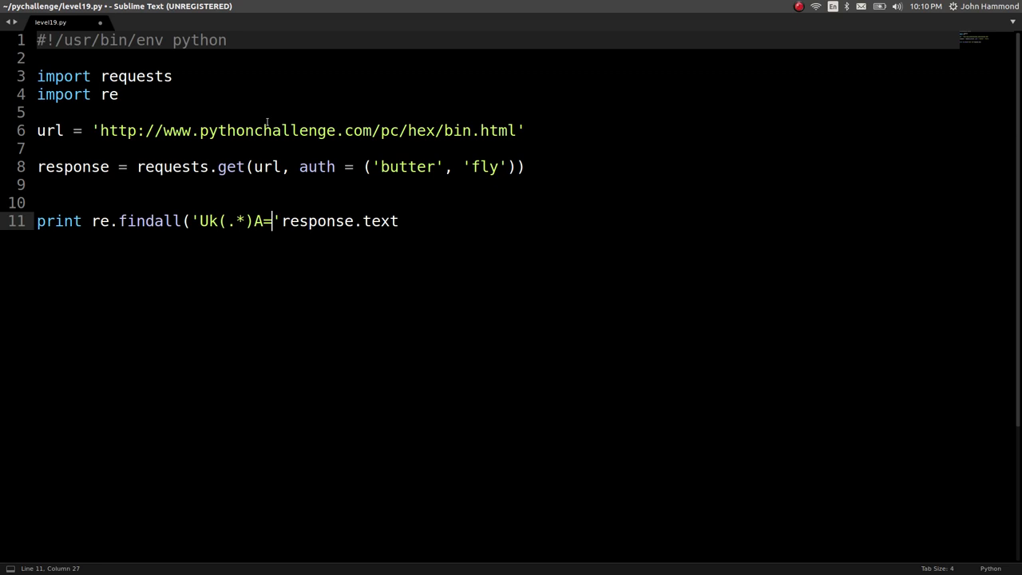
text(,)
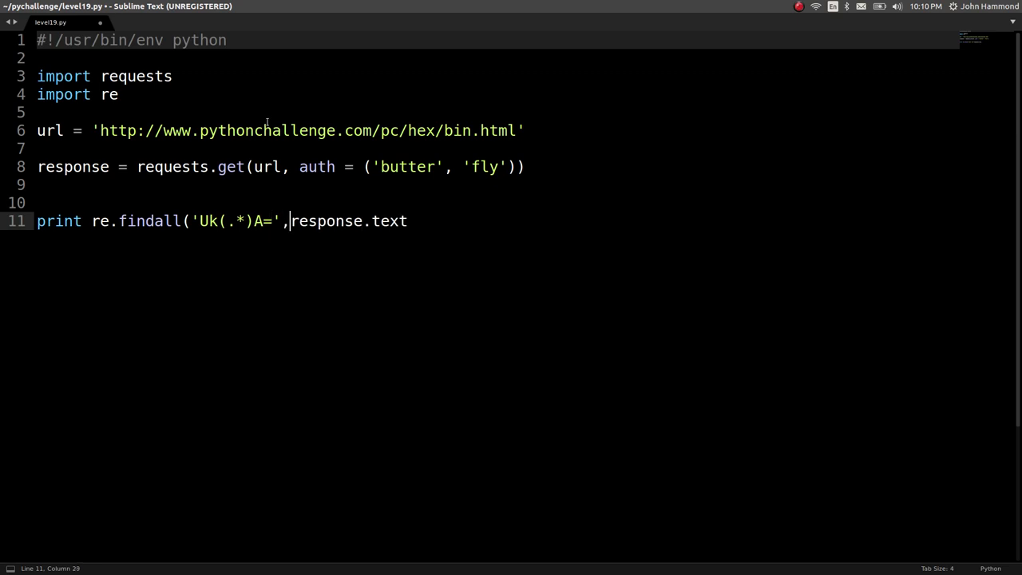
text())
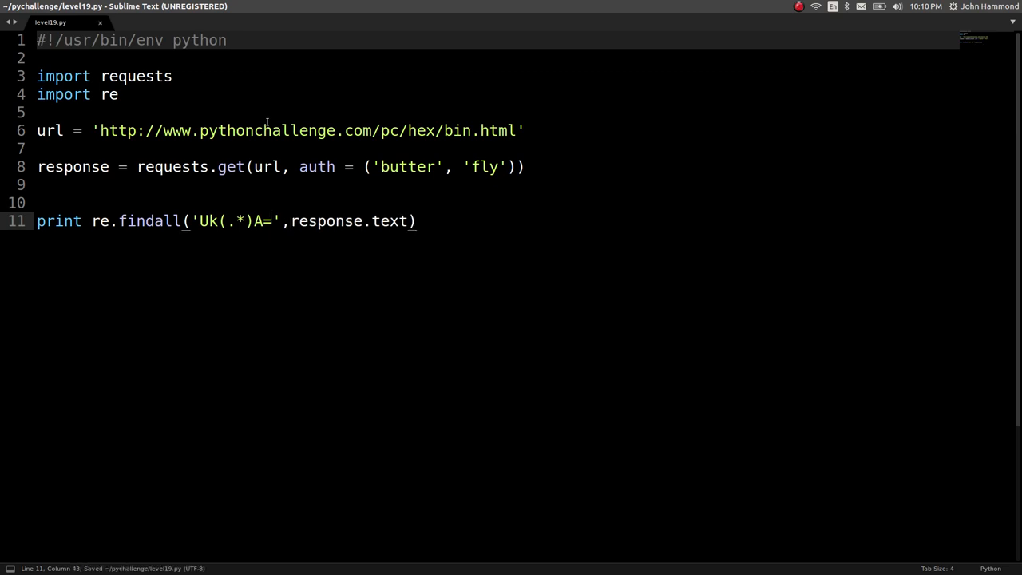
key(ctrl+b)
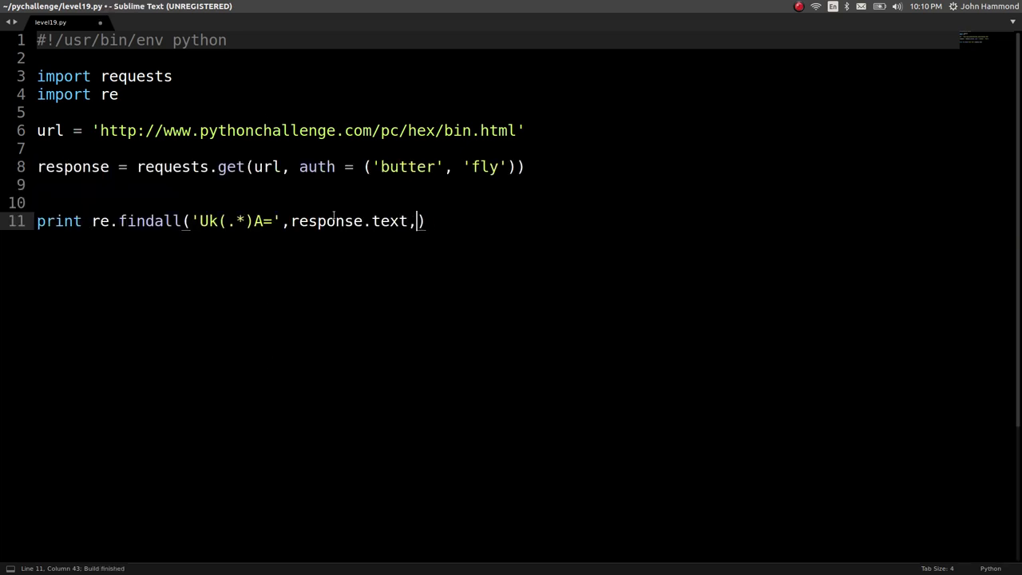
text(re.)
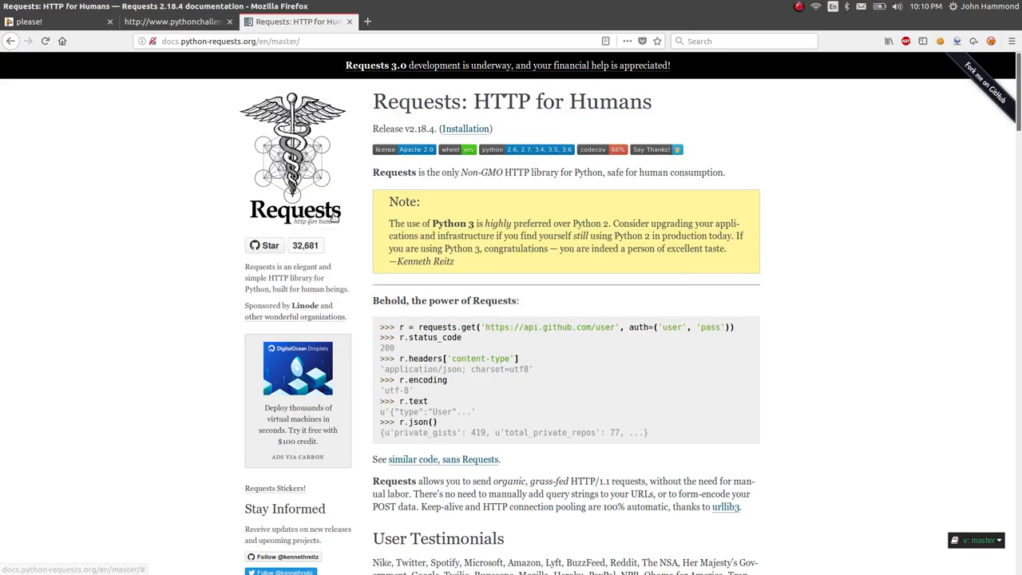
Leave the Requests documentation in Firefox and return to level19.py
click(368, 22)
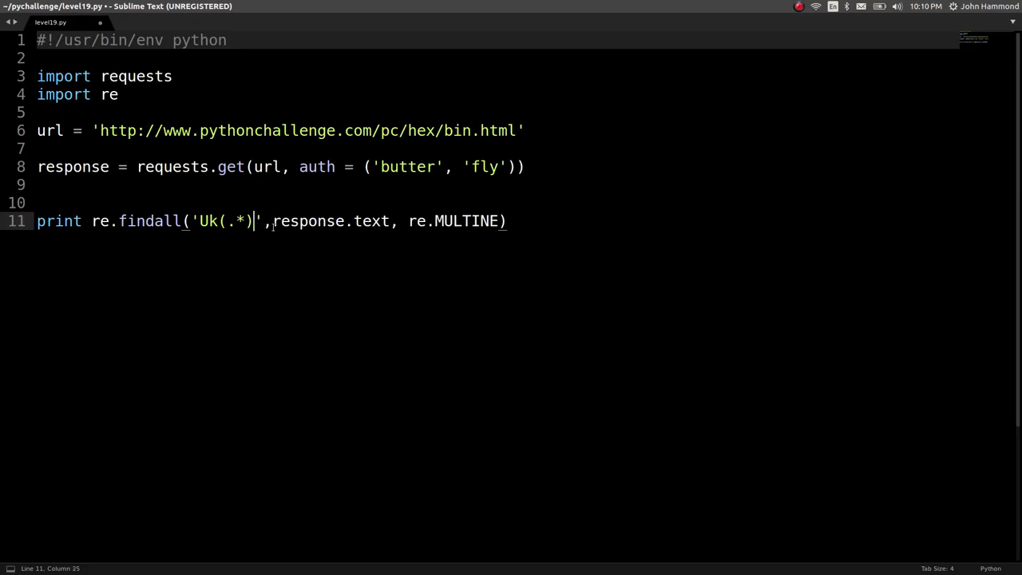
Drop the re.MULTINE flag, add print response.text, and rerun the script
key(ctrl+b)
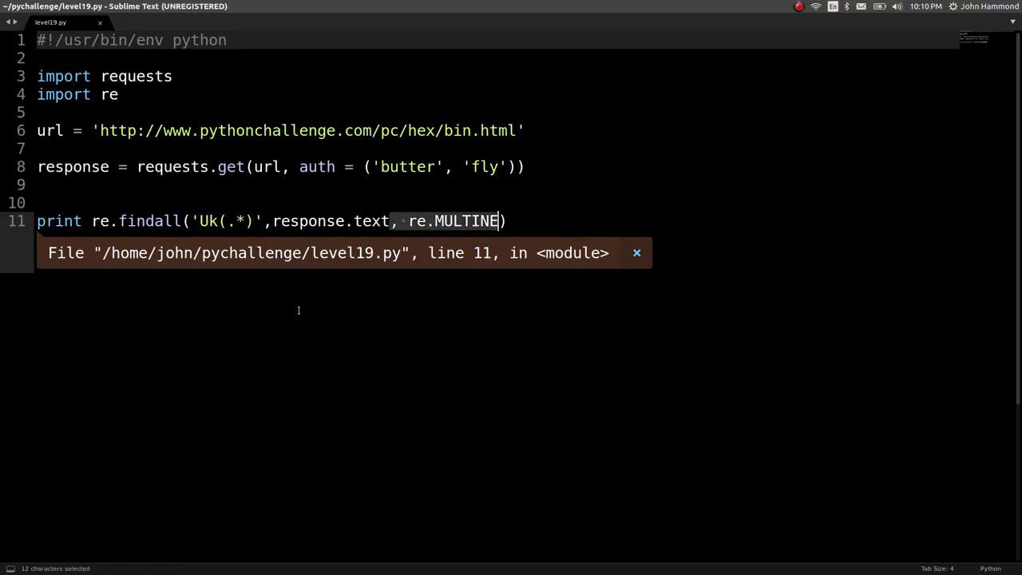
key(ctrl+b)
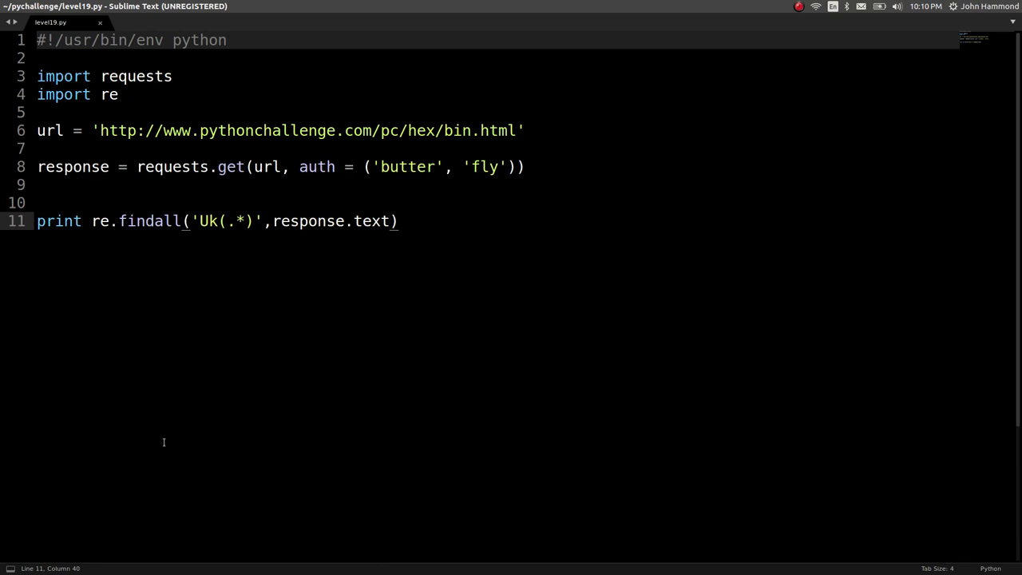
text(print re.text)
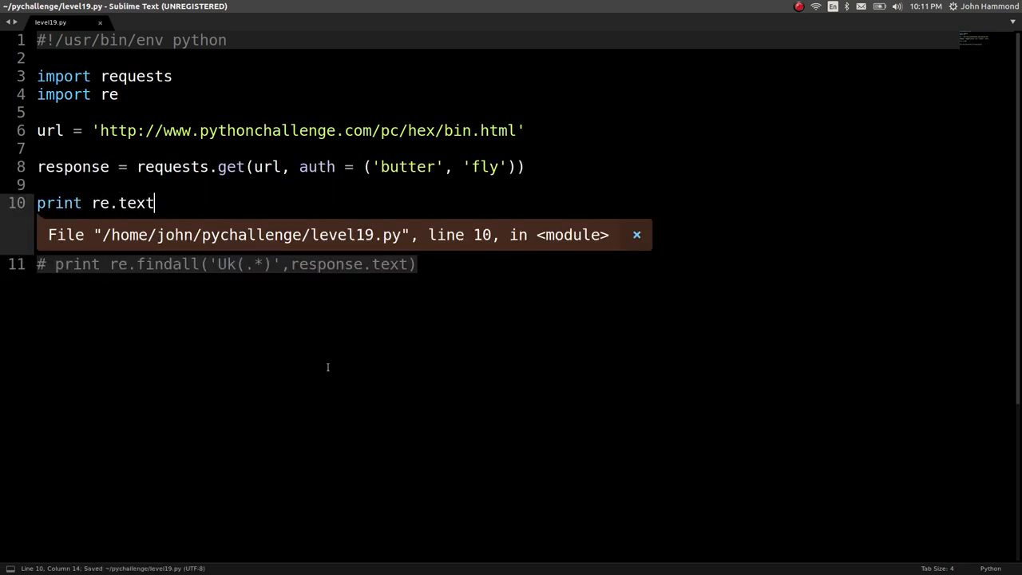
text(response)
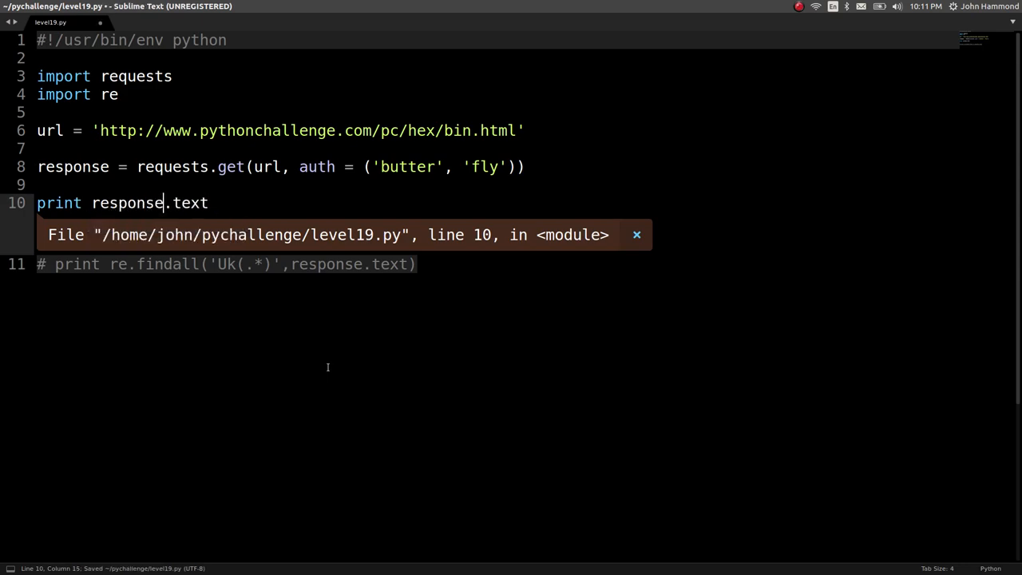
key(ctrl+b)
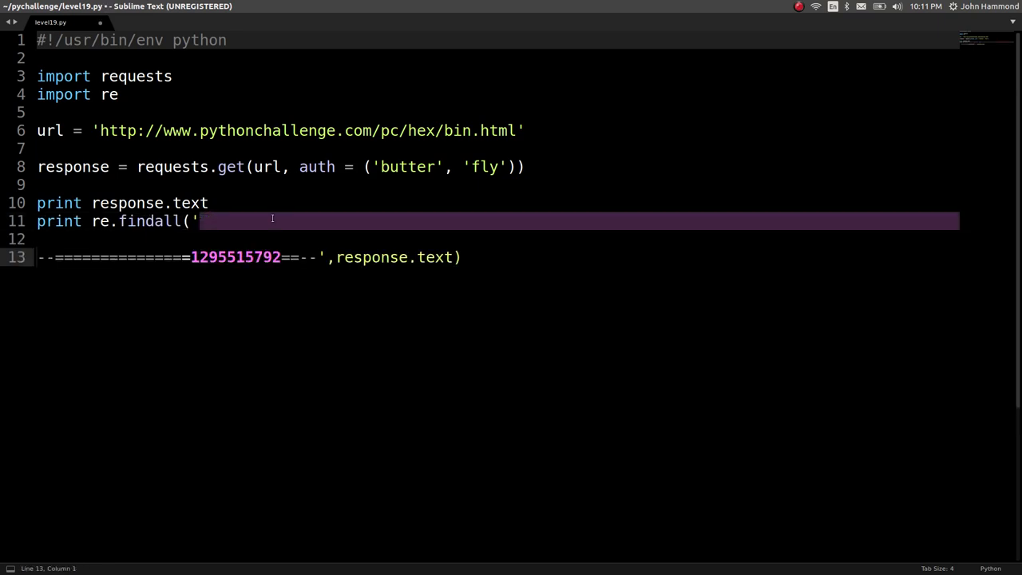
Set the findall pattern to base64\n\n(.*)\n\n--boundary and comment out the text print
text(\n\n--===============1295515792==--',response.text))
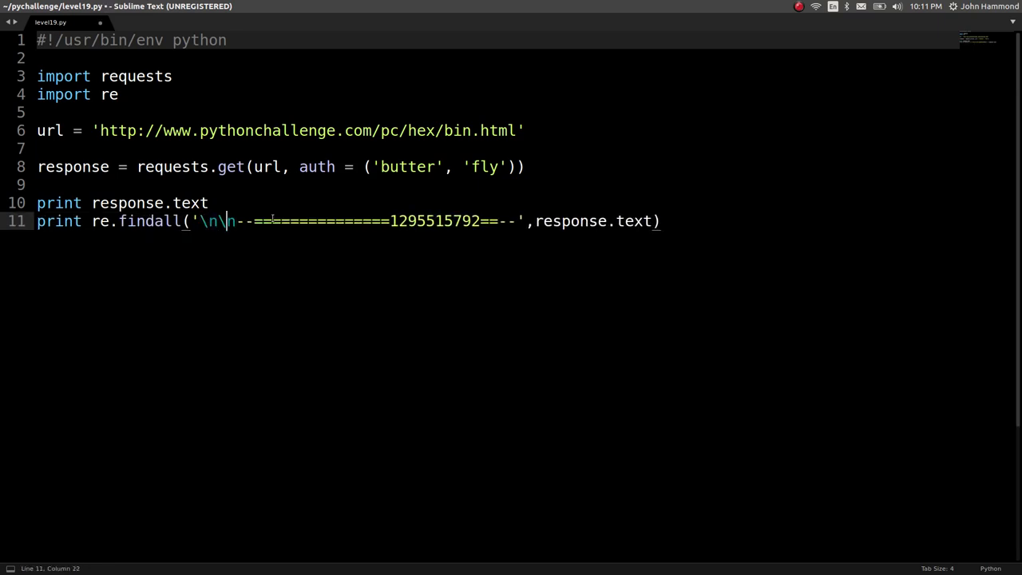
key(ctrl+b)
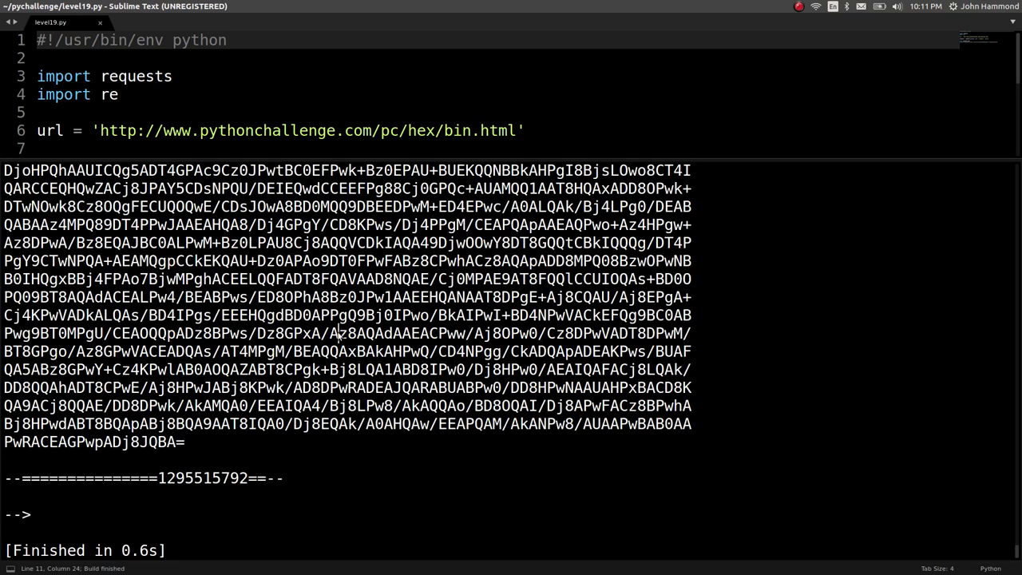
scroll(down, 3)
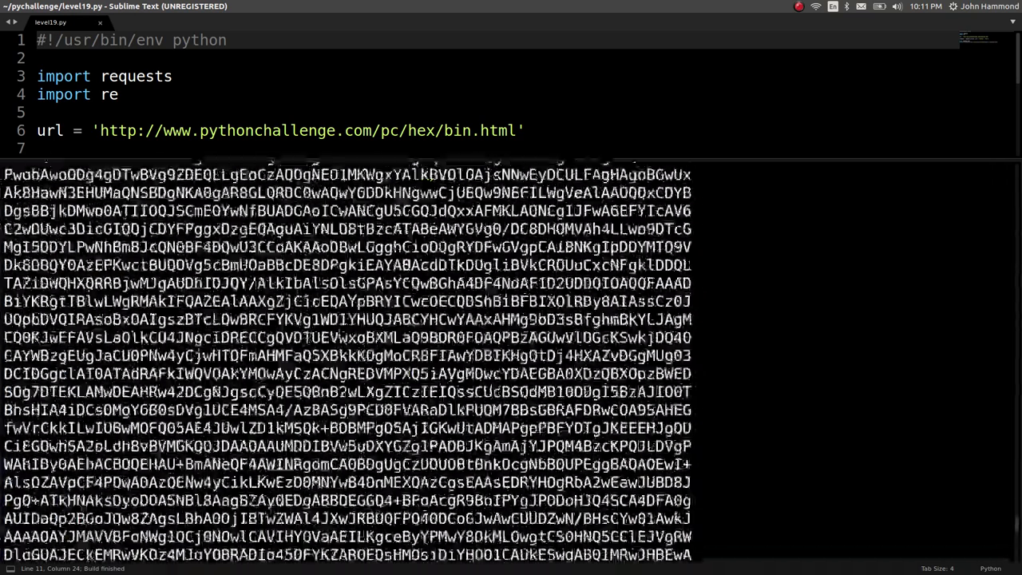
scroll(down, 3)
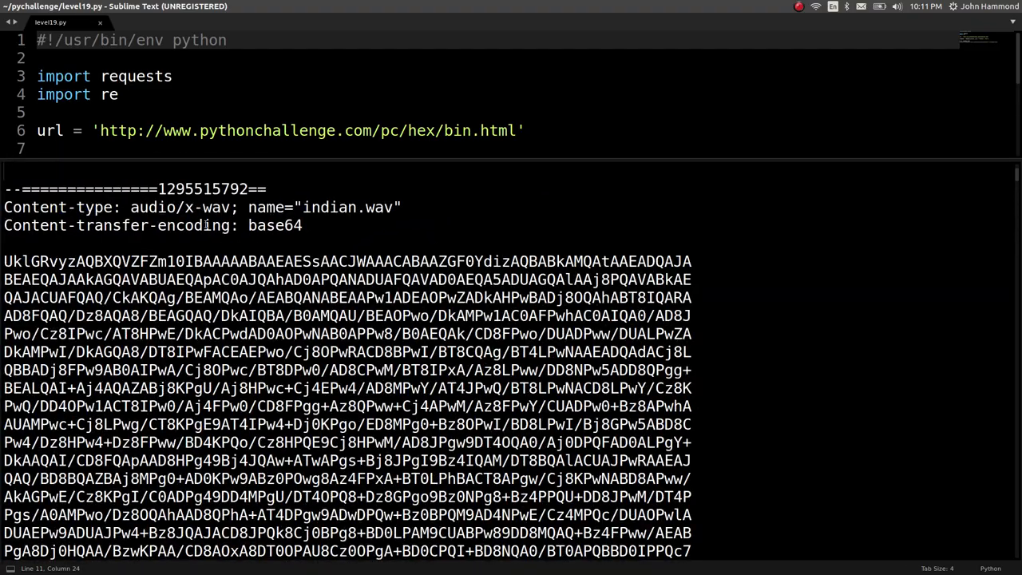
double_click(274, 225)
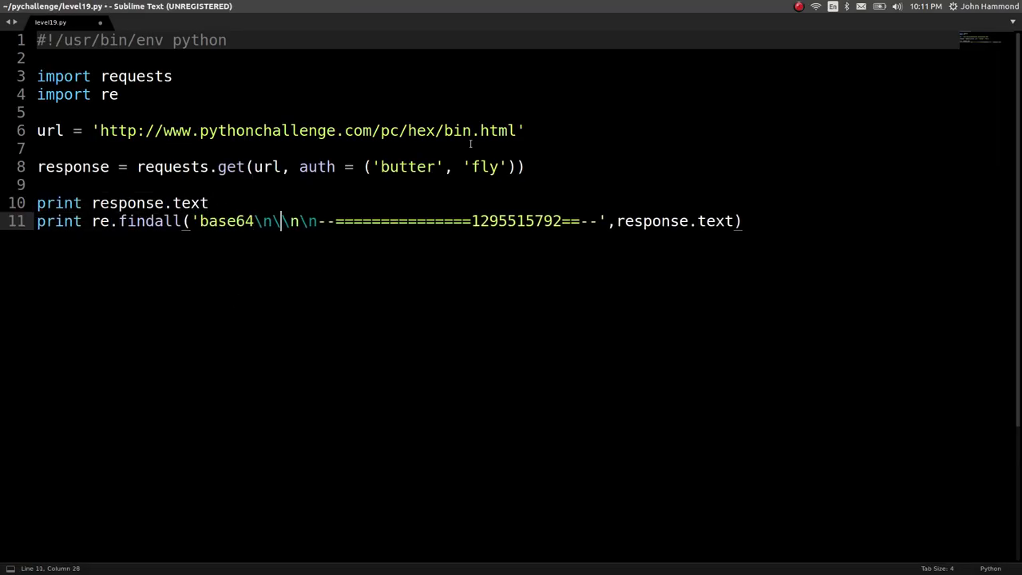
text((.*))
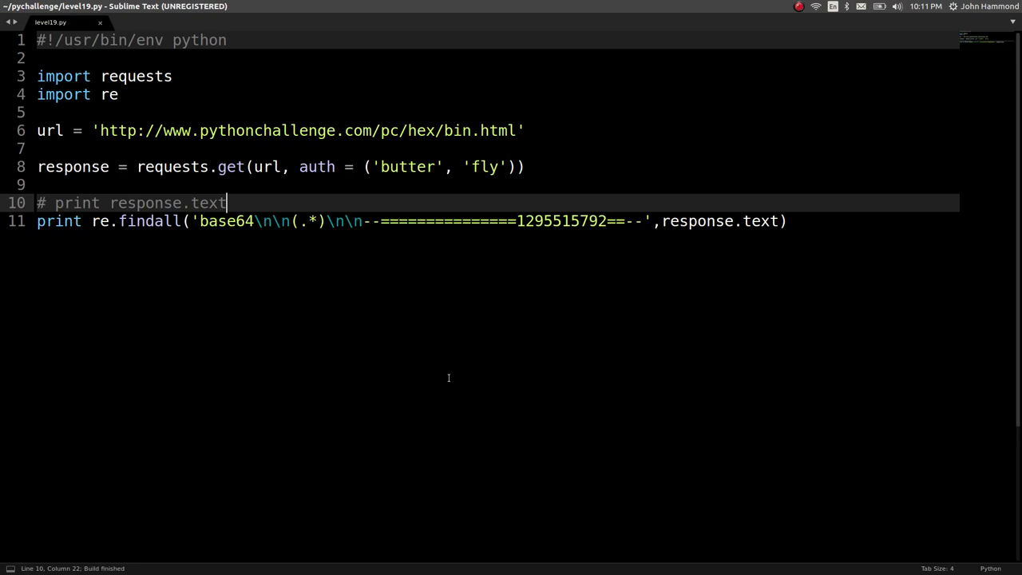
click(415, 22)
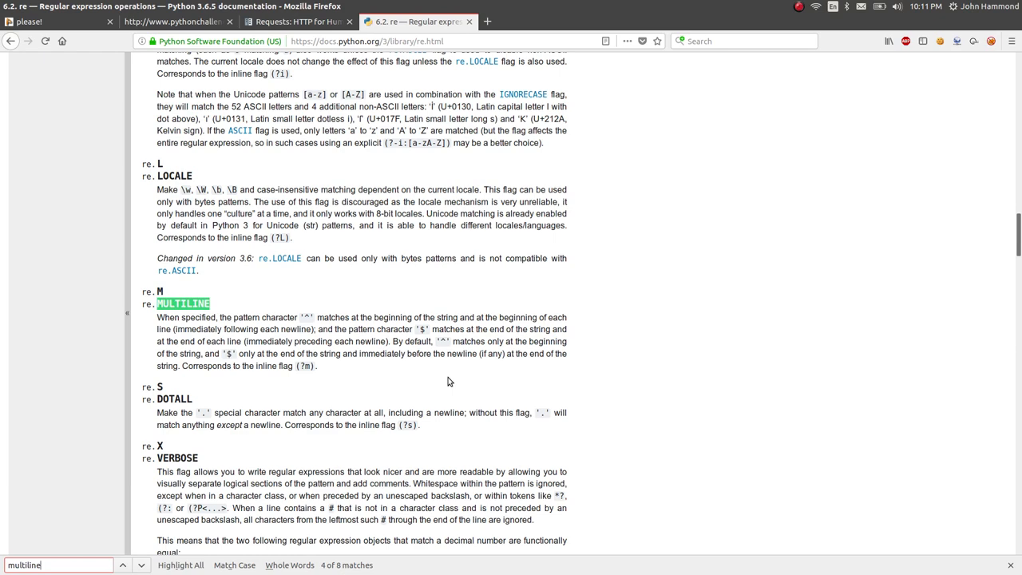
Search the Python re documentation for re.findall after reading about MULTILINE
click(141, 564)
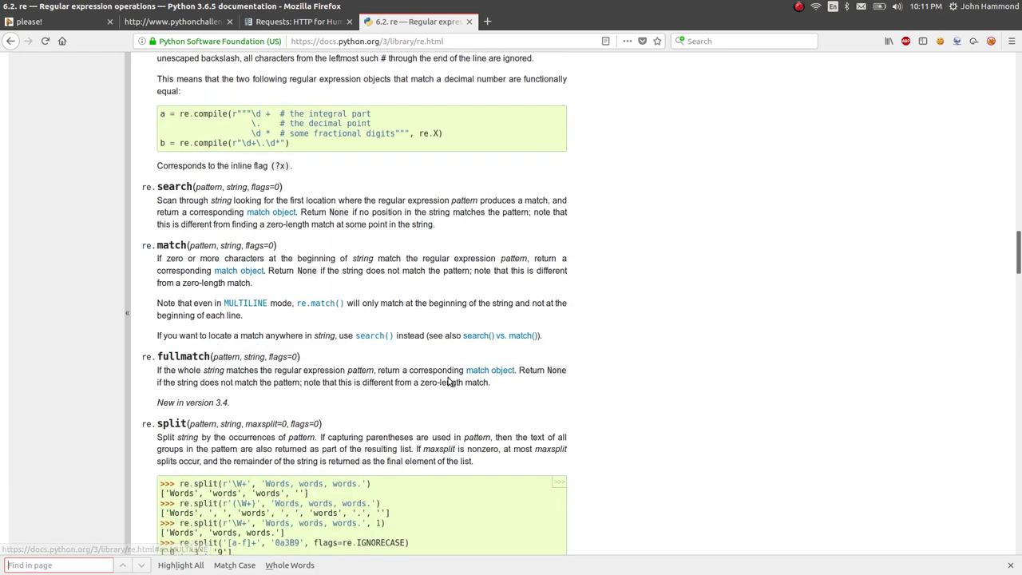
text(re.findall('base64\n\n(.*)\n\n--===============1295515792==--',response.text)
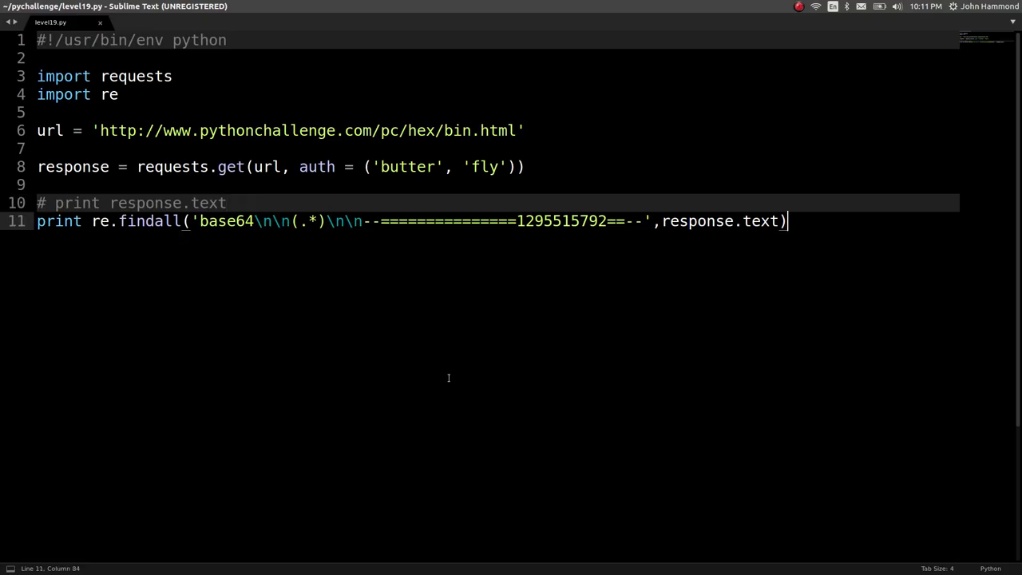
Add re.MULTILINE to the findall call and make its pattern a raw r'' string
text(,re.MULT)
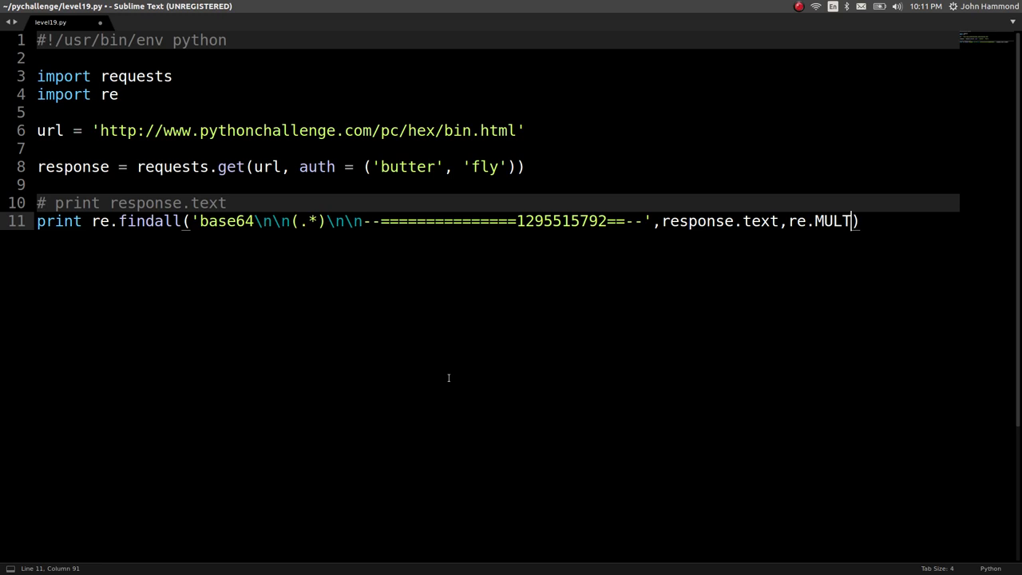
key(ctrl+b)
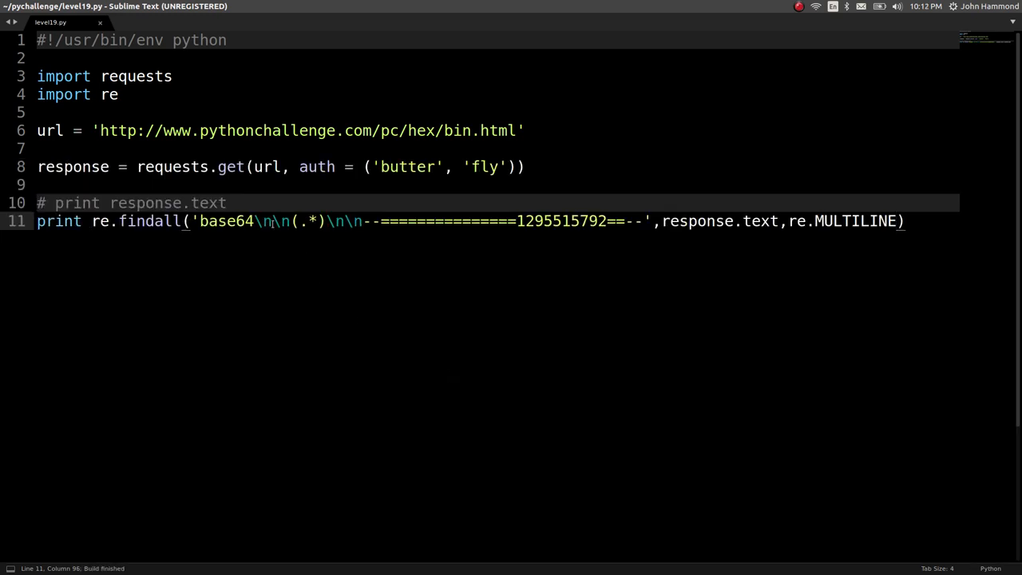
click(625, 221)
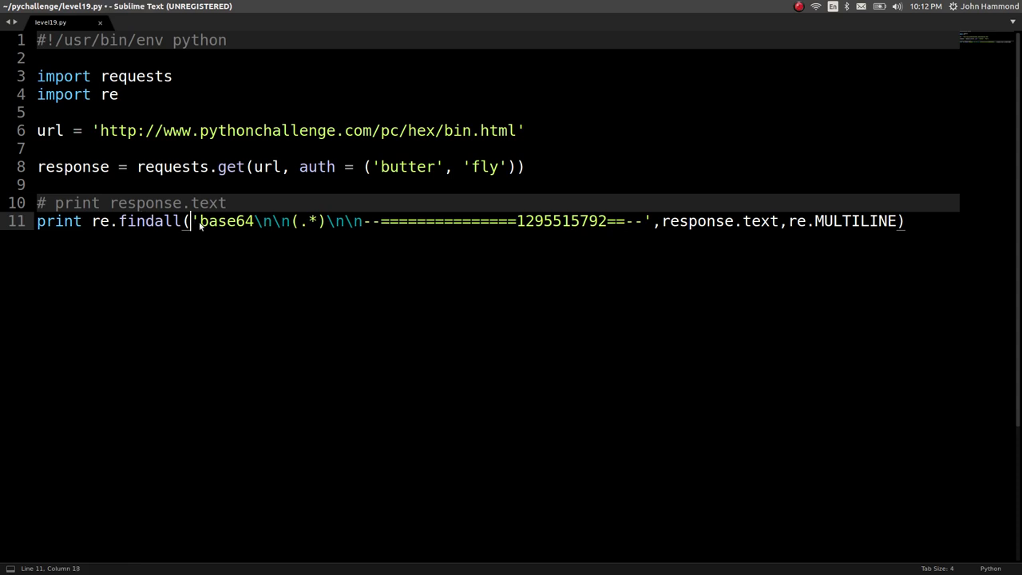
text(r)
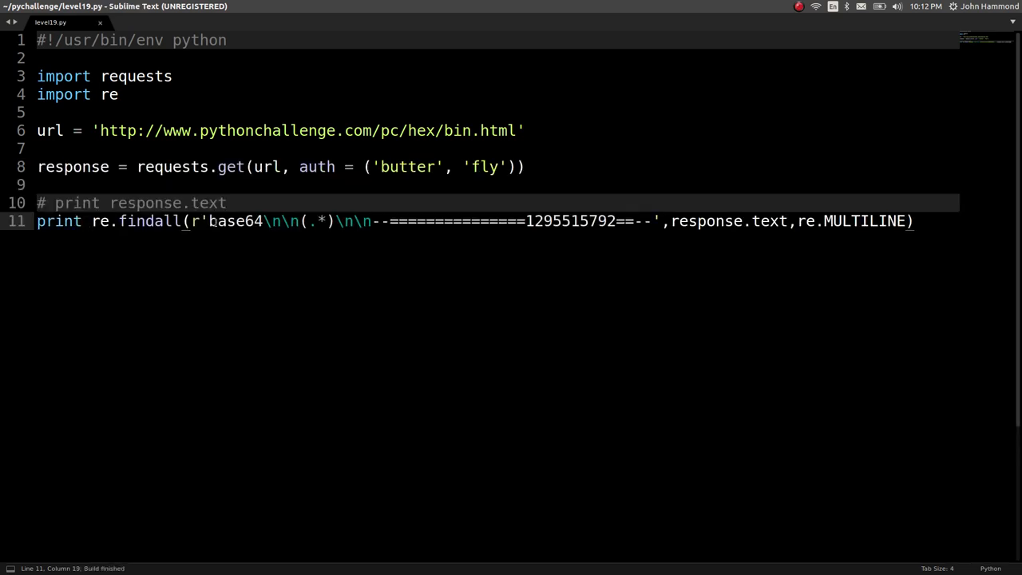
click(913, 221)
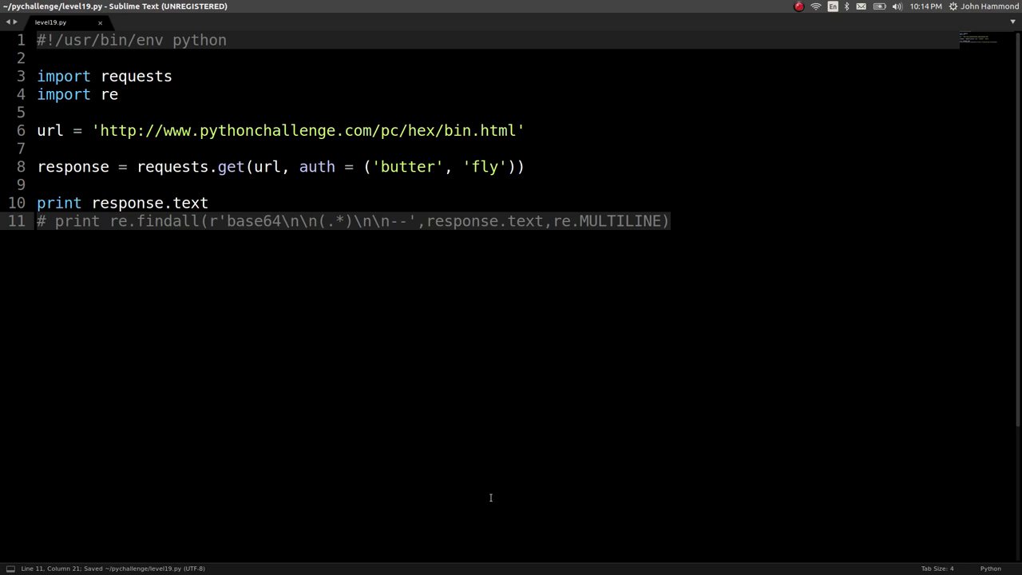
key(ctrl+b)
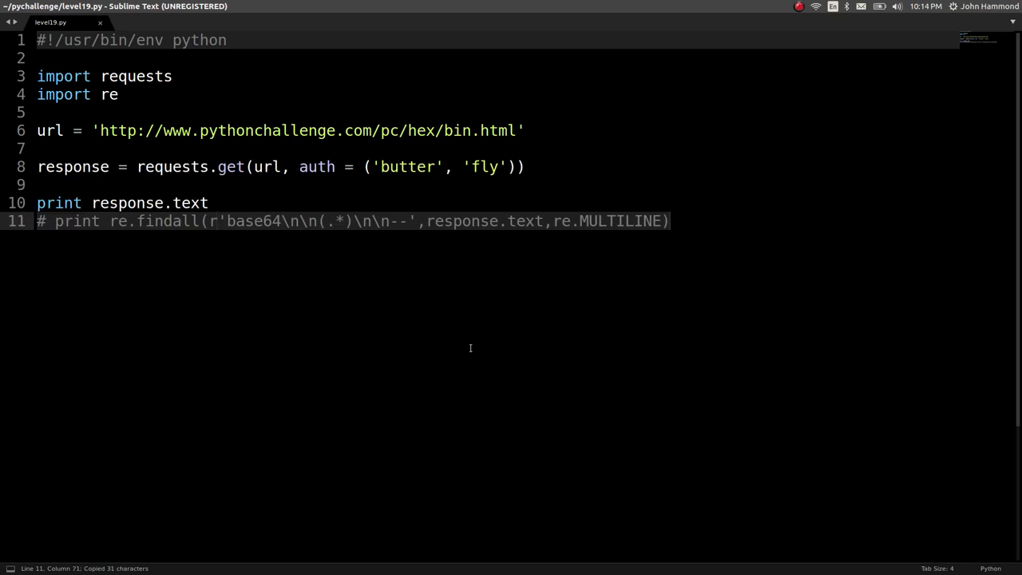
text(print)
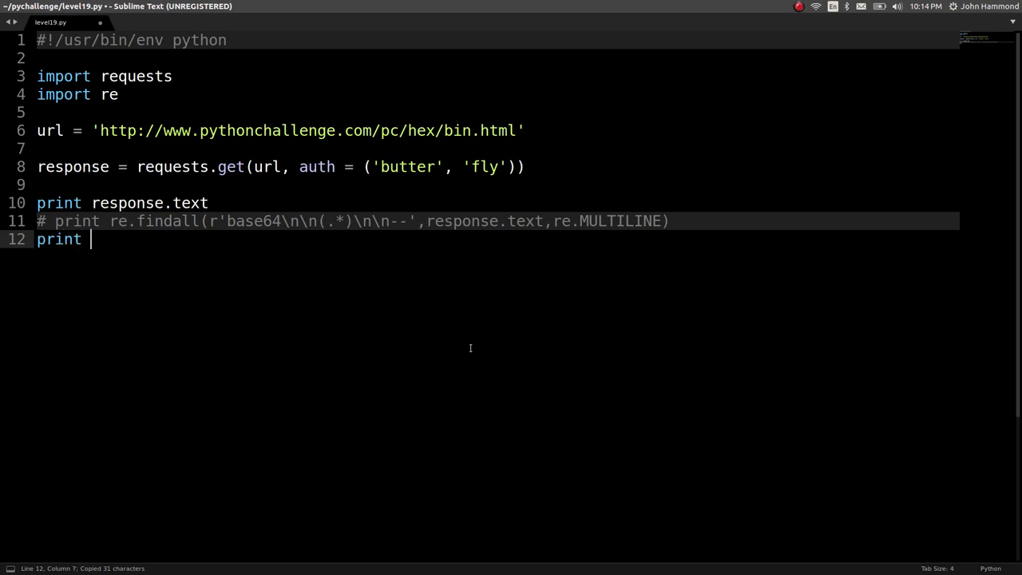
text(response.t)
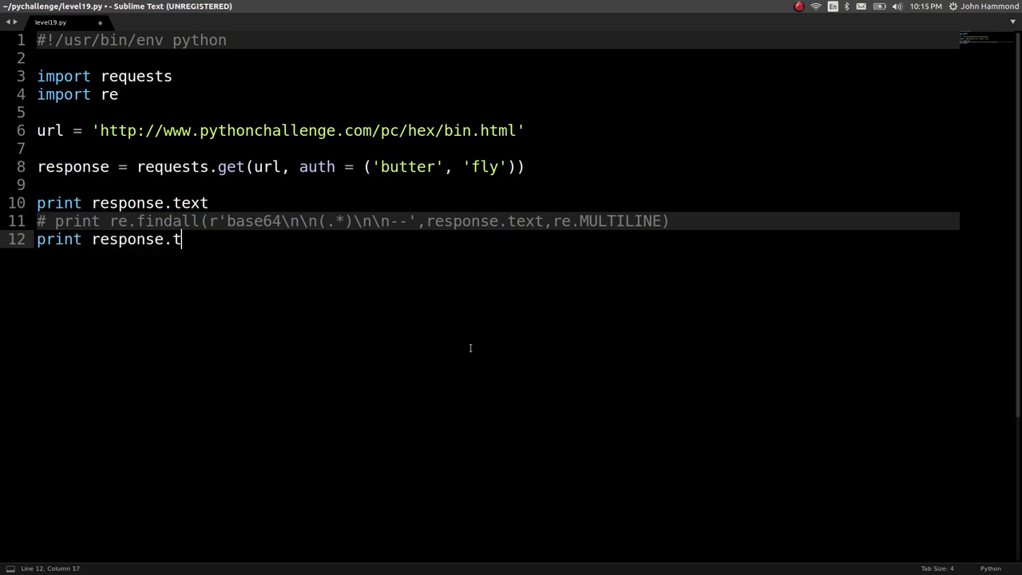
text(ext.split*()
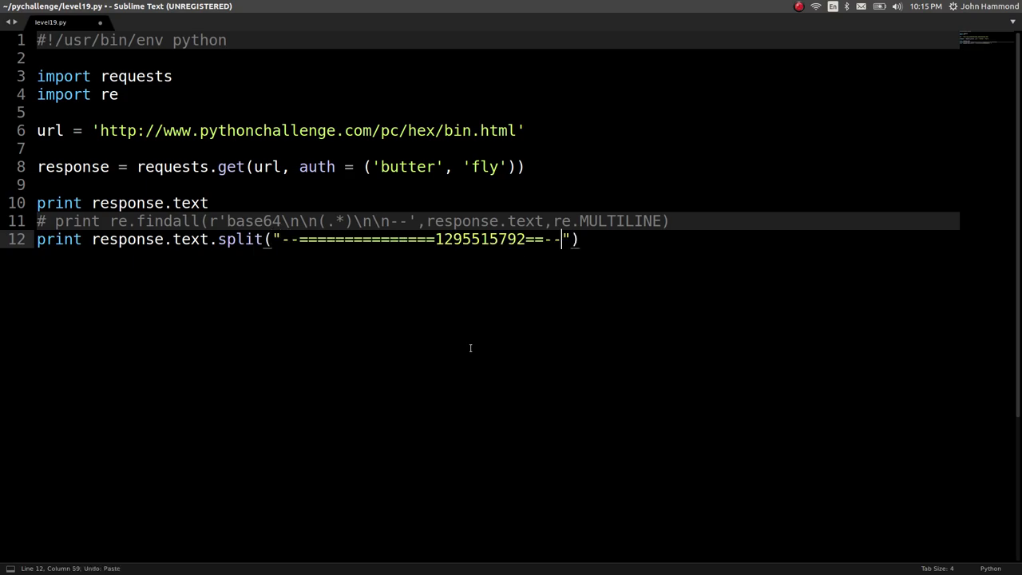
key(ctrl+b)
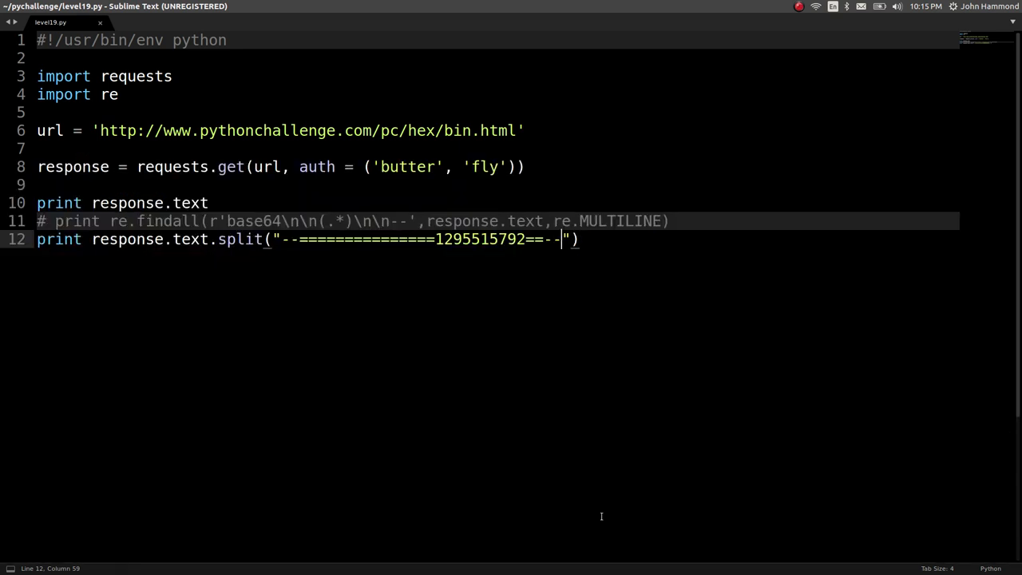
key(Right)
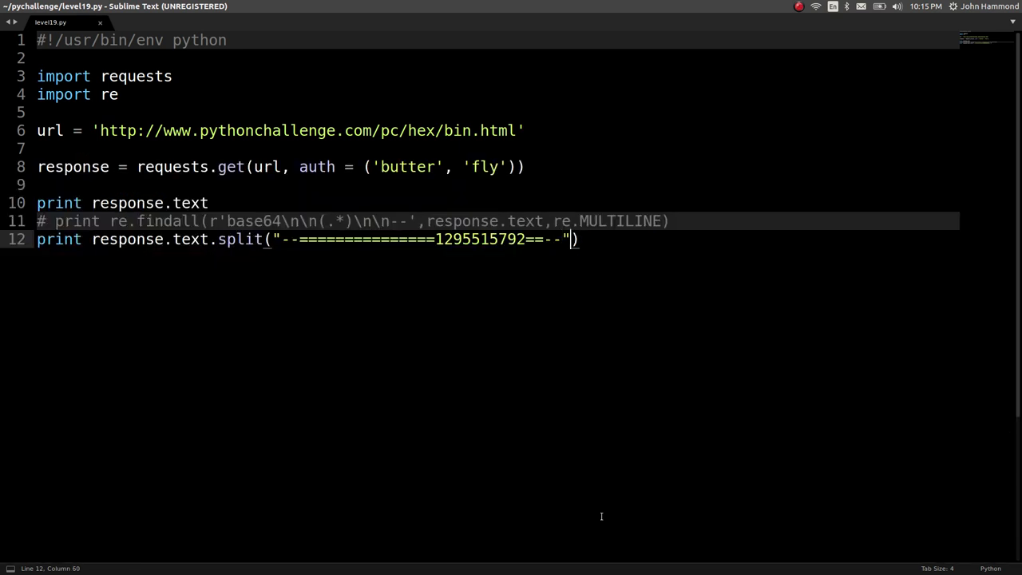
text([-1)
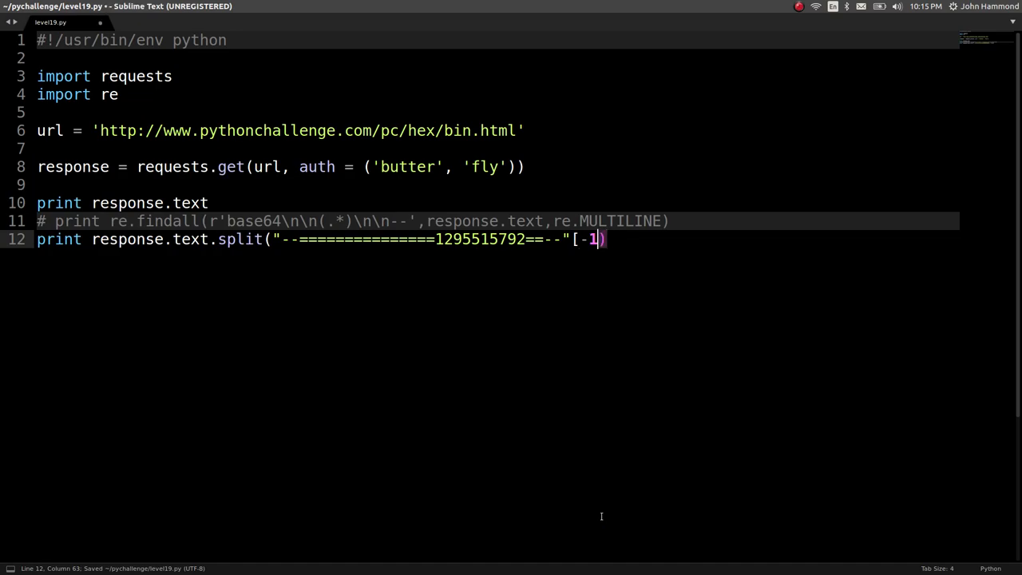
text())
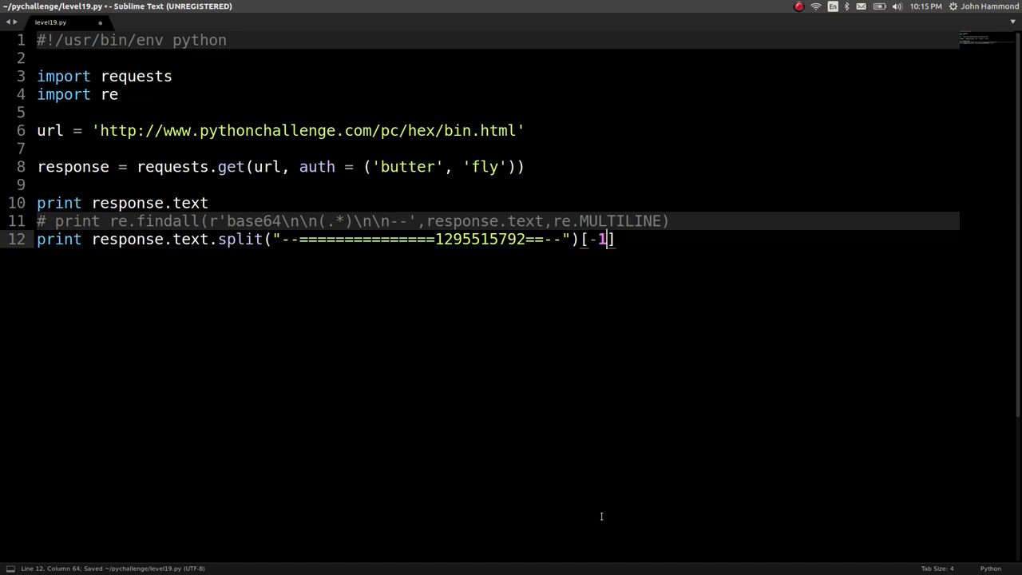
key(ctrl+b)
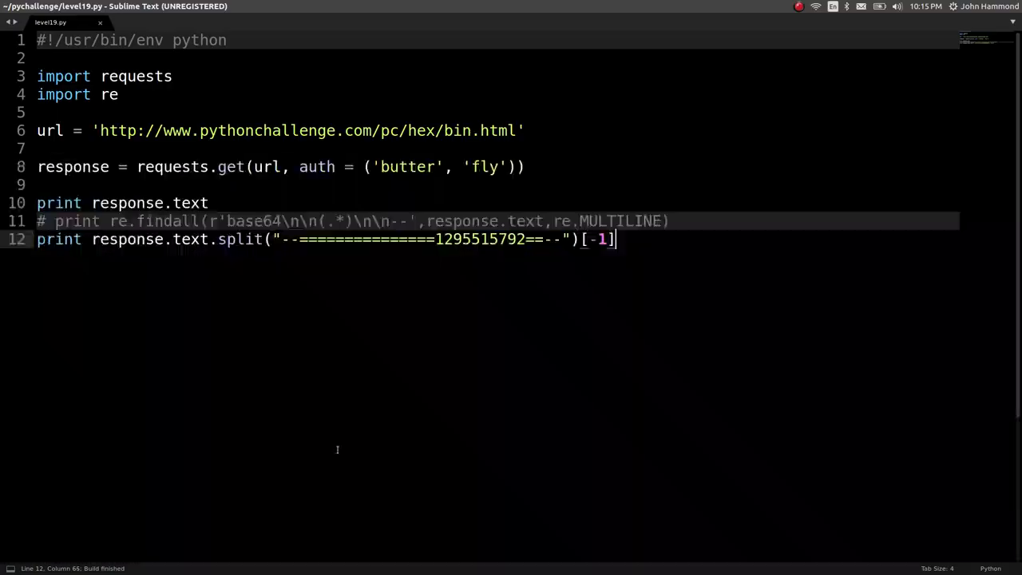
key(ctrl+b)
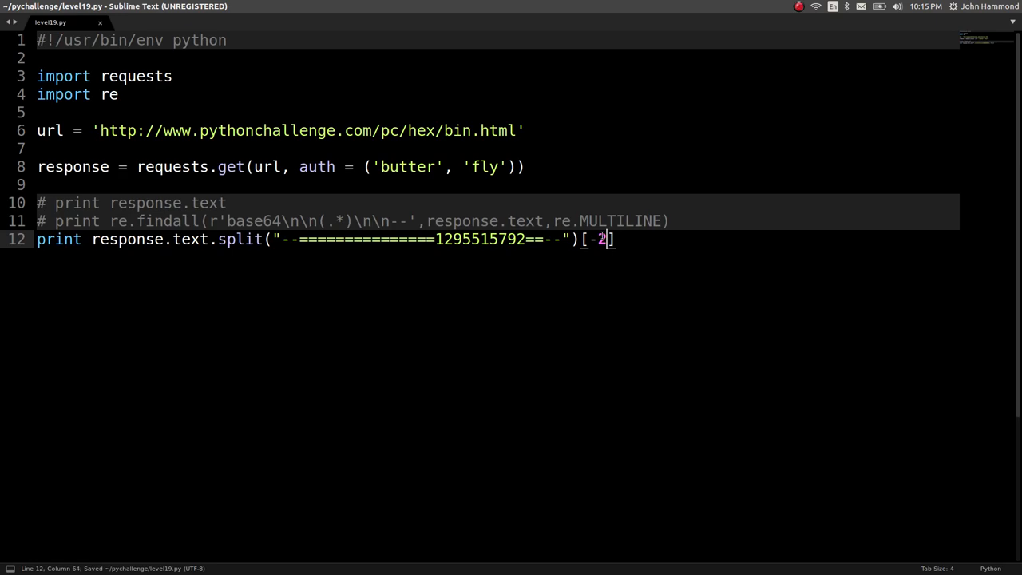
key(ctrl+b)
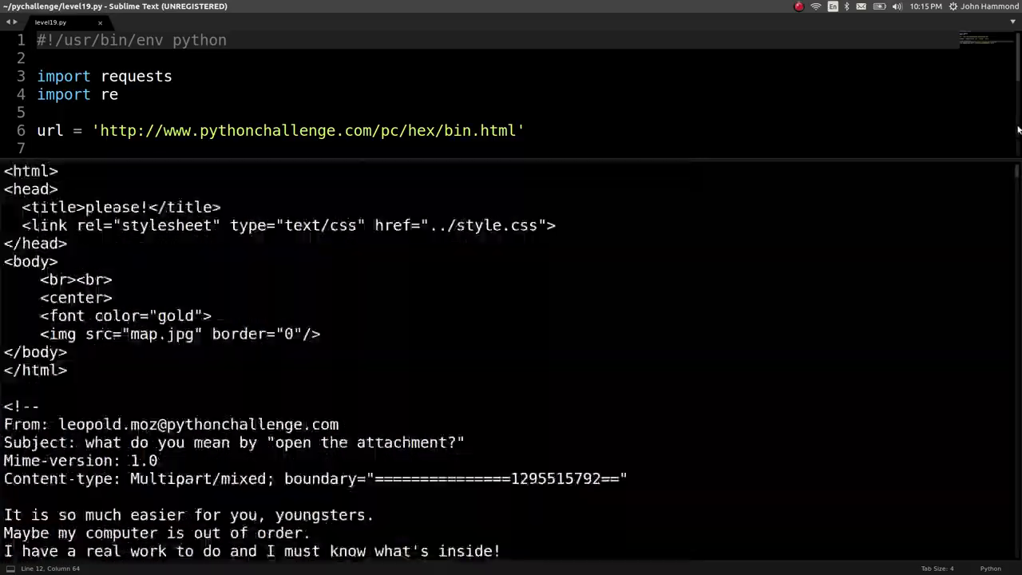
Drop the trailing dashes from the boundary, save, and rerun to show the base64 block
scroll(down, 3)
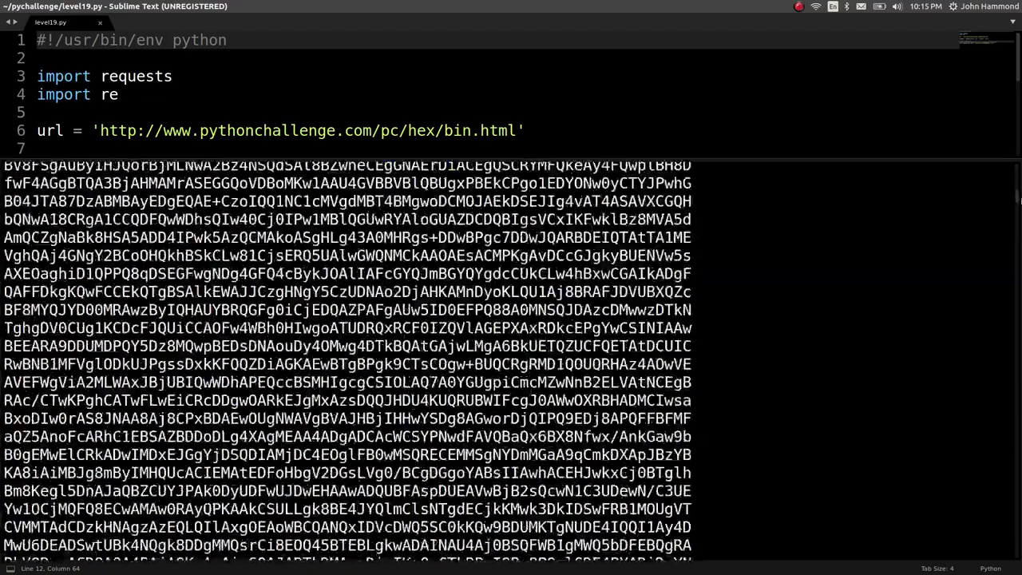
scroll(down, 3)
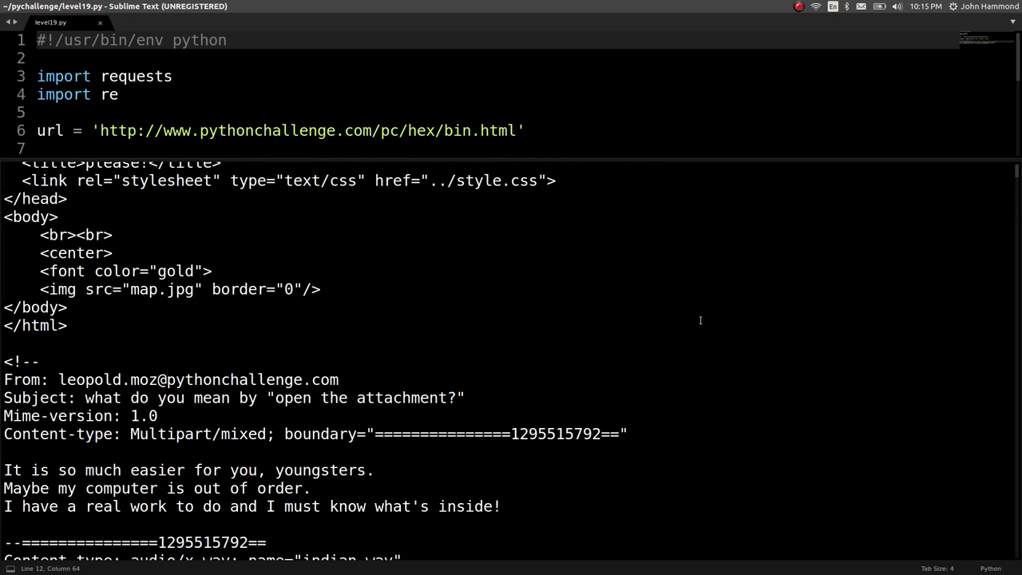
scroll(down, 3)
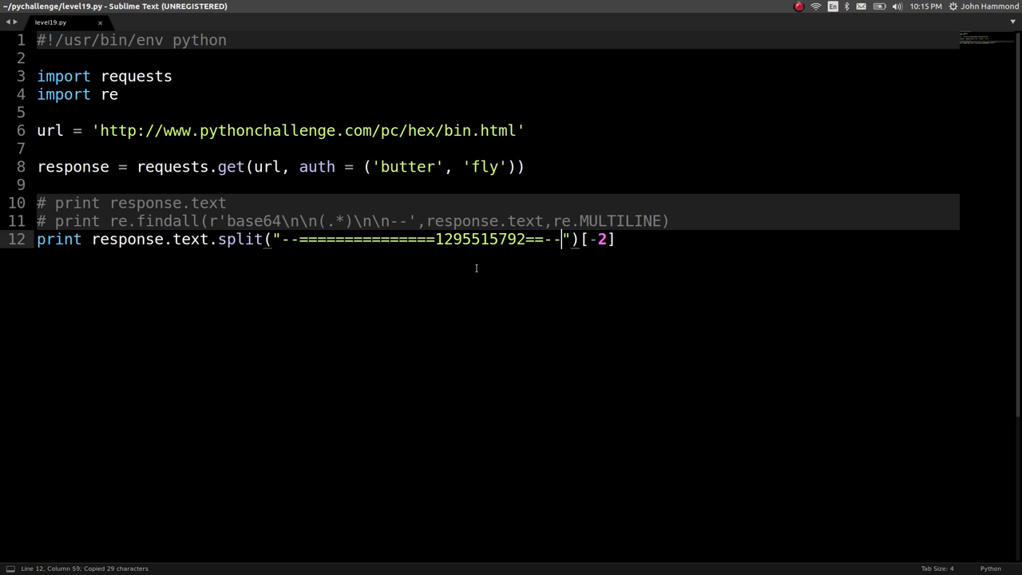
key(BackSpace)
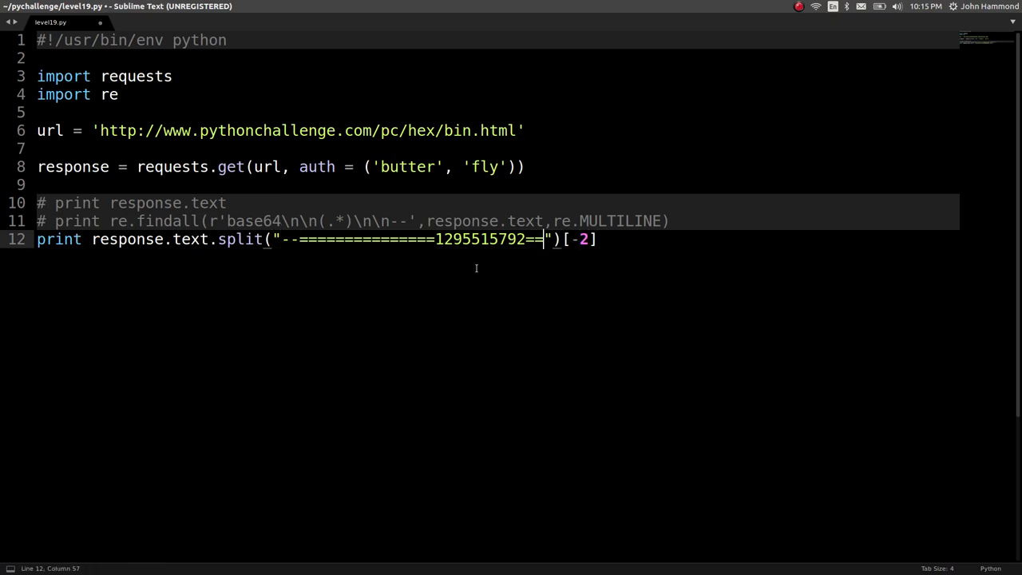
key(ctrl+s)
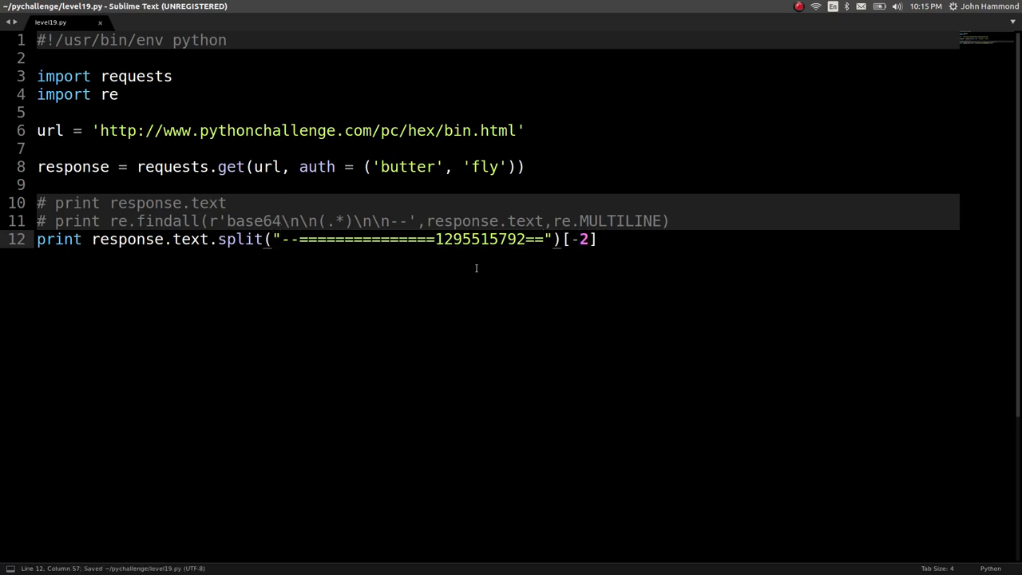
key(ctrl+b)
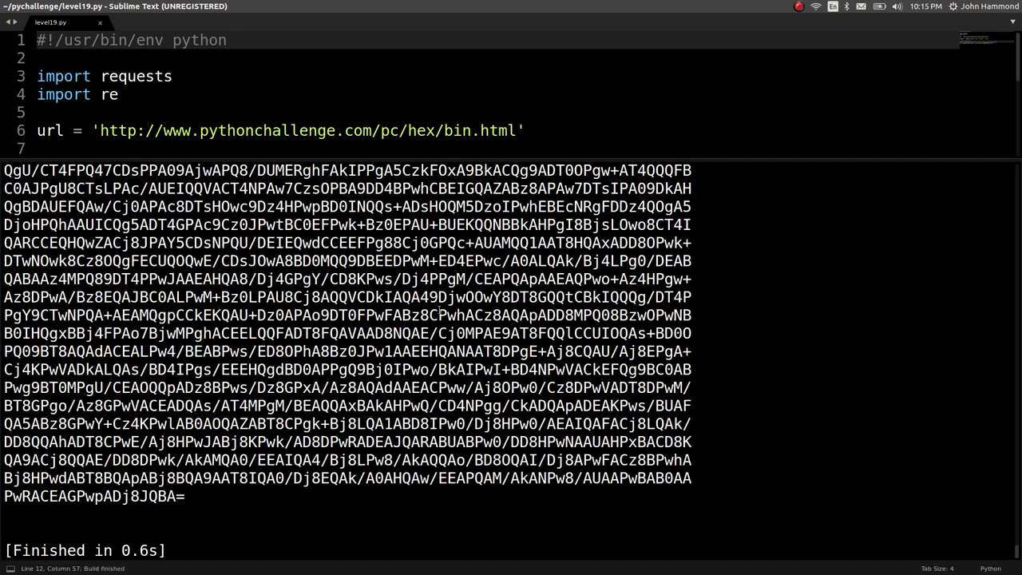
scroll(down, 3)
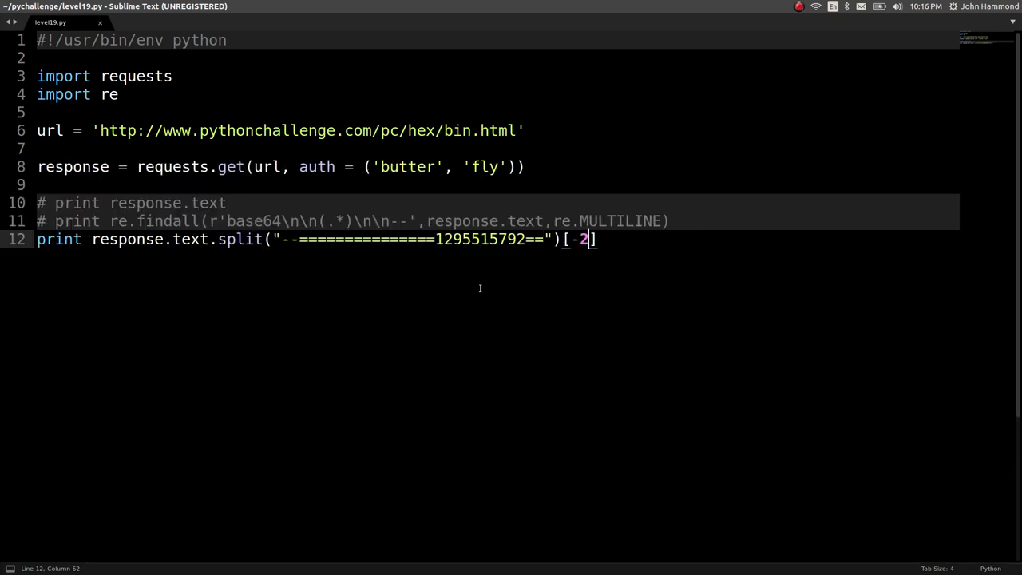
Split the boundary part on newlines and test slices until [4:-2] keeps the encoded lines
text(.split())
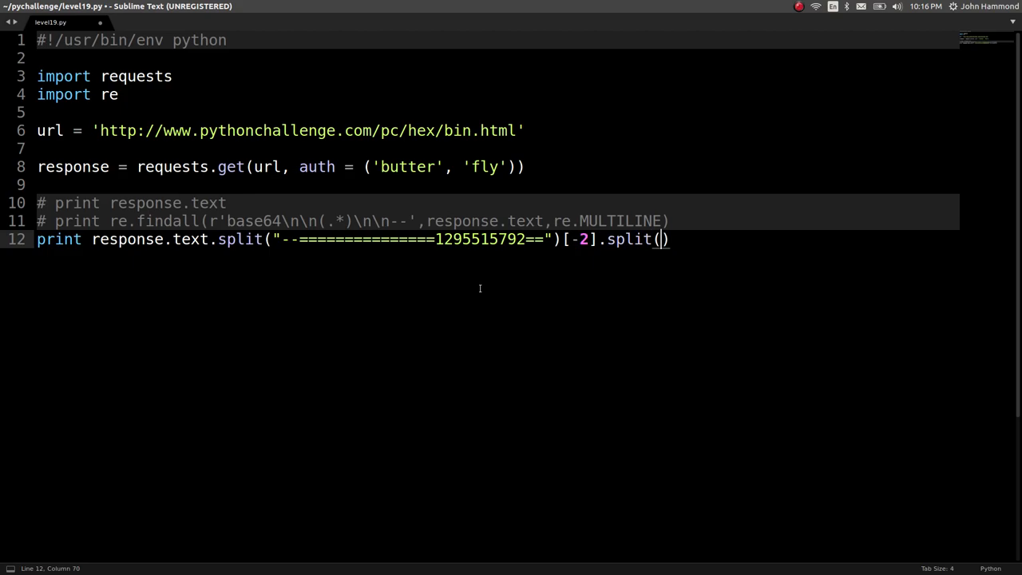
text('\n')[)
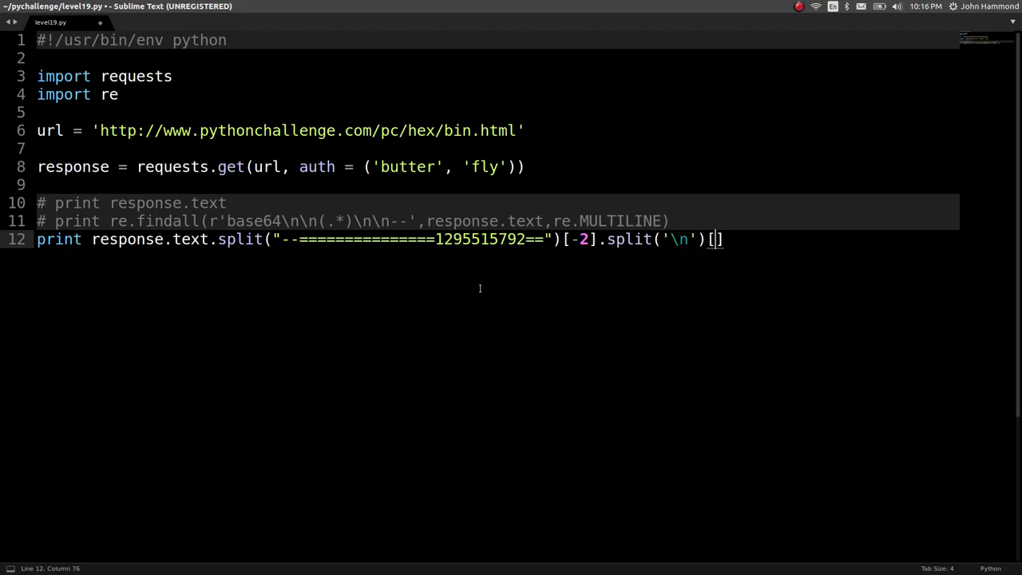
key(ctrl+b)
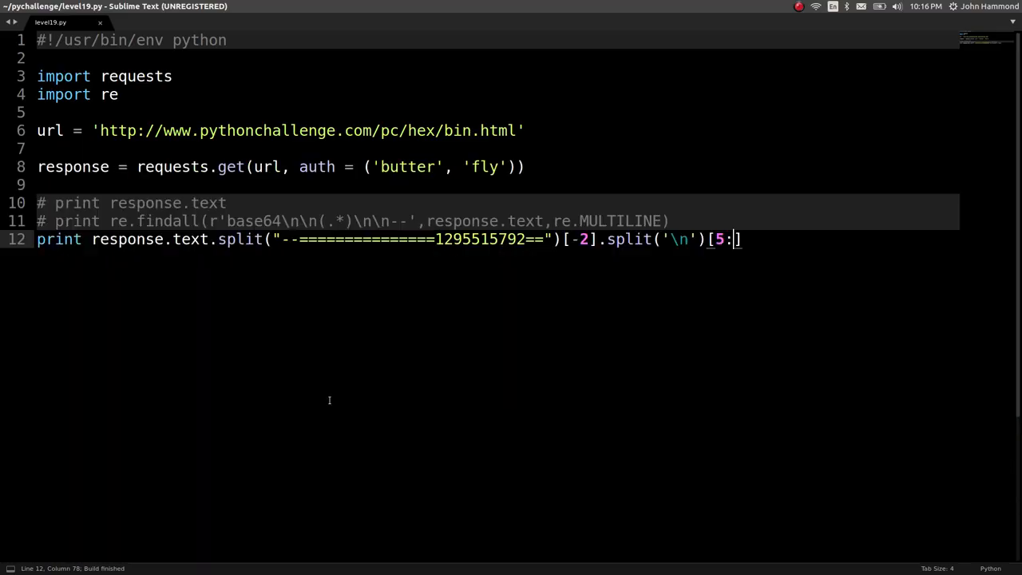
key(ctrl+b)
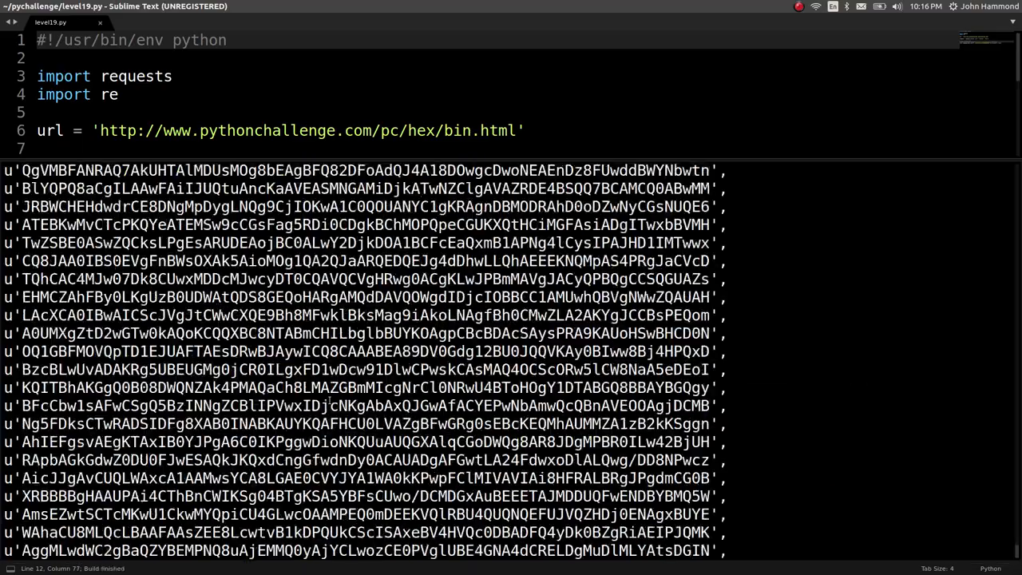
key(ctrl+b)
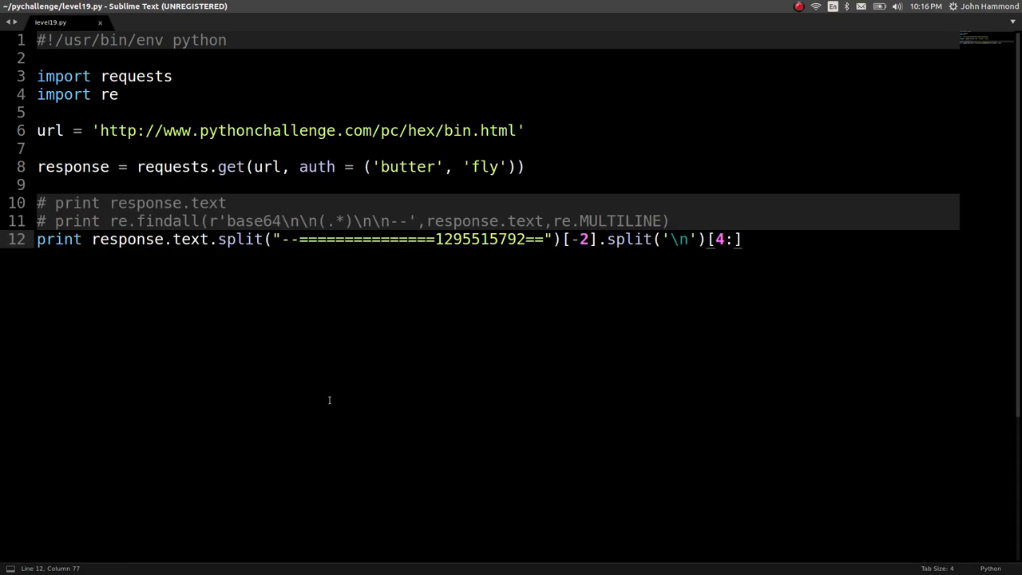
key(ctrl+b)
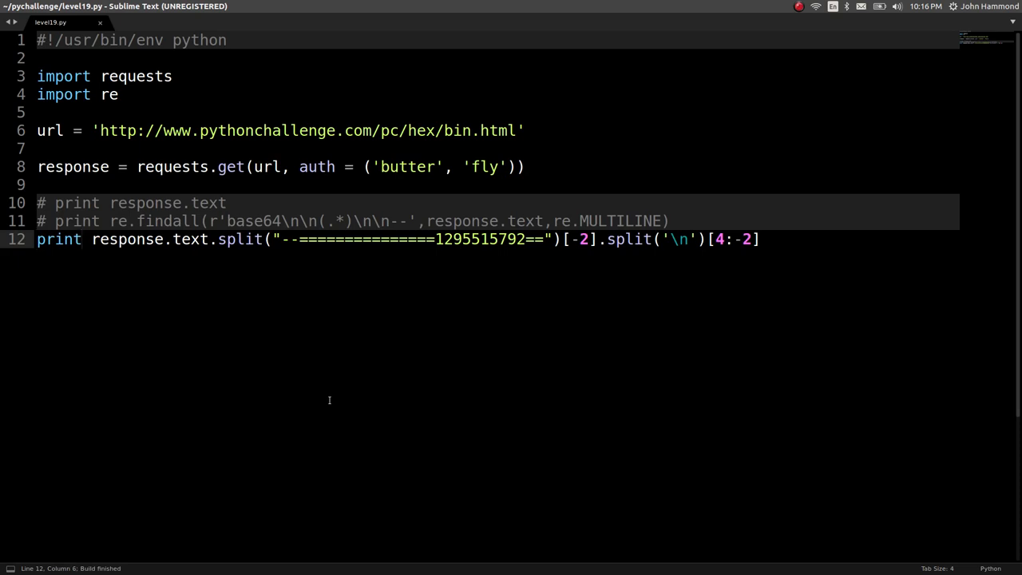
Join the sliced lines into one string, check it, and store it as b64 unprinted
text("\n".join()
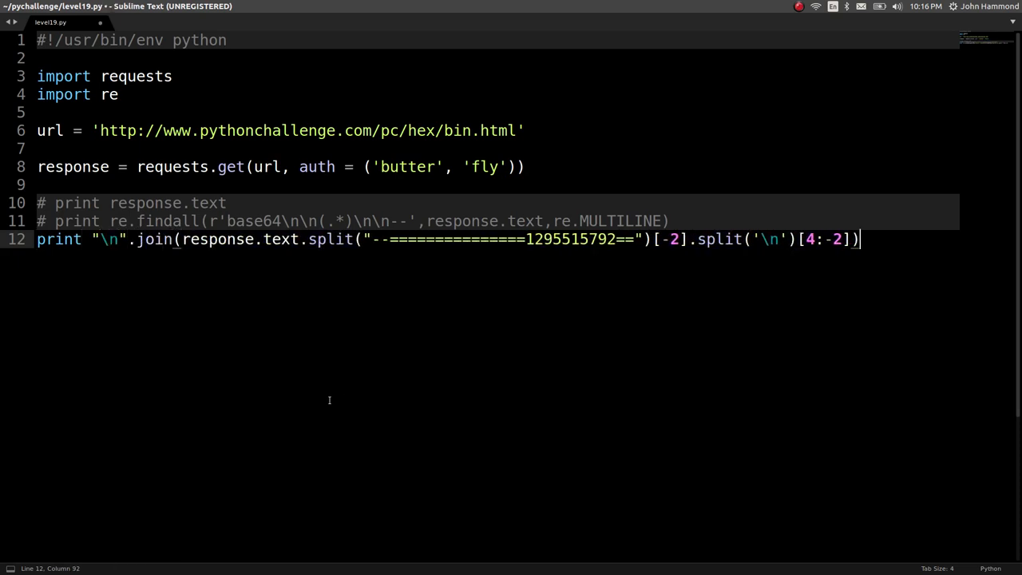
key(ctrl+b)
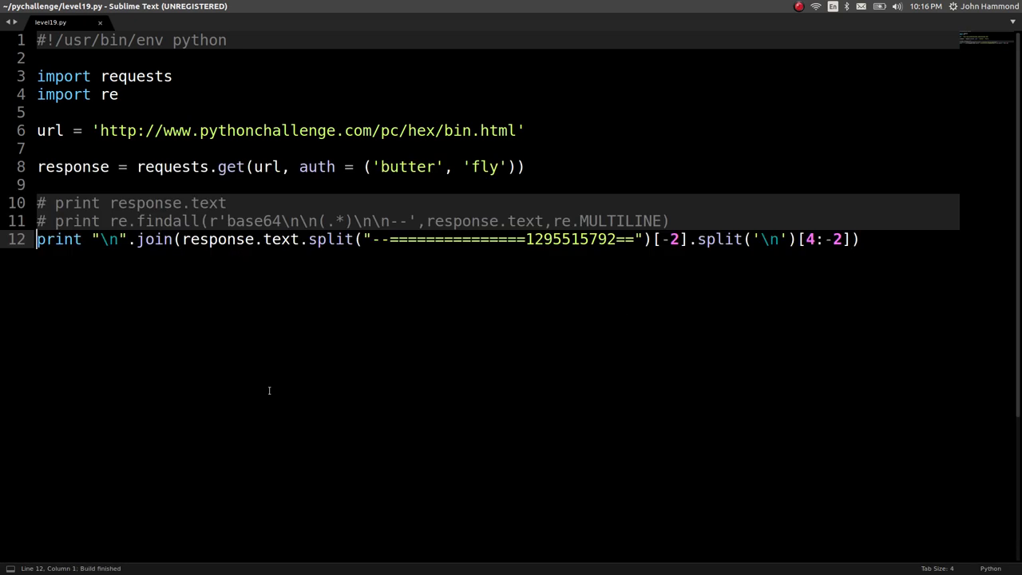
key(ctrl+b)
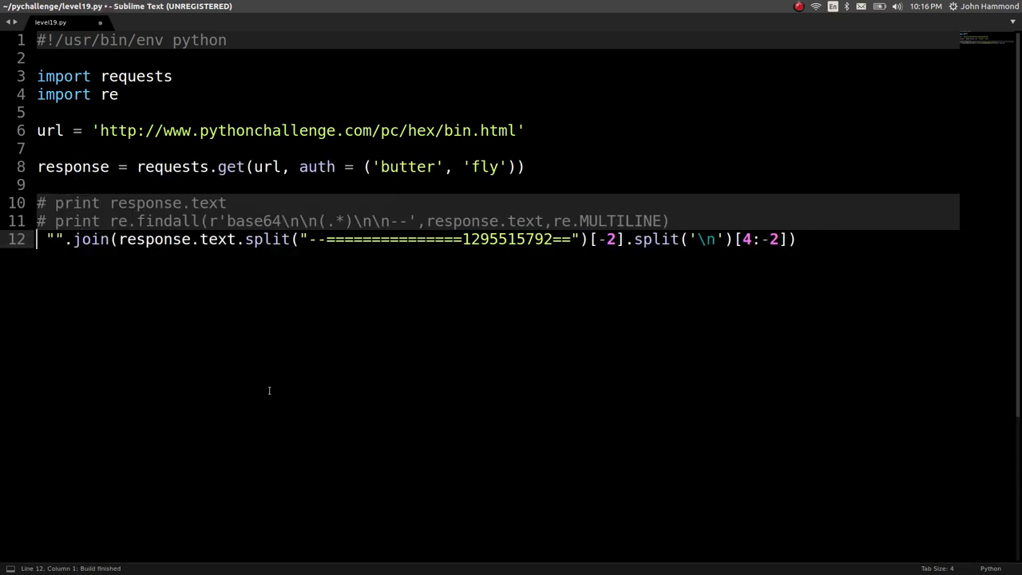
text(bas)
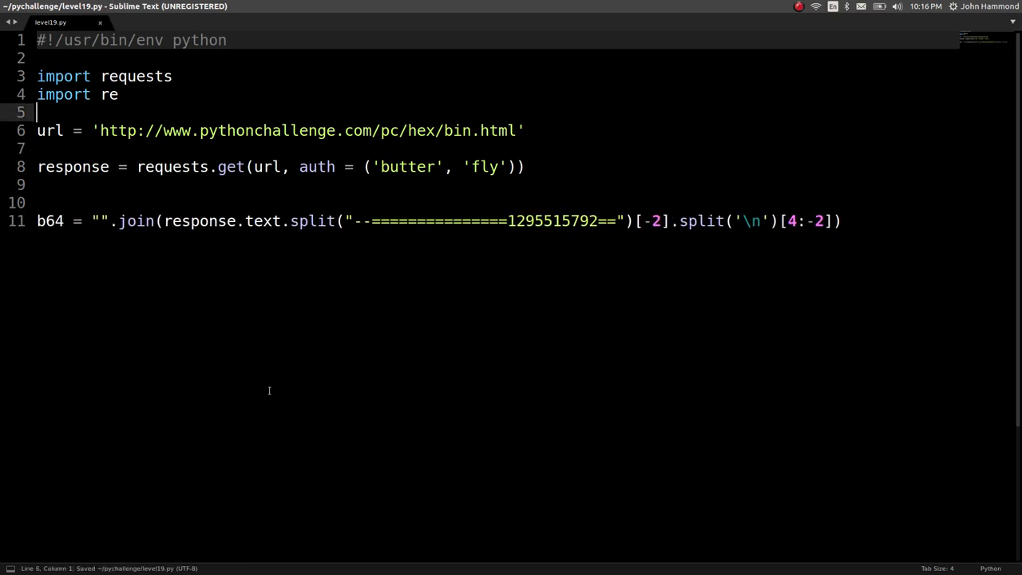
Replace the re import with base64 and decode b64 using base64.b64decode
key(BackSpace)
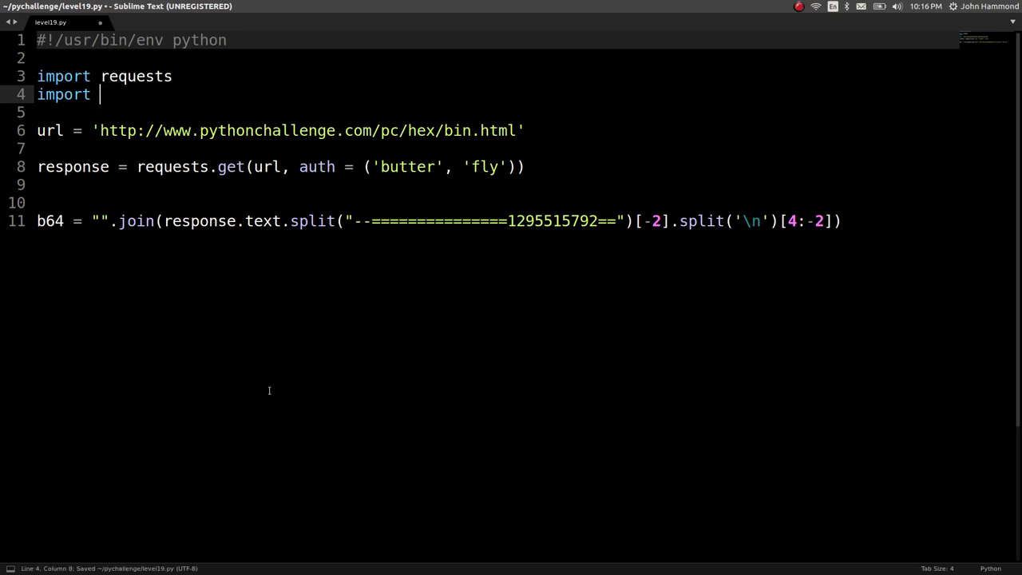
text(base64)
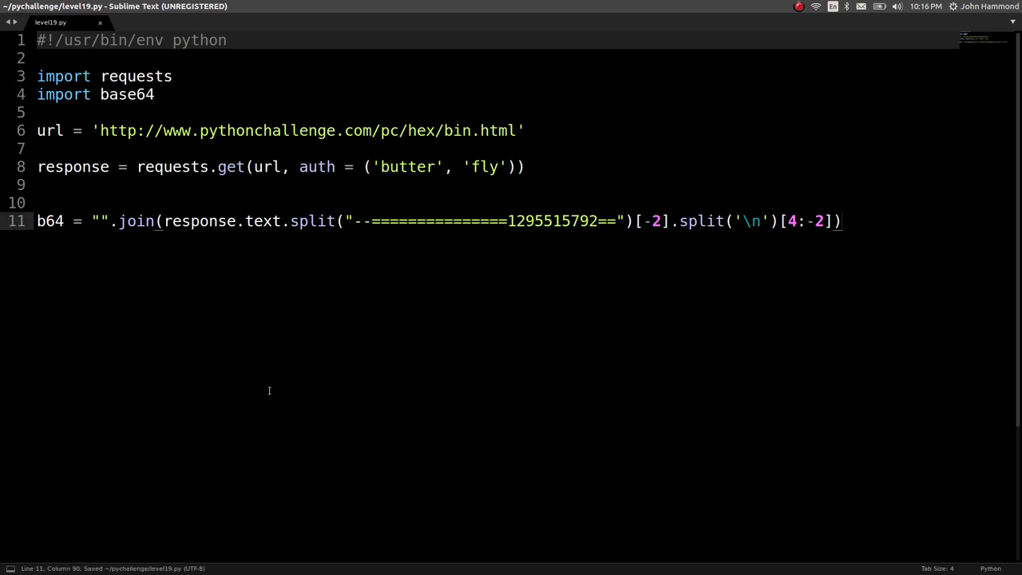
text(b)
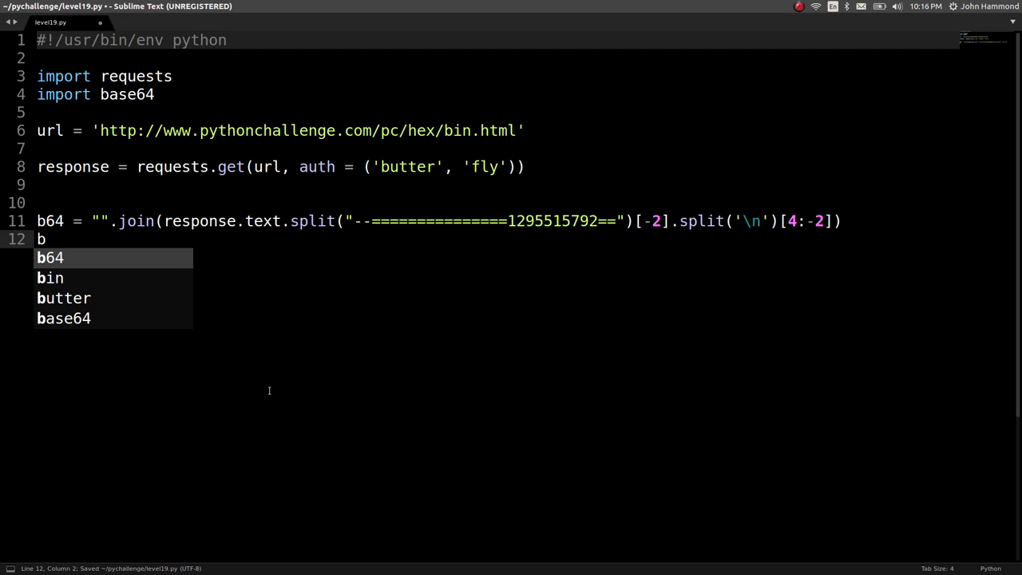
text(ase6)
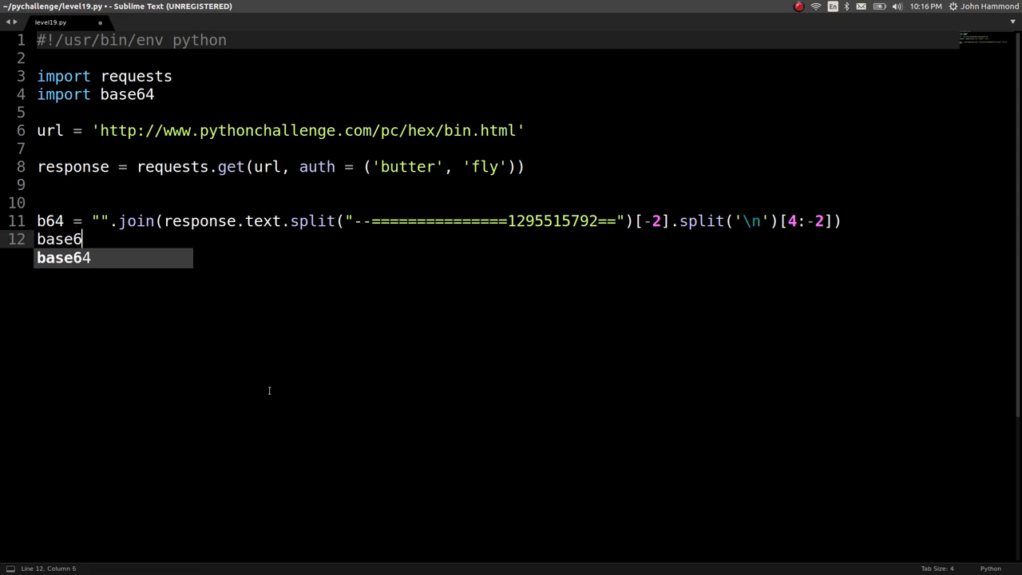
text(4.b64d)
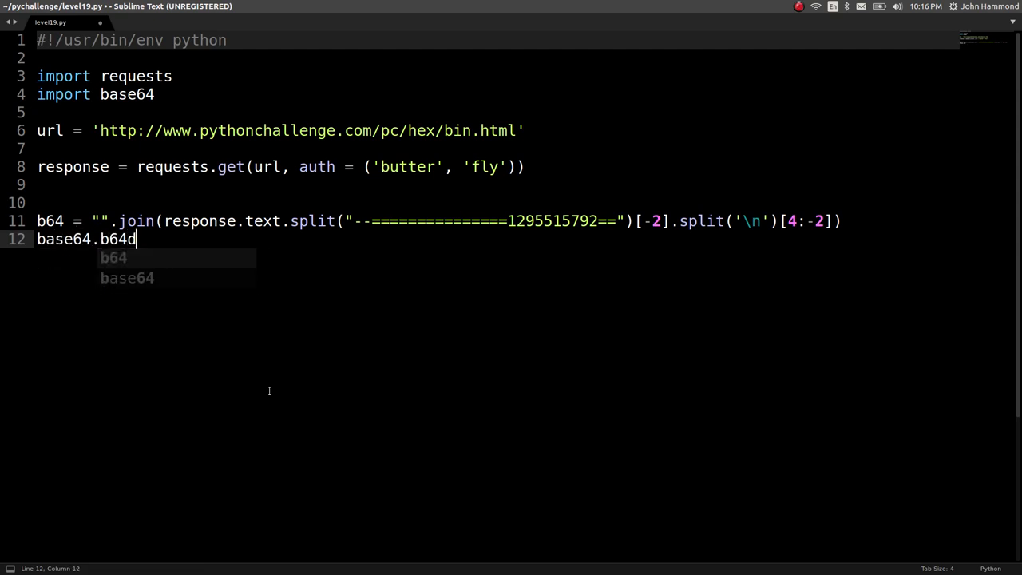
text(ecode(''))
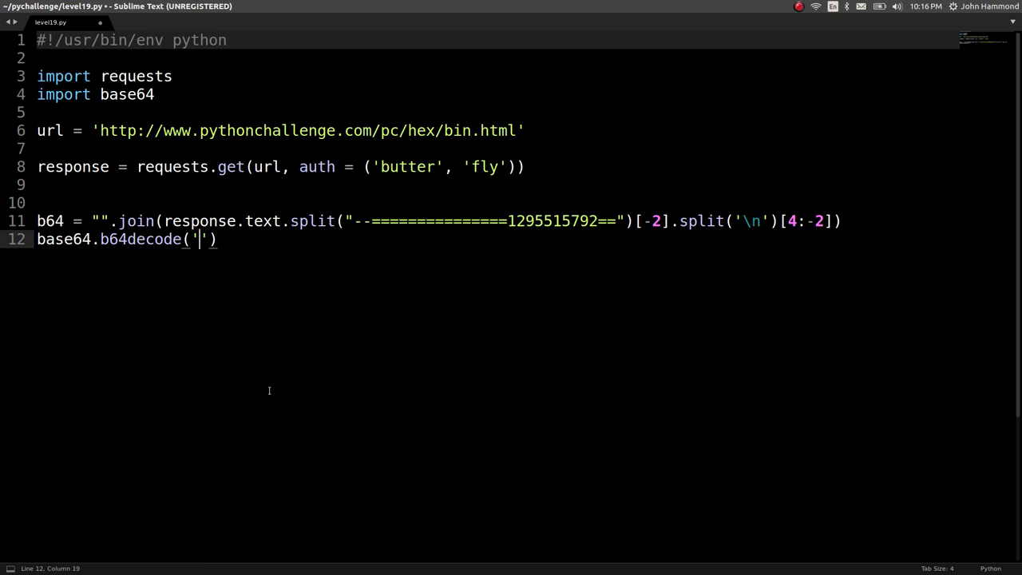
text(b64)
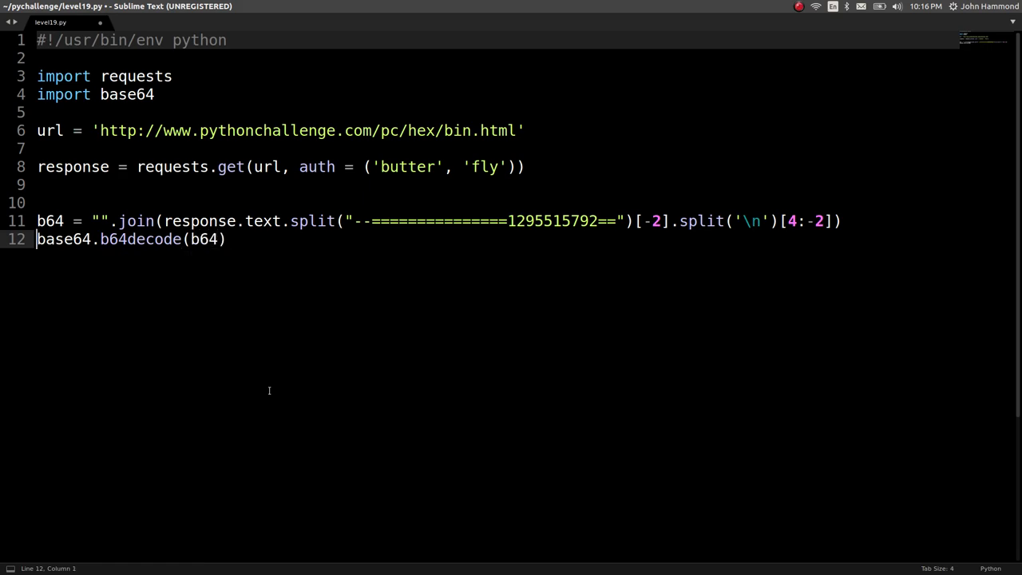
key(ctrl+b)
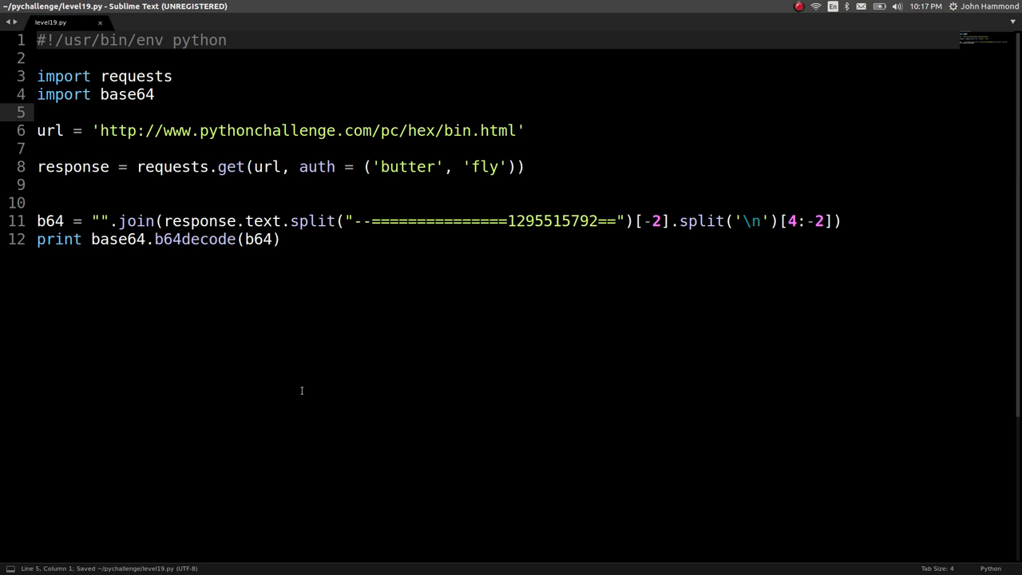
Open indian.wav in 'w' mode as h and write the decoded data into it
double_click(58, 239)
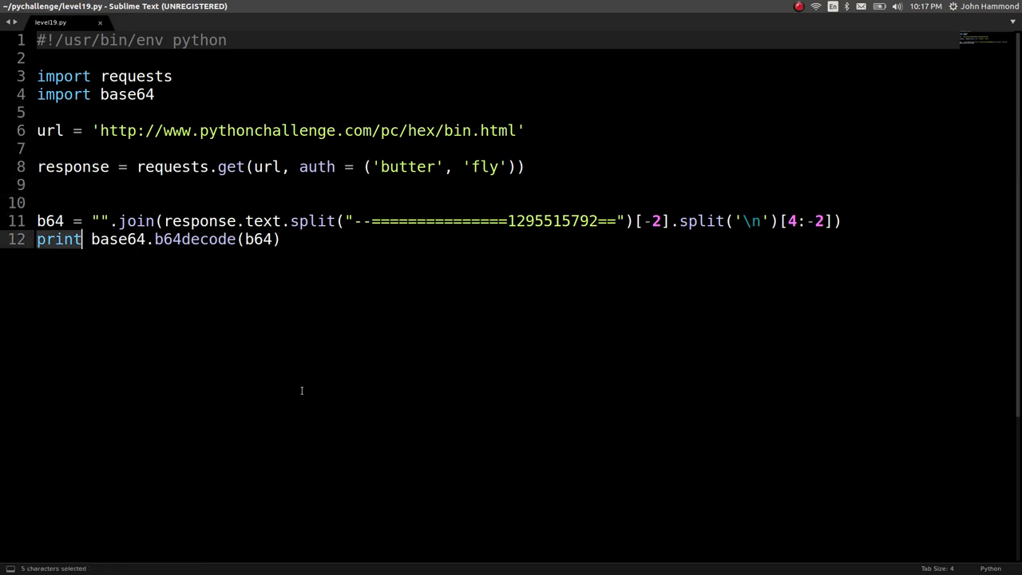
key(Delete)
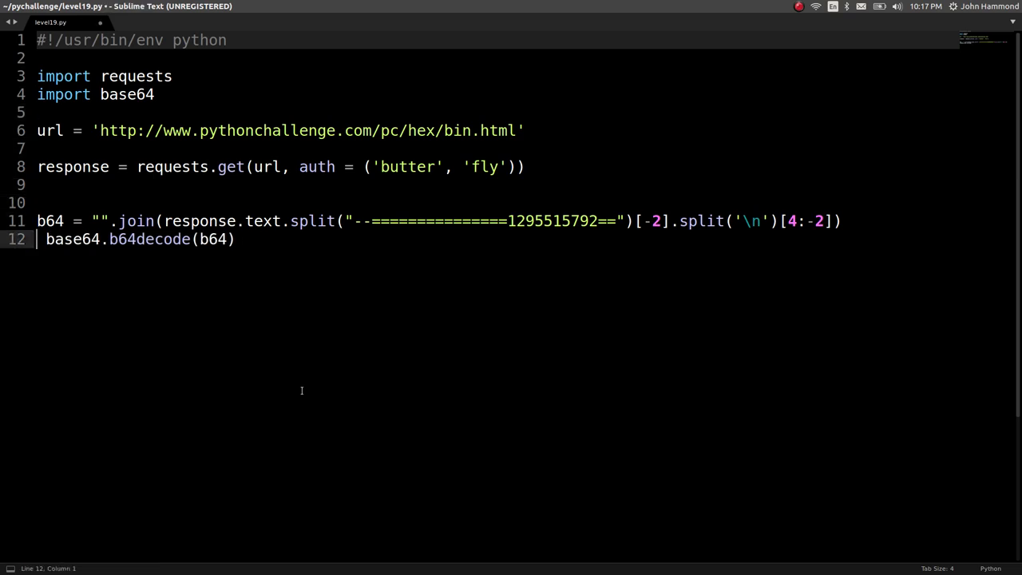
text(h = han)
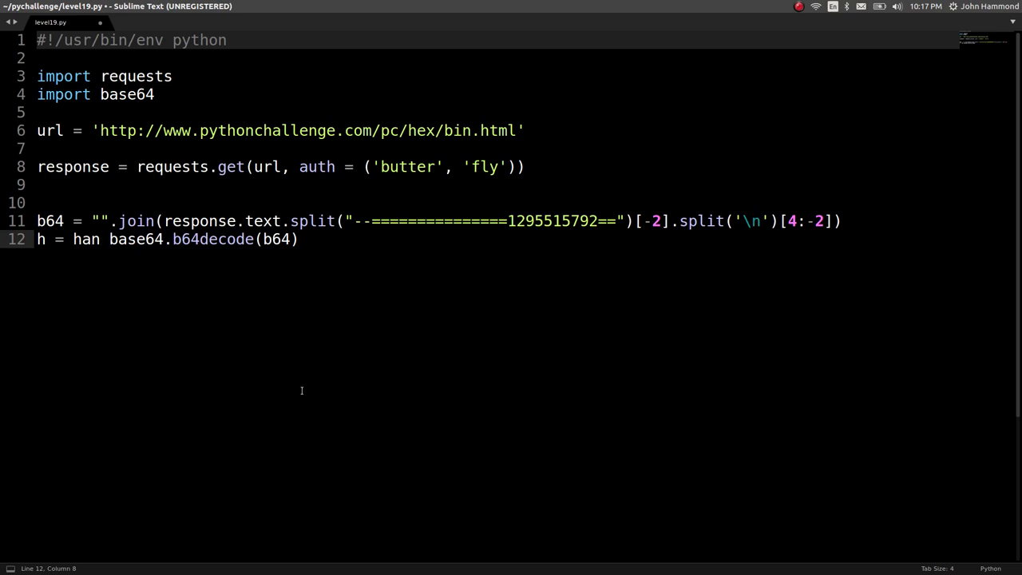
text(open(''))
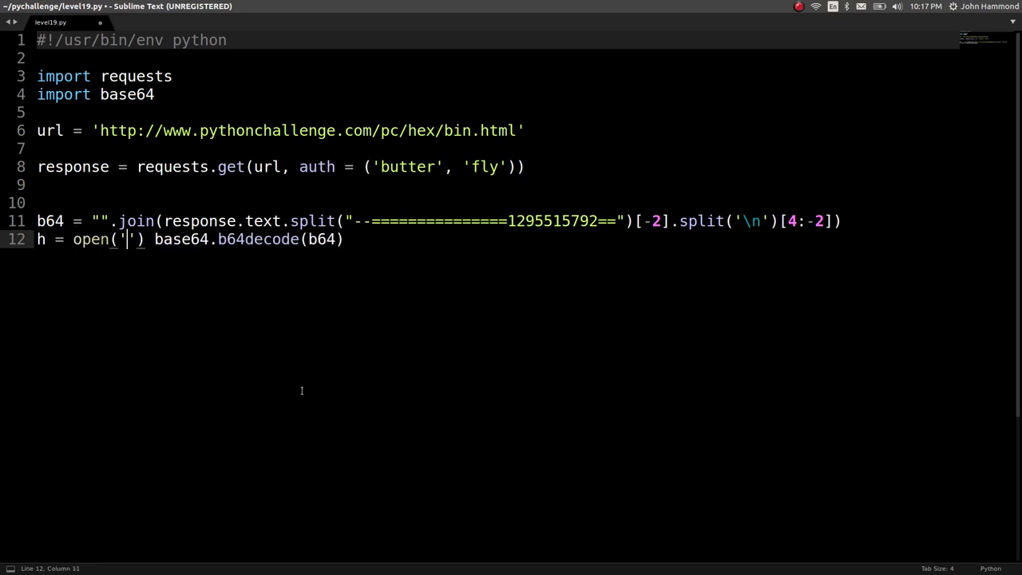
text(indian.wav)
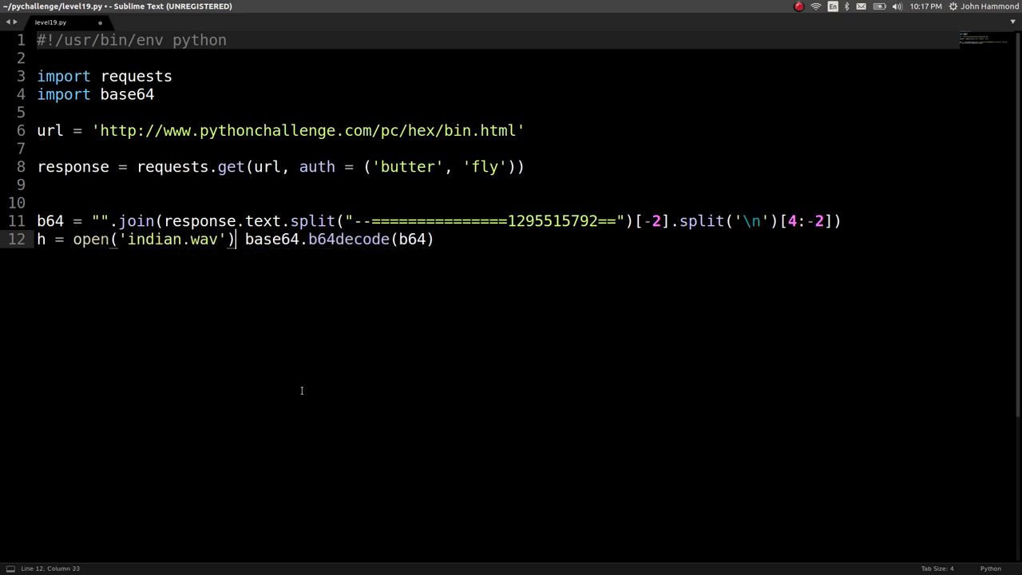
key(Return)
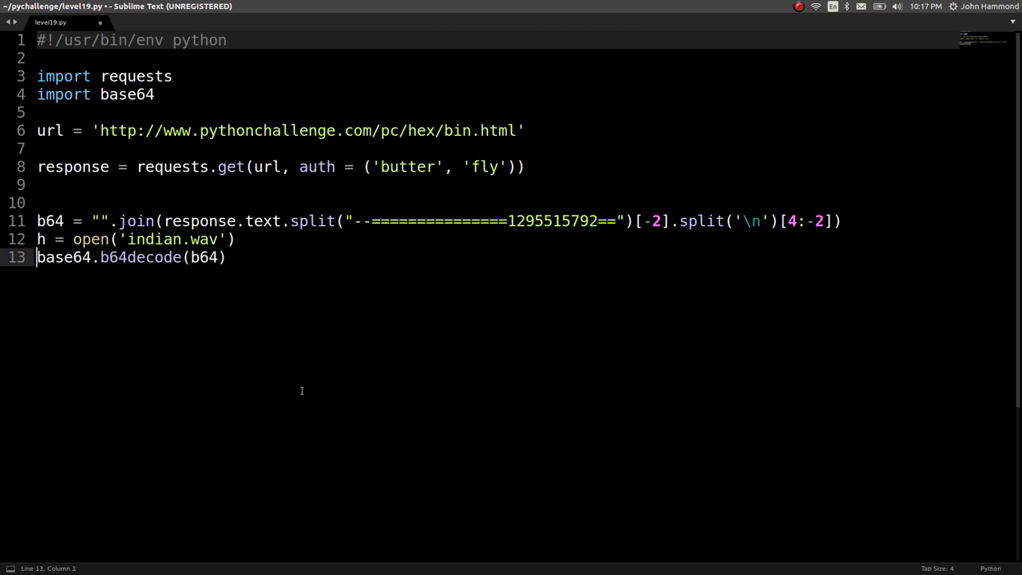
text(h.write()
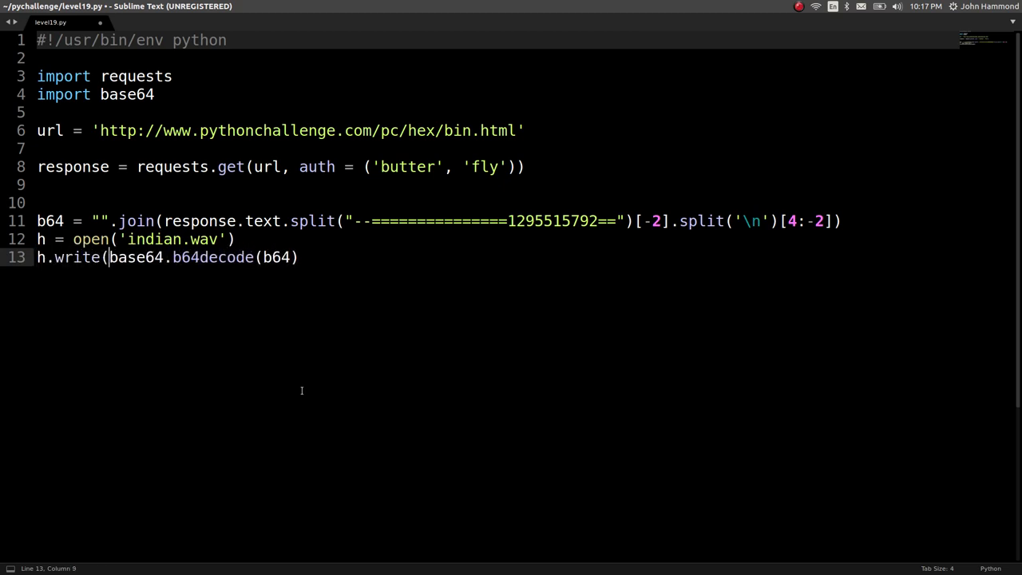
text(,'')
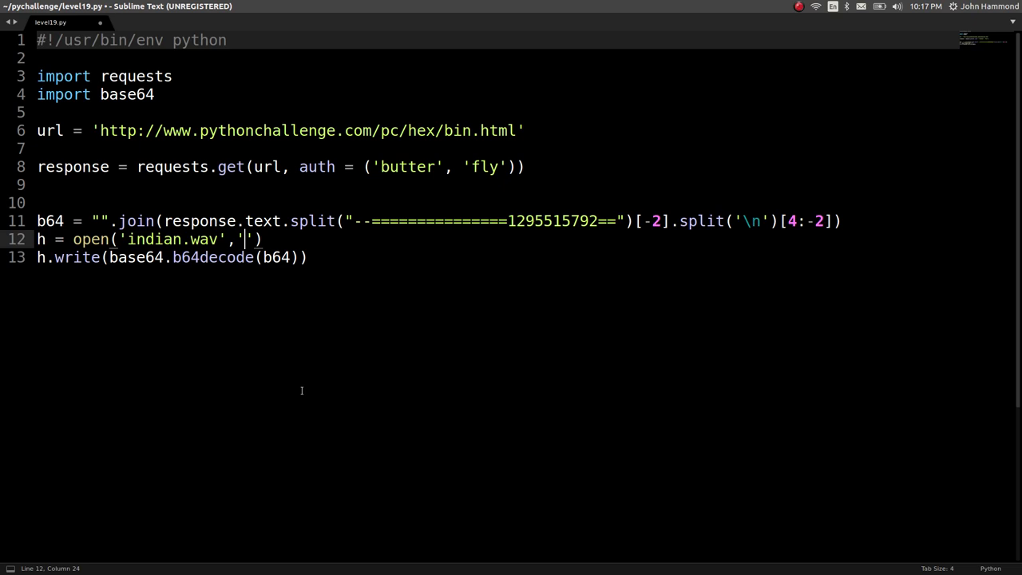
text(w)
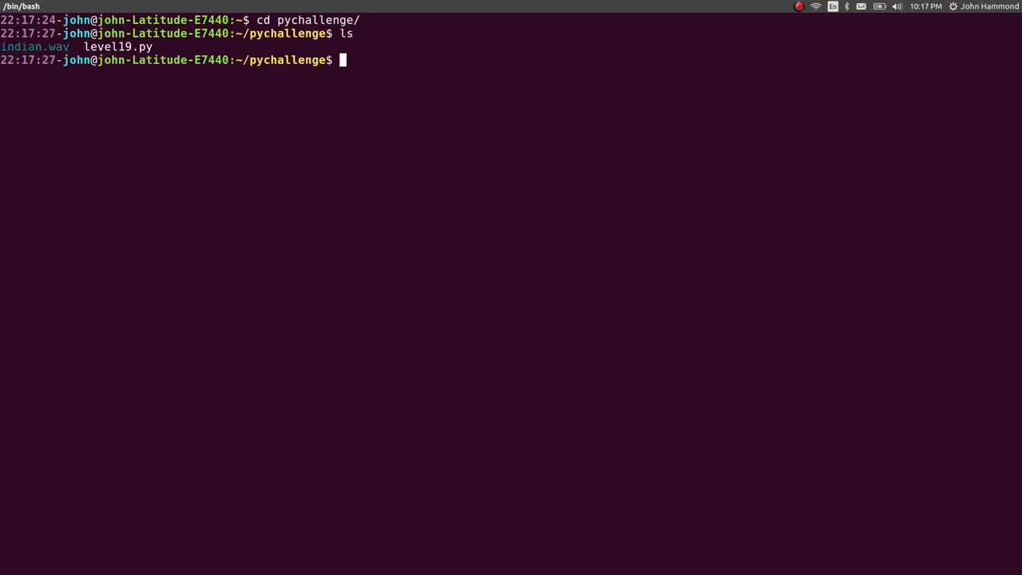
Play indian.wav with mplayer in the terminal
text(mplayer indian.wav)
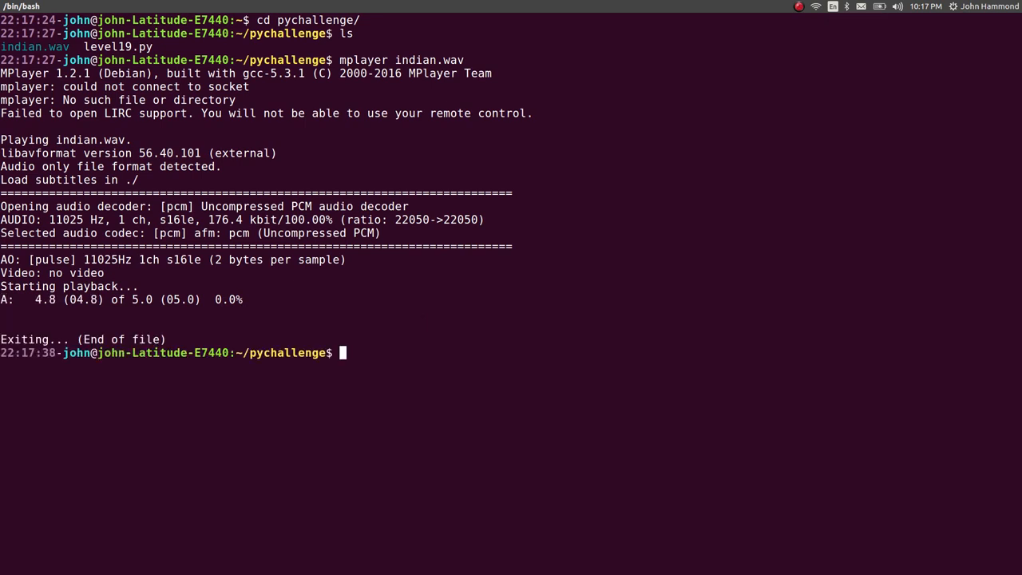
key(Return)
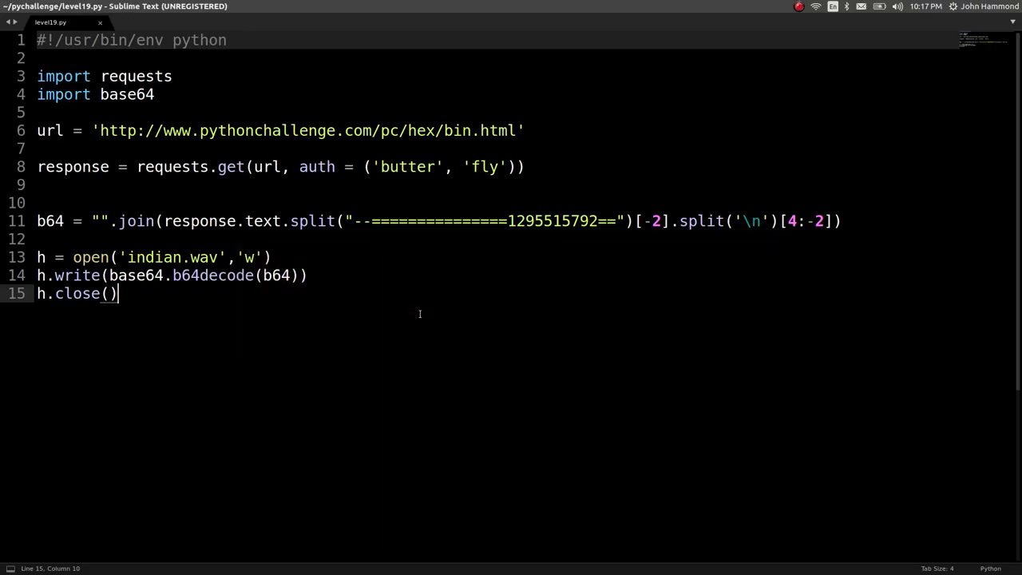
Save level19.py with the h.close() call and switch to Firefox
key(ctrl+s)
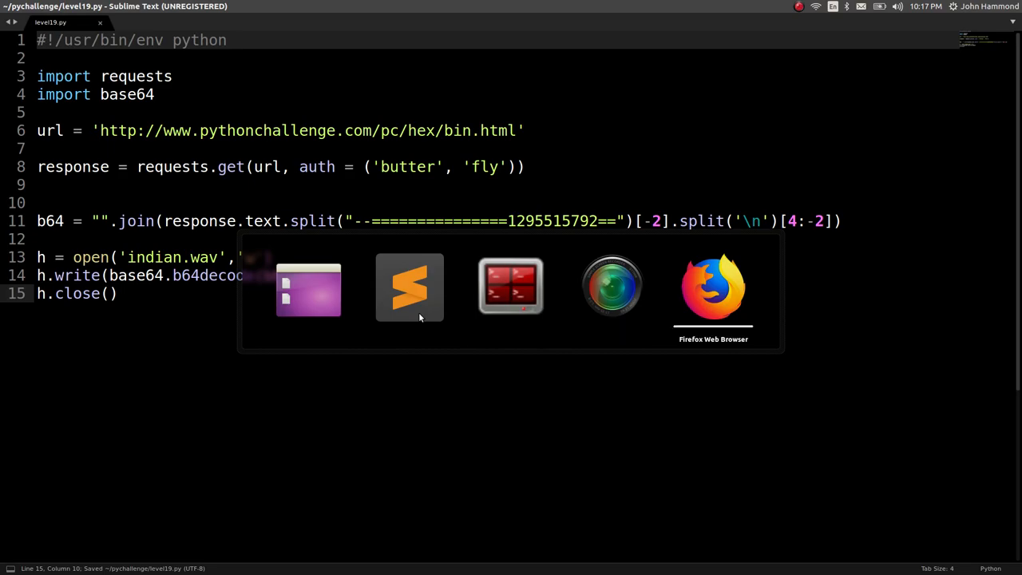
click(713, 286)
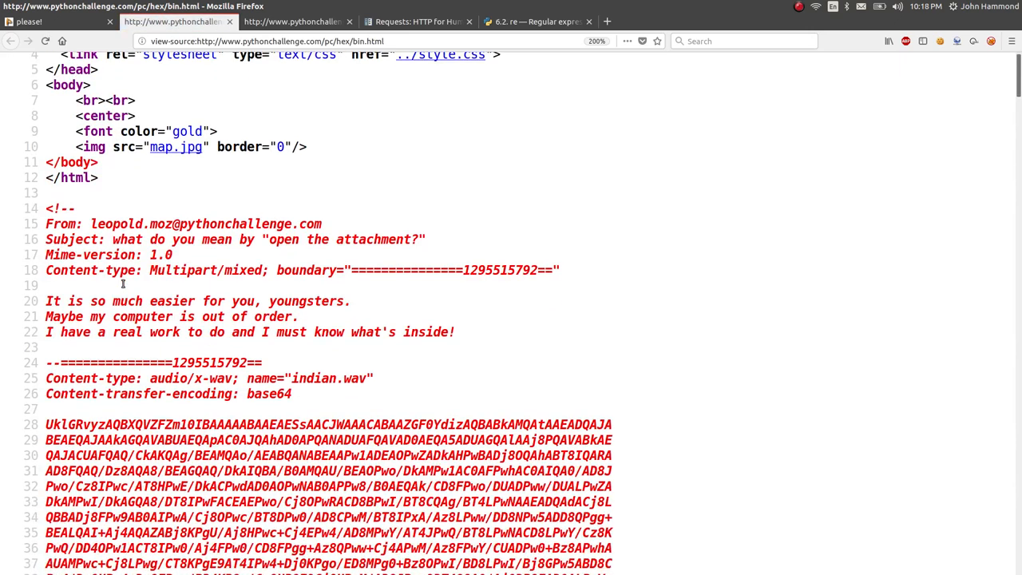
scroll(up, 3)
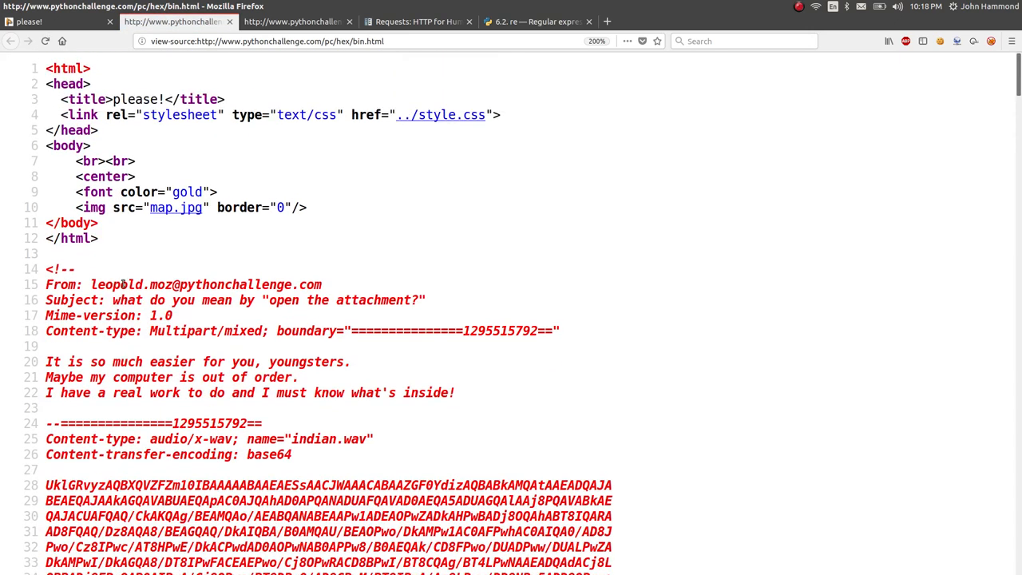
double_click(140, 99)
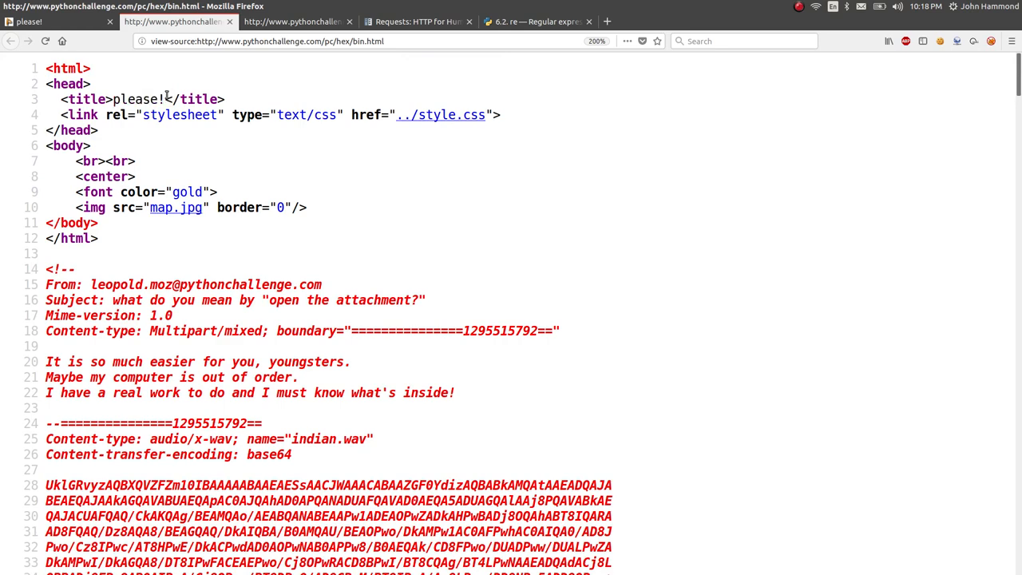
mouse_move(176, 207)
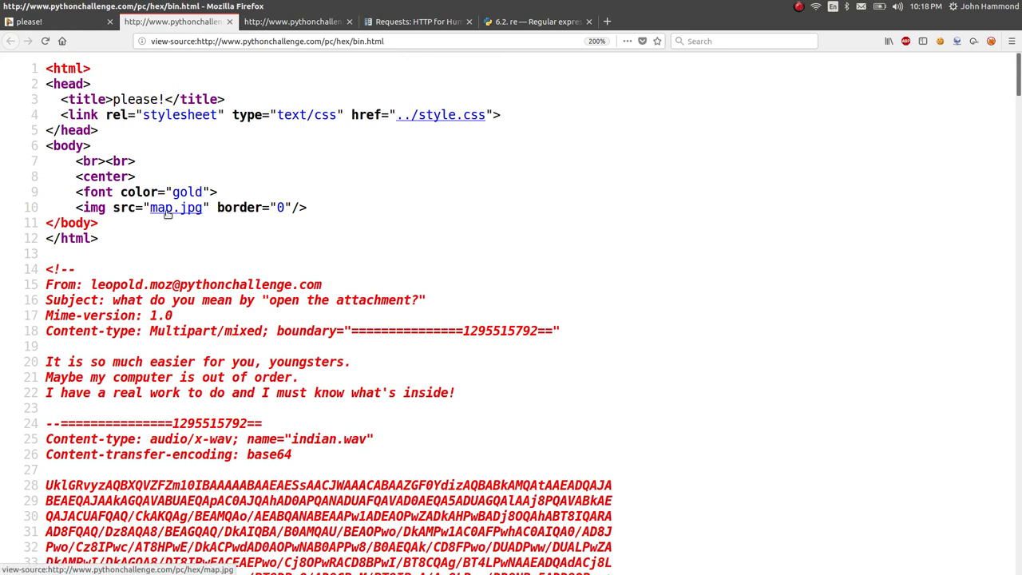
mouse_move(369, 226)
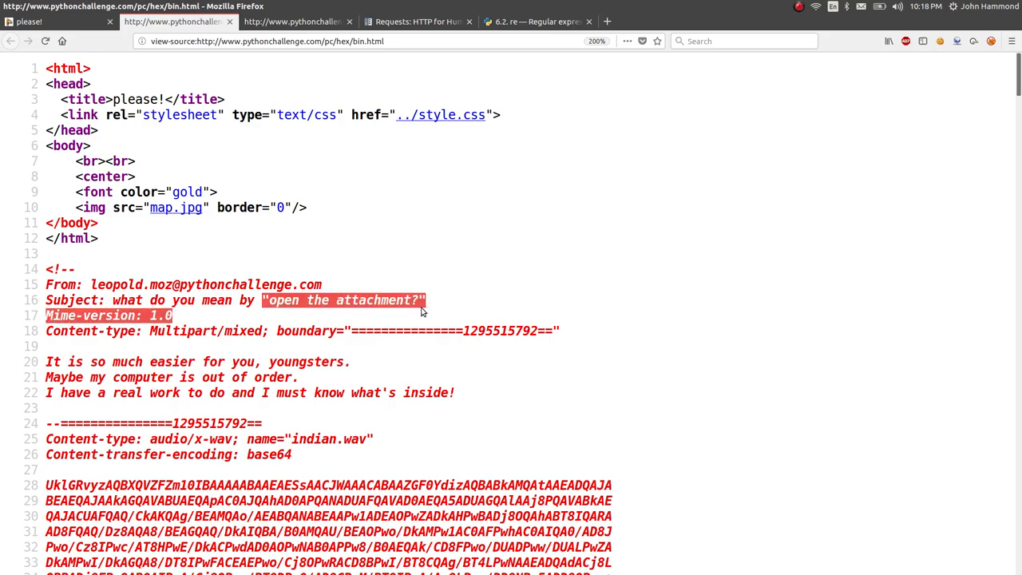
scroll(down, 3)
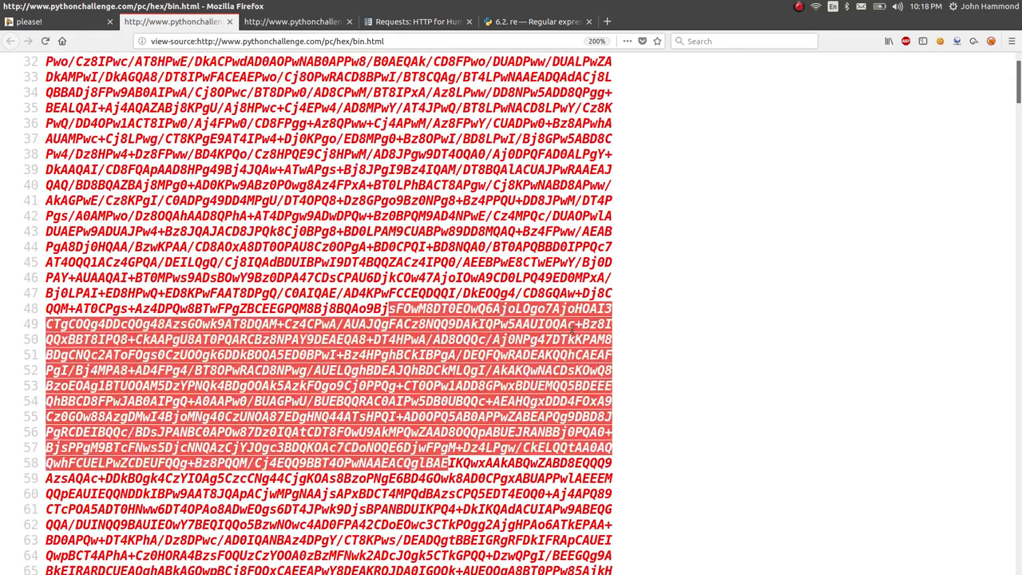
scroll(up, 3)
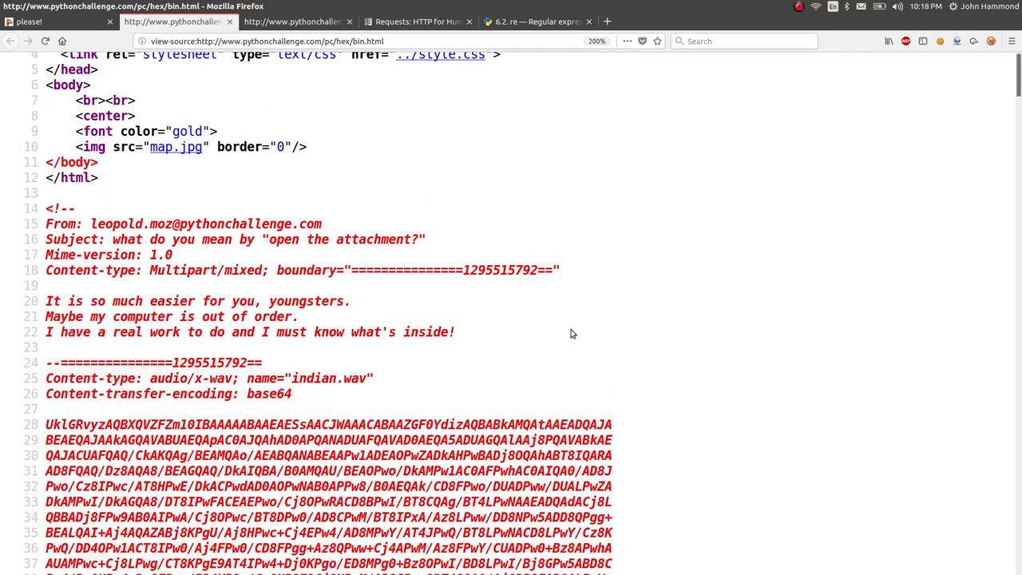
mouse_move(537, 292)
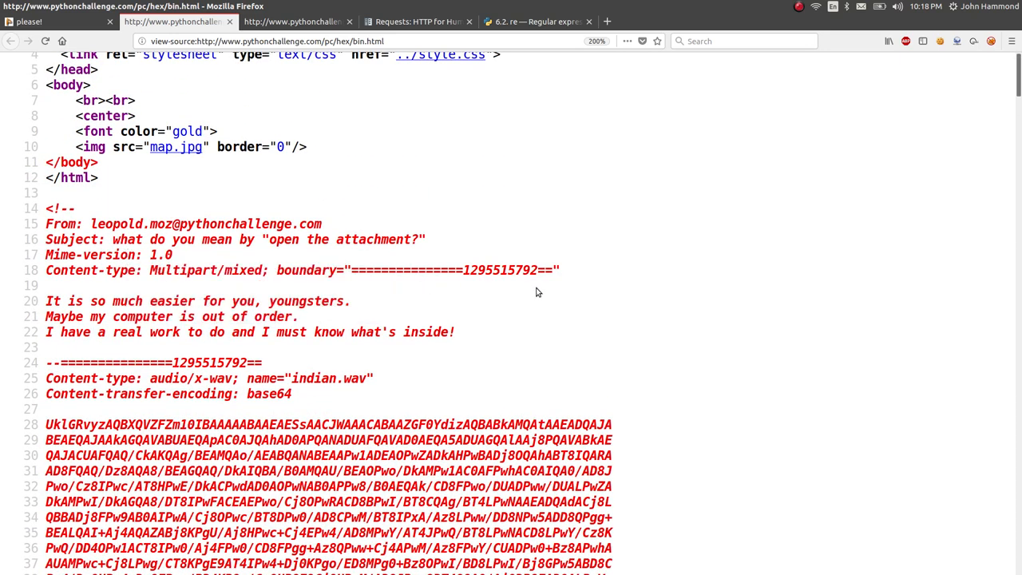
mouse_move(337, 318)
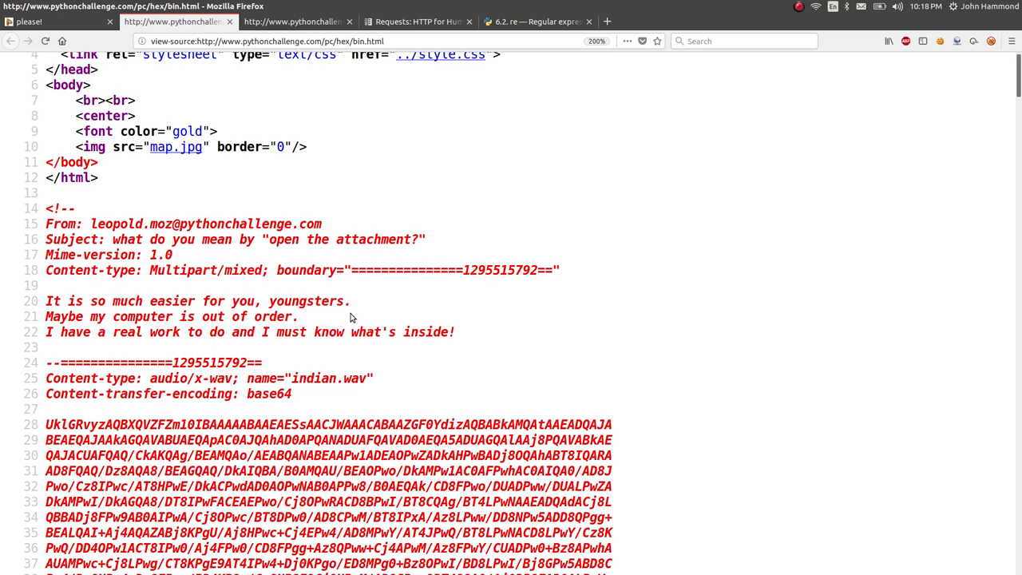
mouse_move(320, 322)
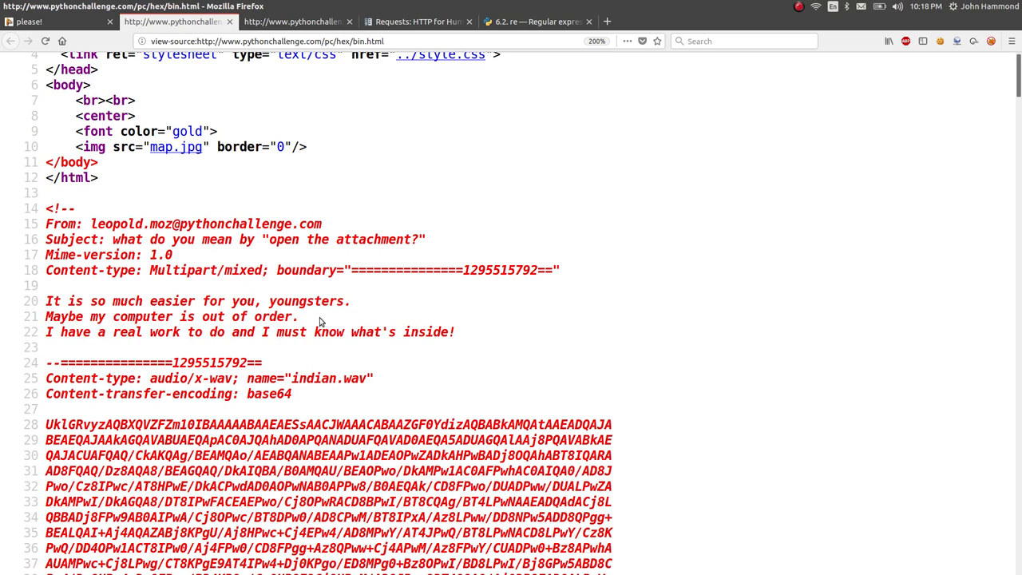
mouse_move(554, 341)
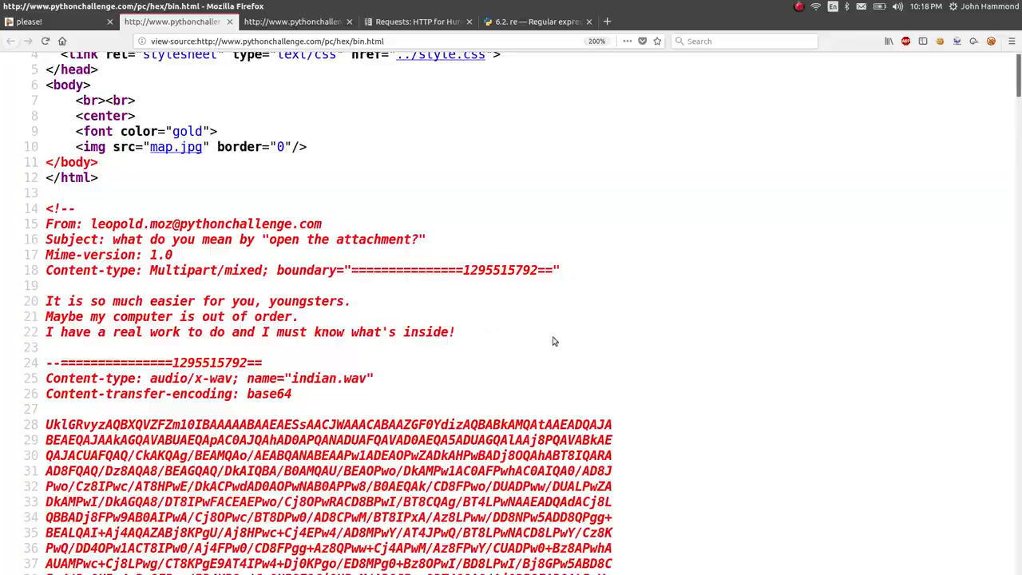
scroll(down, 3)
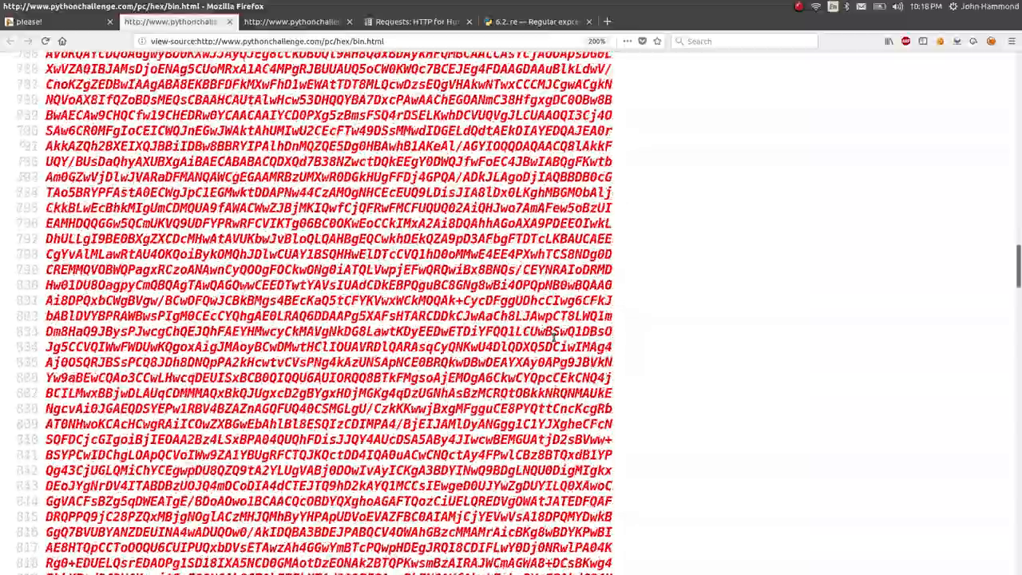
scroll(up, 3)
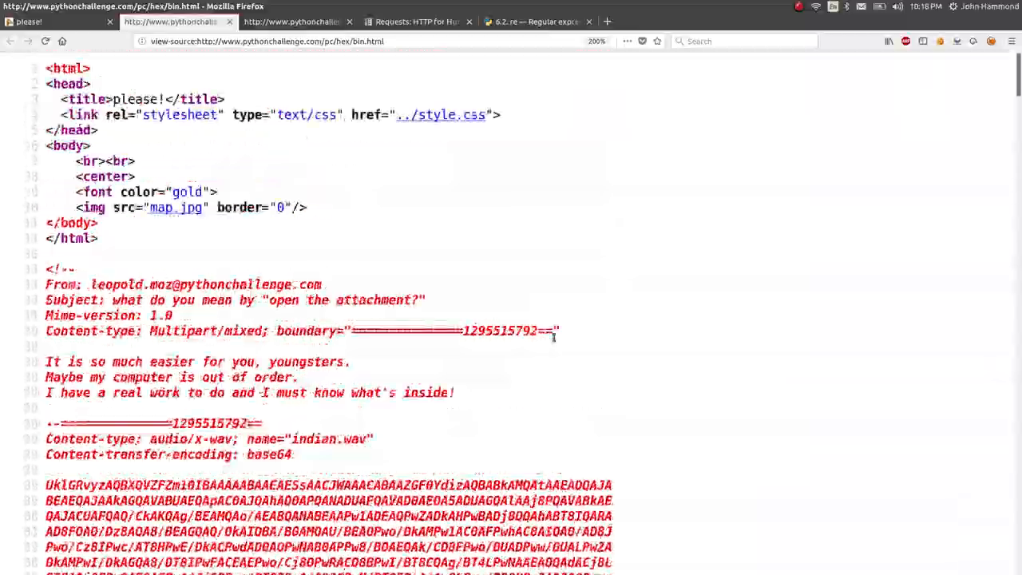
double_click(249, 376)
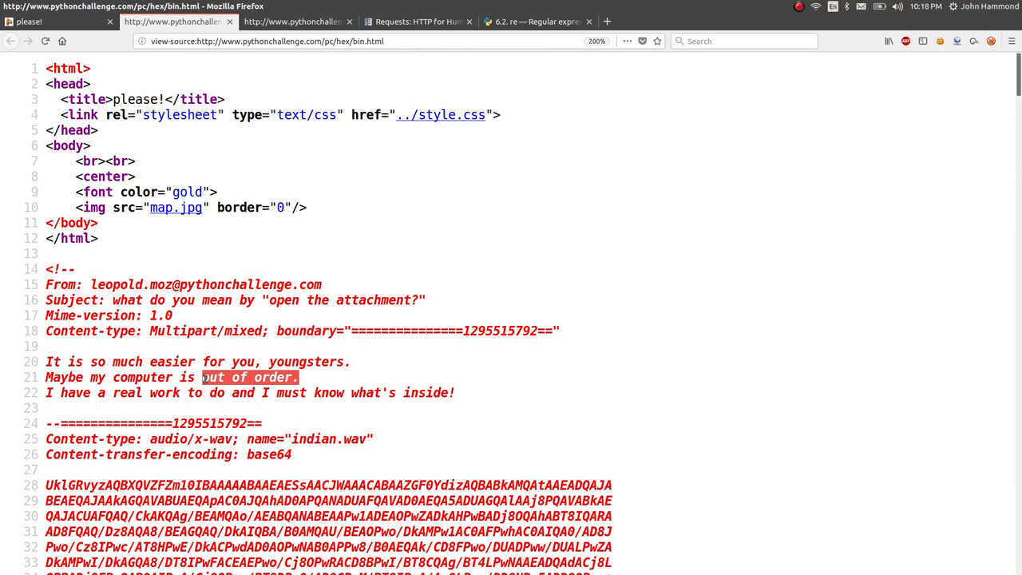
click(343, 378)
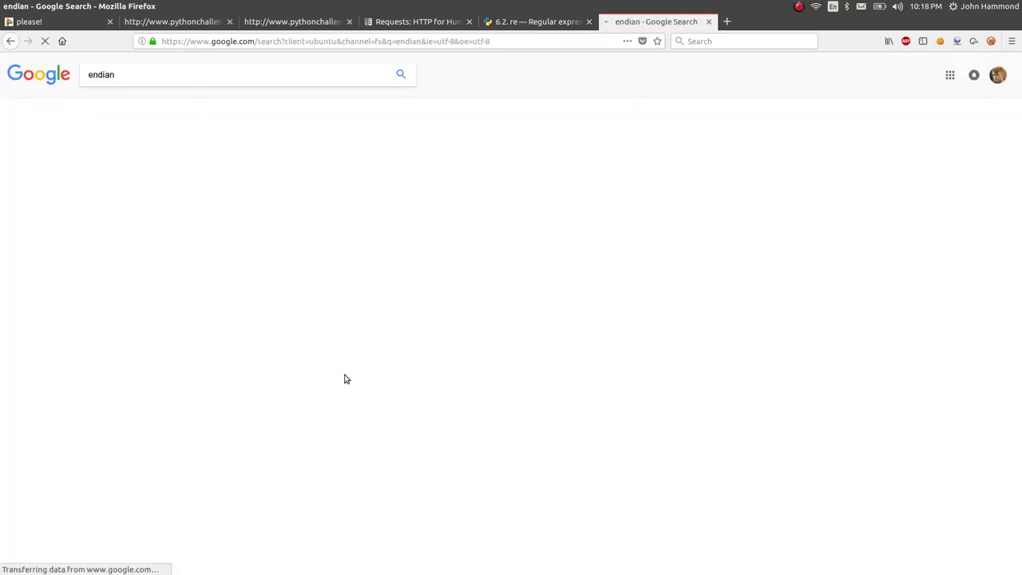
Open the Wikipedia Endianness article and highlight the sentence defining endianness
click(138, 186)
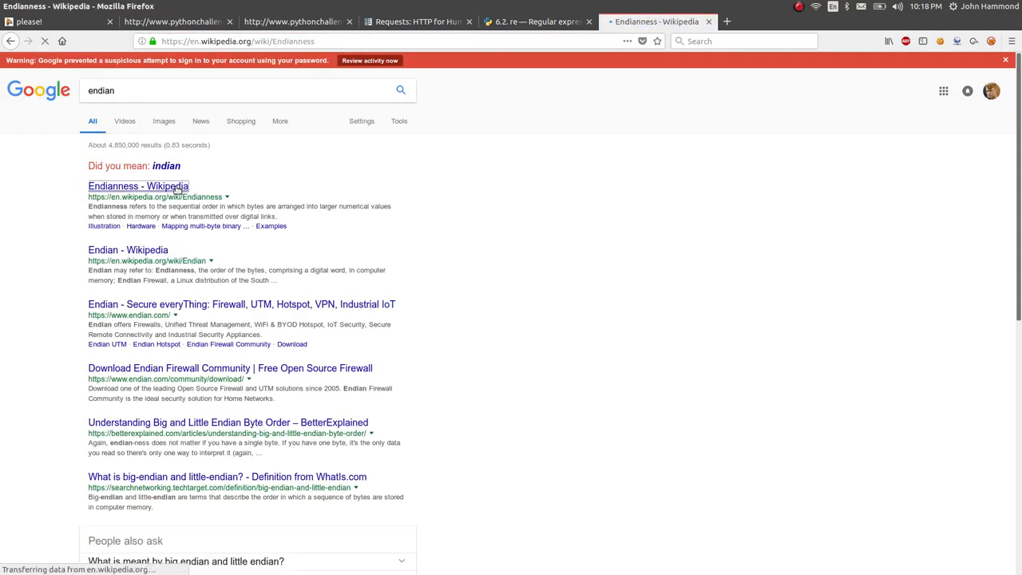
click(138, 185)
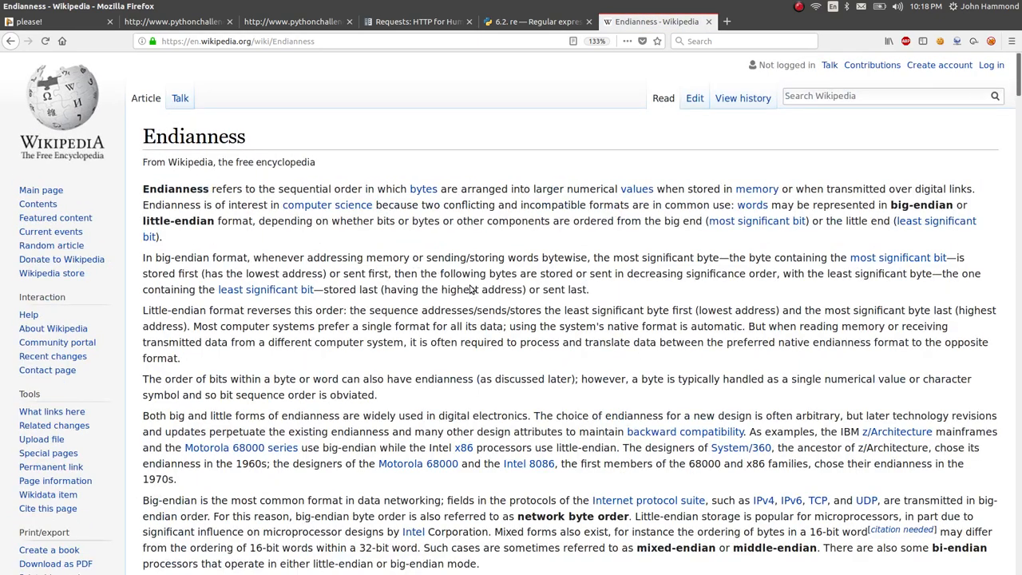
scroll(down, 3)
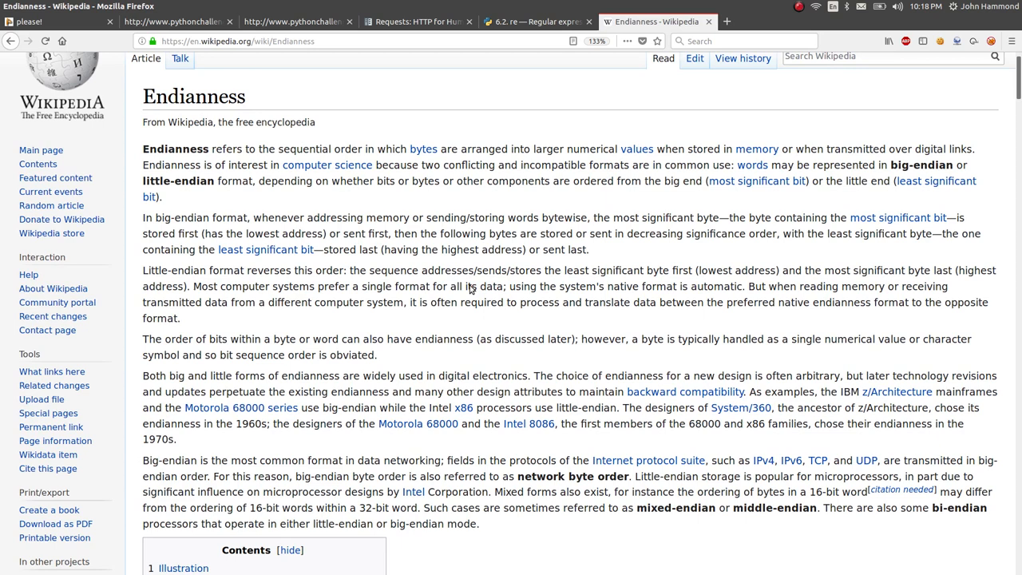
mouse_move(305, 149)
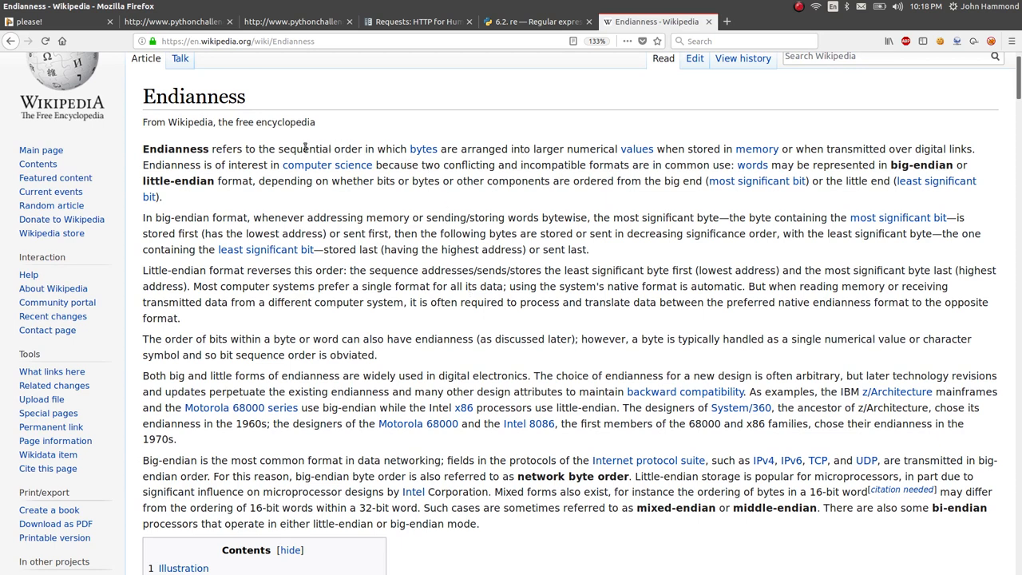
drag(297, 148, 653, 148)
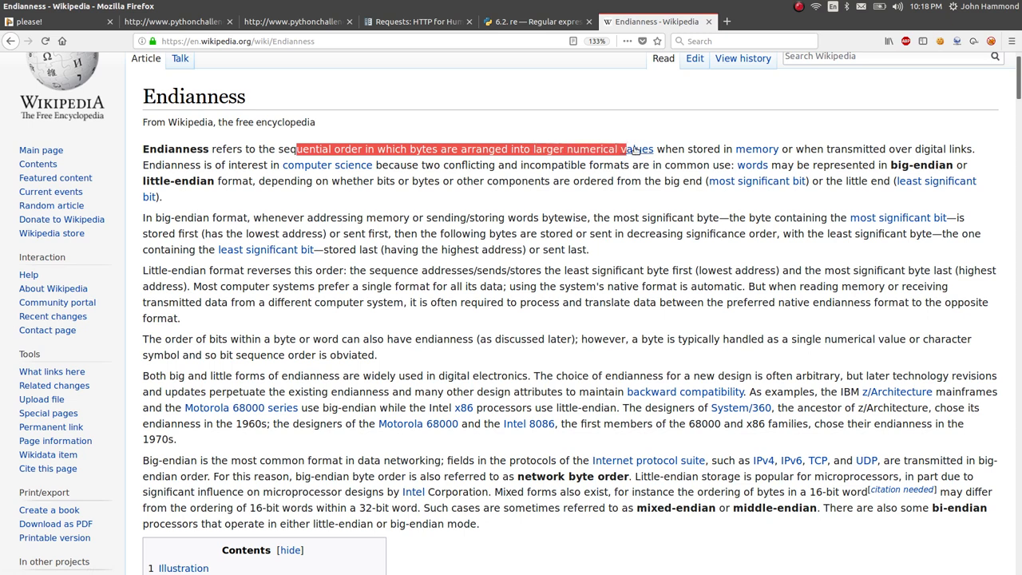
drag(634, 148, 806, 149)
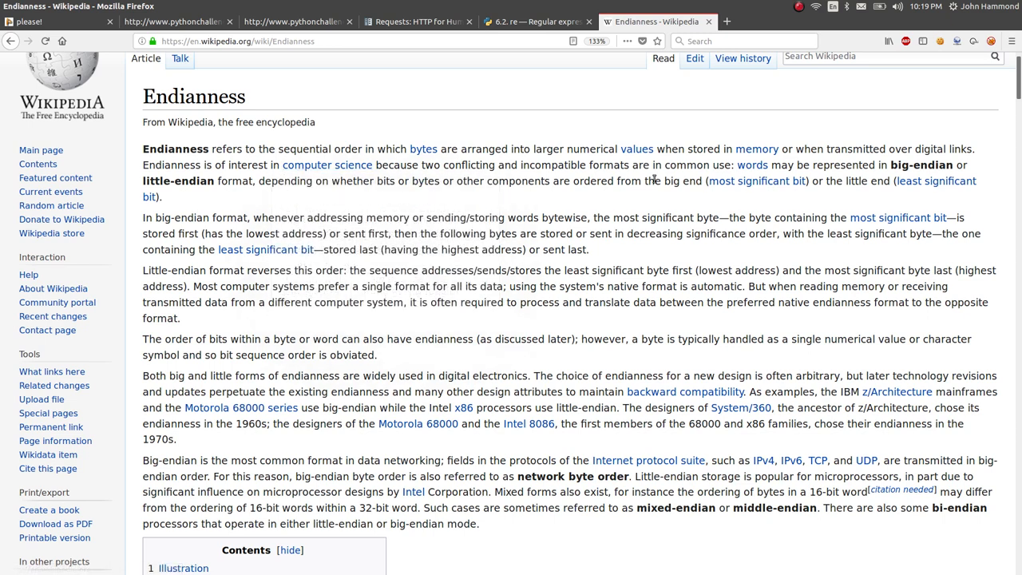
mouse_move(603, 171)
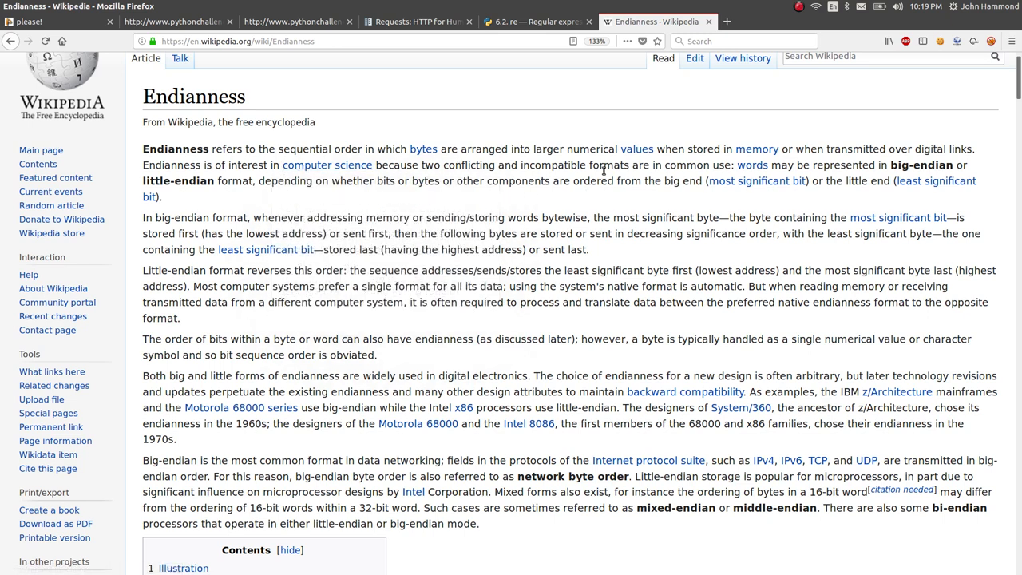
mouse_move(757, 177)
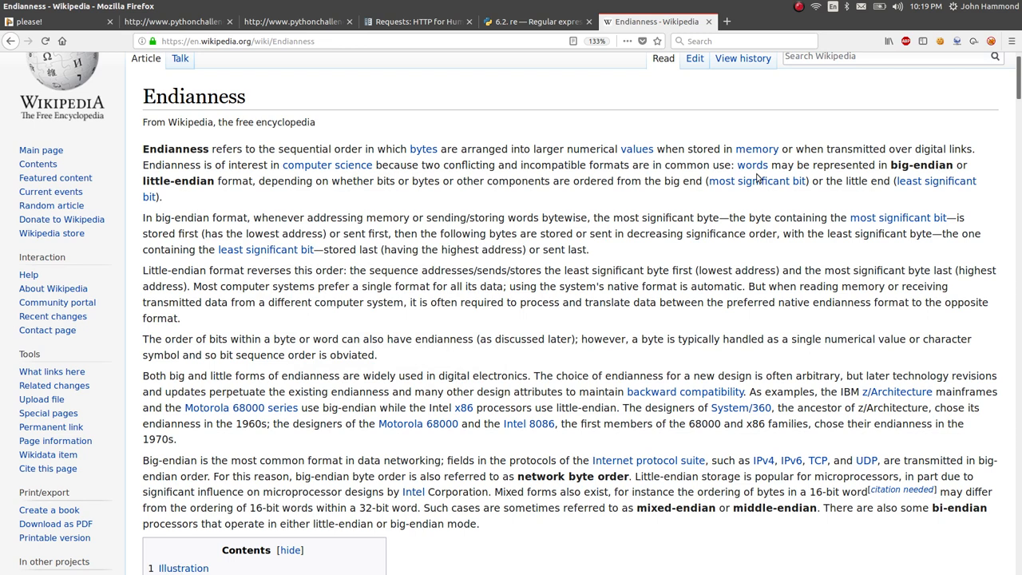
mouse_move(752, 164)
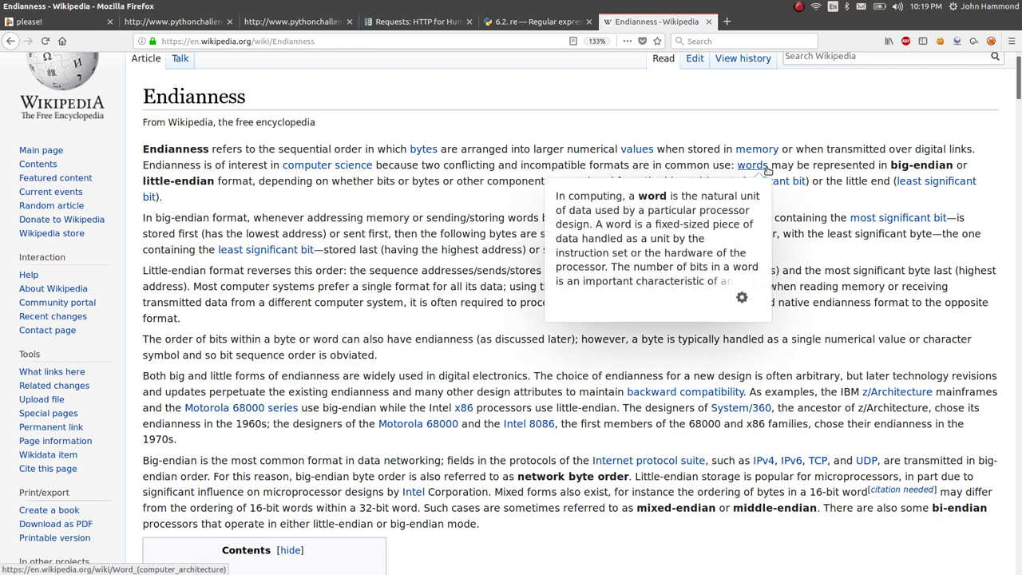
mouse_move(278, 197)
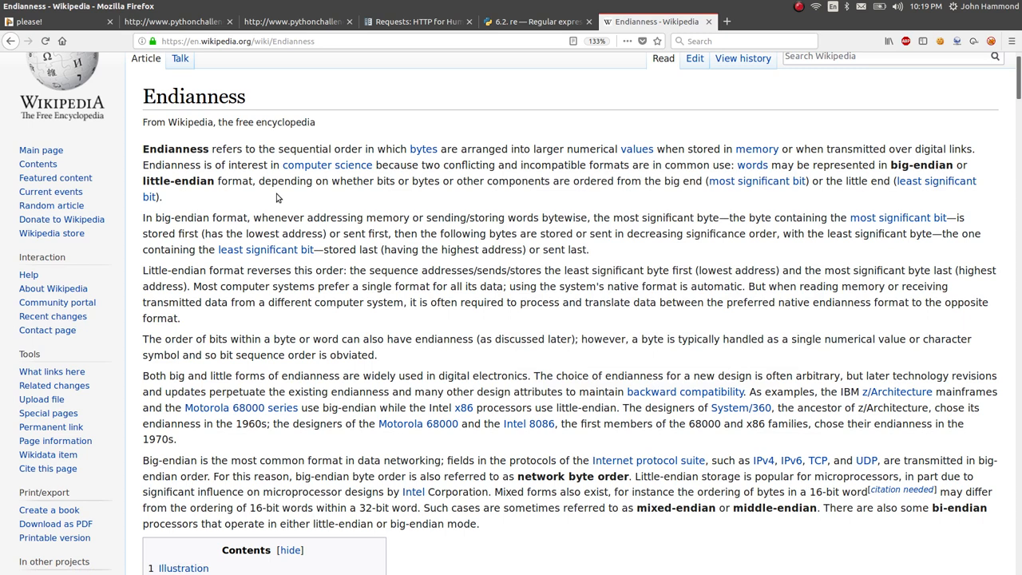
mouse_move(491, 179)
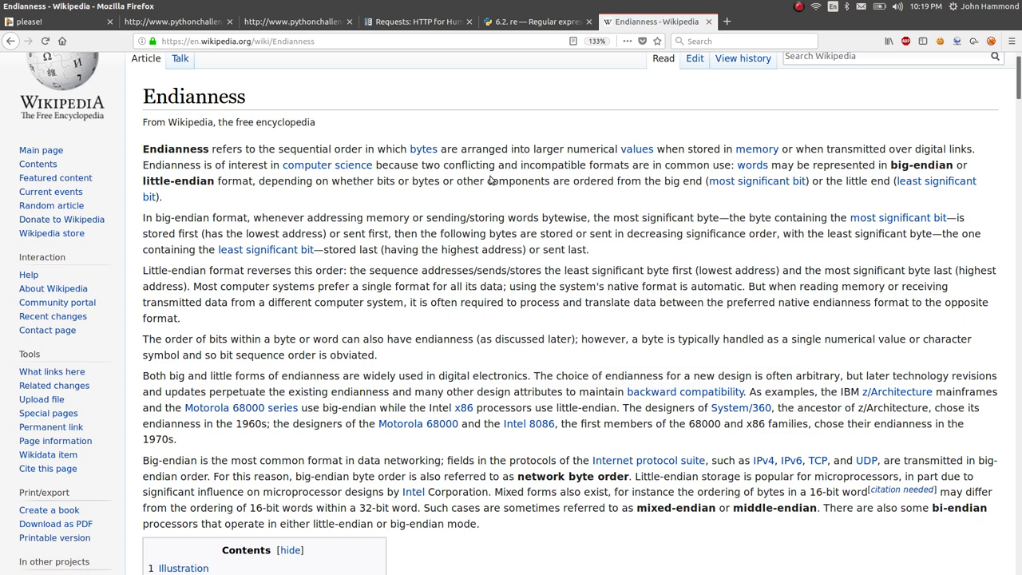
mouse_move(904, 207)
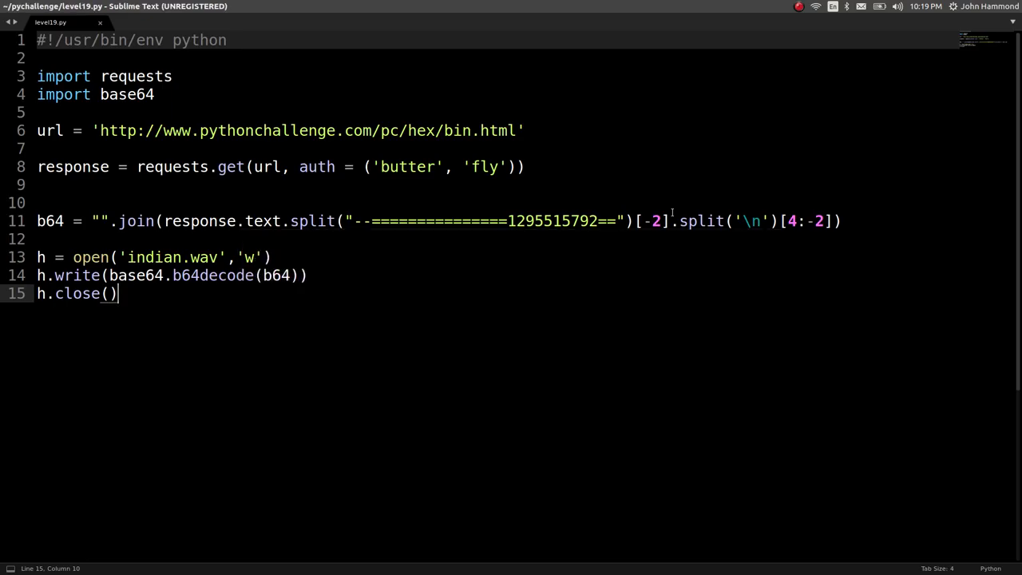
Write '# 01101010' as a comment on line 18, then begin a '# 1010' comment below
text(#)
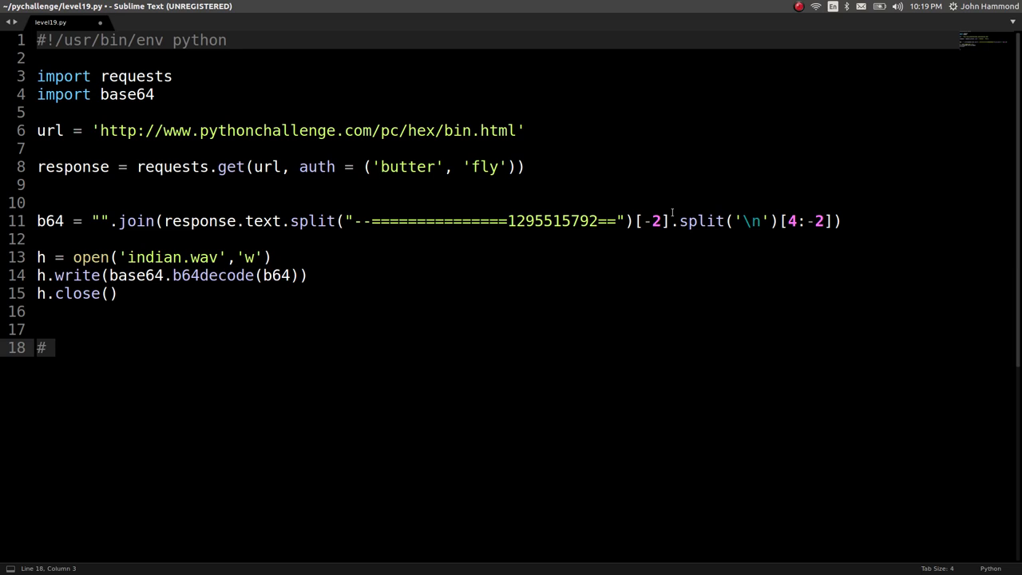
text(0110)
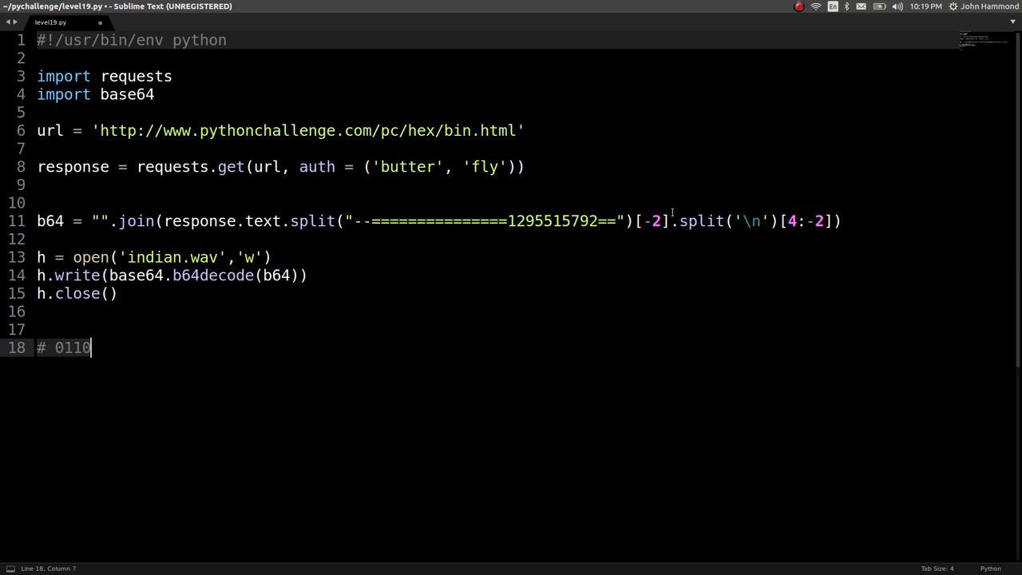
text(10)
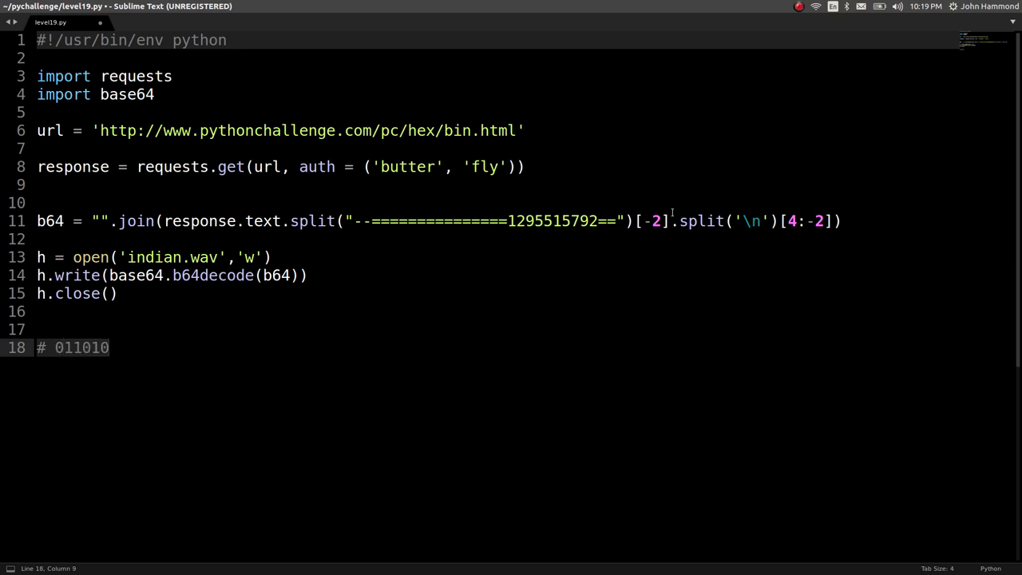
text(1)
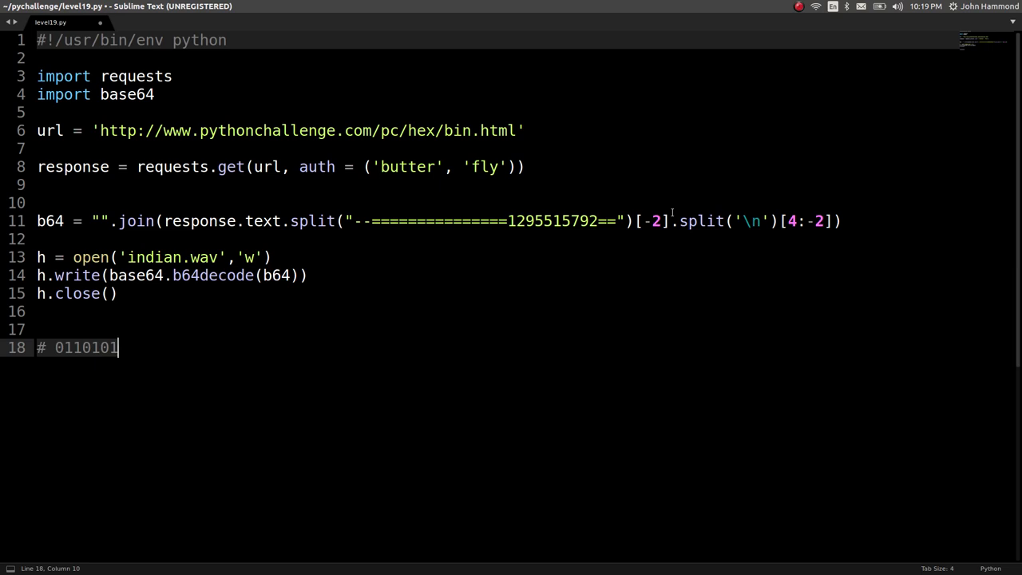
text(0)
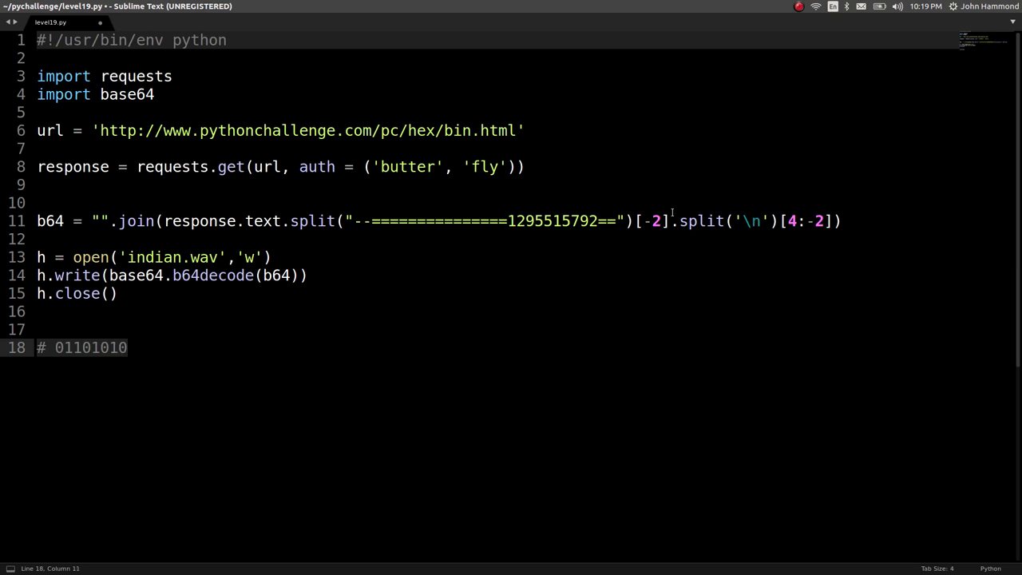
double_click(90, 348)
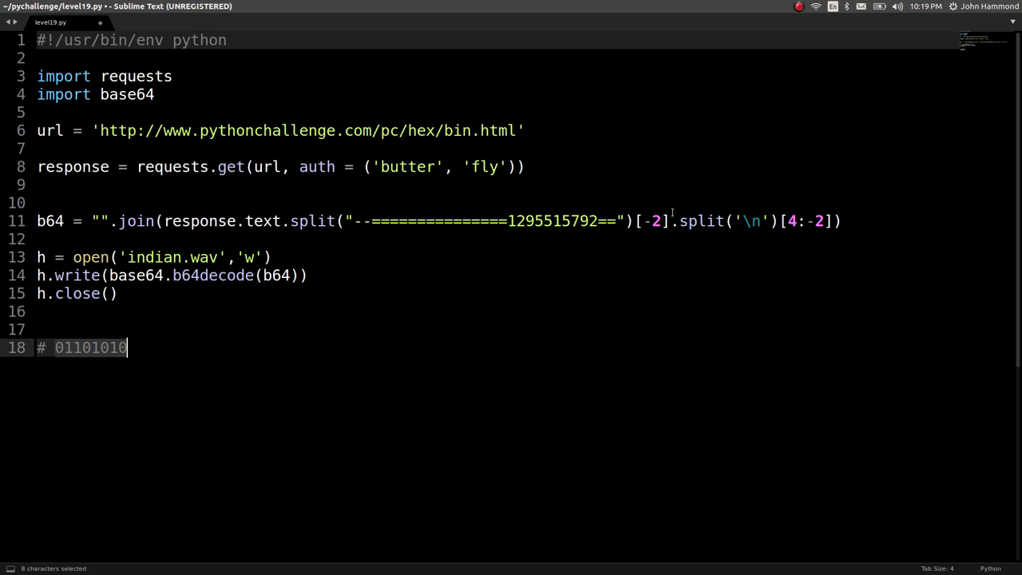
mouse_move(569, 288)
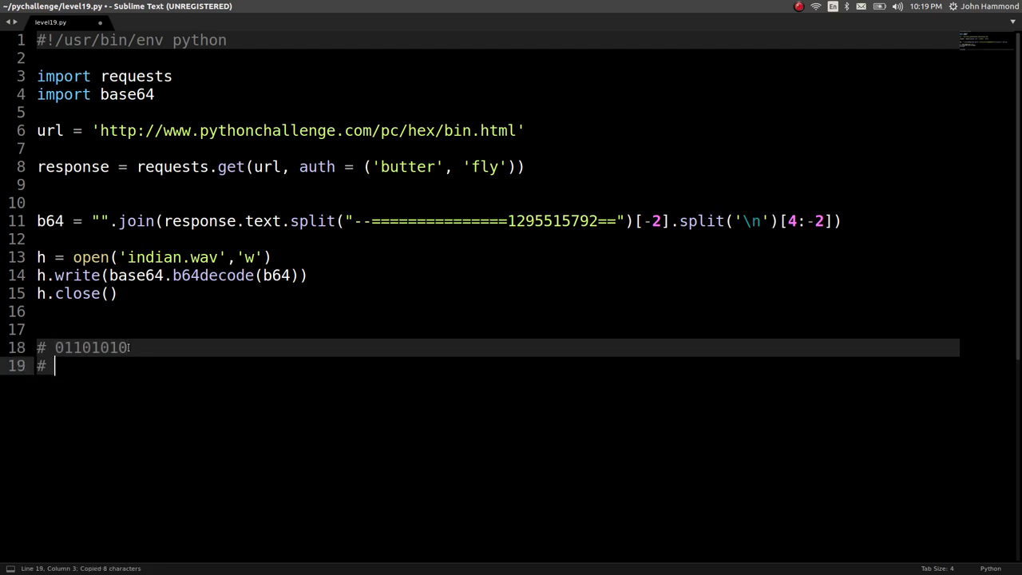
text(01101010)
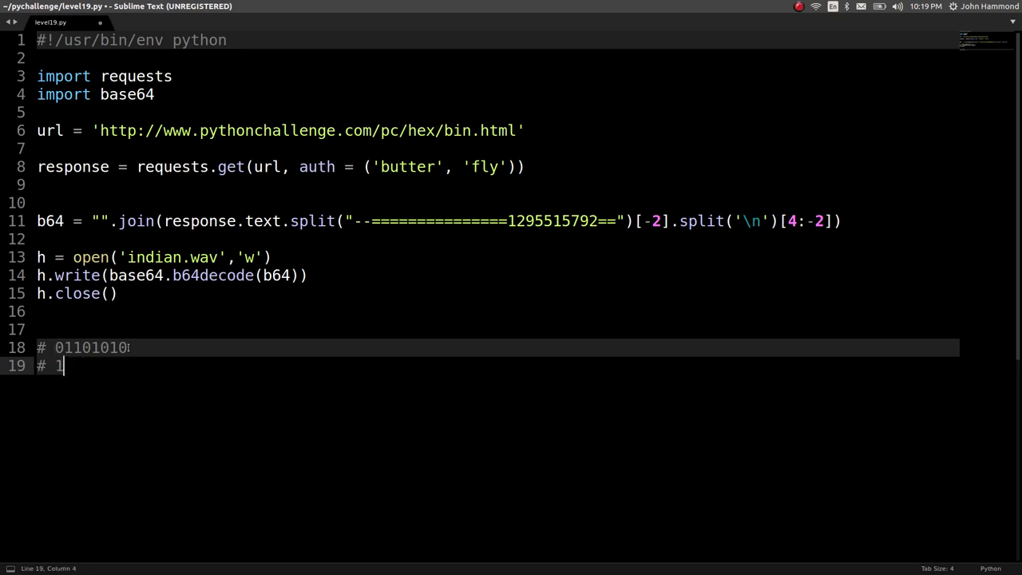
text(1010)
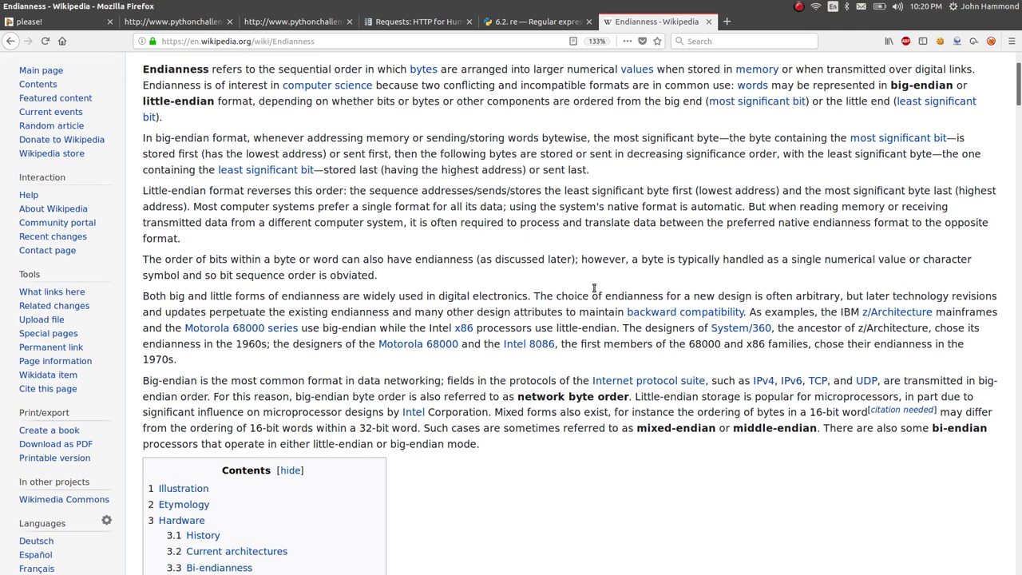
Check indian.wav in the terminal: little-endian 16-bit mono WAVE at 11025 Hz
scroll(up, 3)
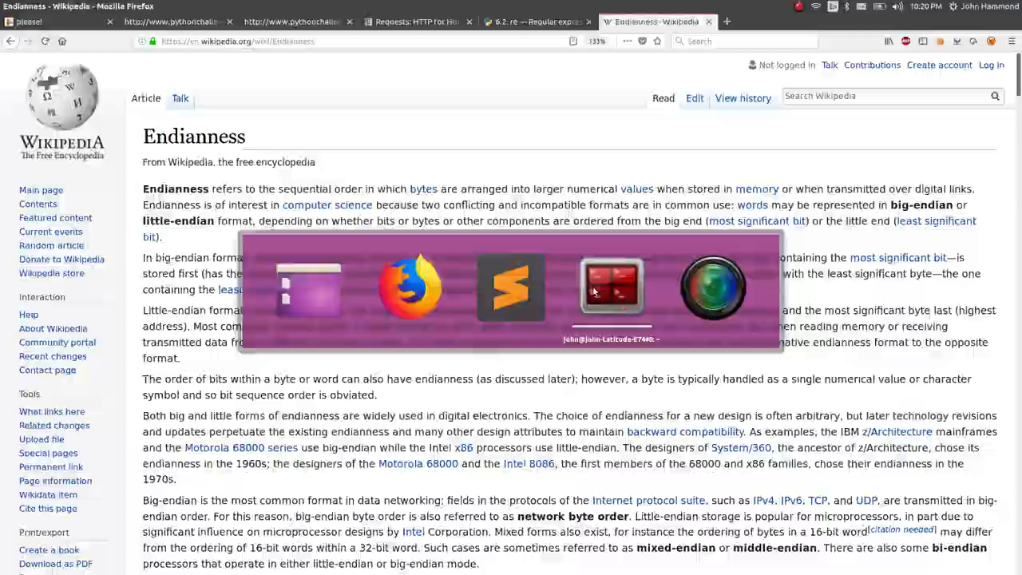
click(610, 287)
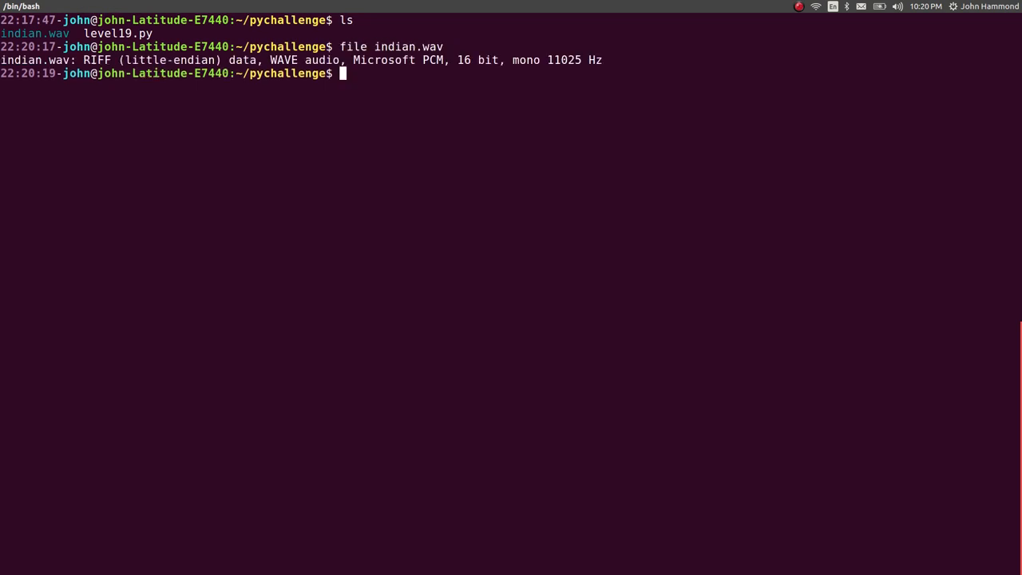
key(Return)
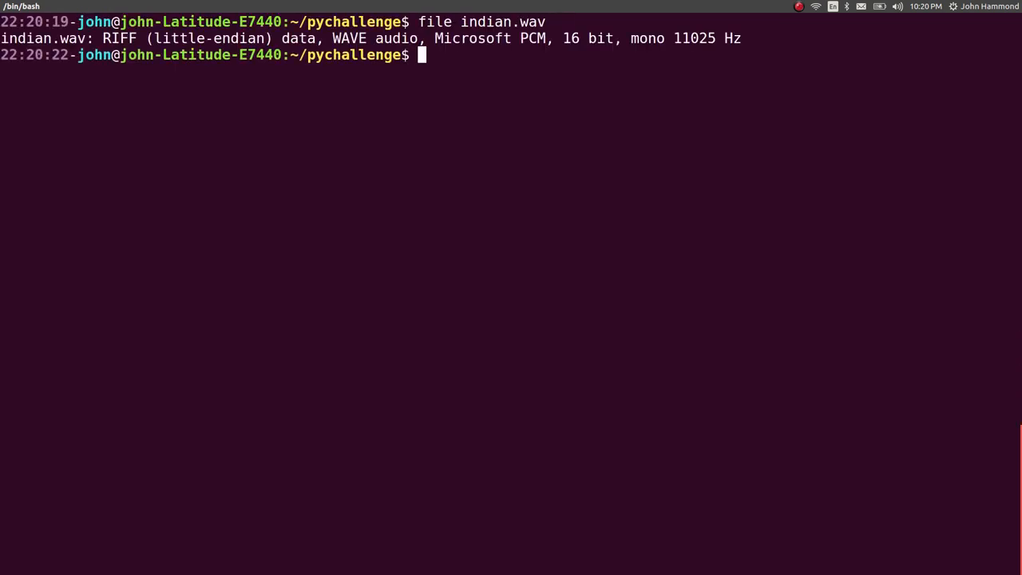
double_click(199, 38)
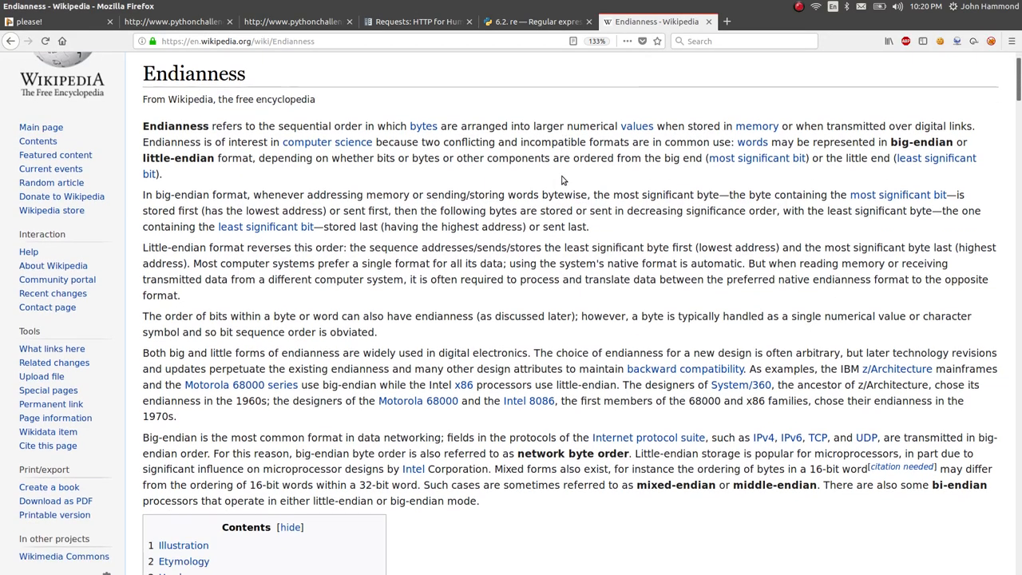
Scroll through the bin.html page source and its base64-encoded indian.wav attachment
click(535, 21)
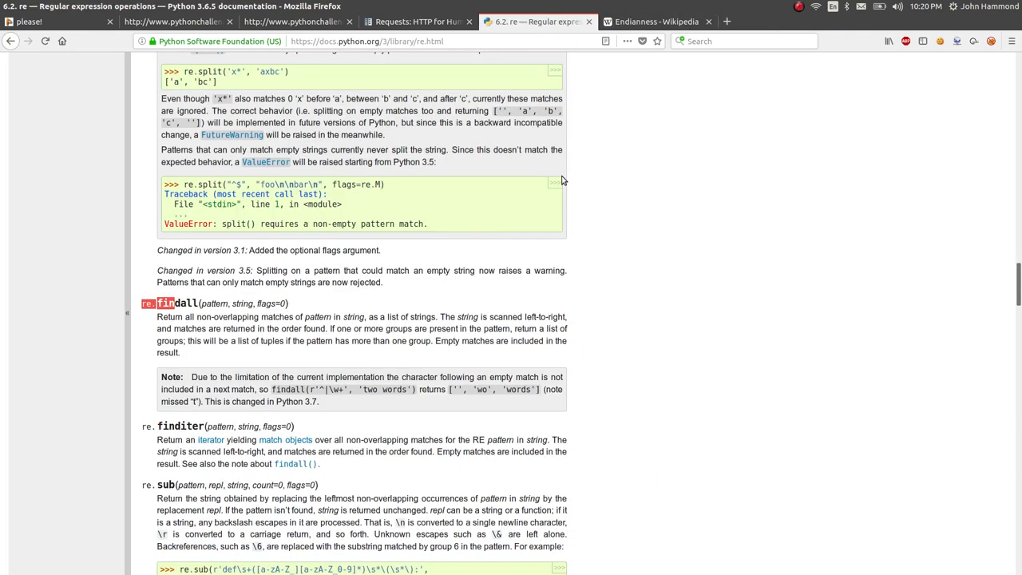
click(174, 21)
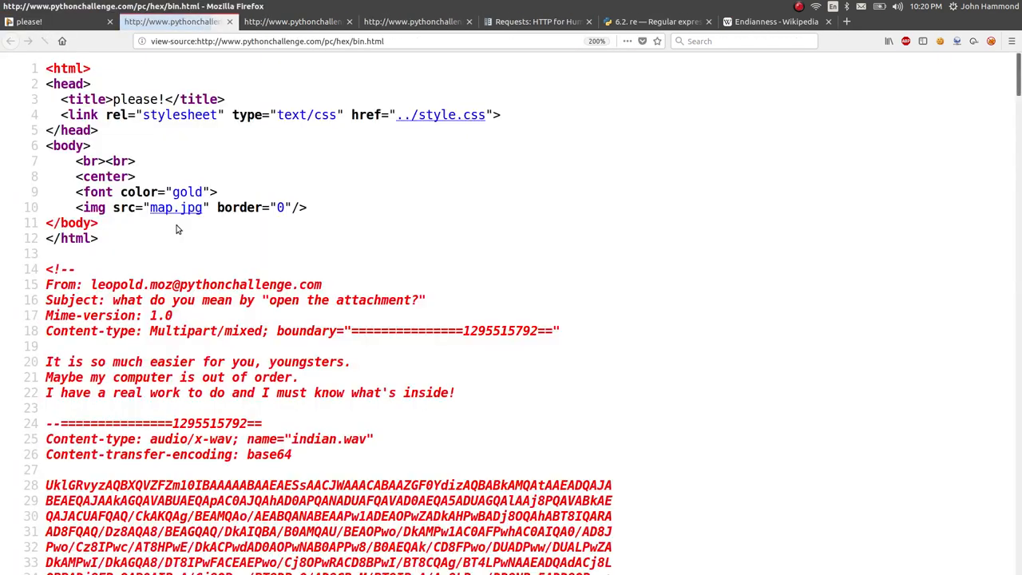
scroll(down, 3)
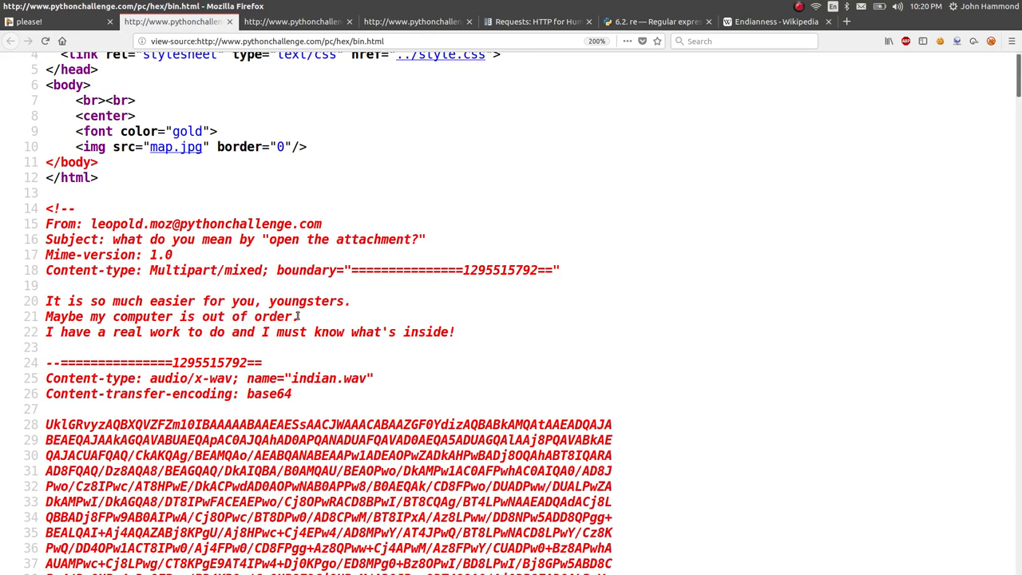
scroll(down, 3)
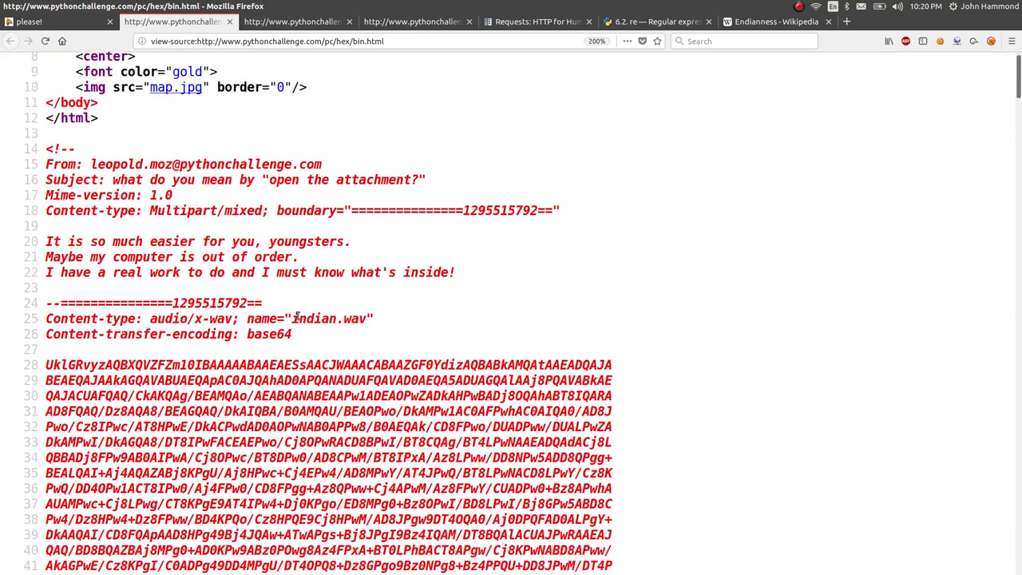
scroll(down, 3)
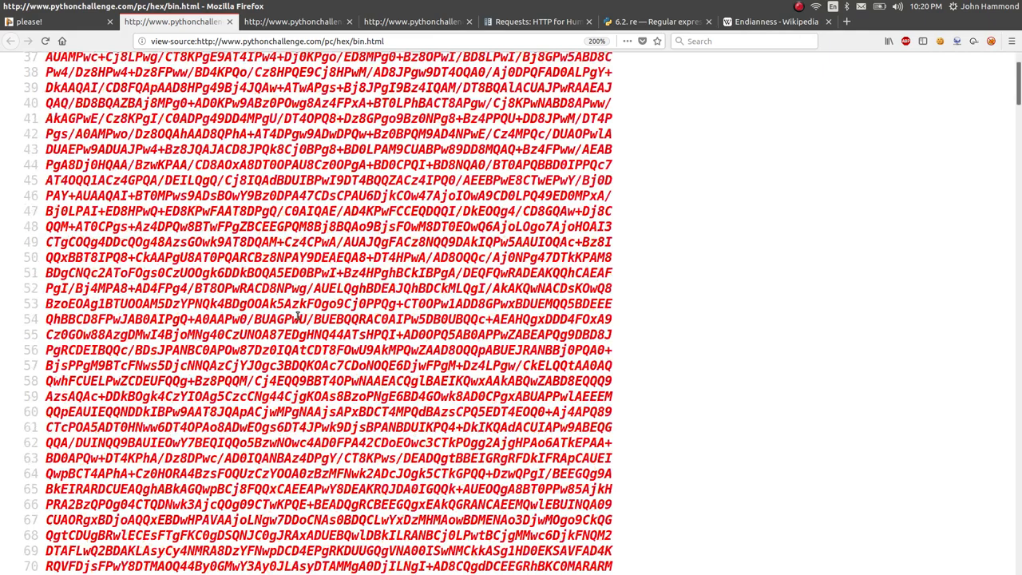
scroll(up, 3)
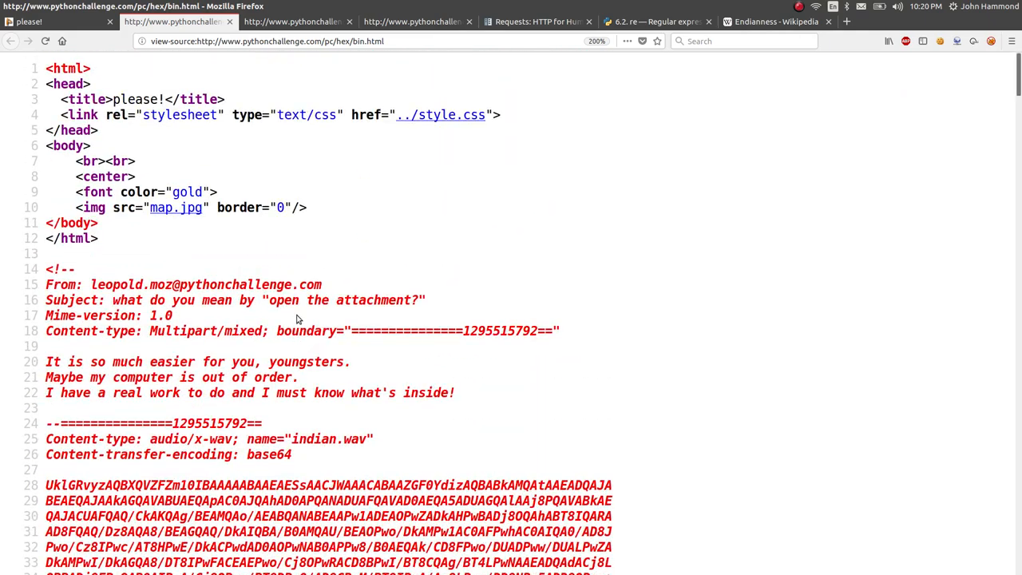
click(965, 21)
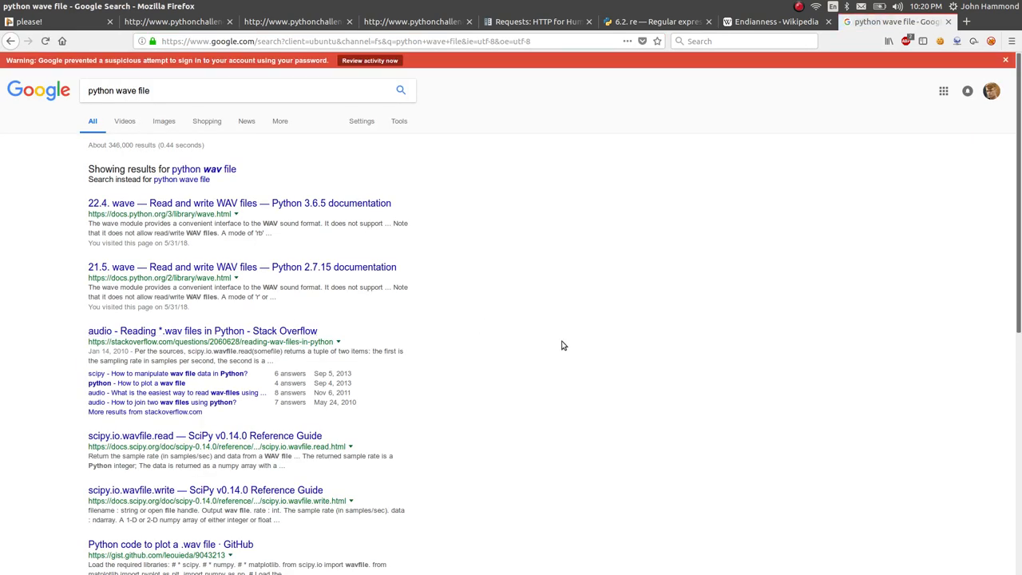
Open the '21.5. wave — Read and write WAV files' result for python wave file
scroll(down, 3)
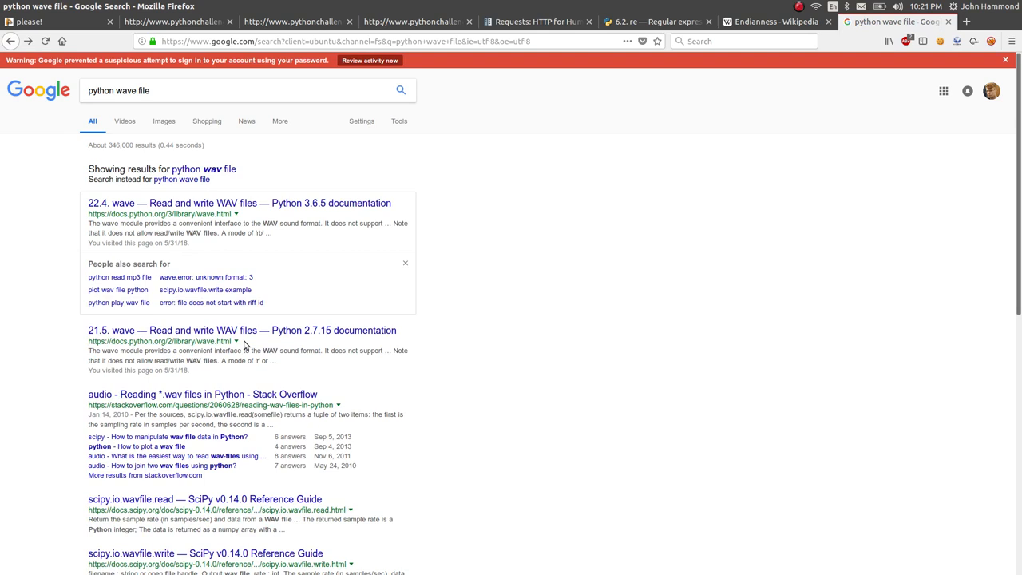
click(242, 329)
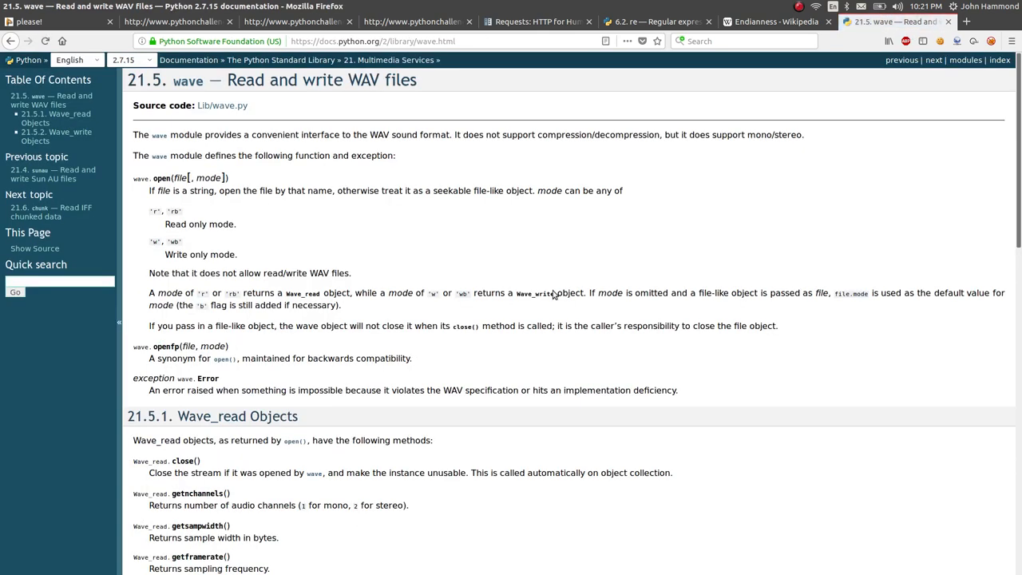
mouse_move(434, 289)
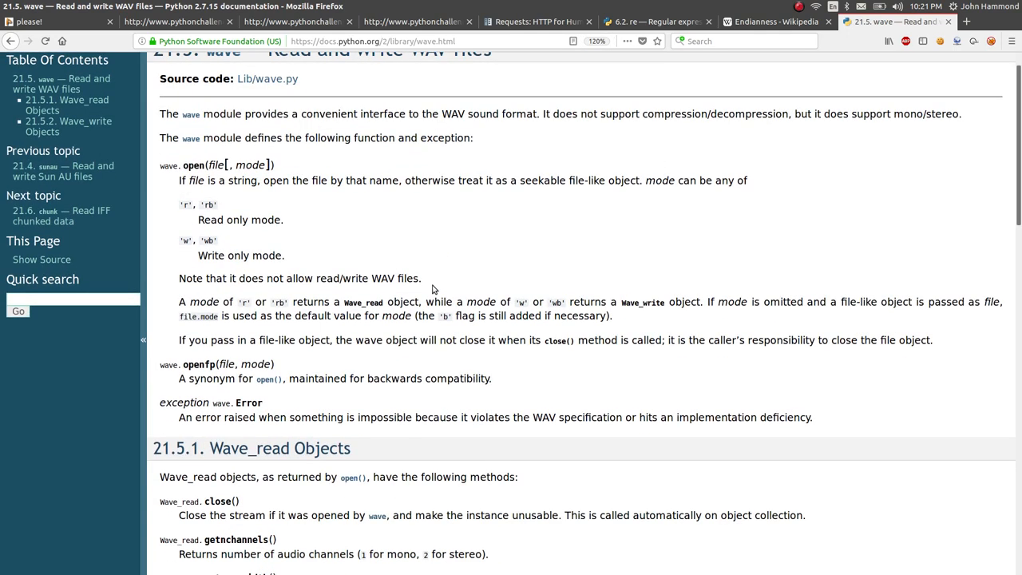
Scroll through the wave module's Wave_read reference documentation
scroll(up, 3)
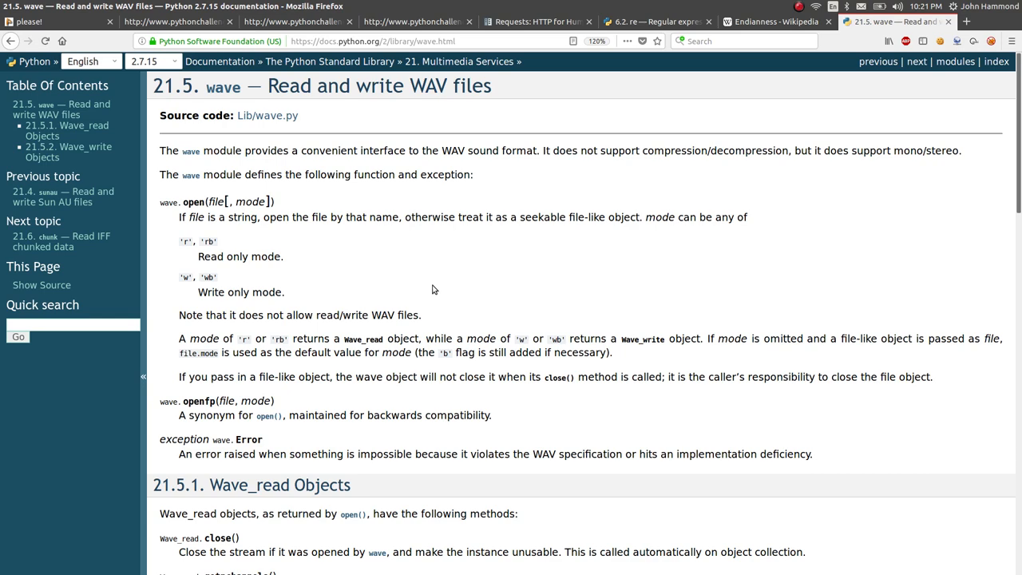
scroll(down, 3)
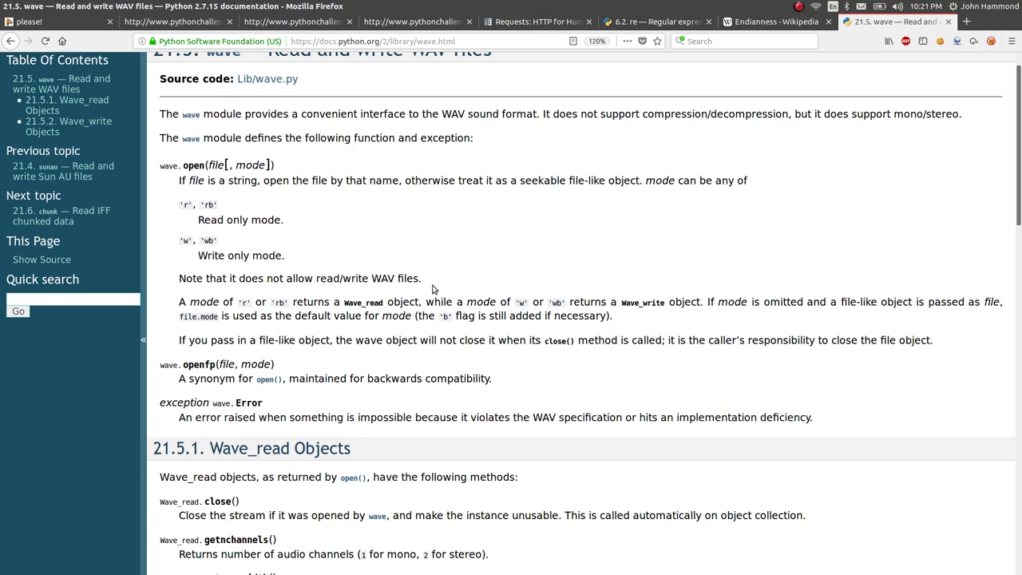
scroll(down, 3)
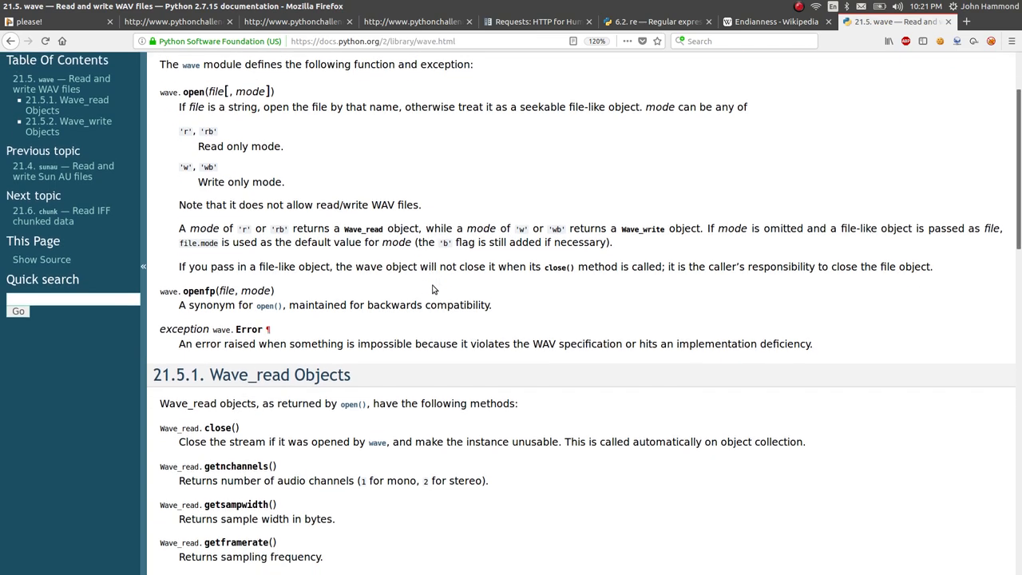
scroll(down, 3)
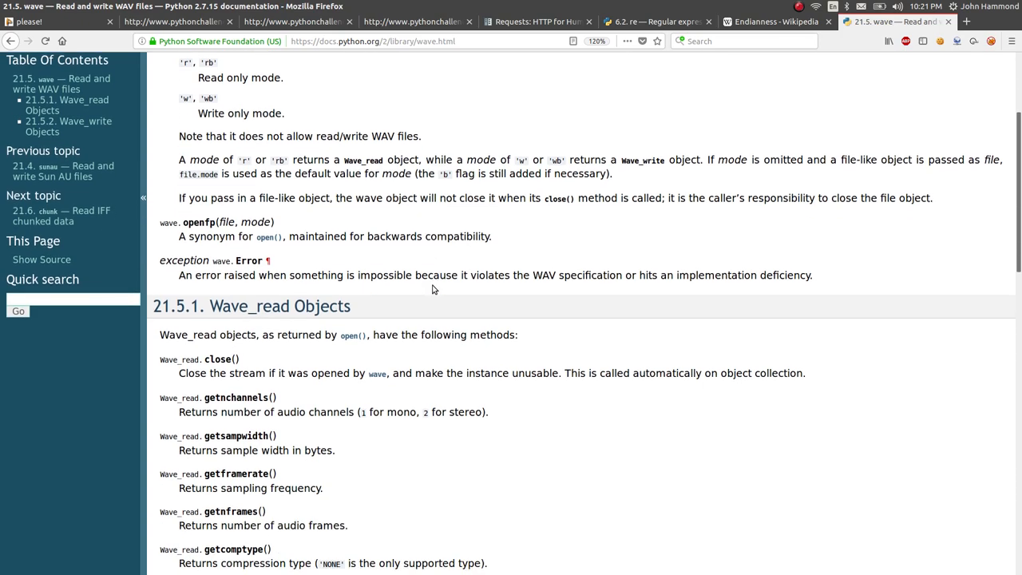
scroll(up, 3)
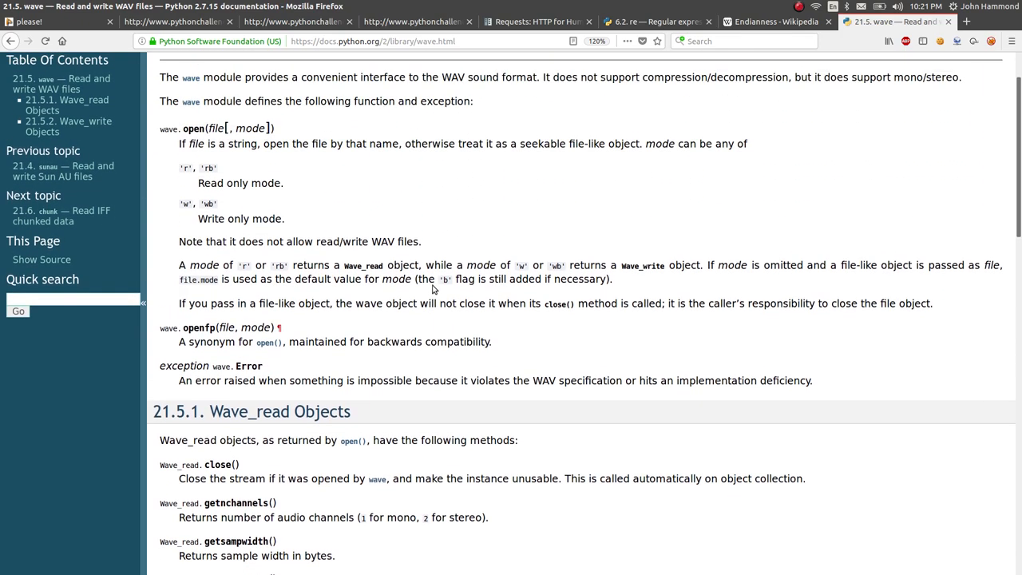
scroll(down, 3)
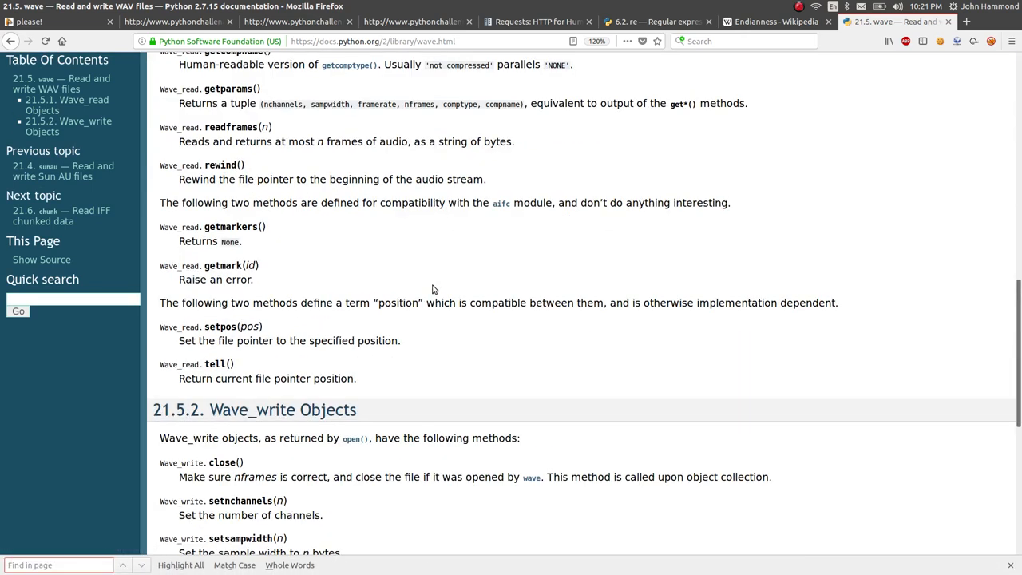
scroll(down, 3)
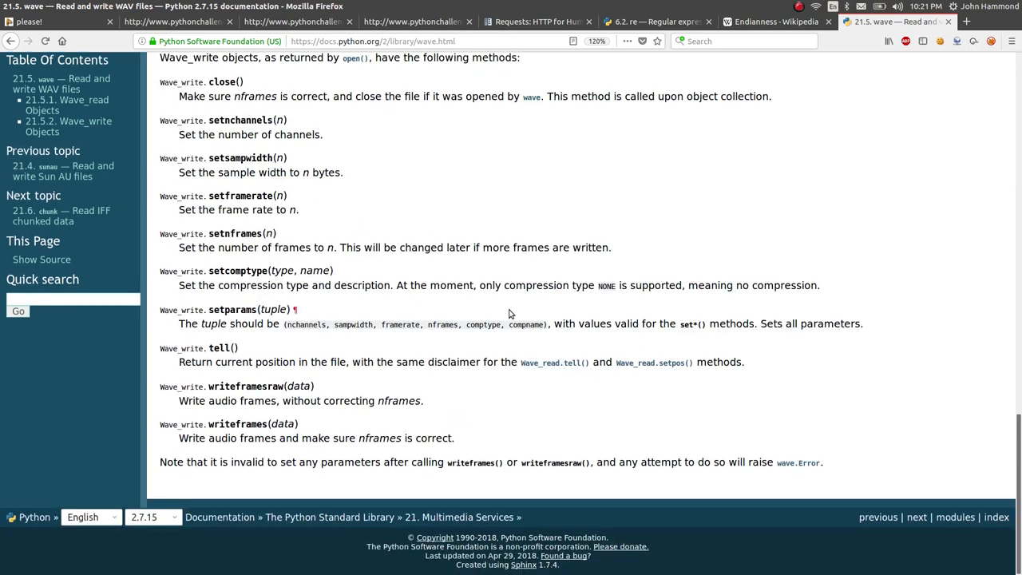
scroll(up, 3)
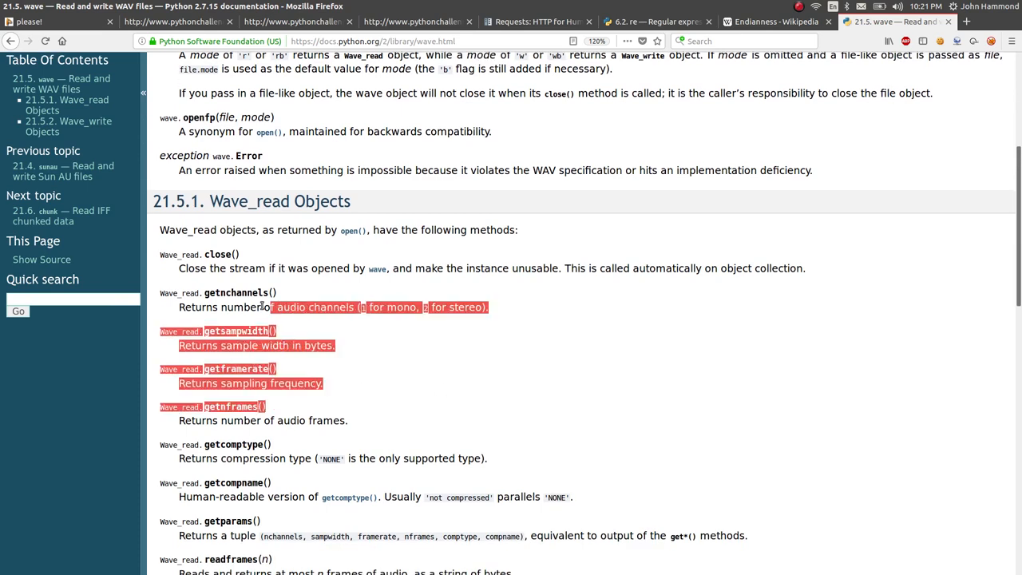
scroll(down, 3)
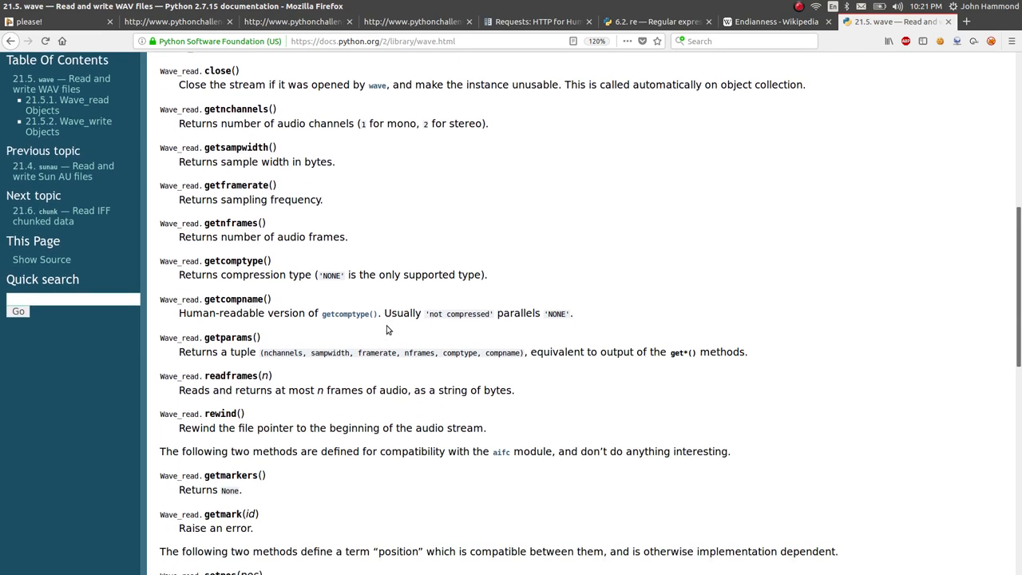
scroll(up, 3)
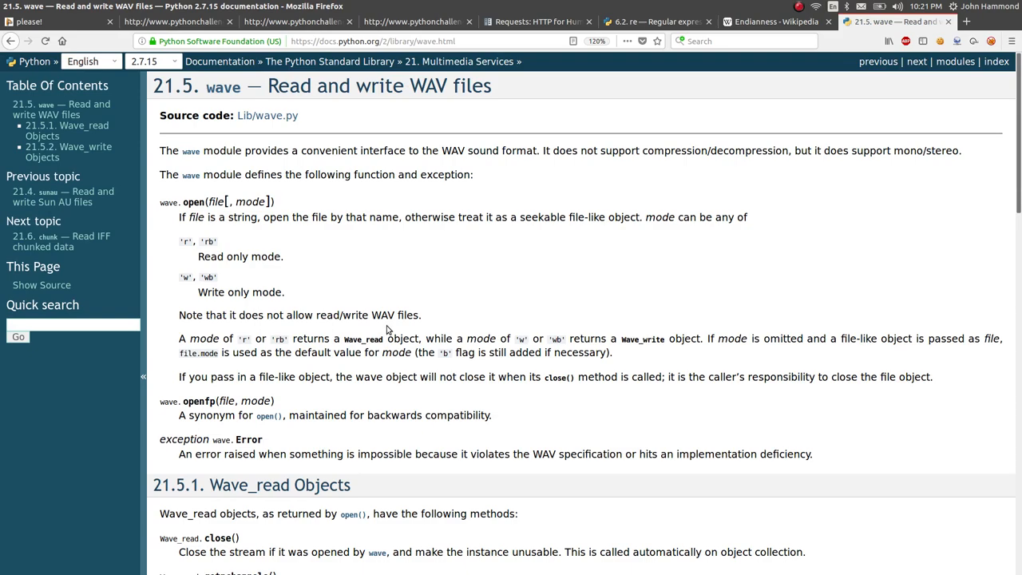
scroll(down, 3)
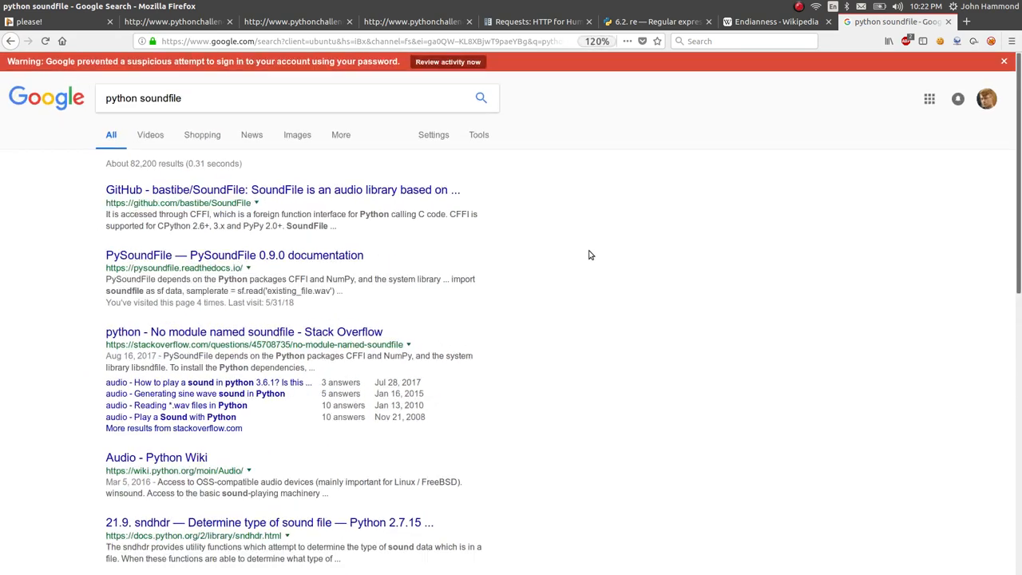
Open the PySoundFile 0.9.0 documentation and read its overview and installation instructions
click(234, 254)
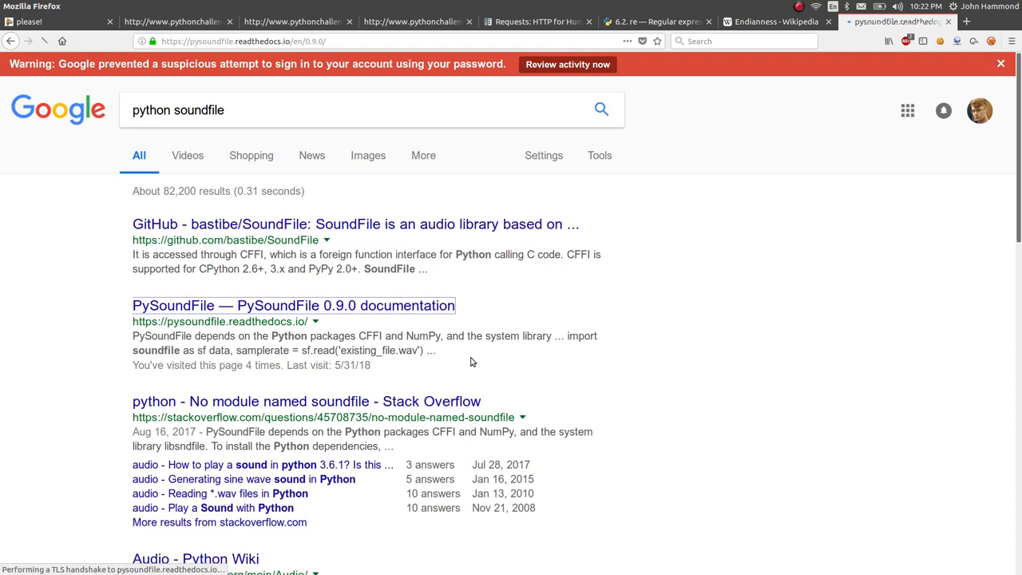
click(293, 305)
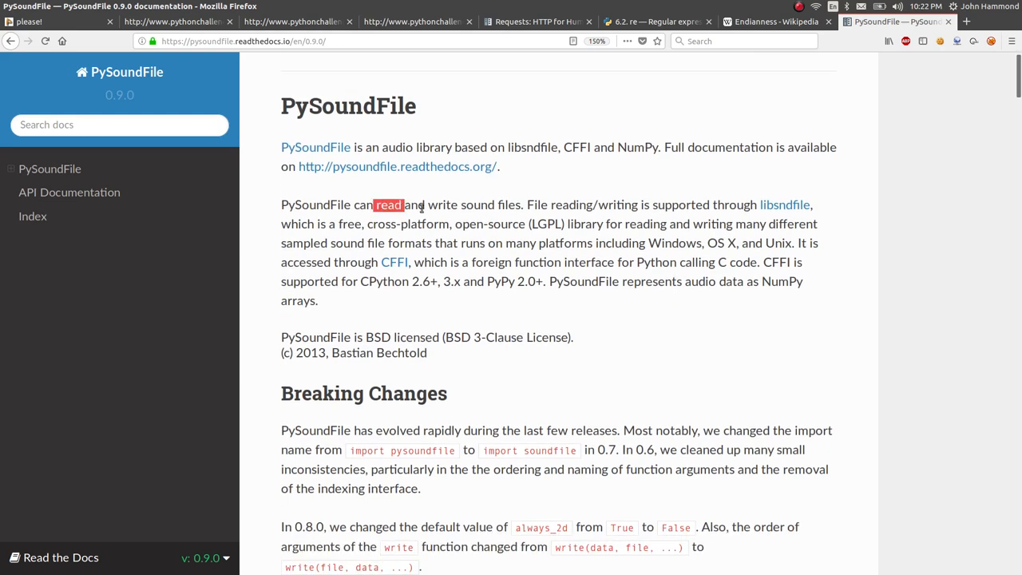
drag(374, 204, 520, 204)
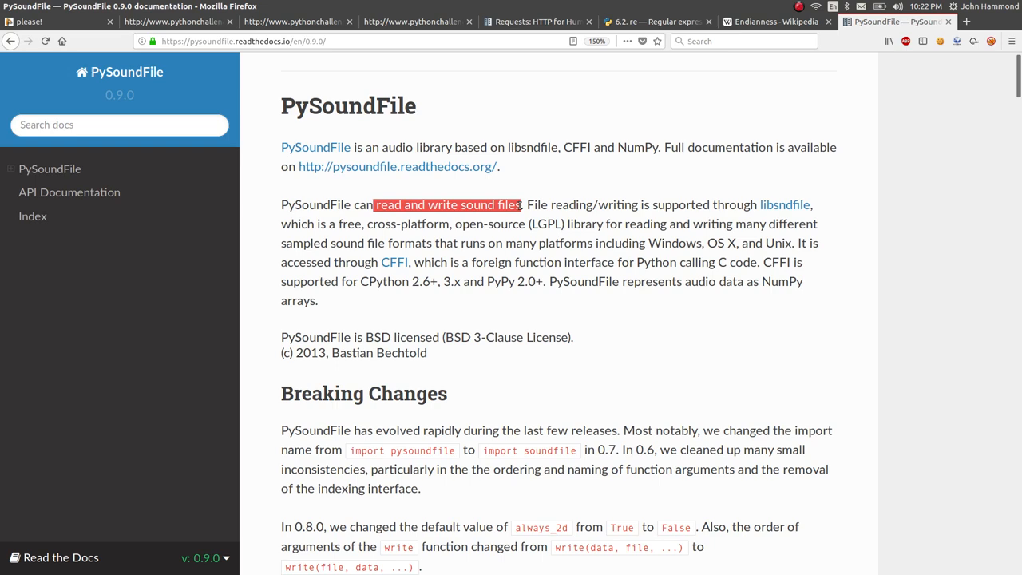
scroll(down, 3)
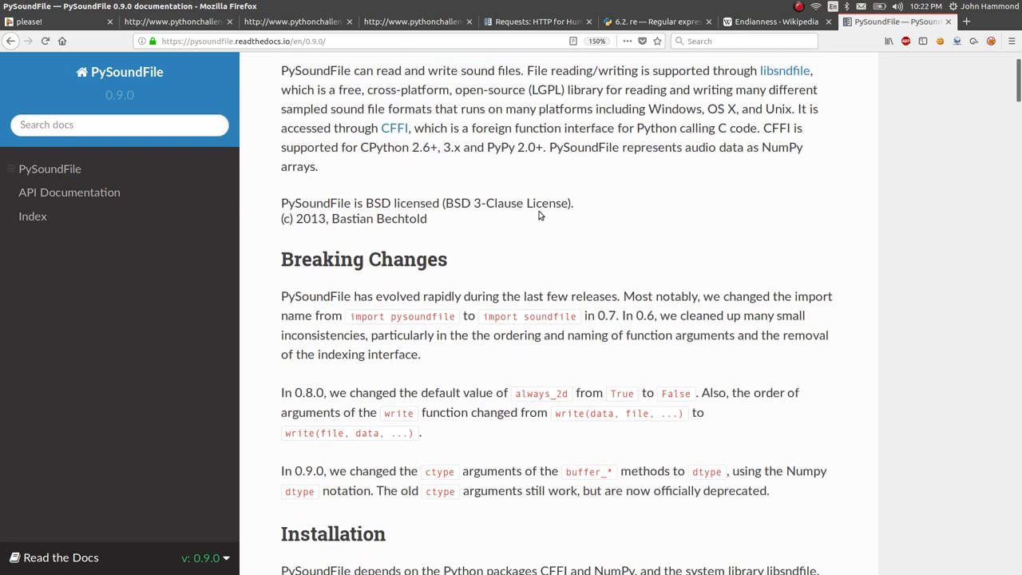
mouse_move(458, 315)
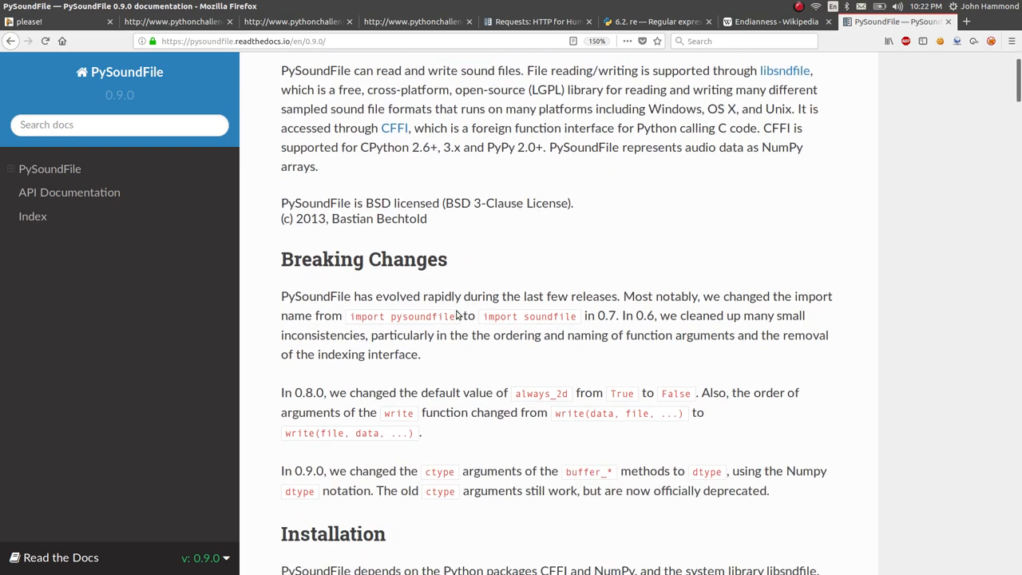
scroll(down, 3)
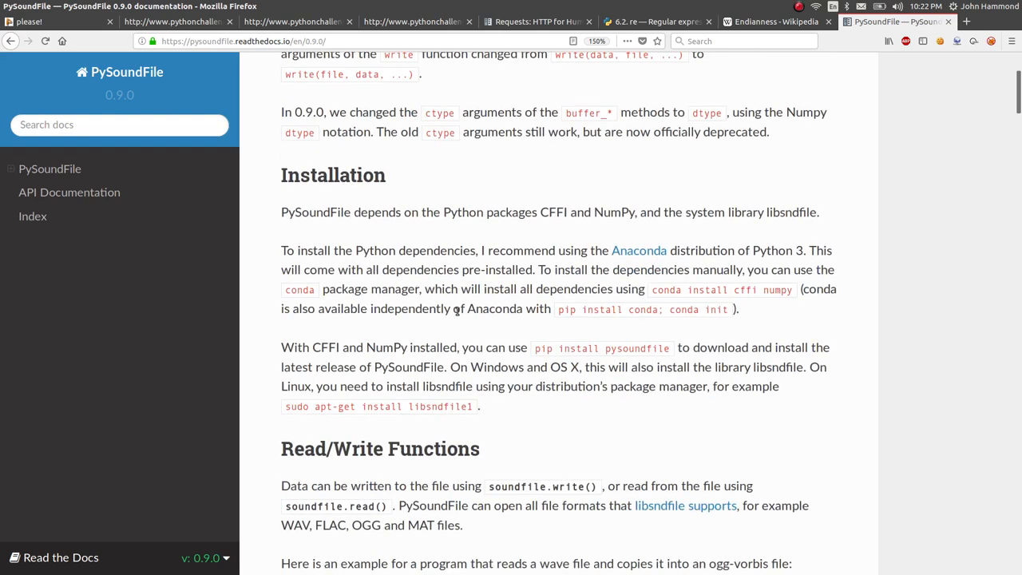
mouse_move(568, 333)
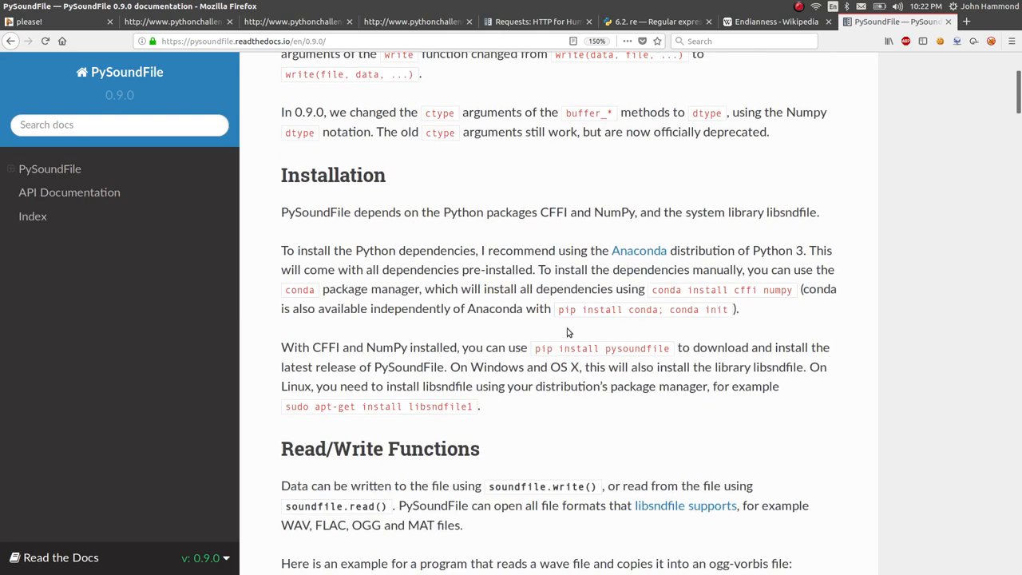
double_click(671, 366)
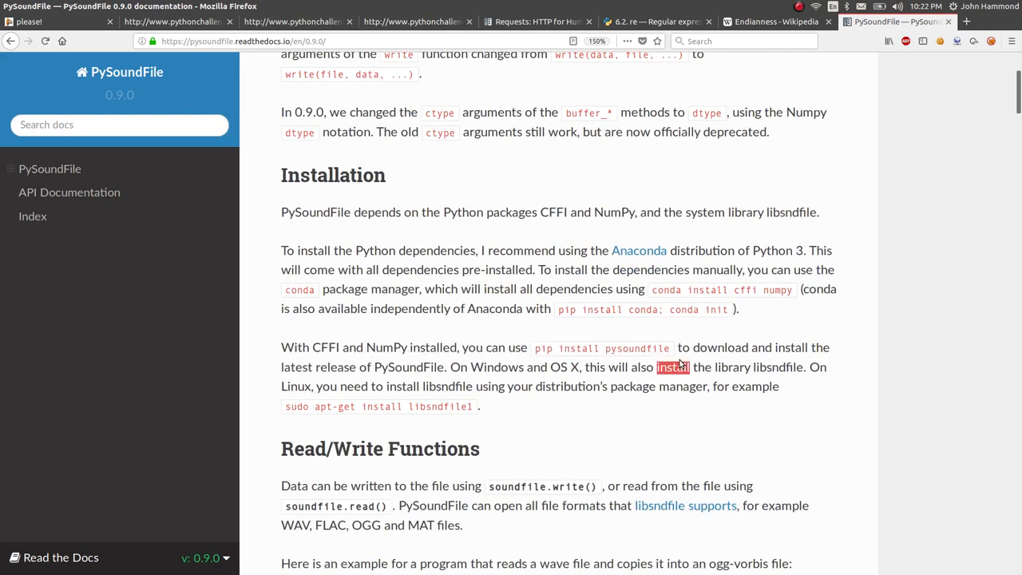
Read the read/write usage example, highlighting its wav file name
scroll(up, 3)
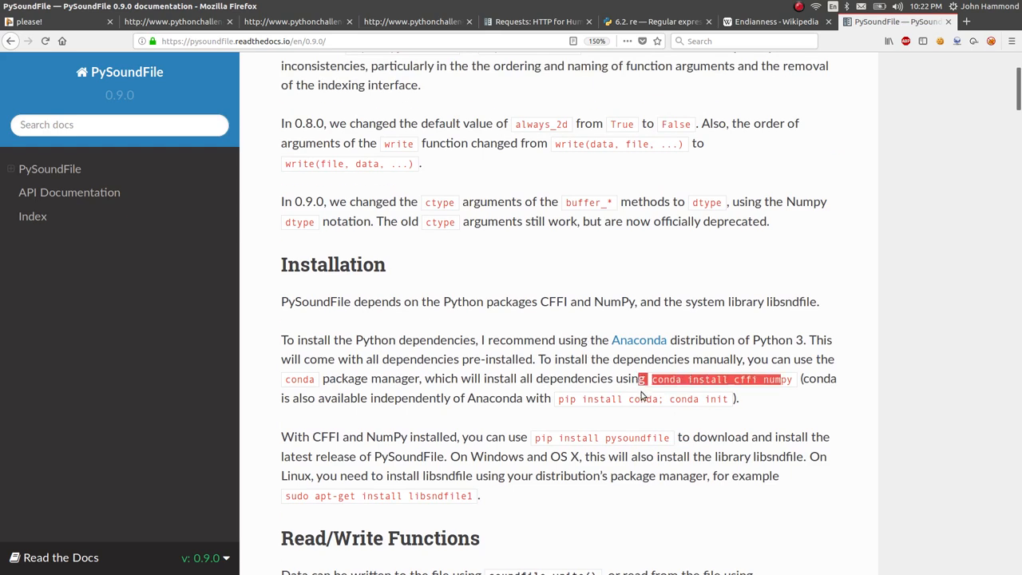
scroll(up, 3)
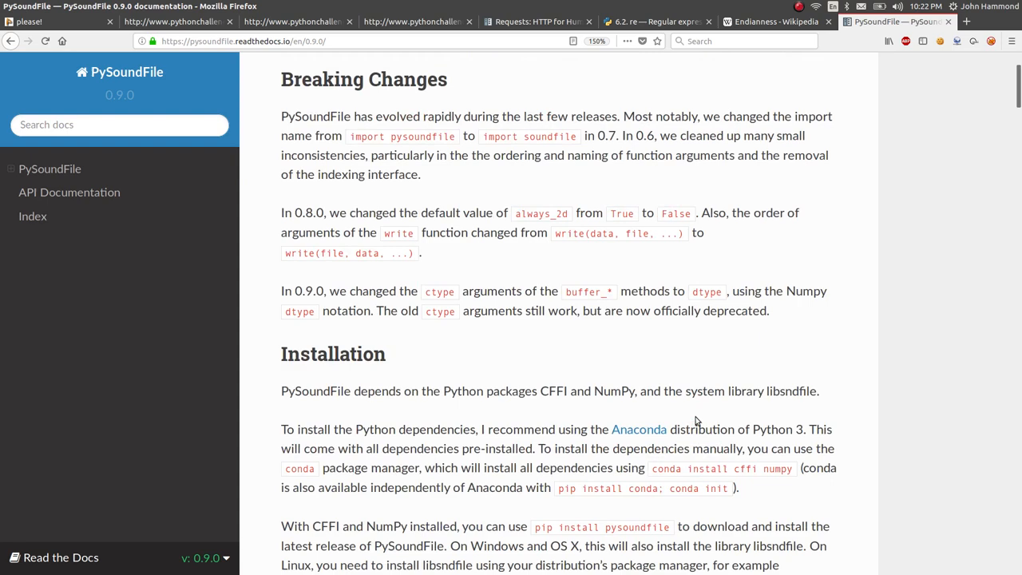
scroll(up, 3)
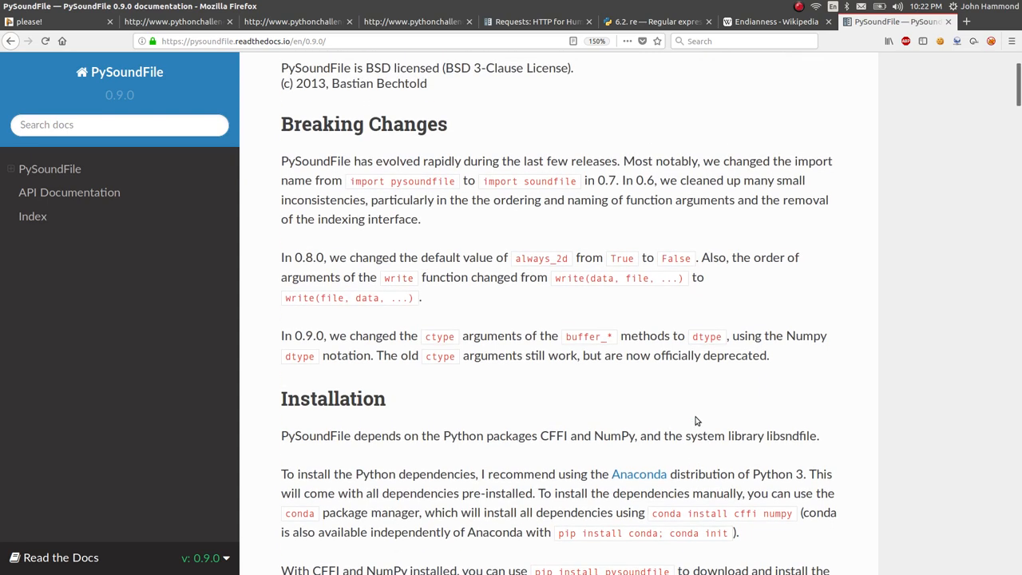
scroll(down, 3)
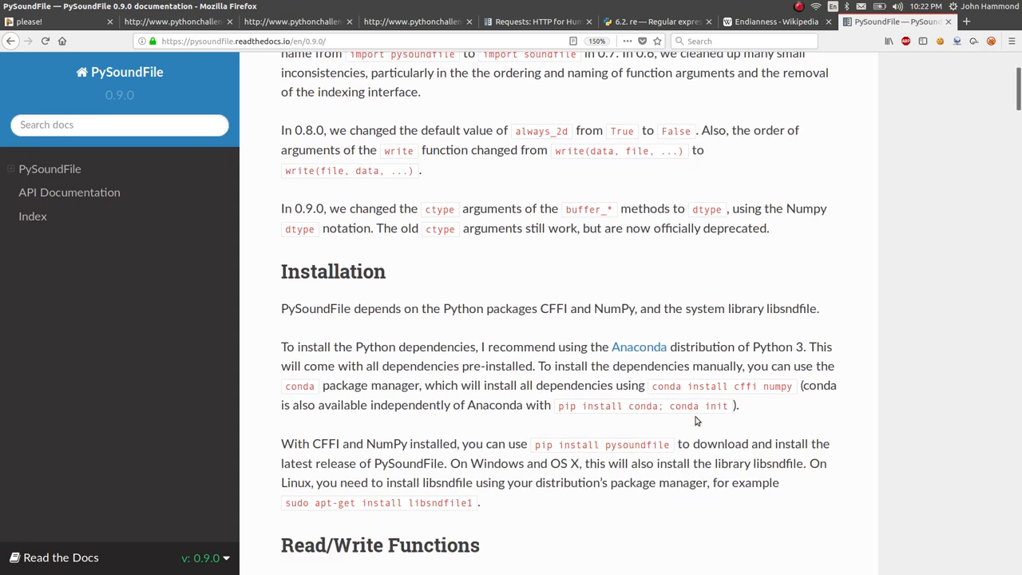
scroll(down, 3)
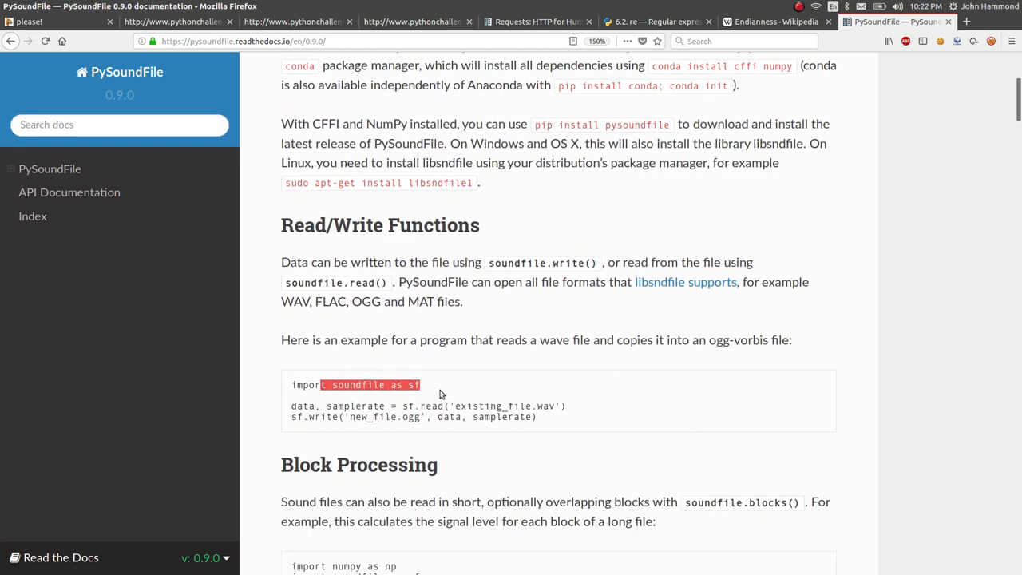
scroll(down, 3)
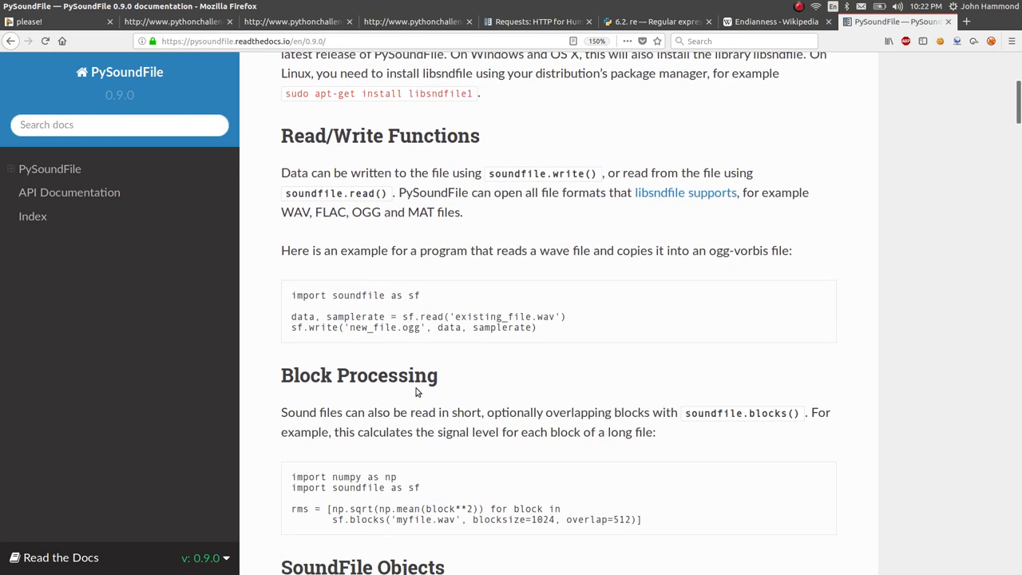
scroll(down, 3)
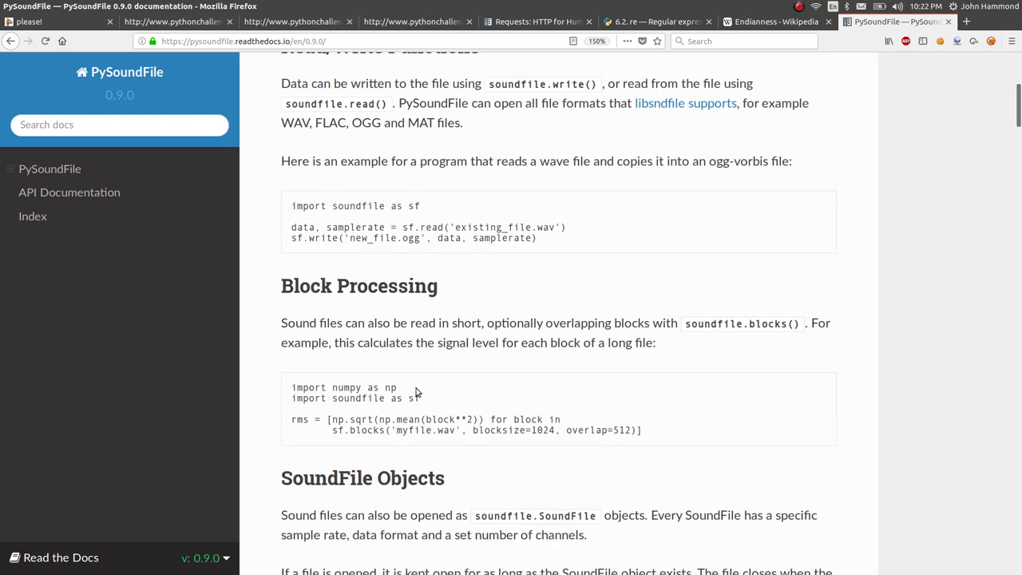
scroll(down, 3)
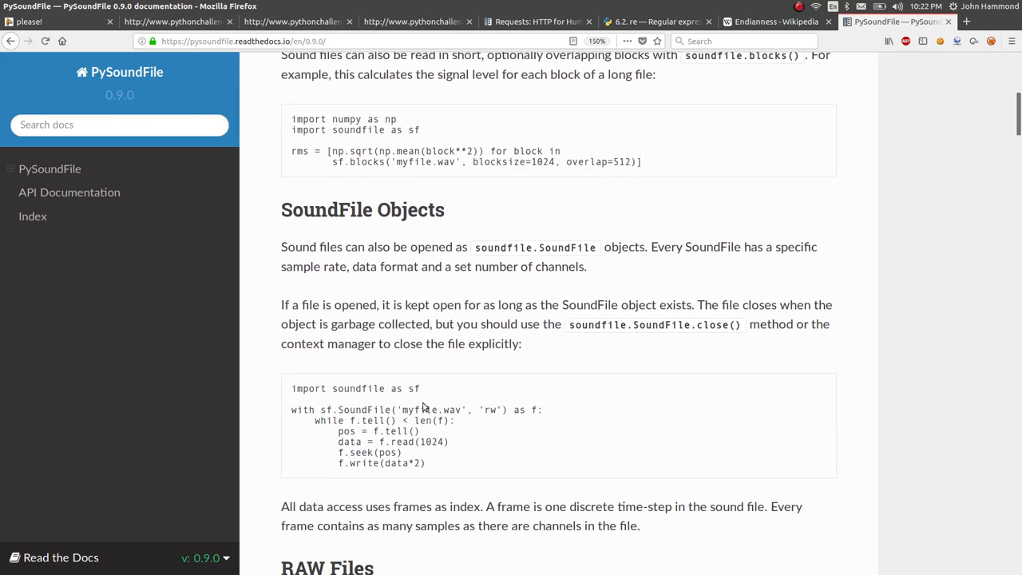
double_click(443, 410)
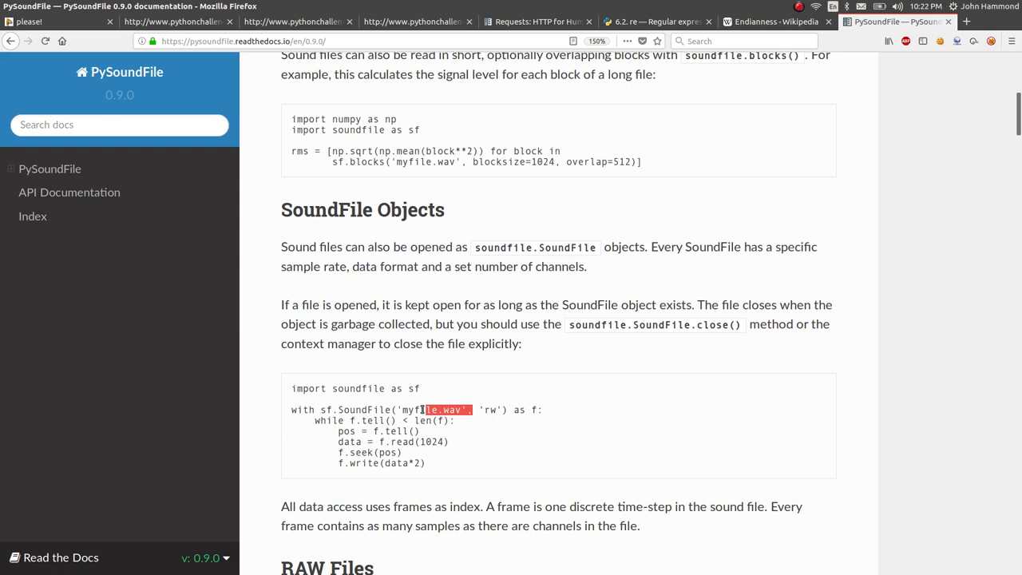
Scroll down to the RAW Files and Virtual IO sections
scroll(down, 3)
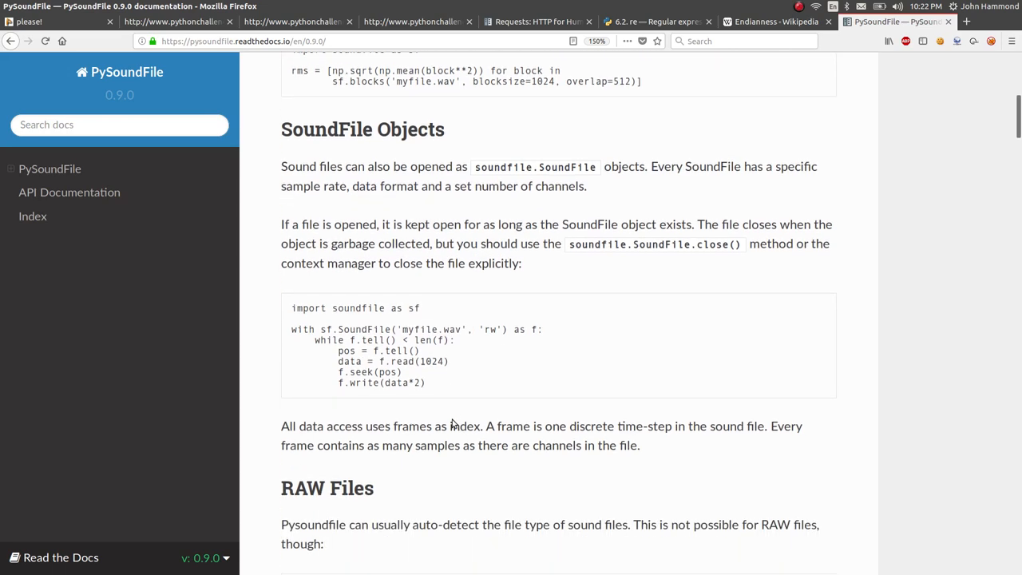
scroll(down, 3)
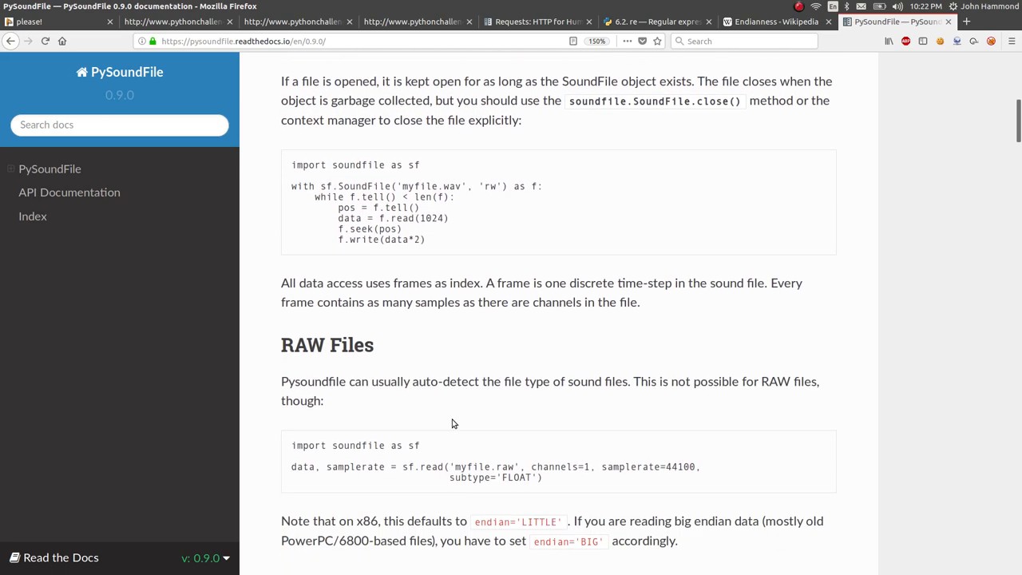
scroll(down, 3)
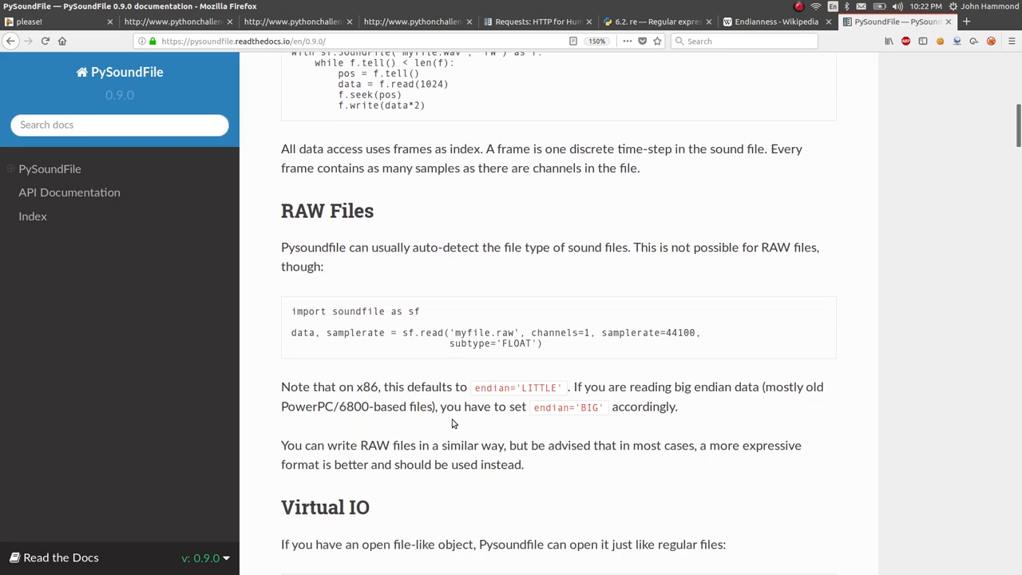
scroll(down, 3)
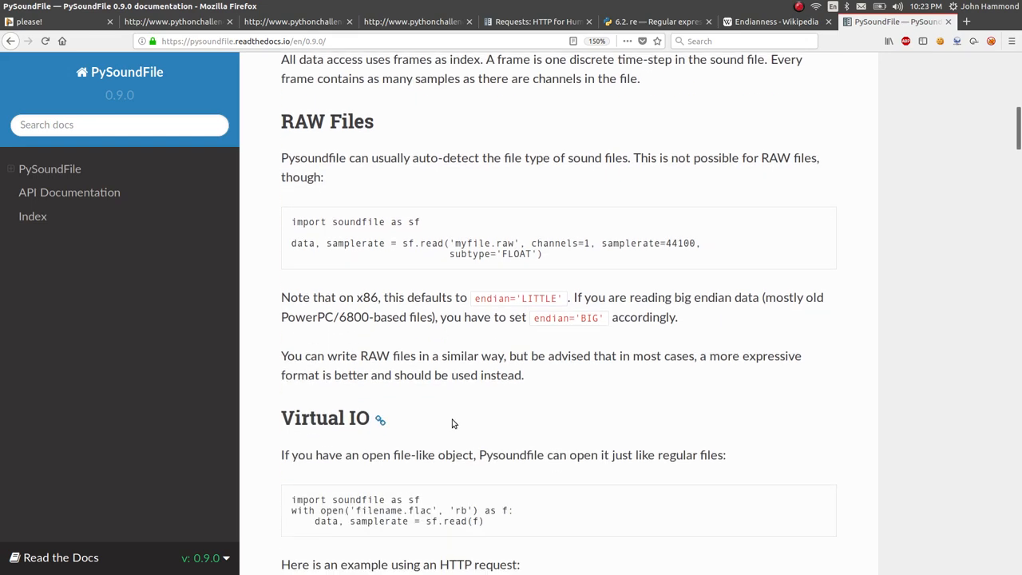
scroll(down, 3)
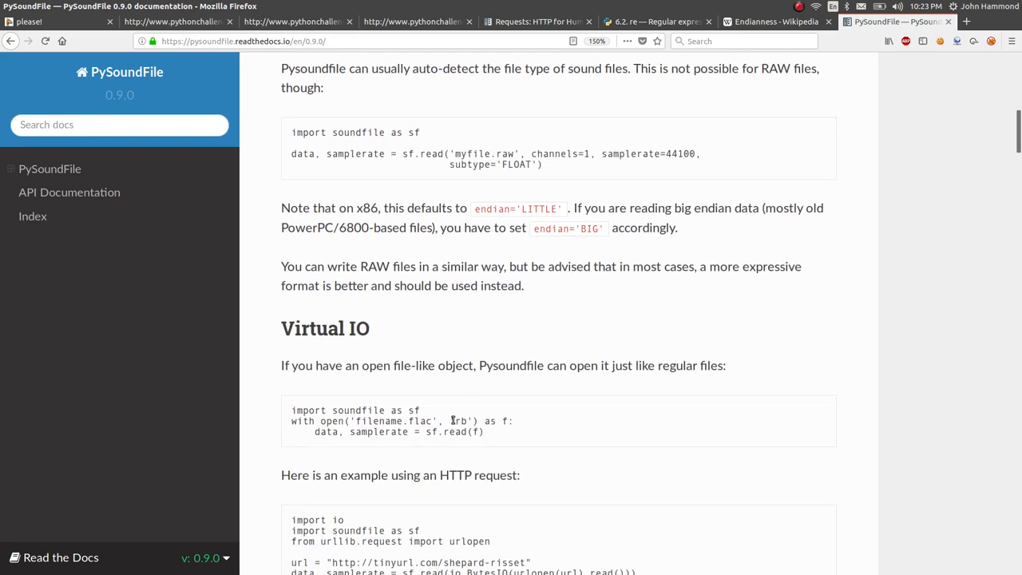
scroll(down, 3)
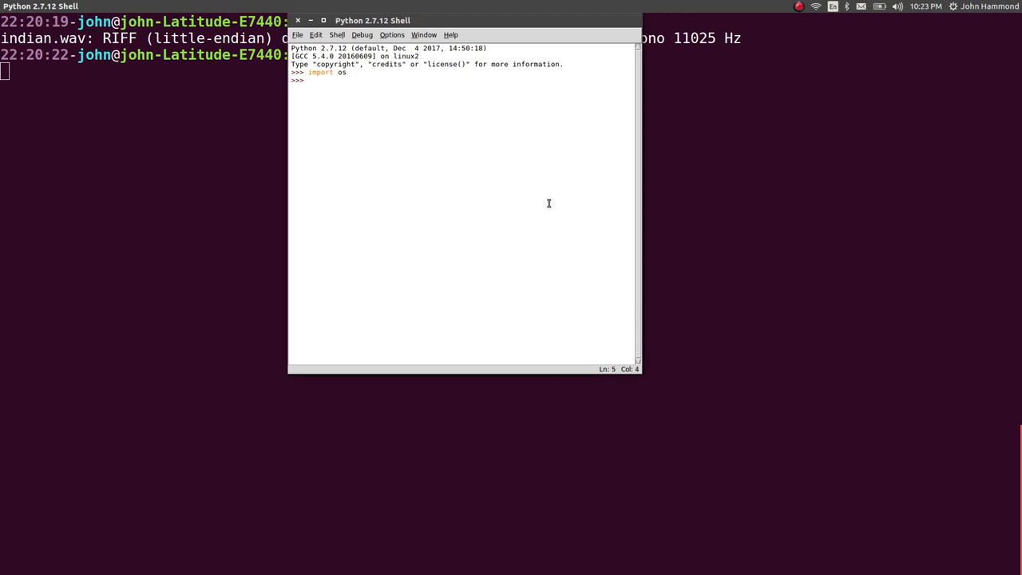
Enlarge the IDLE font size and run os.chdir('pychall') in the shell
click(391, 34)
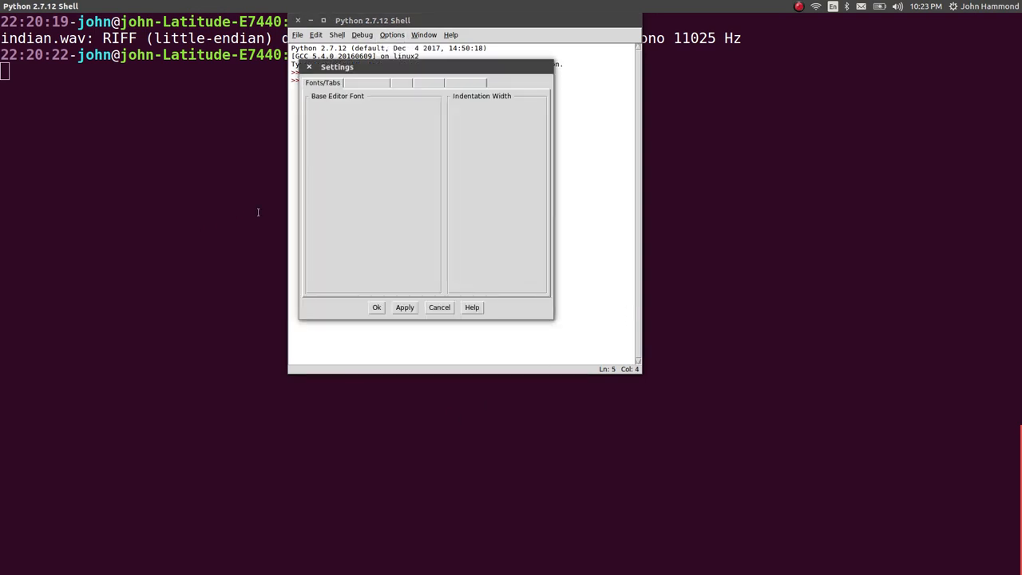
click(322, 83)
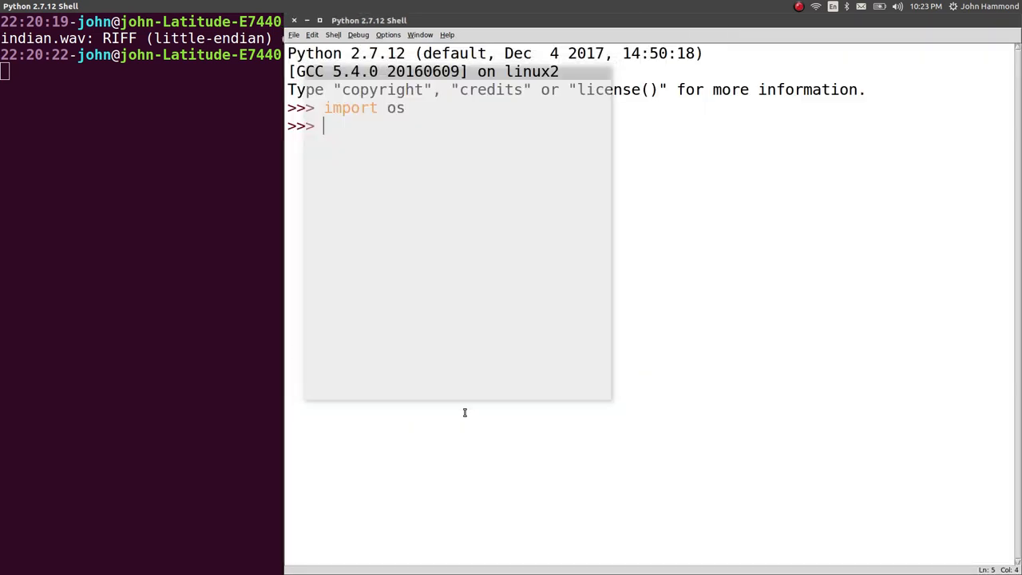
text(os.chdi)
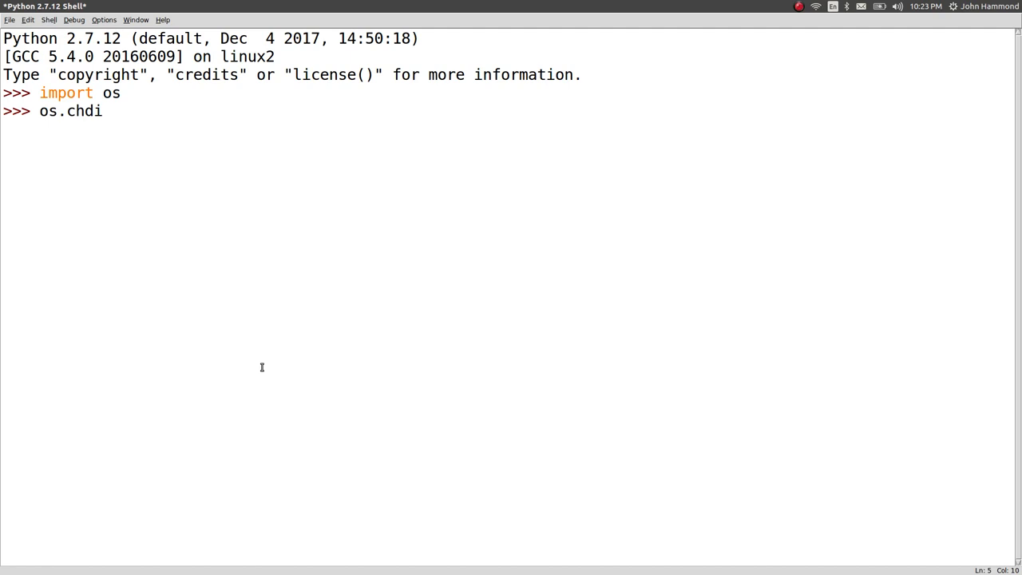
text(r('pychall'))
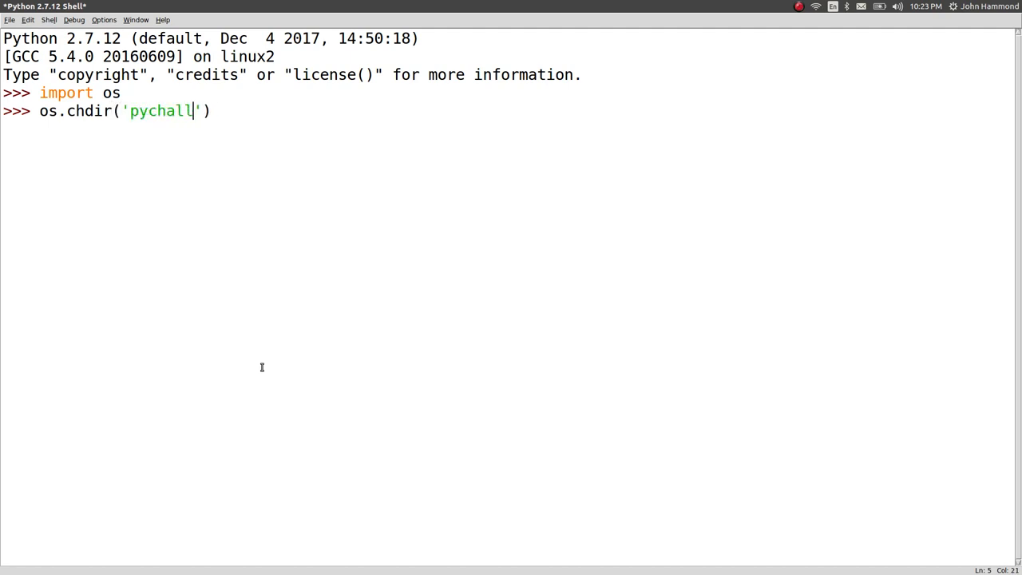
key(Return)
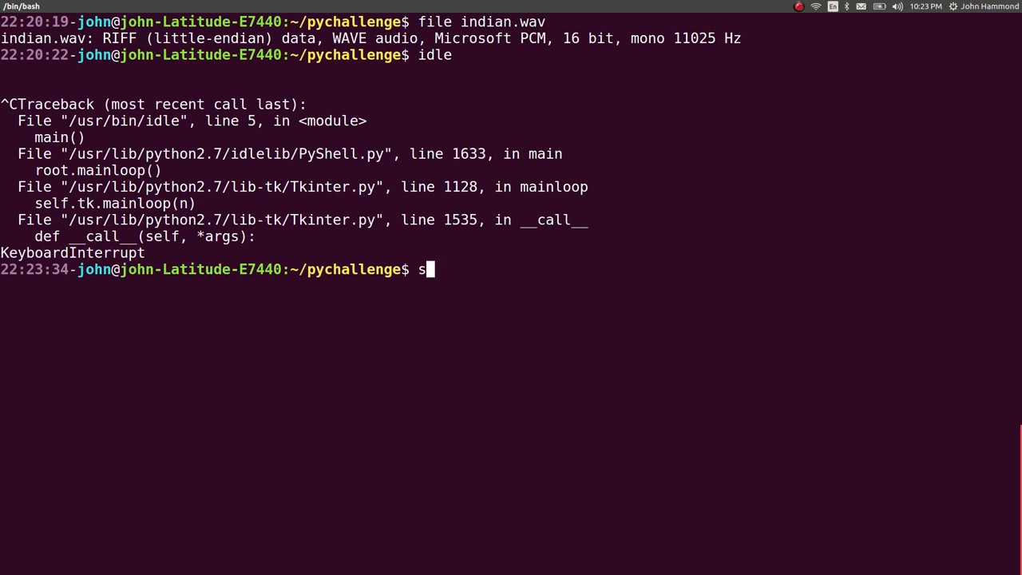
Run sudo pip install pysoundfile and enter the administrator password
text(udo pip install p)
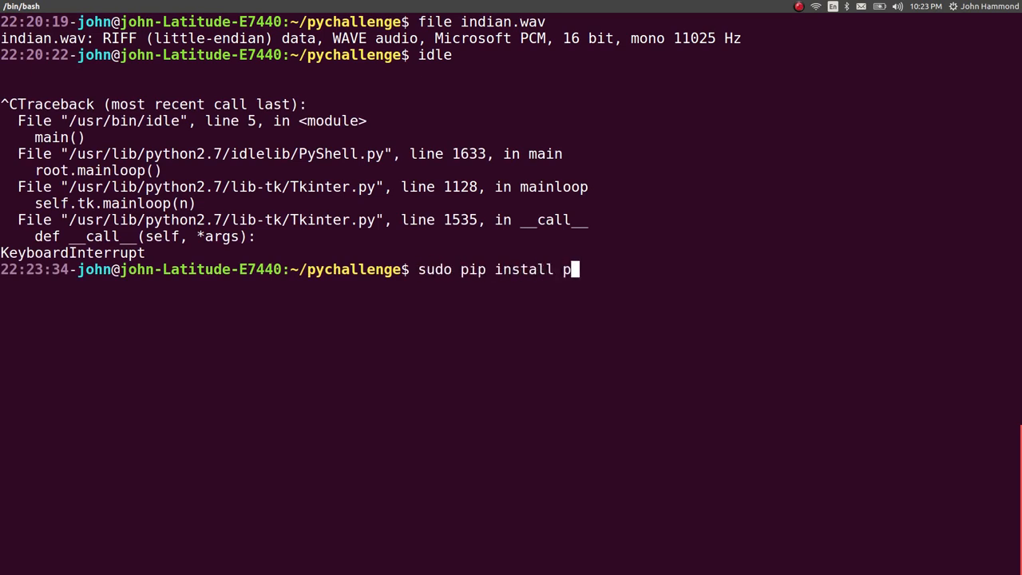
key(Return)
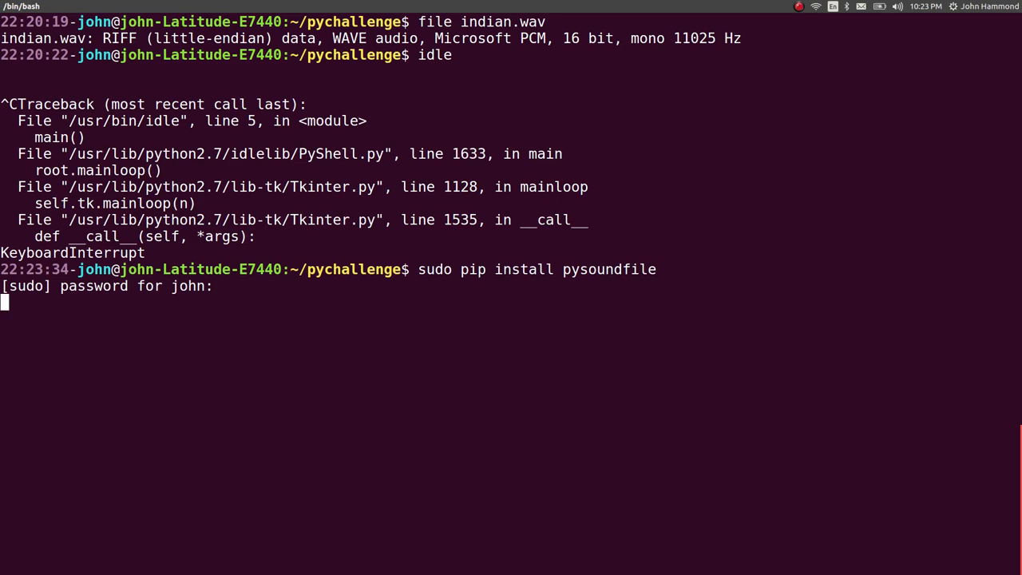
key(Return)
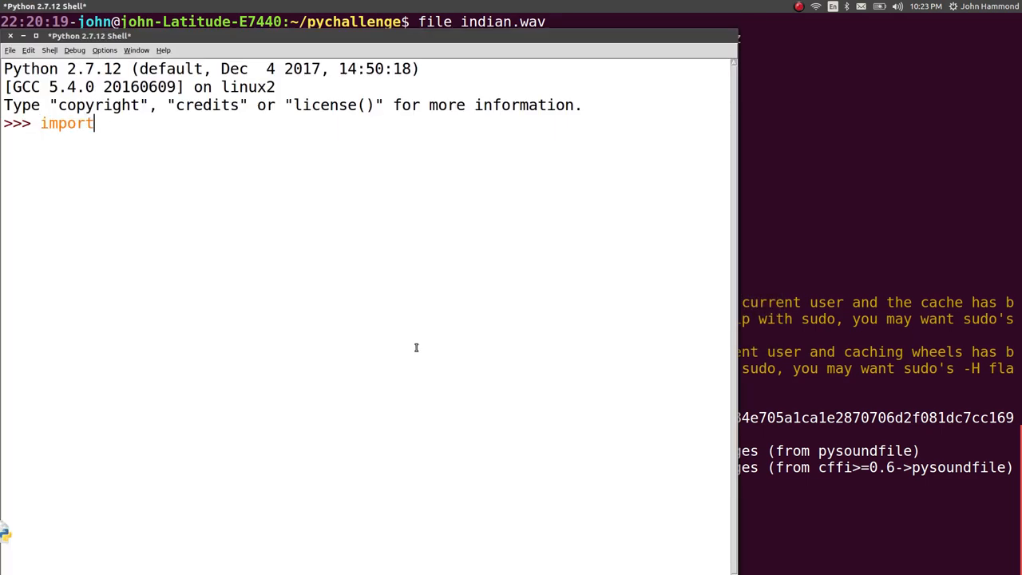
Import soundfile and open indian.wav, showing 11025 Hz, mono, WAV, PCM_16
text(soundfile)
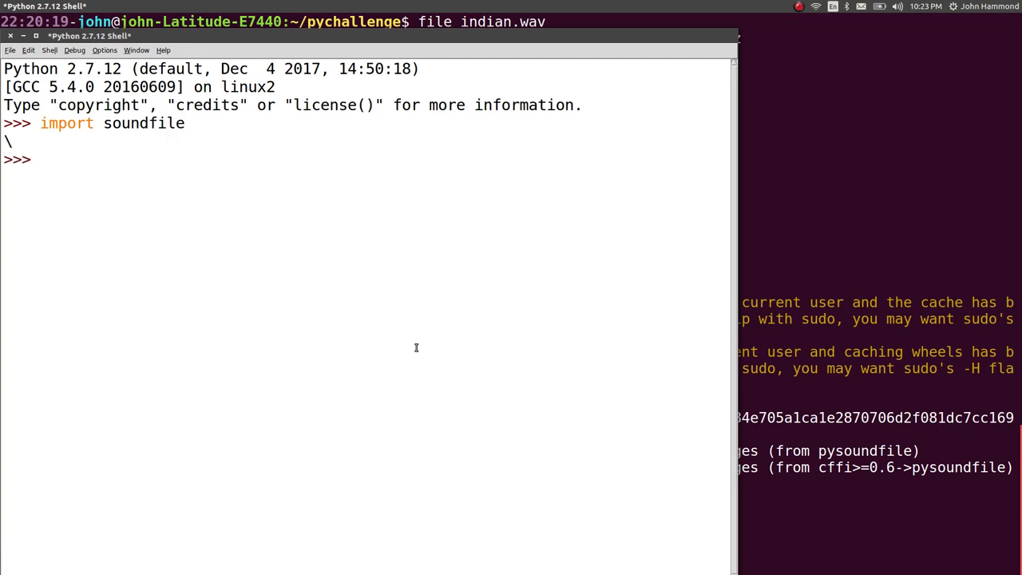
text(soundfile.S)
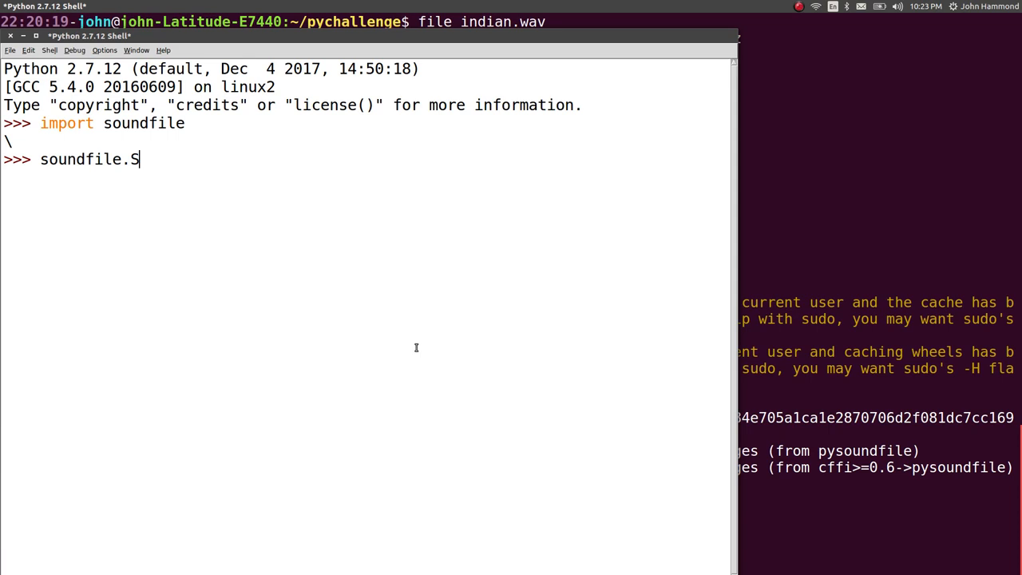
text(oundFile())
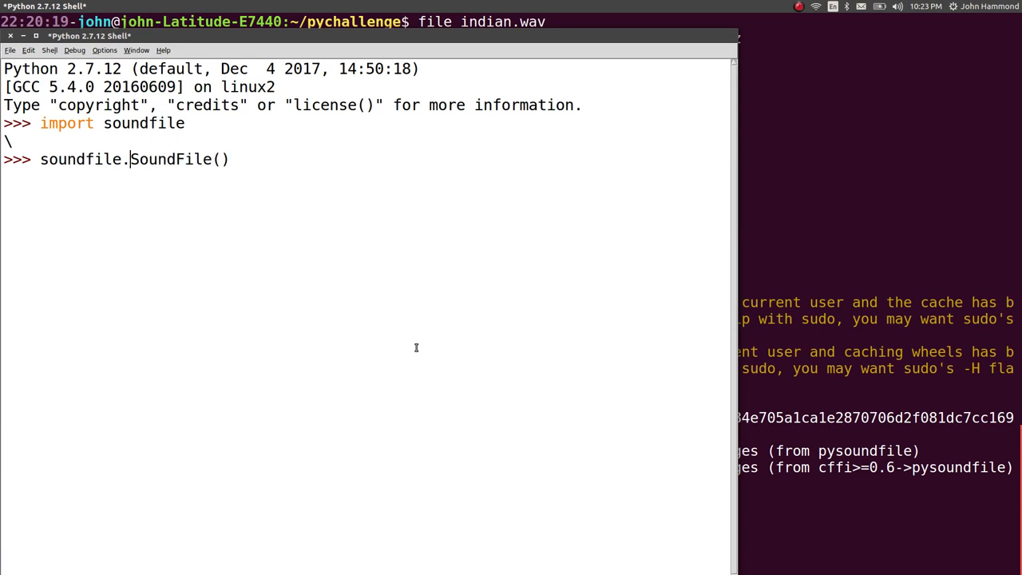
text(()
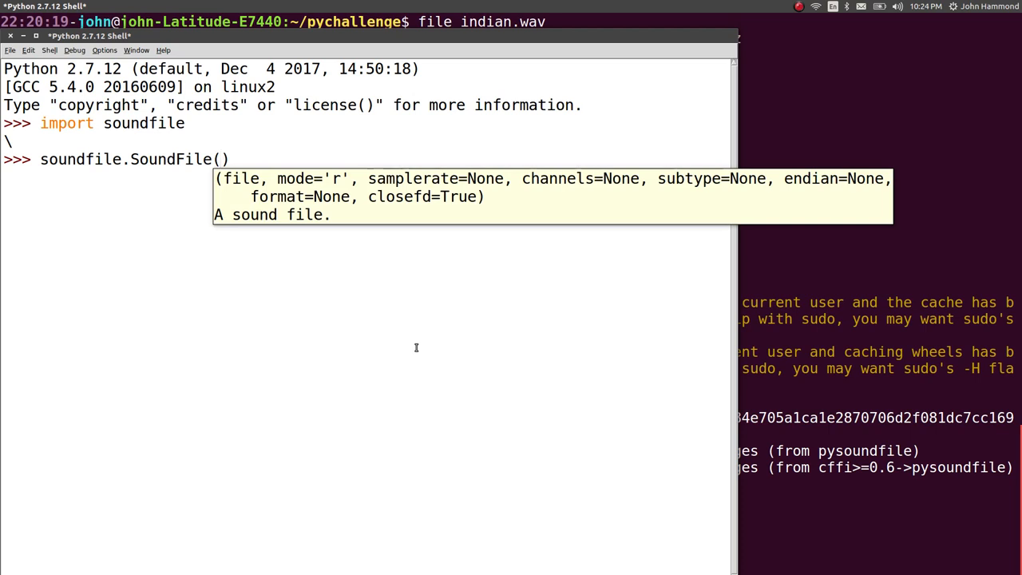
text('i')
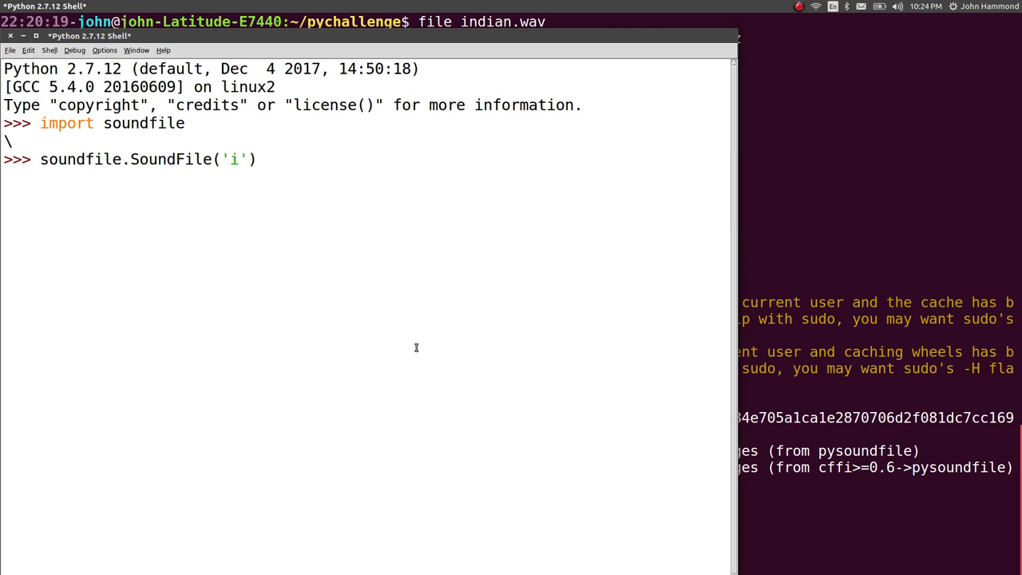
key(Return)
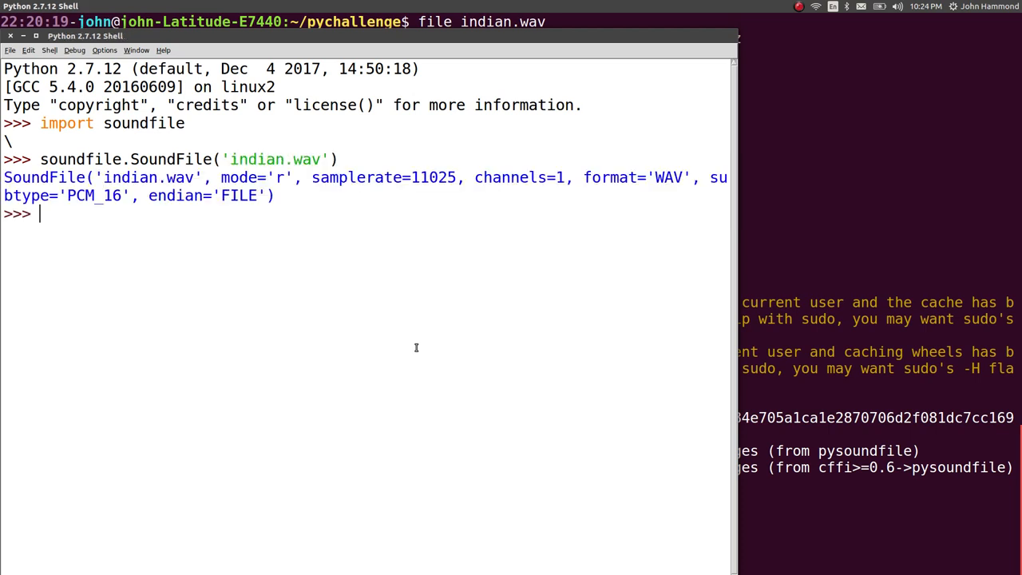
mouse_move(279, 171)
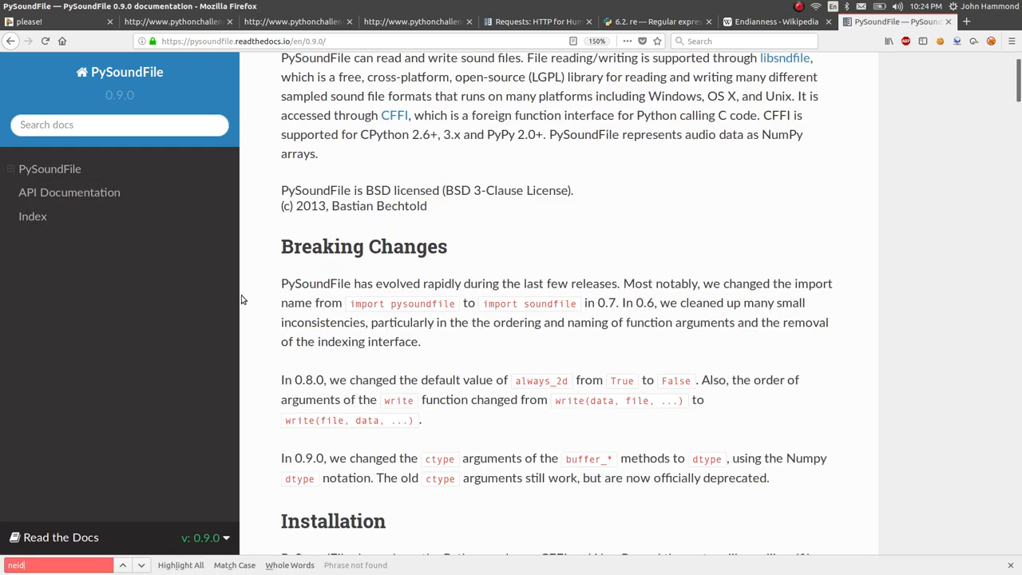
Search the PySoundFile docs for 'endian' and scroll to the soundfile.write reference
text(endian)
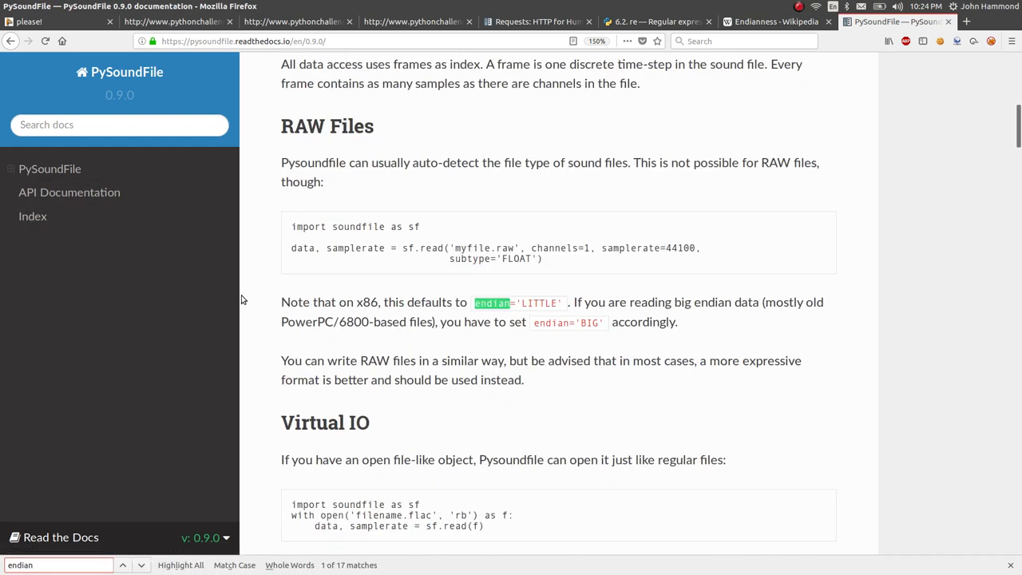
mouse_move(448, 279)
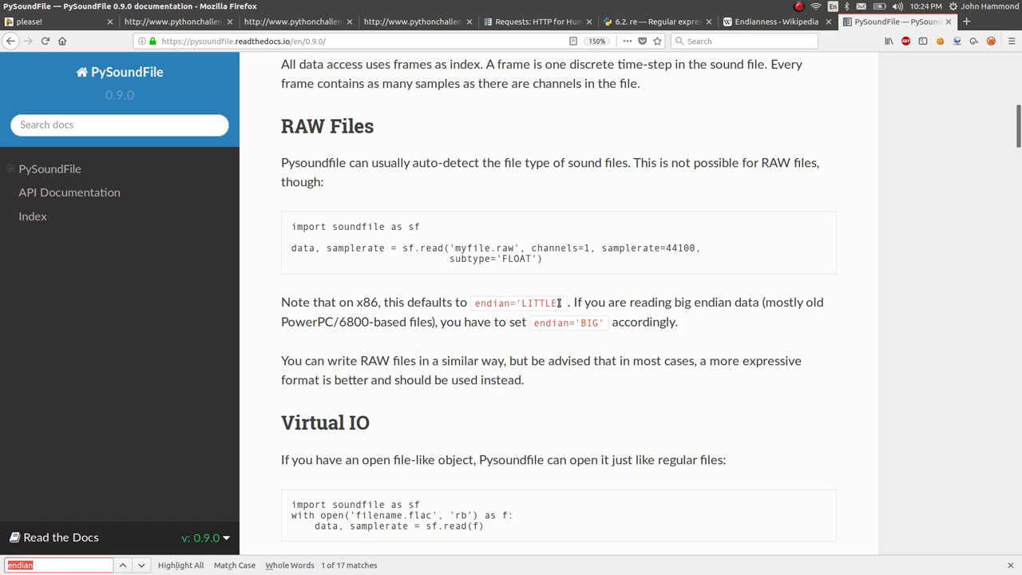
mouse_move(487, 320)
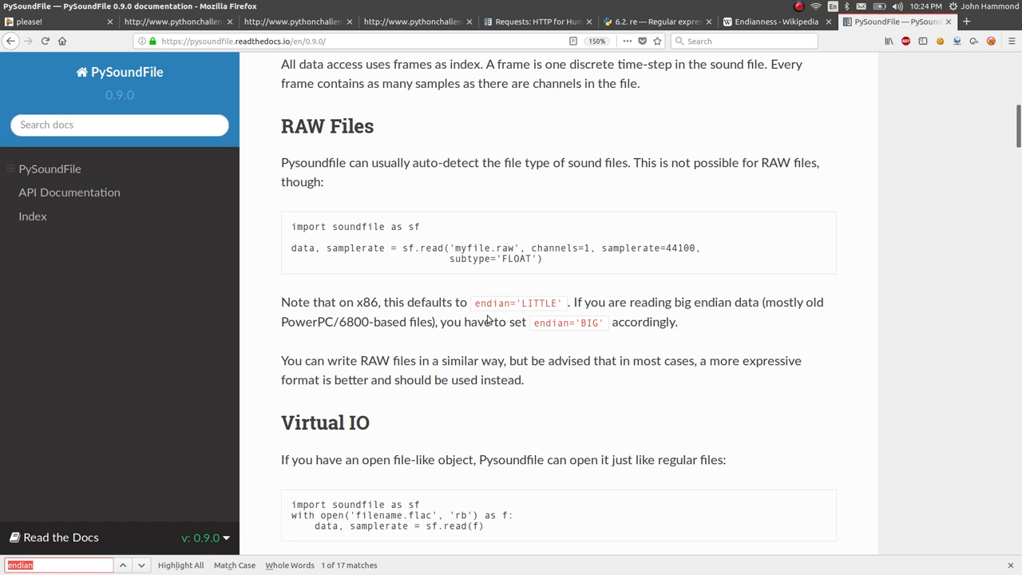
click(122, 565)
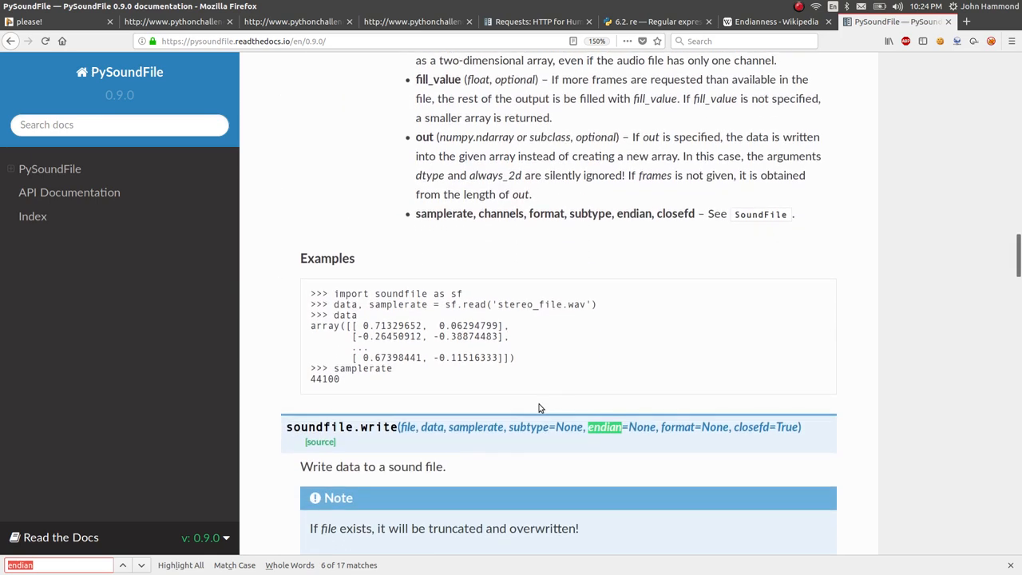
scroll(down, 3)
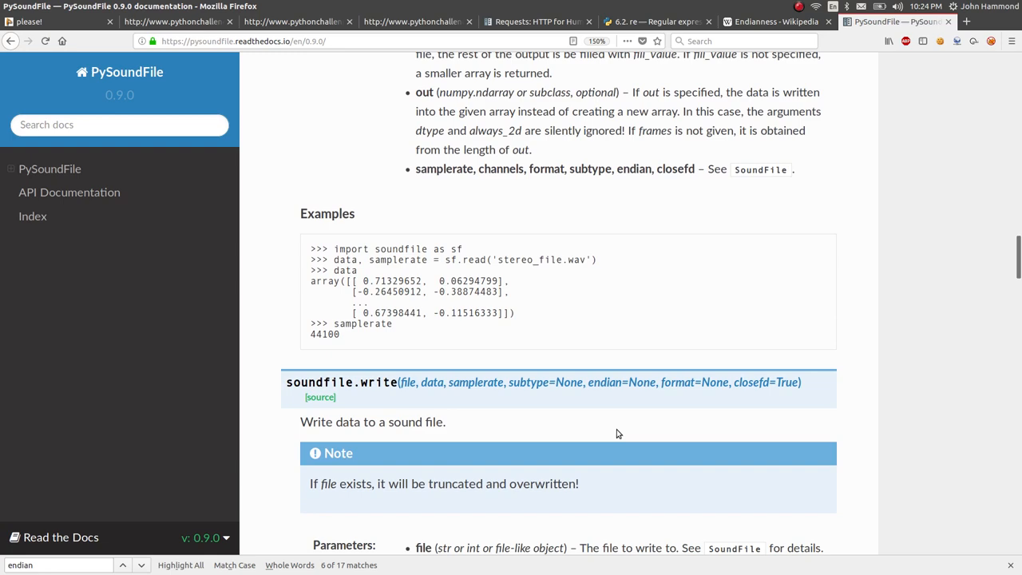
scroll(down, 3)
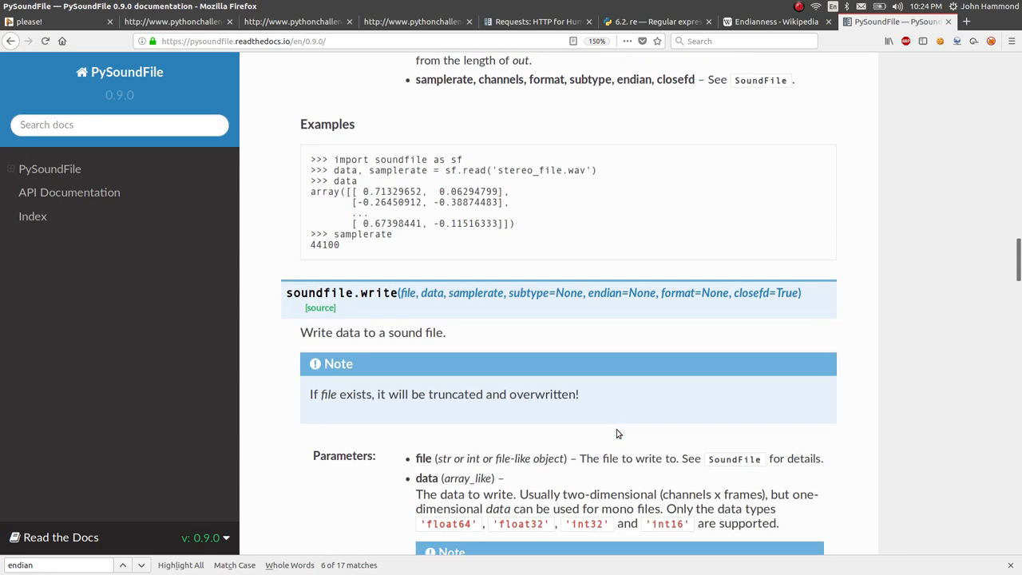
scroll(down, 3)
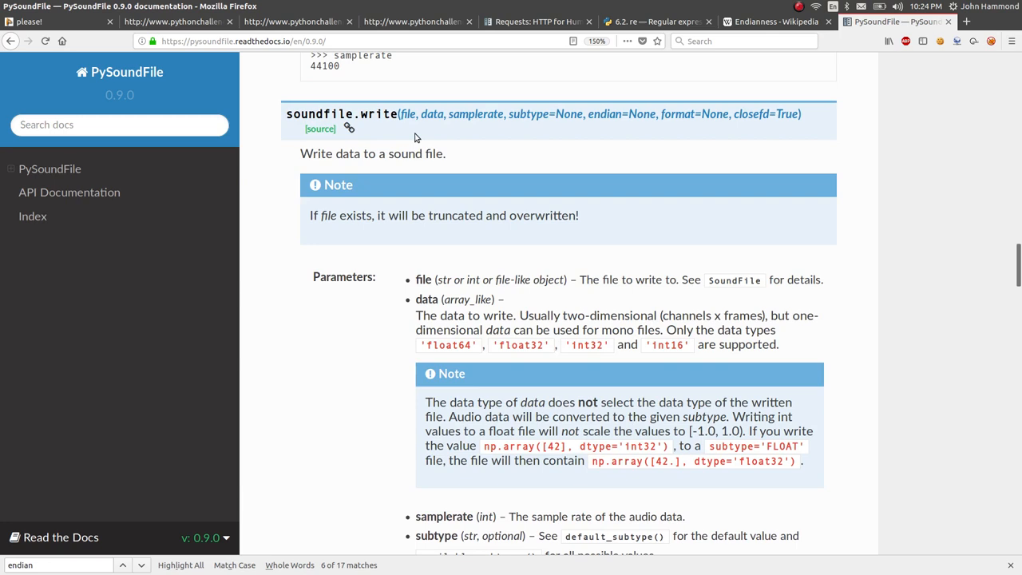
mouse_move(565, 127)
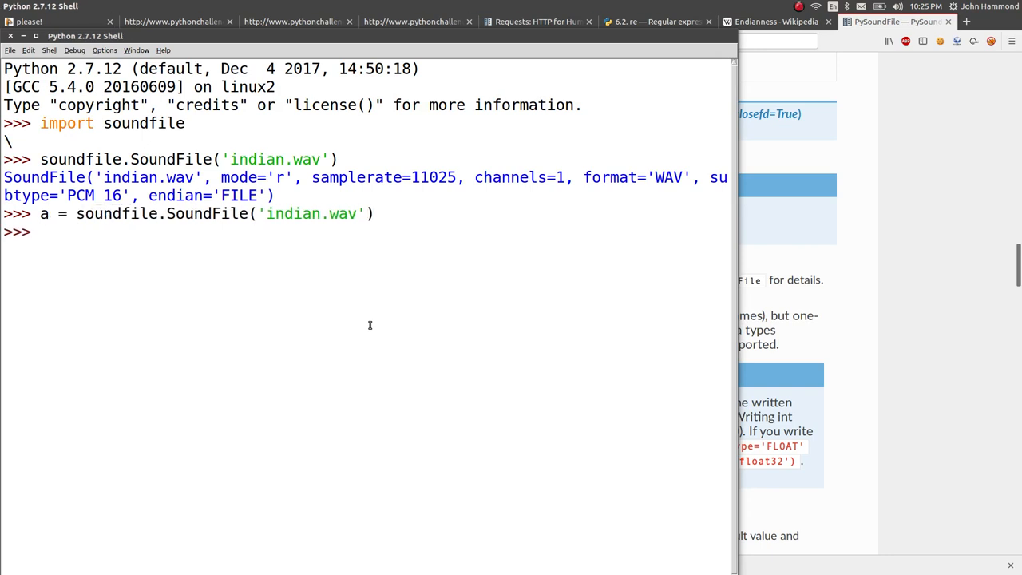
Store the opened indian.wav SoundFile in variable a
text(a.)
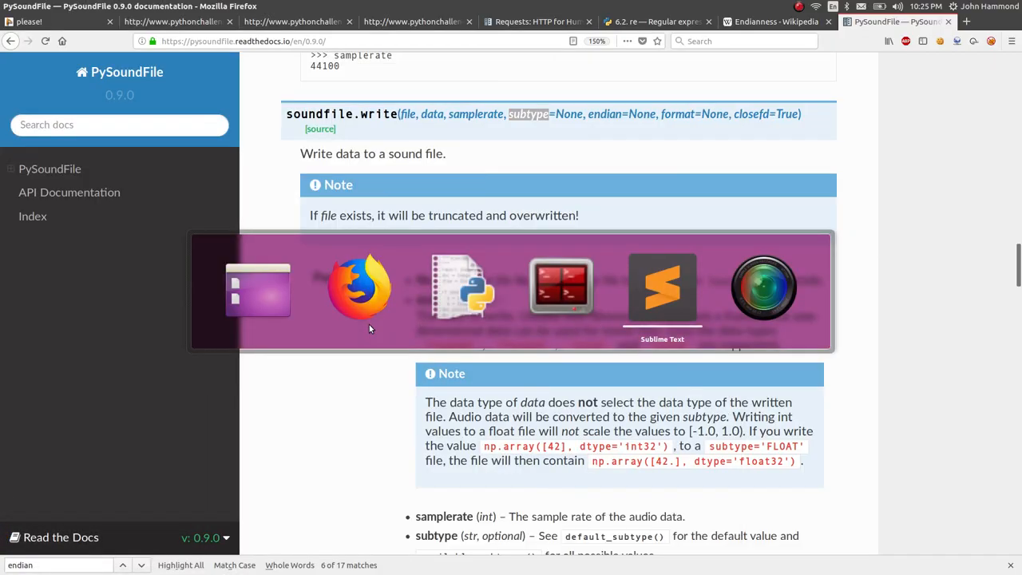
Add import soundfile and indian = soundfile.SoundFile('indian.wav') to level19.py
click(662, 287)
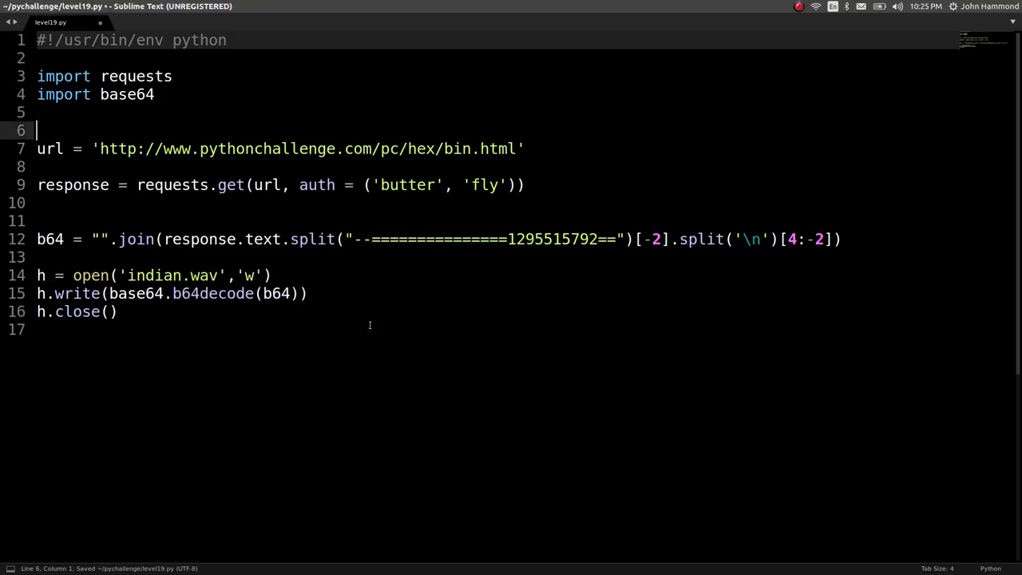
text(import soundfile)
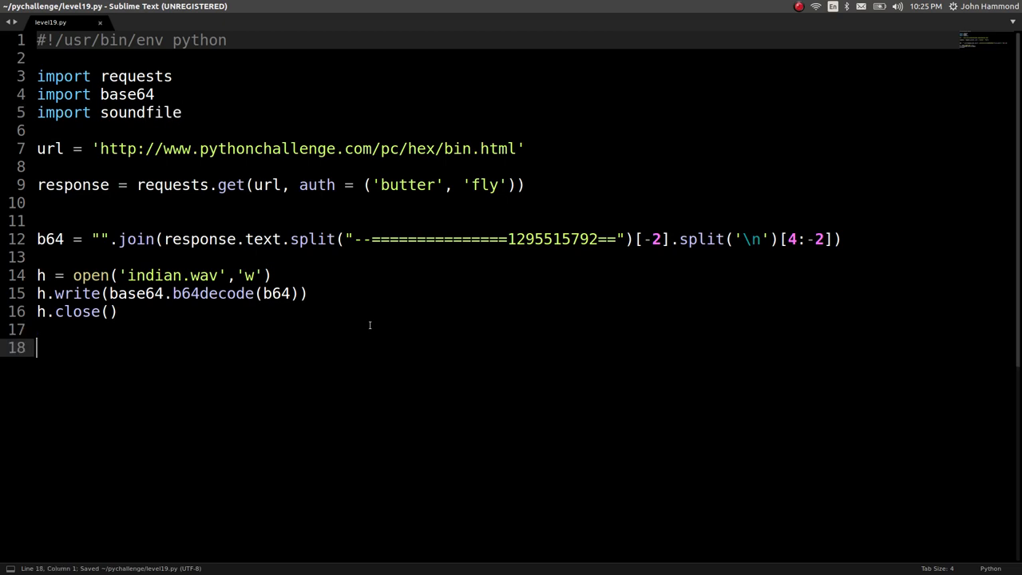
text(soundfile)
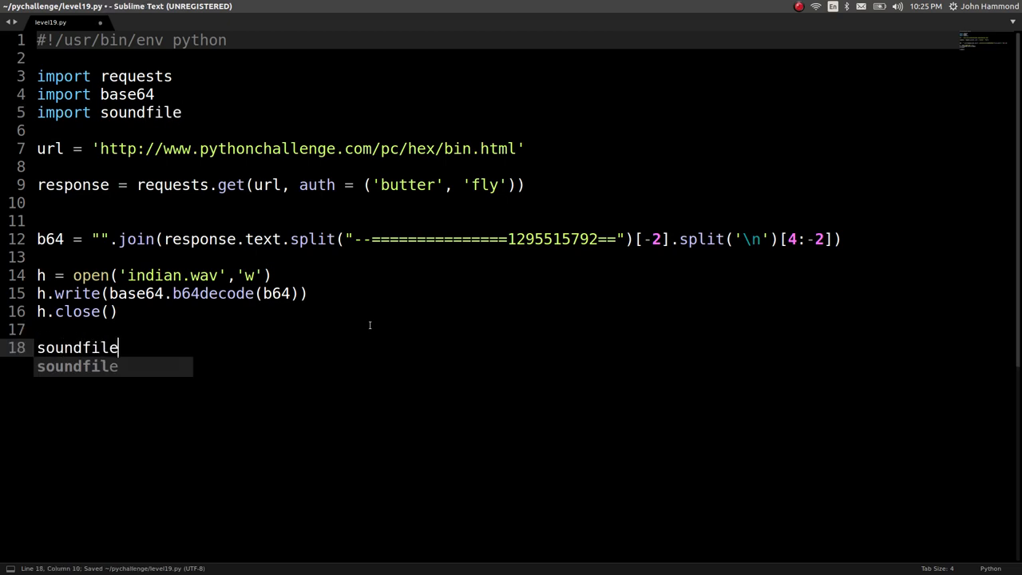
text(.SoundFile(''))
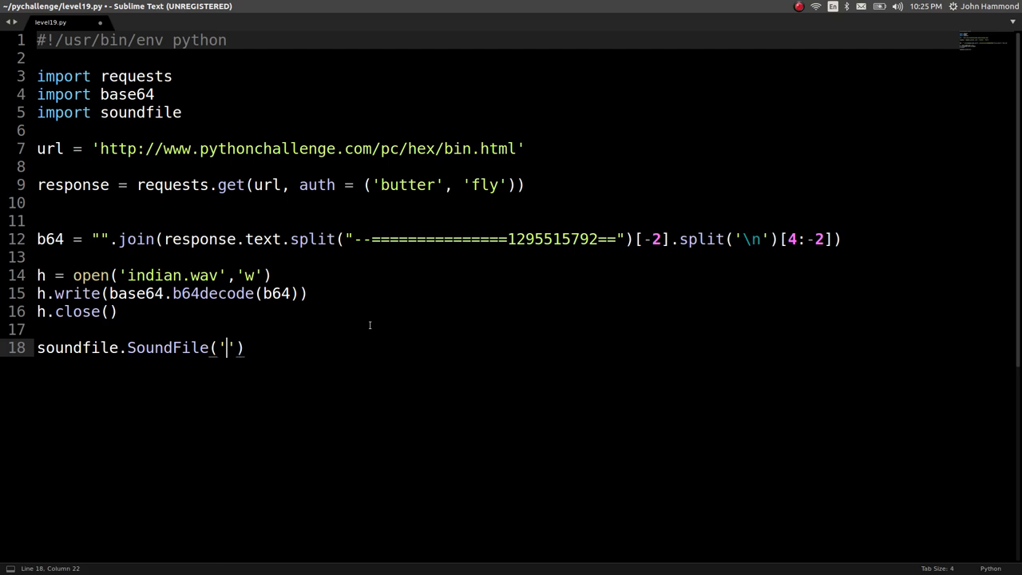
text(indian.wav)
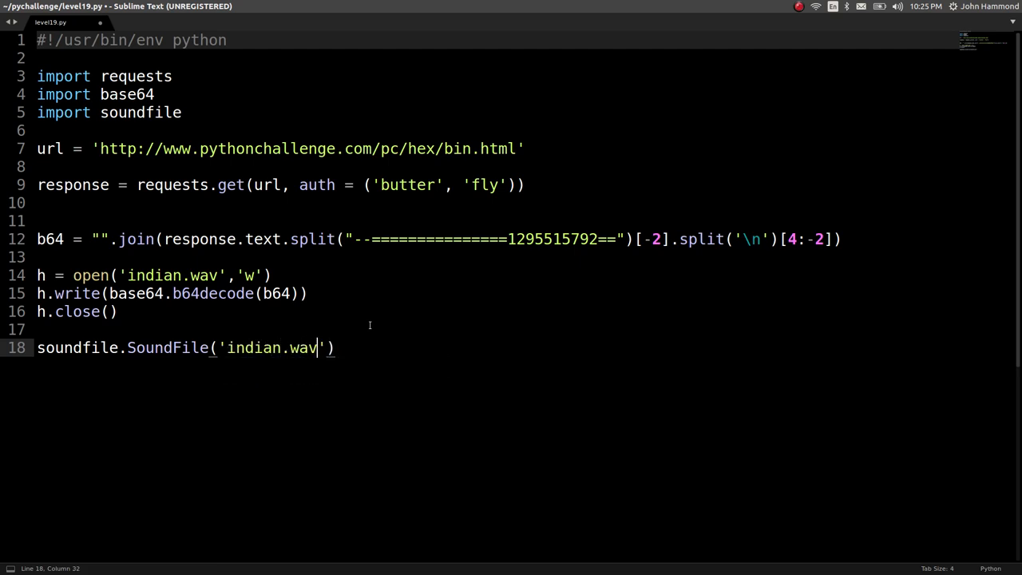
key(Home)
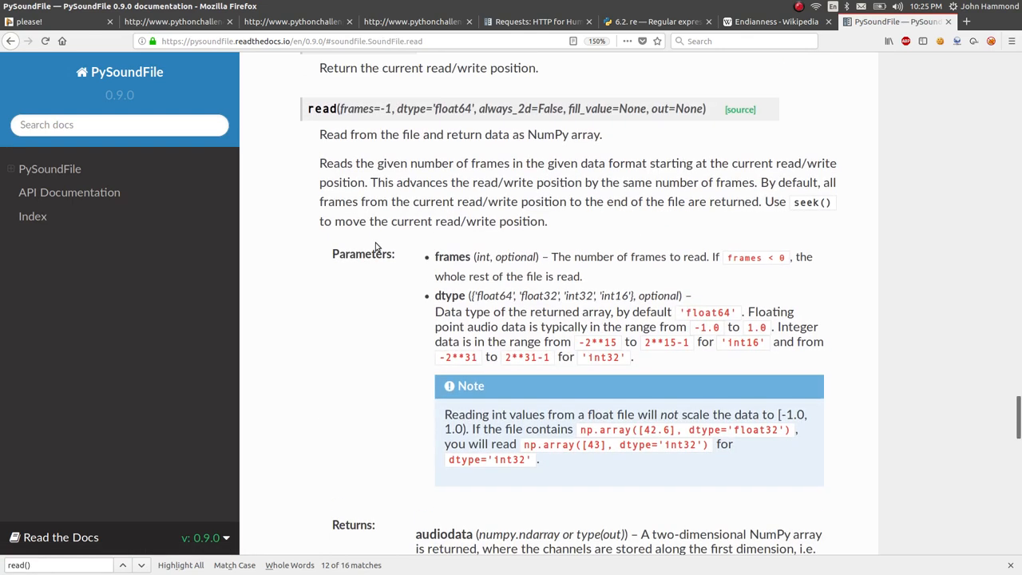
scroll(up, 3)
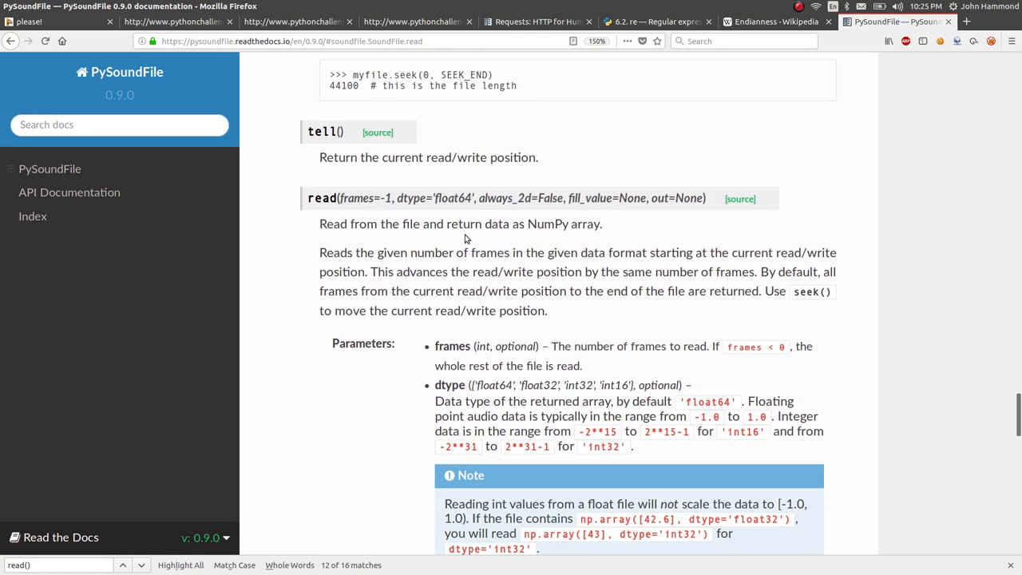
scroll(down, 3)
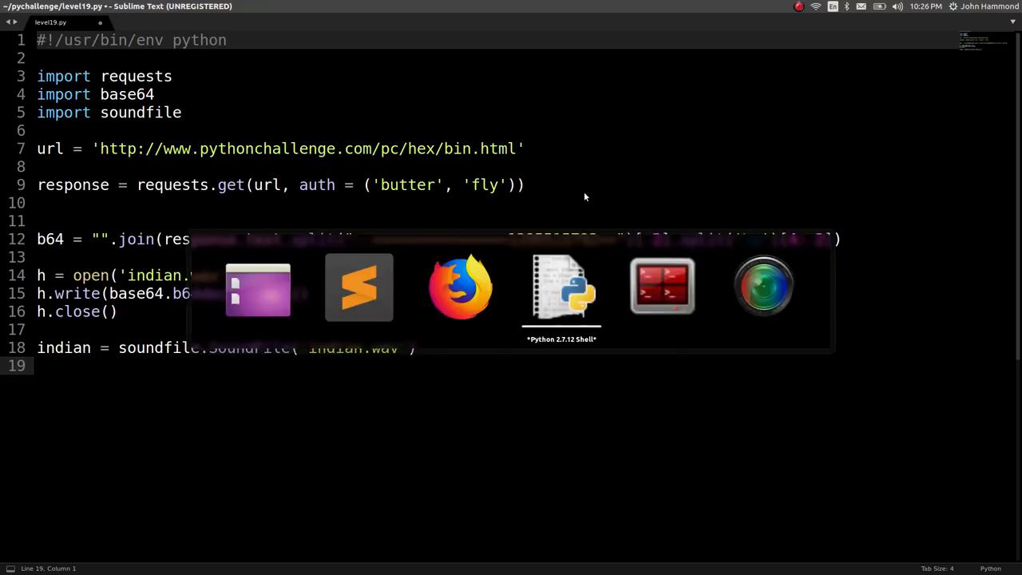
In the IDLE shell, read indian.wav's audio samples with a.read()
click(560, 286)
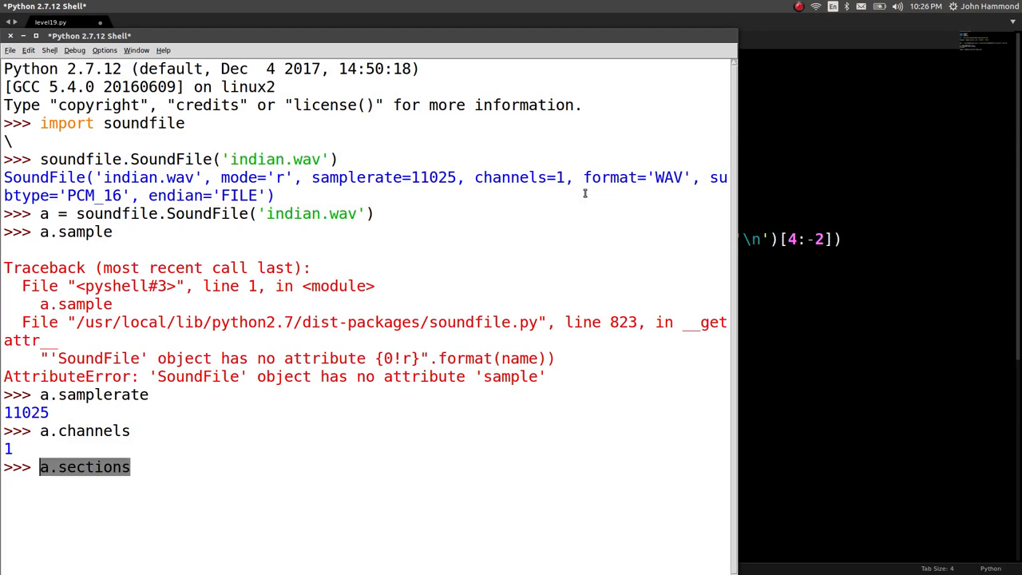
text(a.ea)
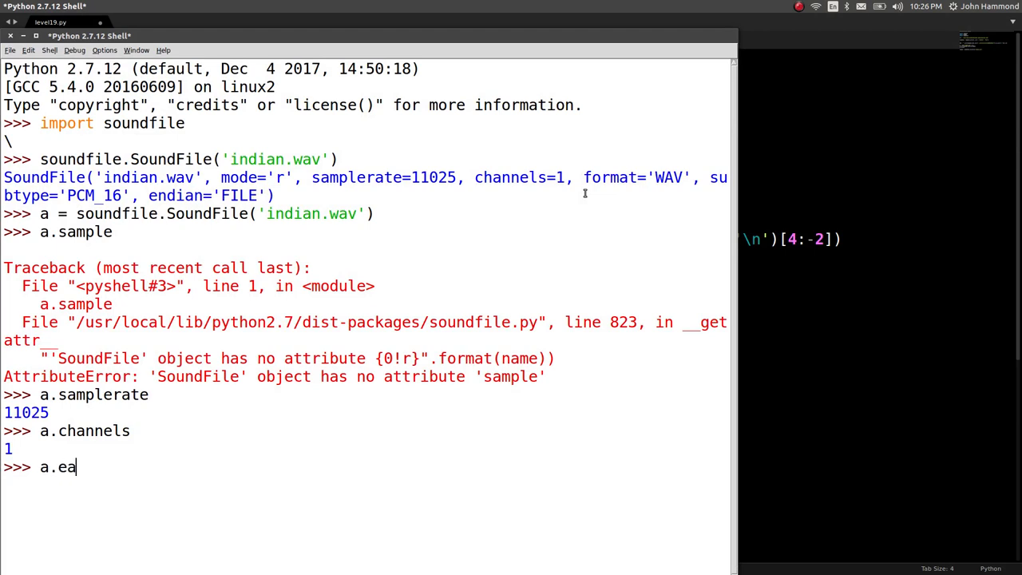
key(Return)
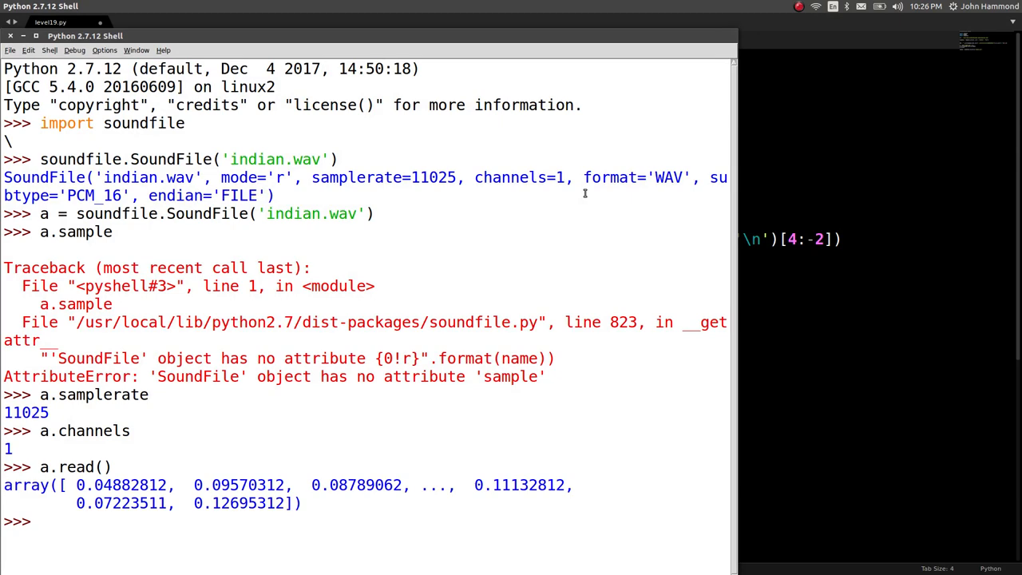
Add soundfile.write('something.wav', indian.read(), samplerate, subtype, 'BIG', format) to level19.py and save
click(49, 21)
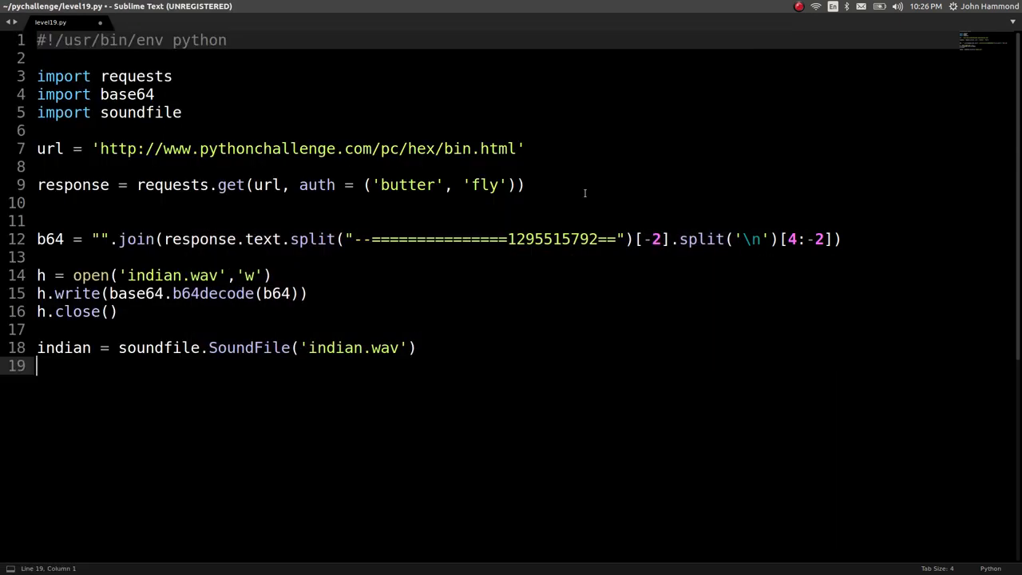
text(soundfile.)
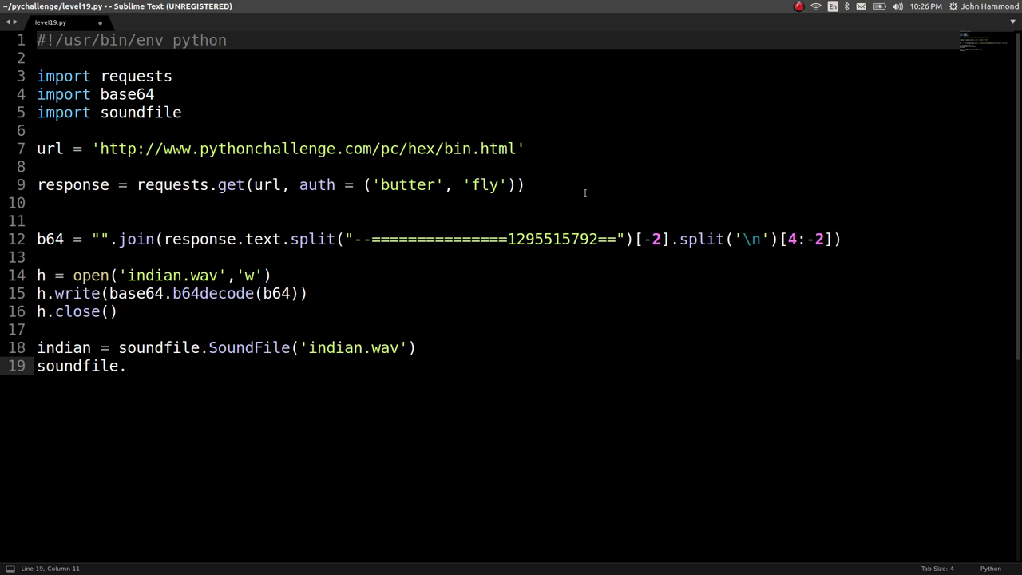
text(write(')
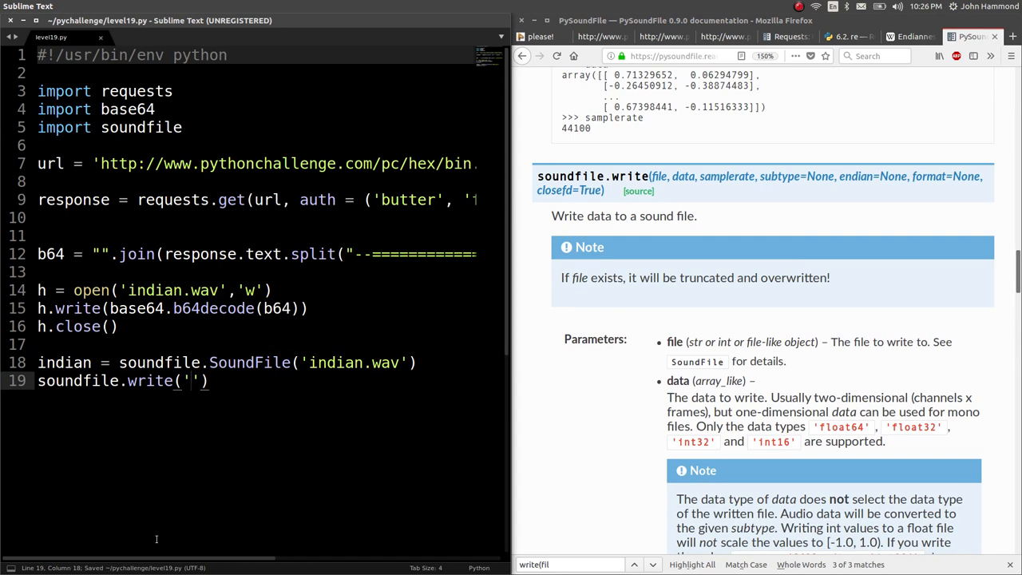
text(something)
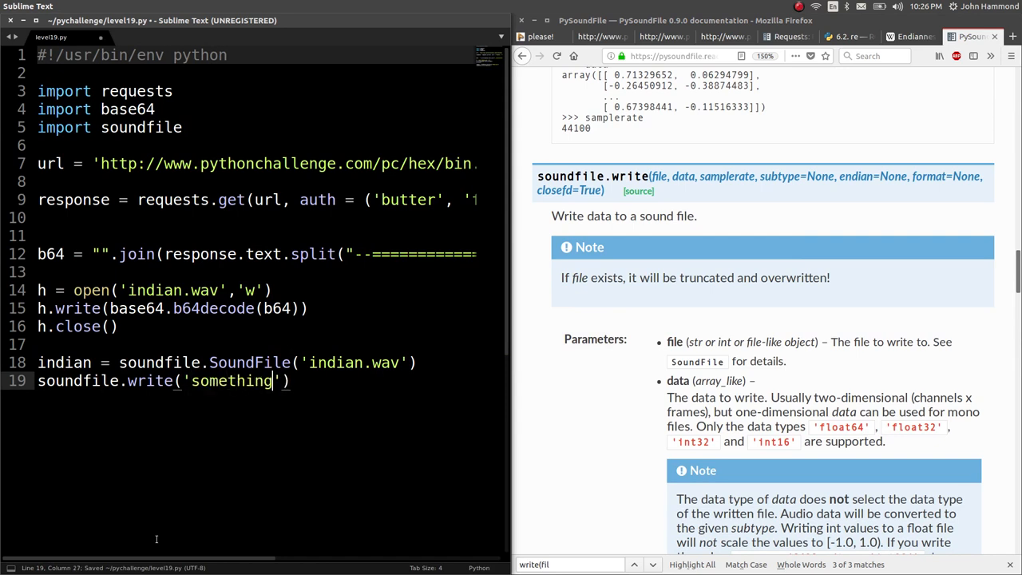
text(.wav', a)
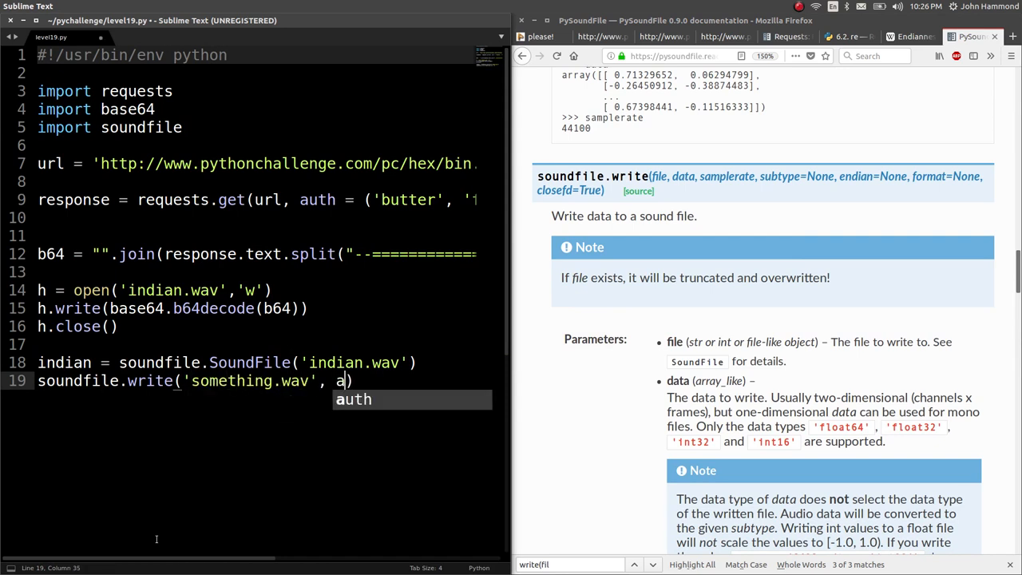
text(ndian.read())
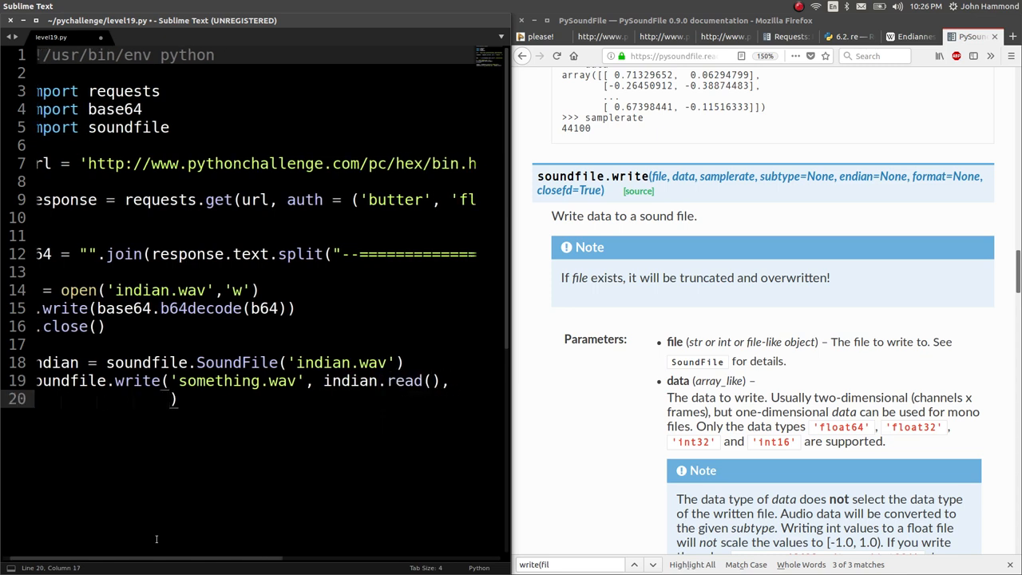
text(ind)
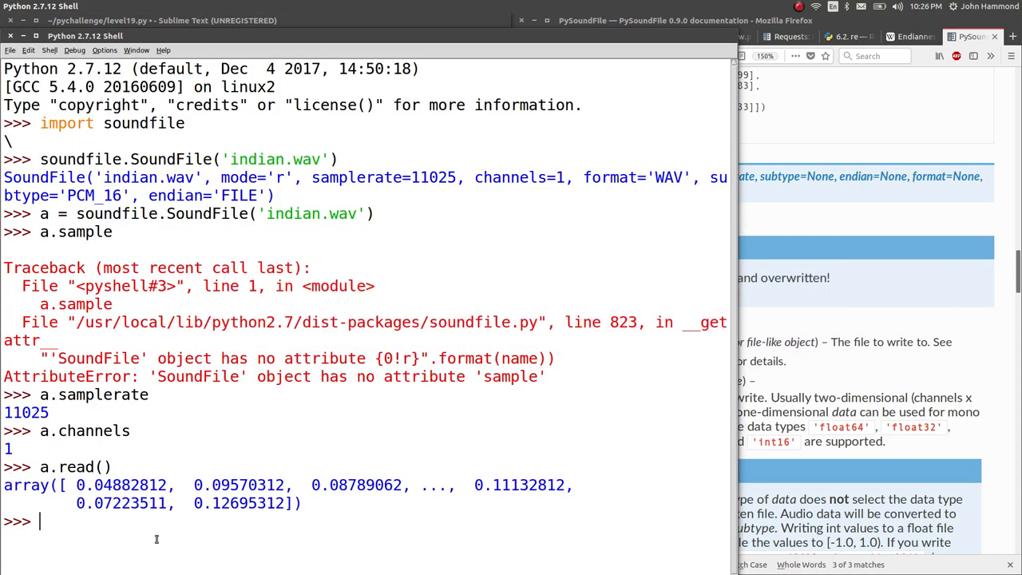
text(a.sub,)
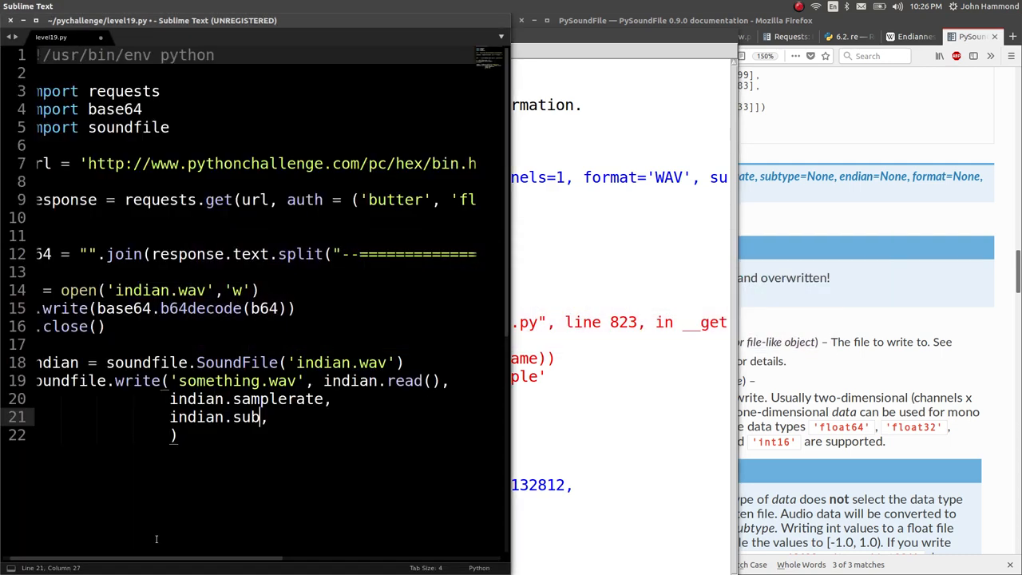
text(type,)
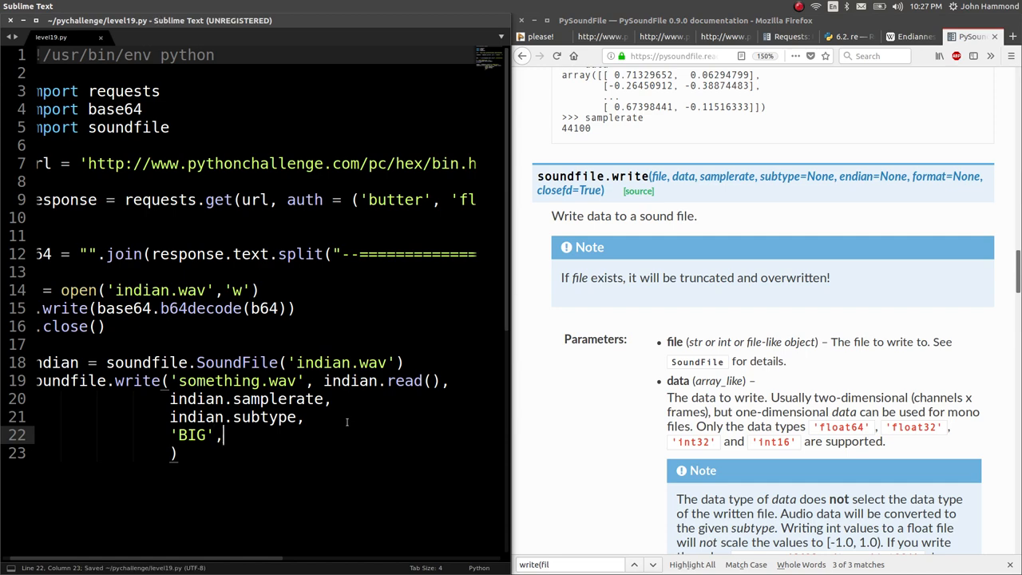
text(indian.subtype,)
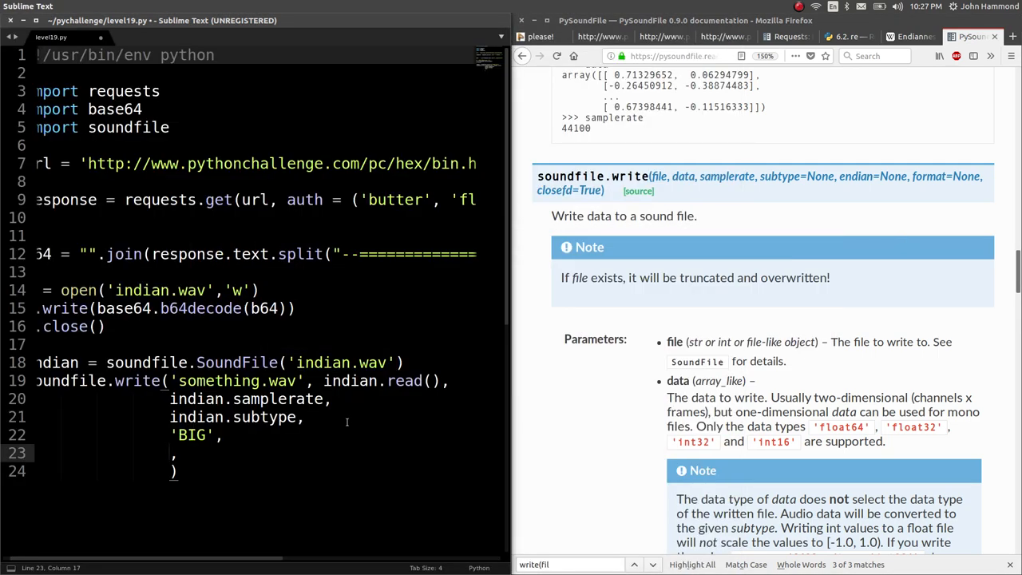
text(indian.wave)
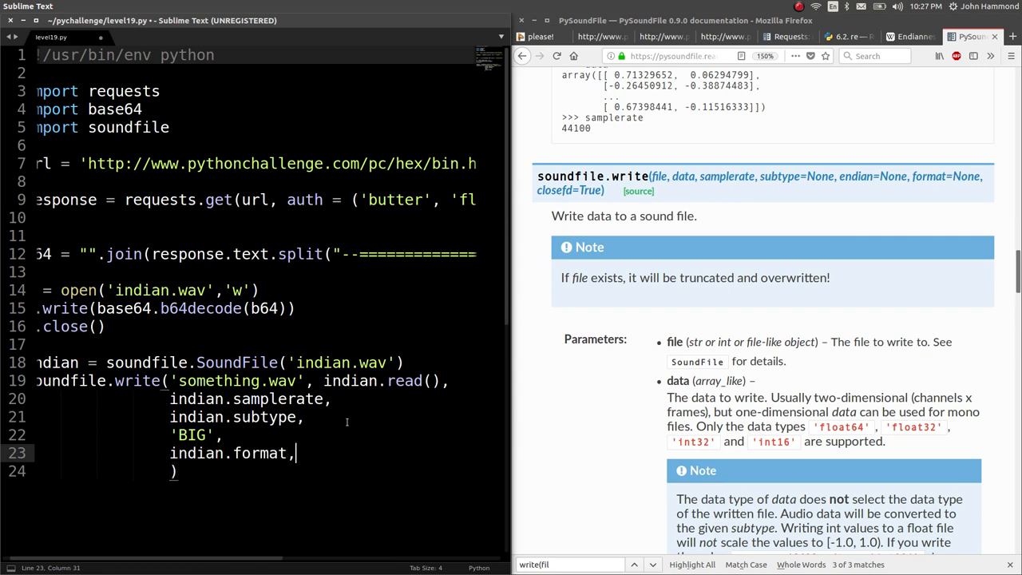
key(Ctrl+S)
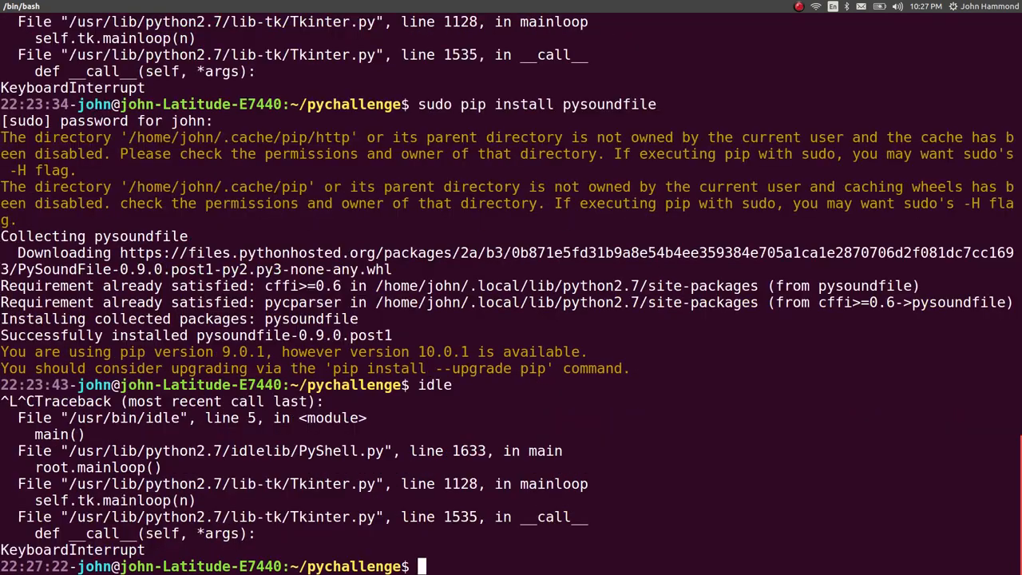
List the folder, check something.wav is big-endian mono 11025 Hz WAVE, and play it with mplayer
text(ls)
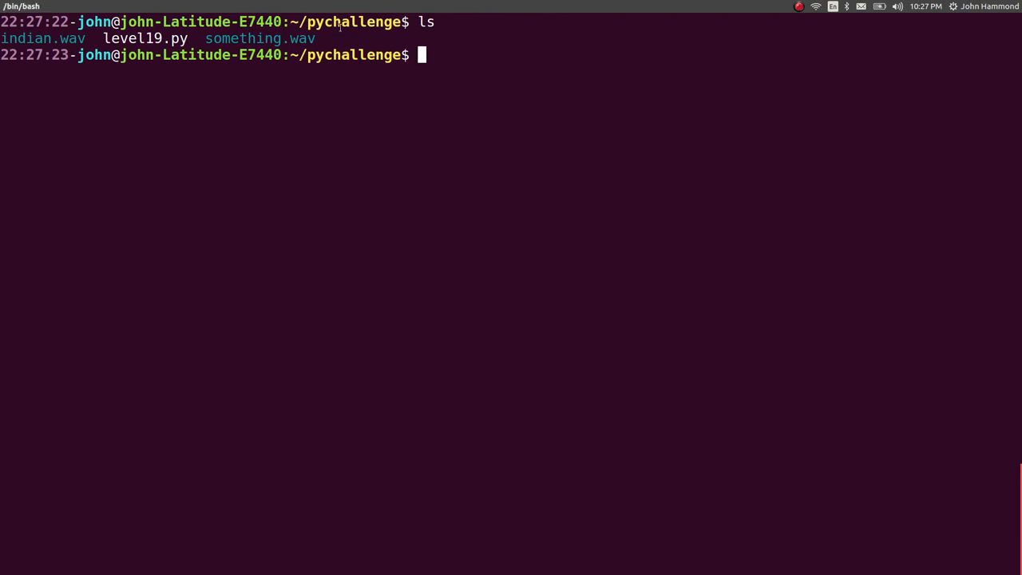
text(file something.wav)
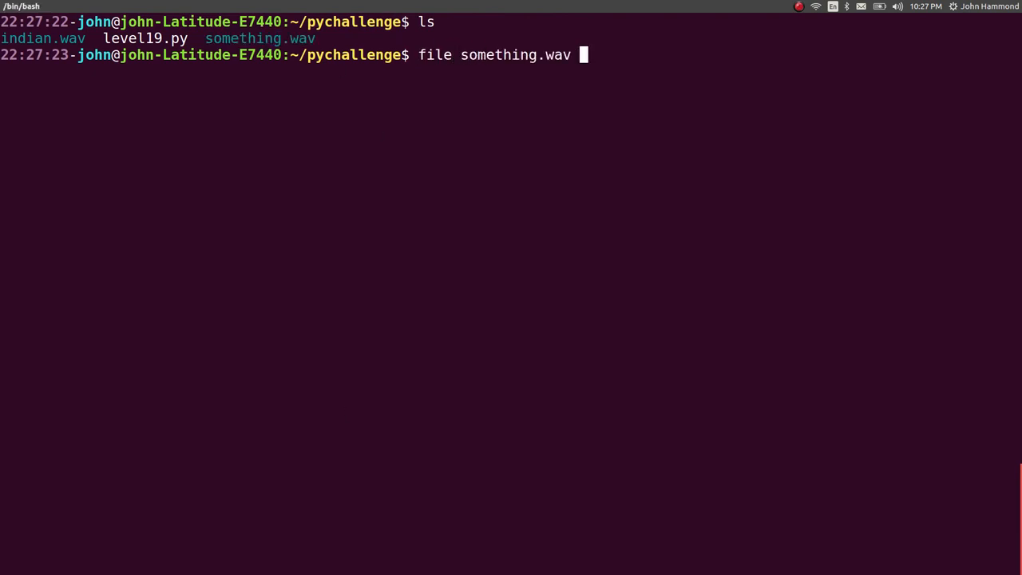
key(Return)
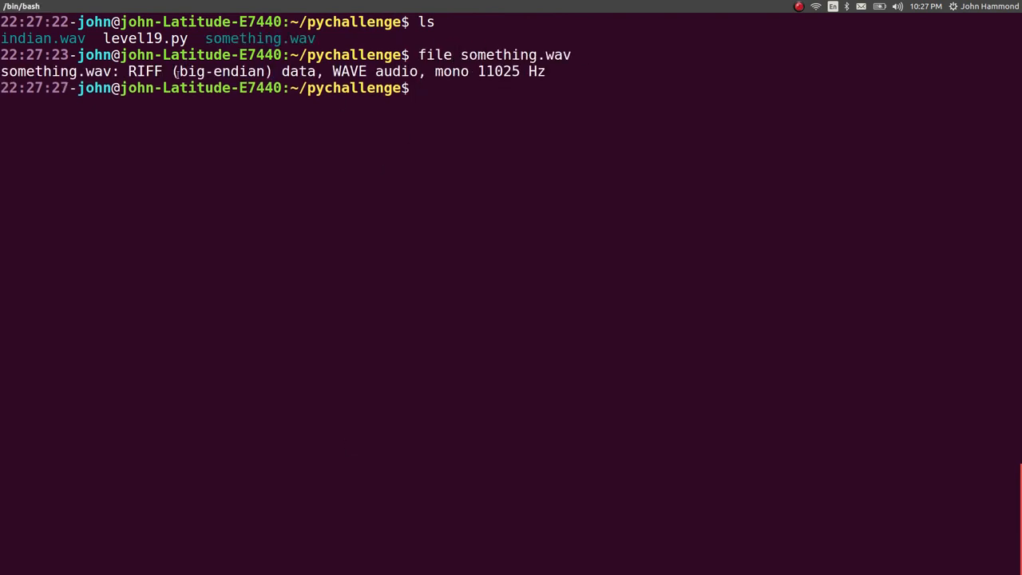
text(mplayer)
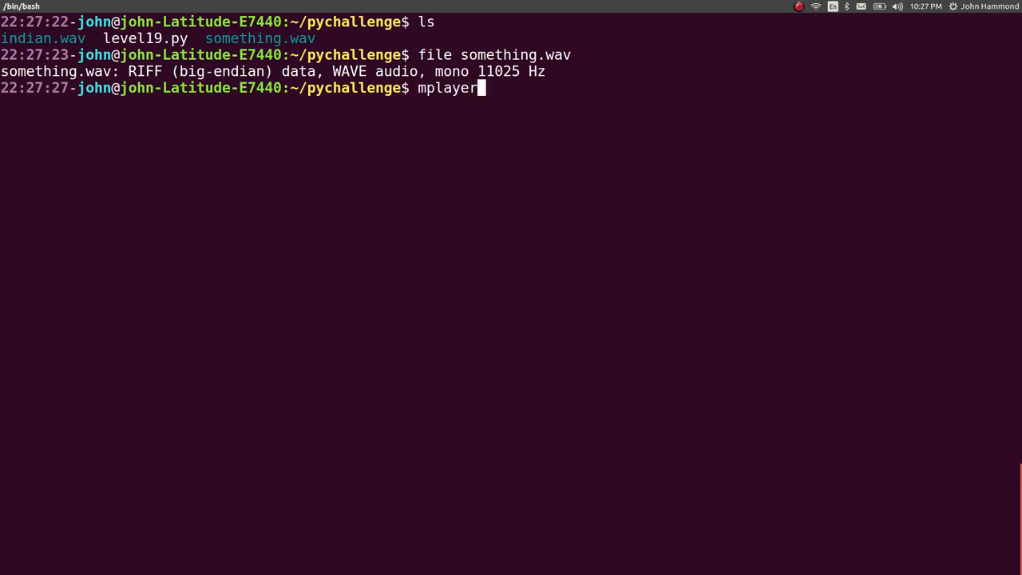
key(Return)
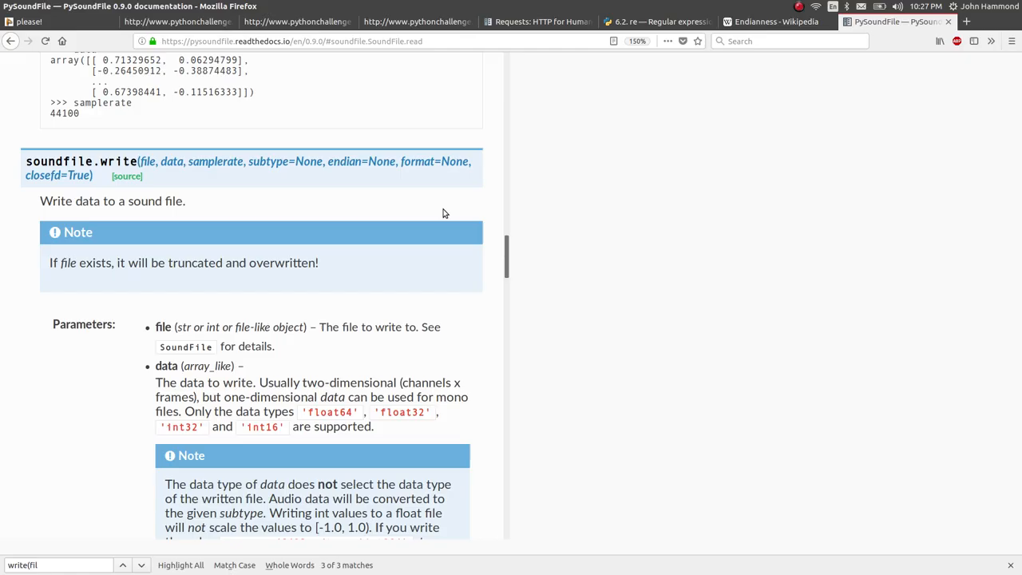
On the Python Challenge idiot.html 'Now you should apologize' page, follow 'Continue to the next level'
click(56, 22)
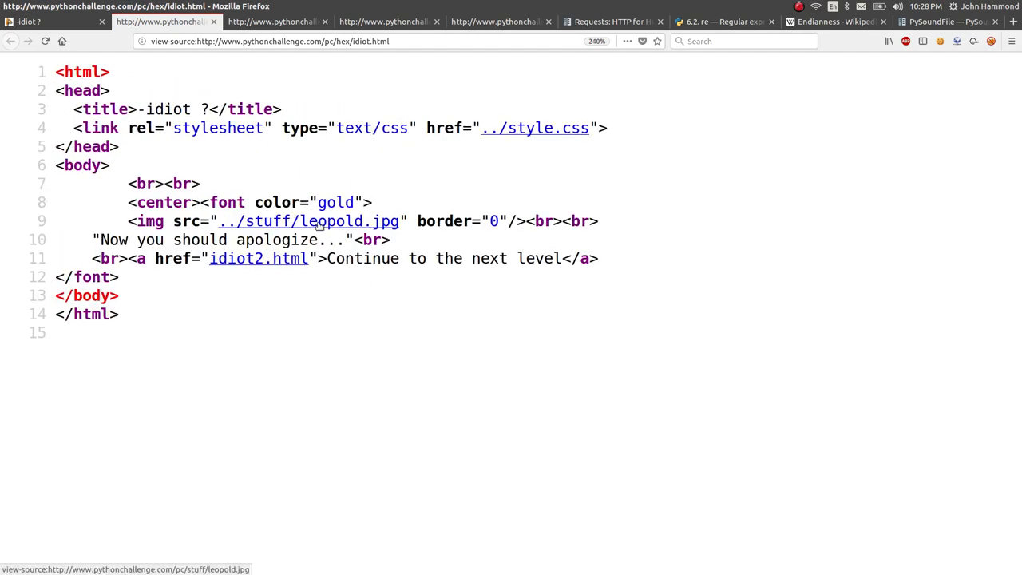
mouse_move(257, 258)
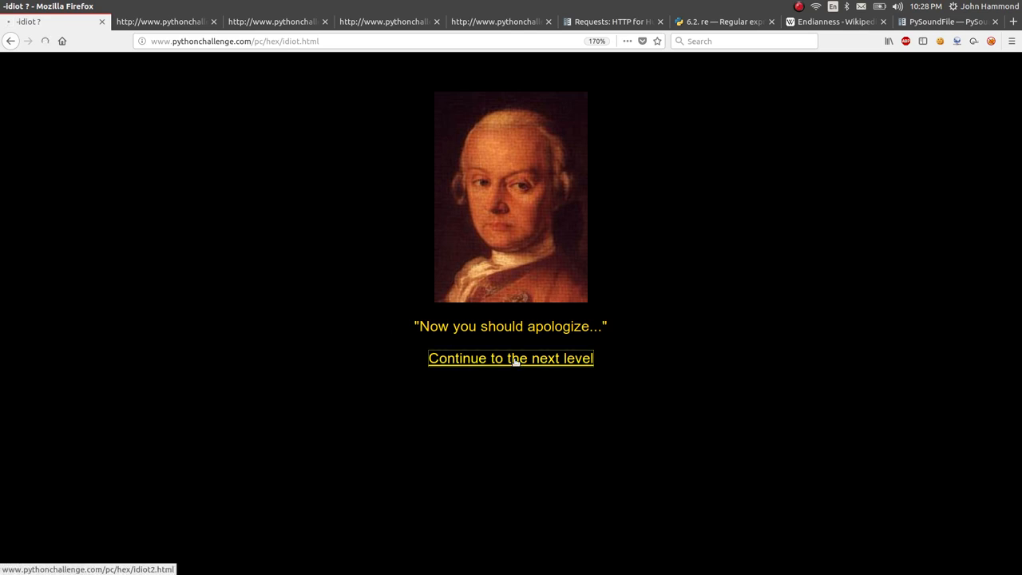
click(510, 358)
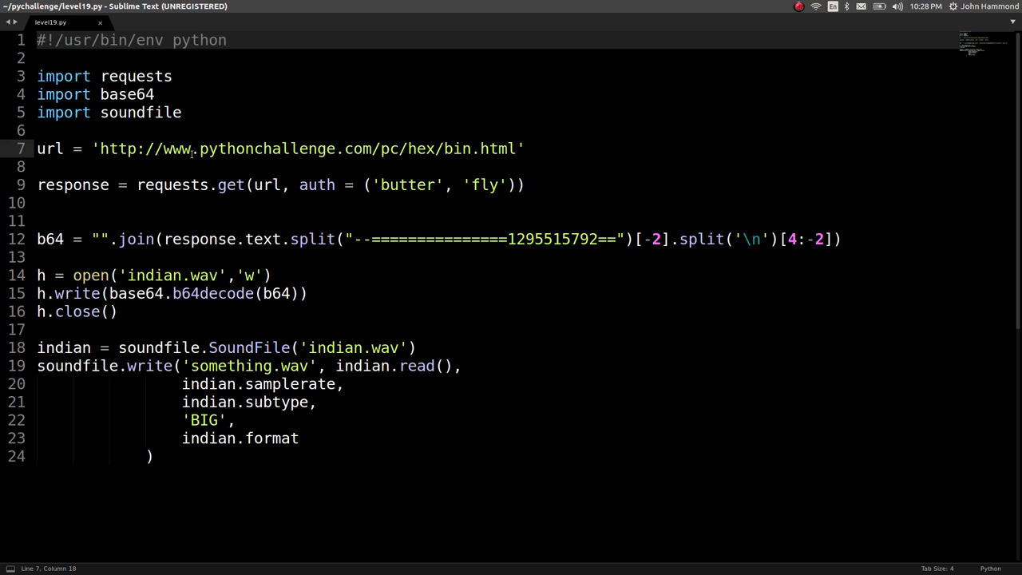
Delete the stray blank line 10 above the b64 line in level19.py
click(190, 185)
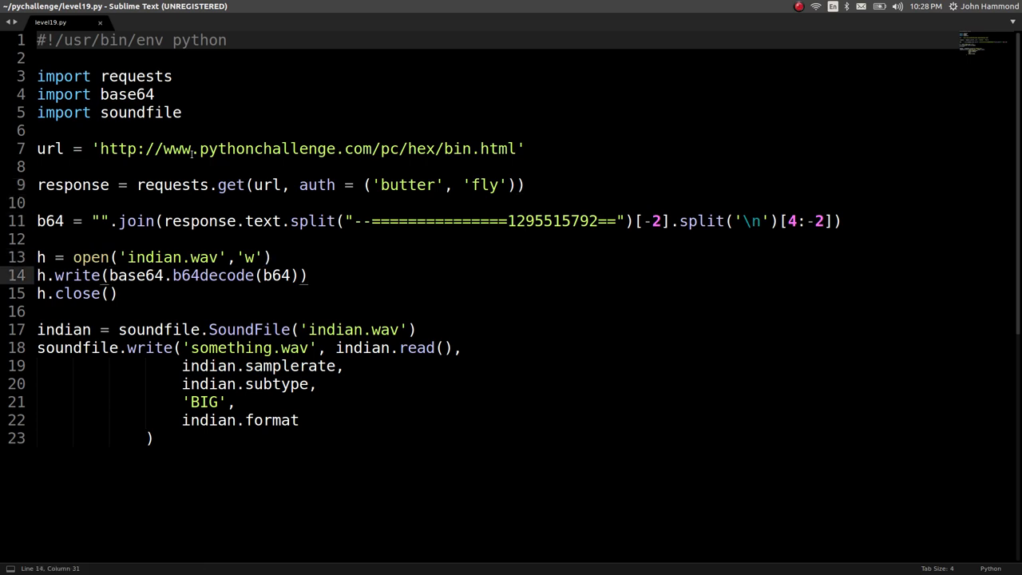
click(300, 420)
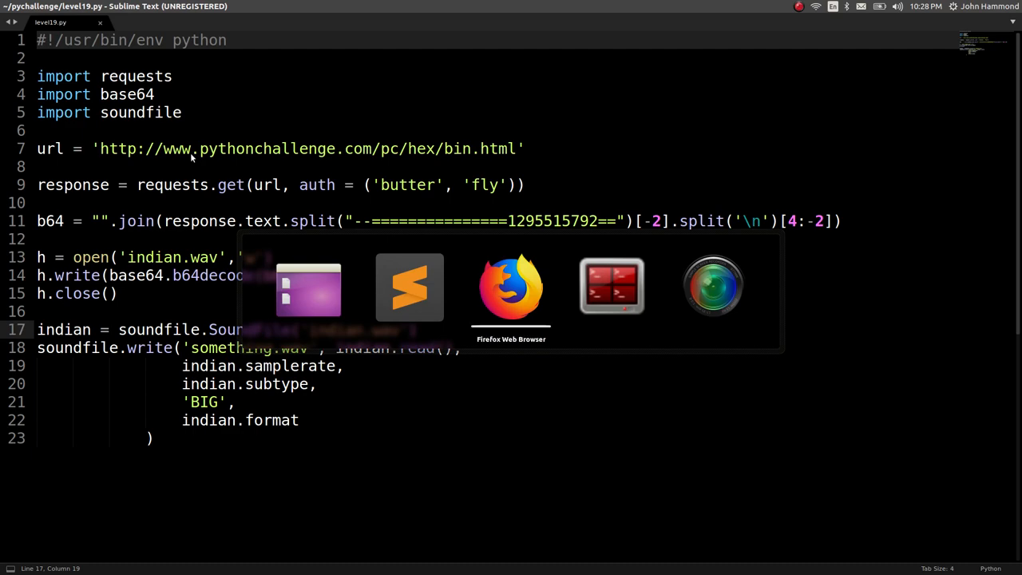
Skim the PySoundFile docs, then show the level 20 idiot2.html 'Private property' page
click(511, 287)
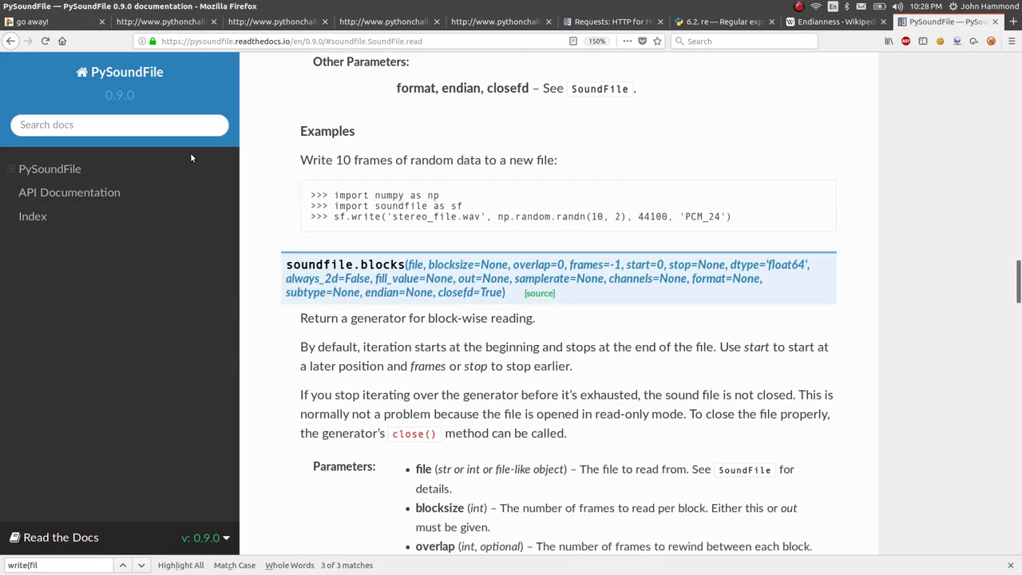
scroll(down, 3)
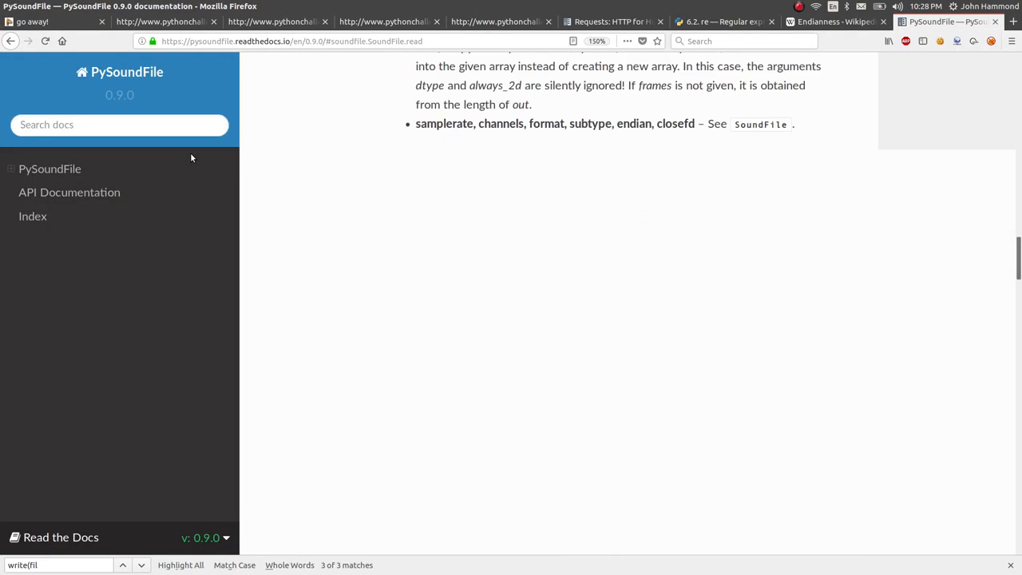
scroll(up, 3)
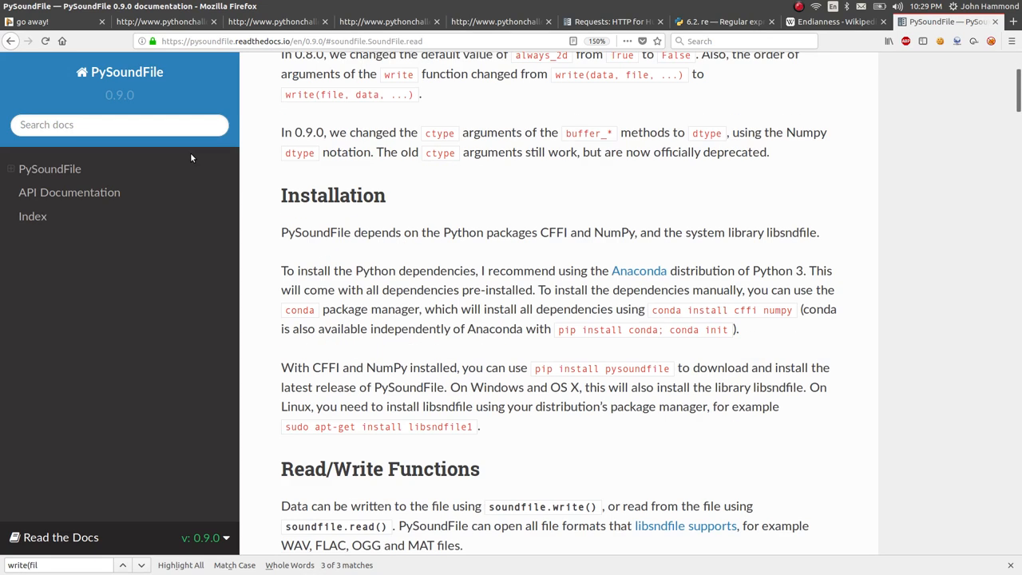
scroll(down, 3)
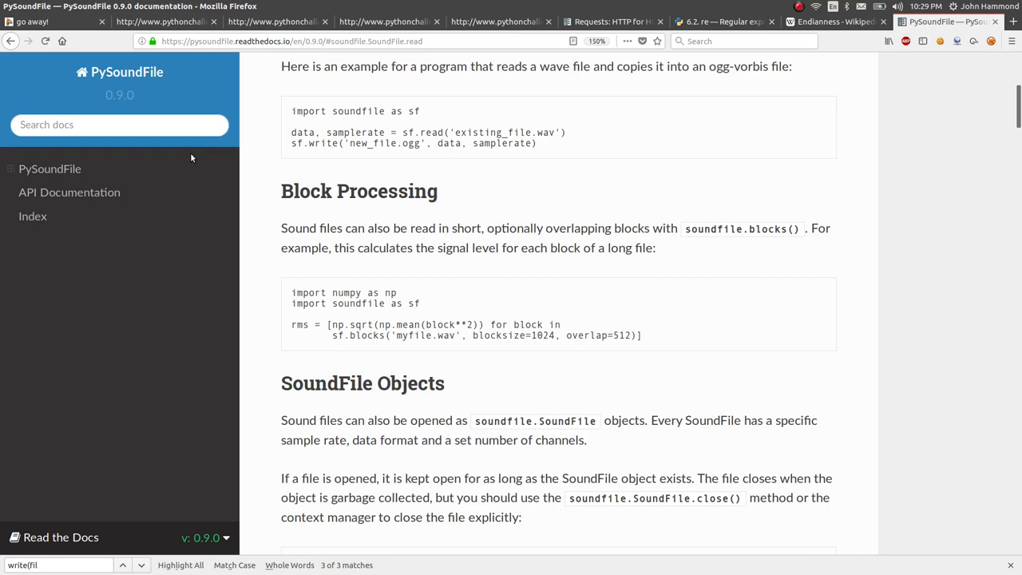
scroll(down, 3)
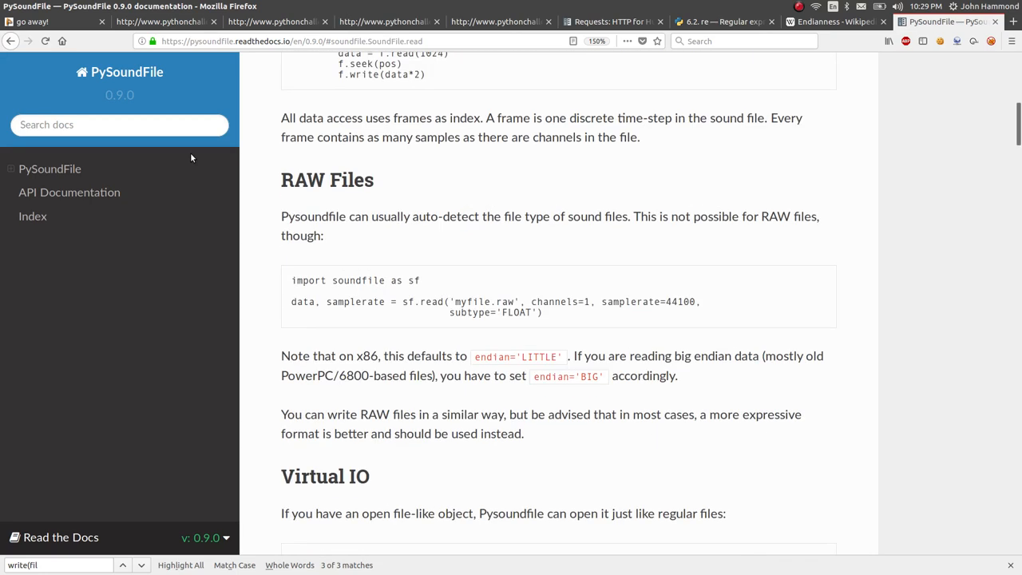
scroll(up, 3)
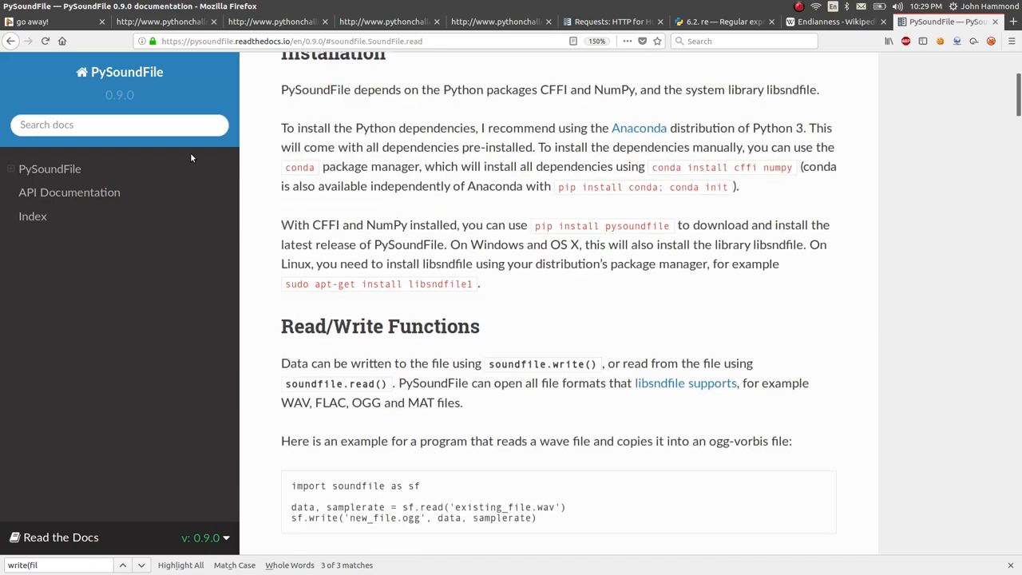
scroll(up, 3)
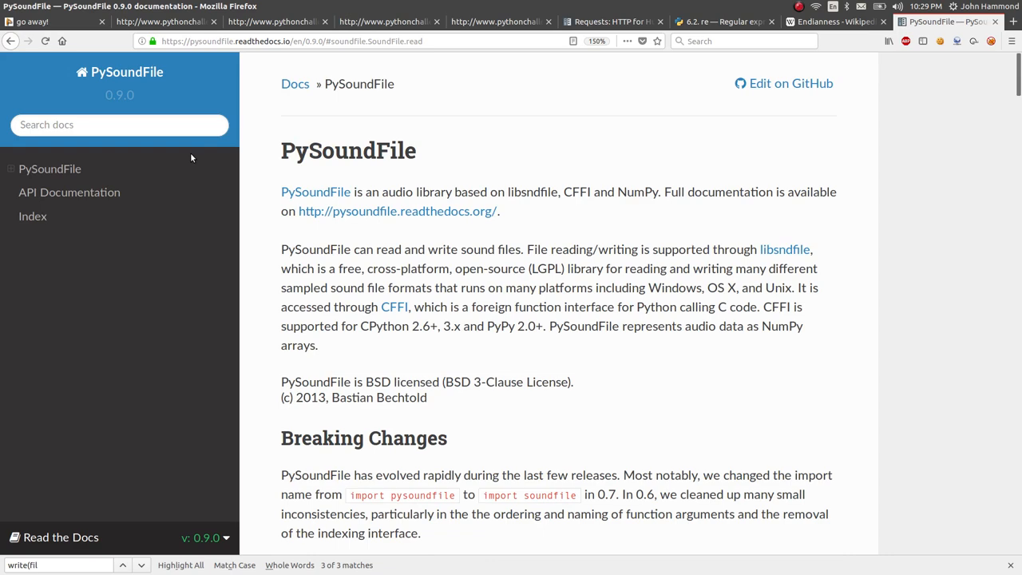
click(52, 22)
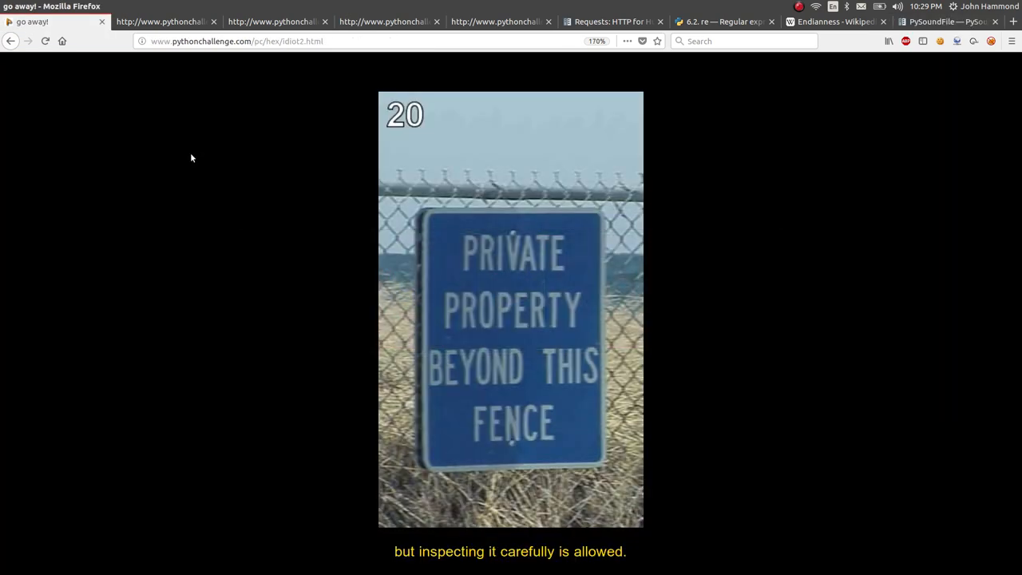